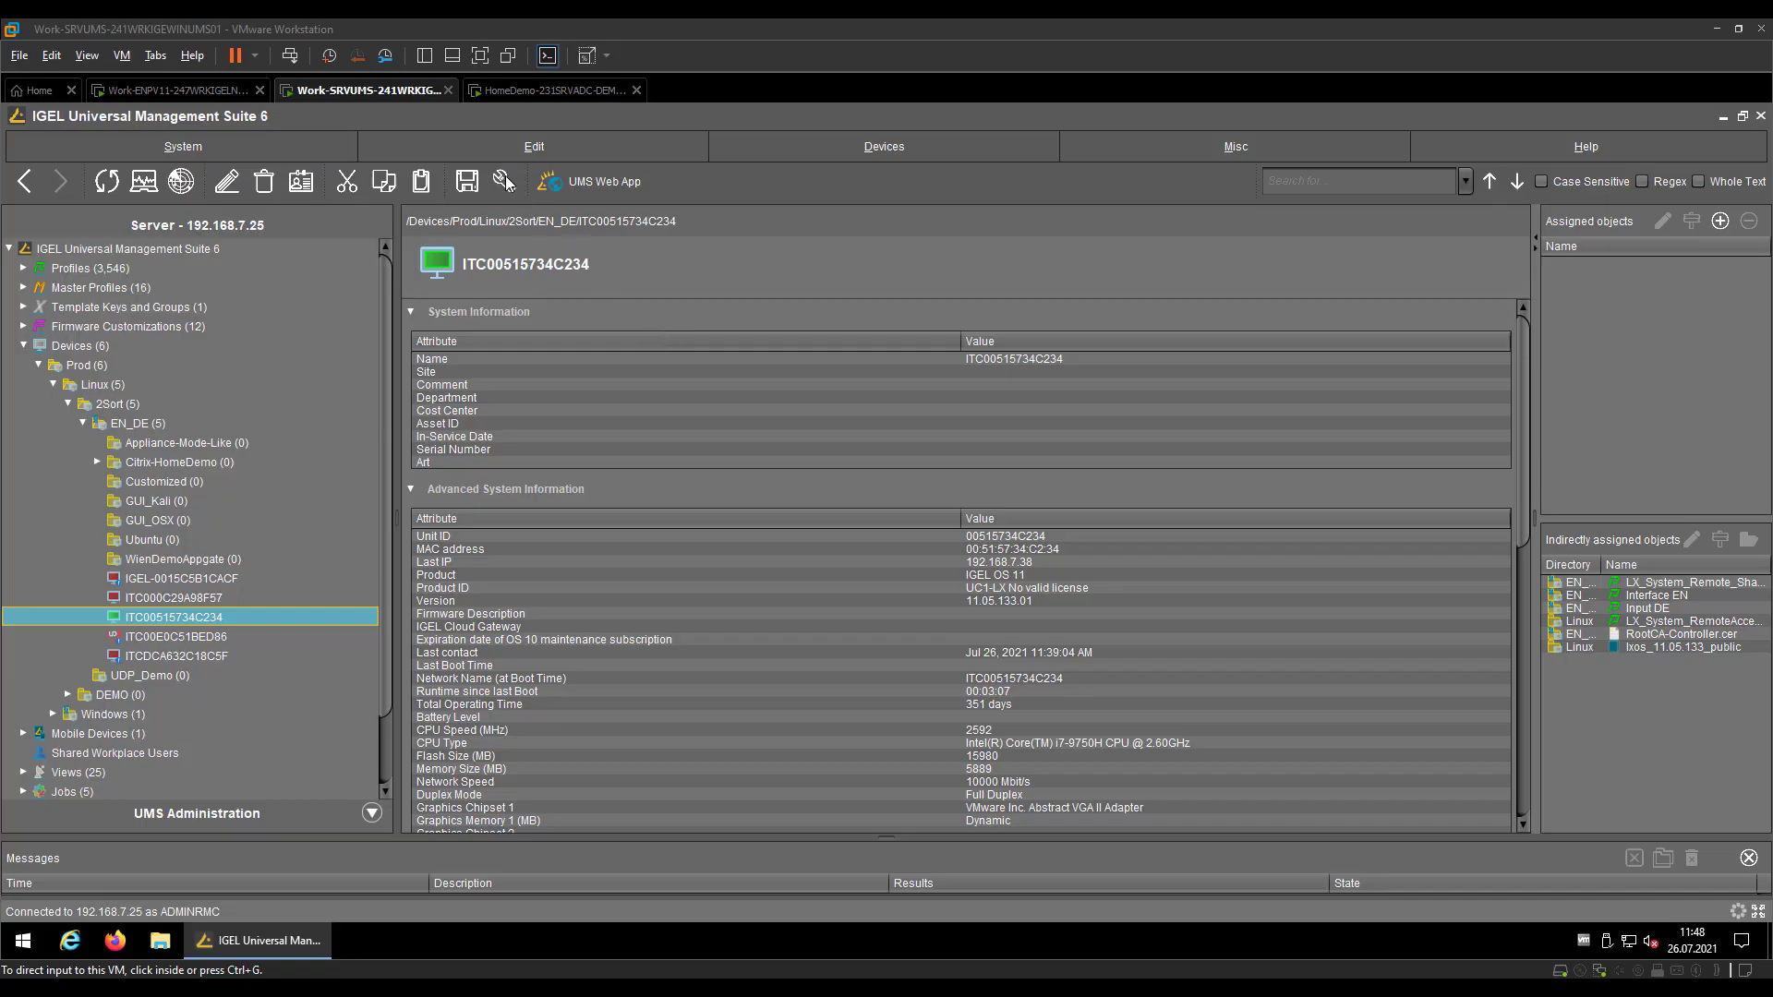
pyautogui.moveTo(502, 181)
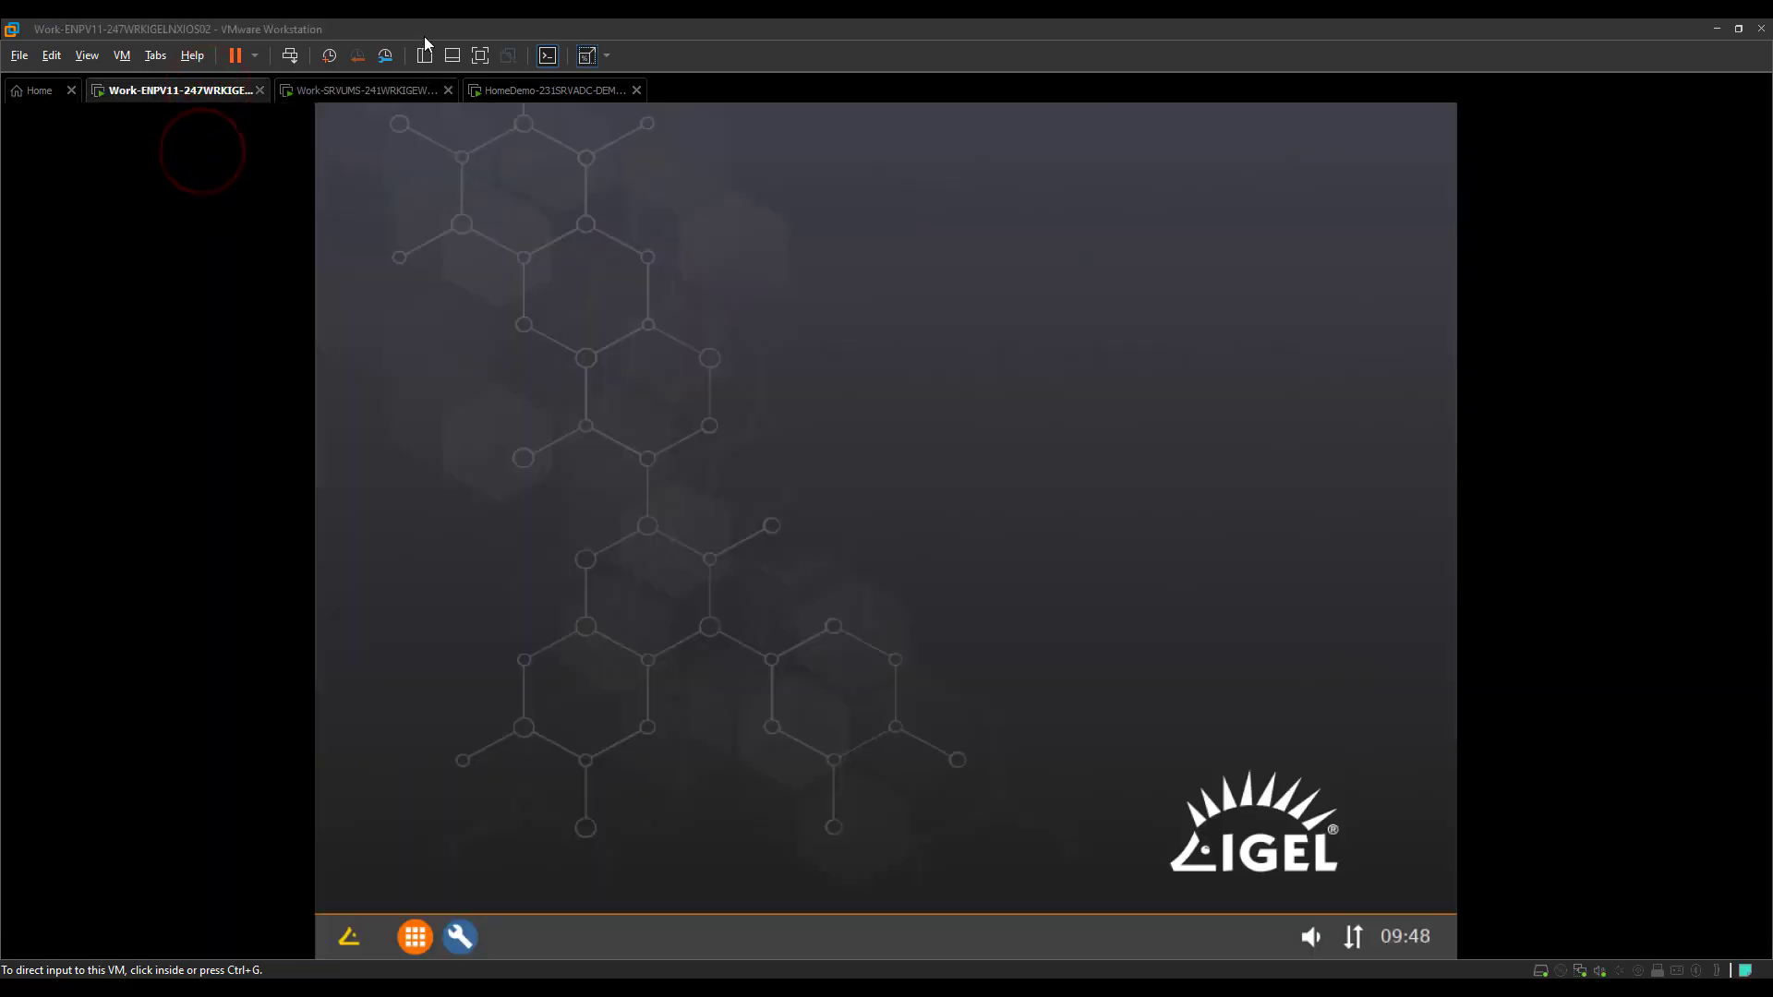
# - Switch back to the UMS server VM showing device ITC00515734C234's details
pyautogui.click(362, 88)
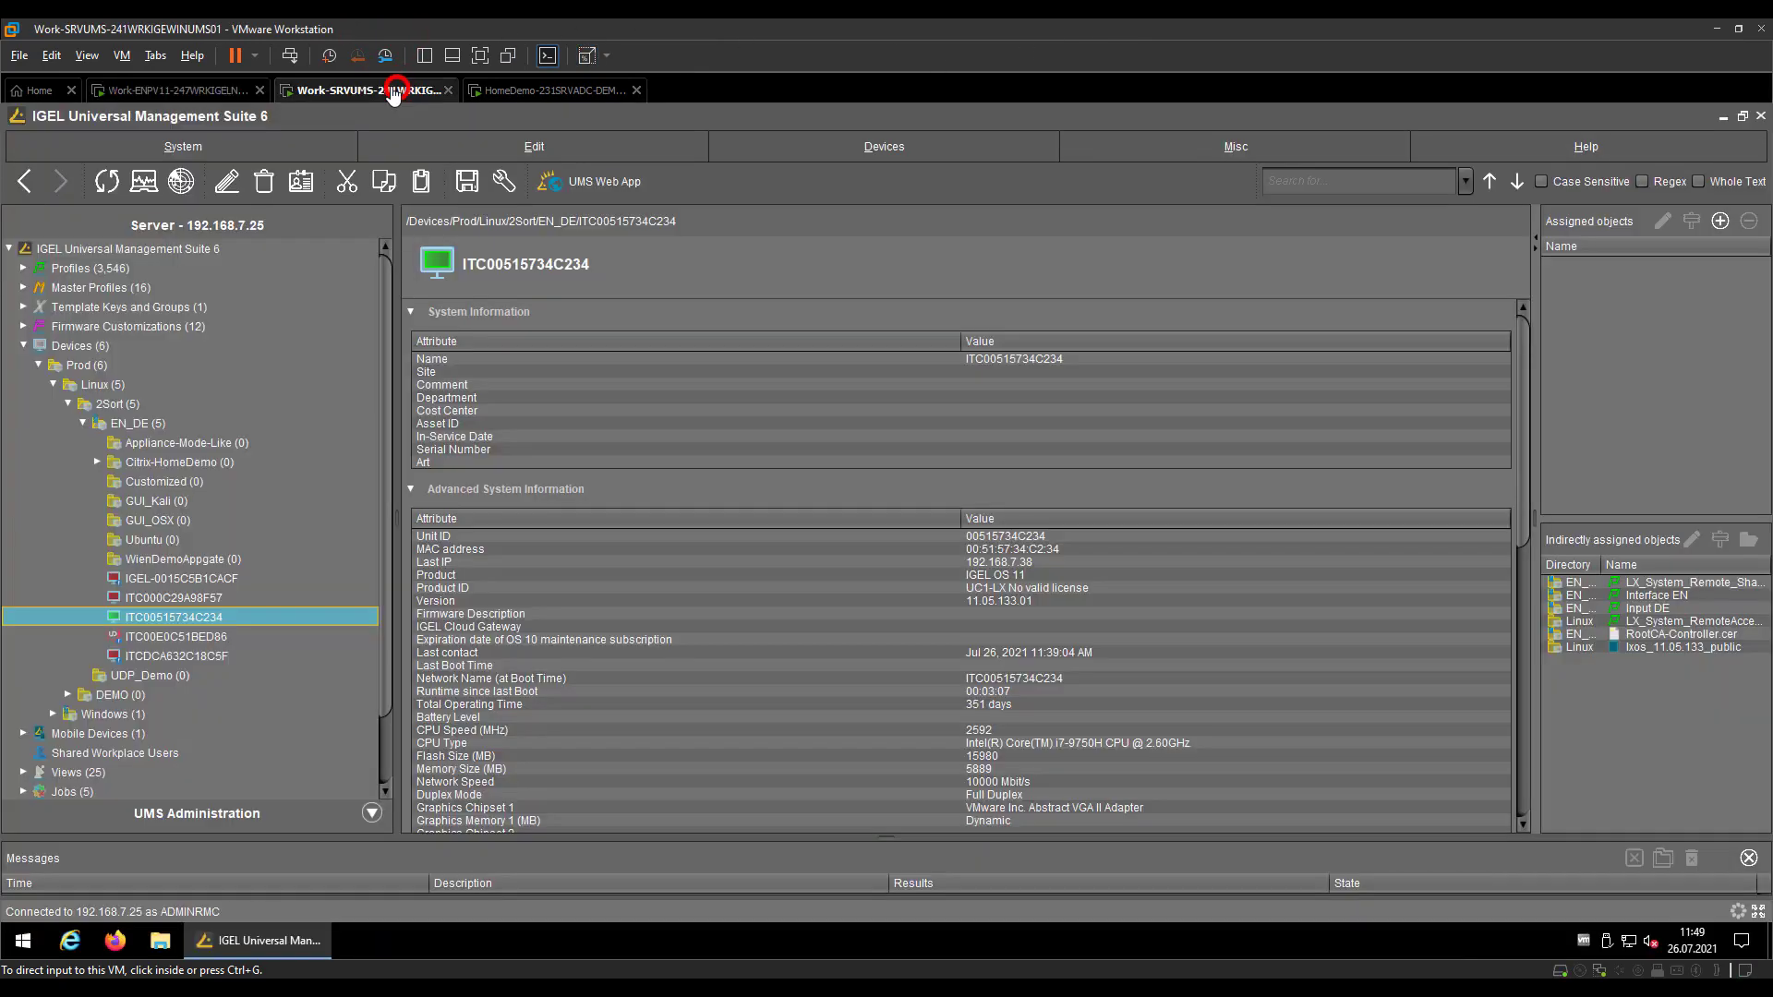
pyautogui.moveTo(183, 836)
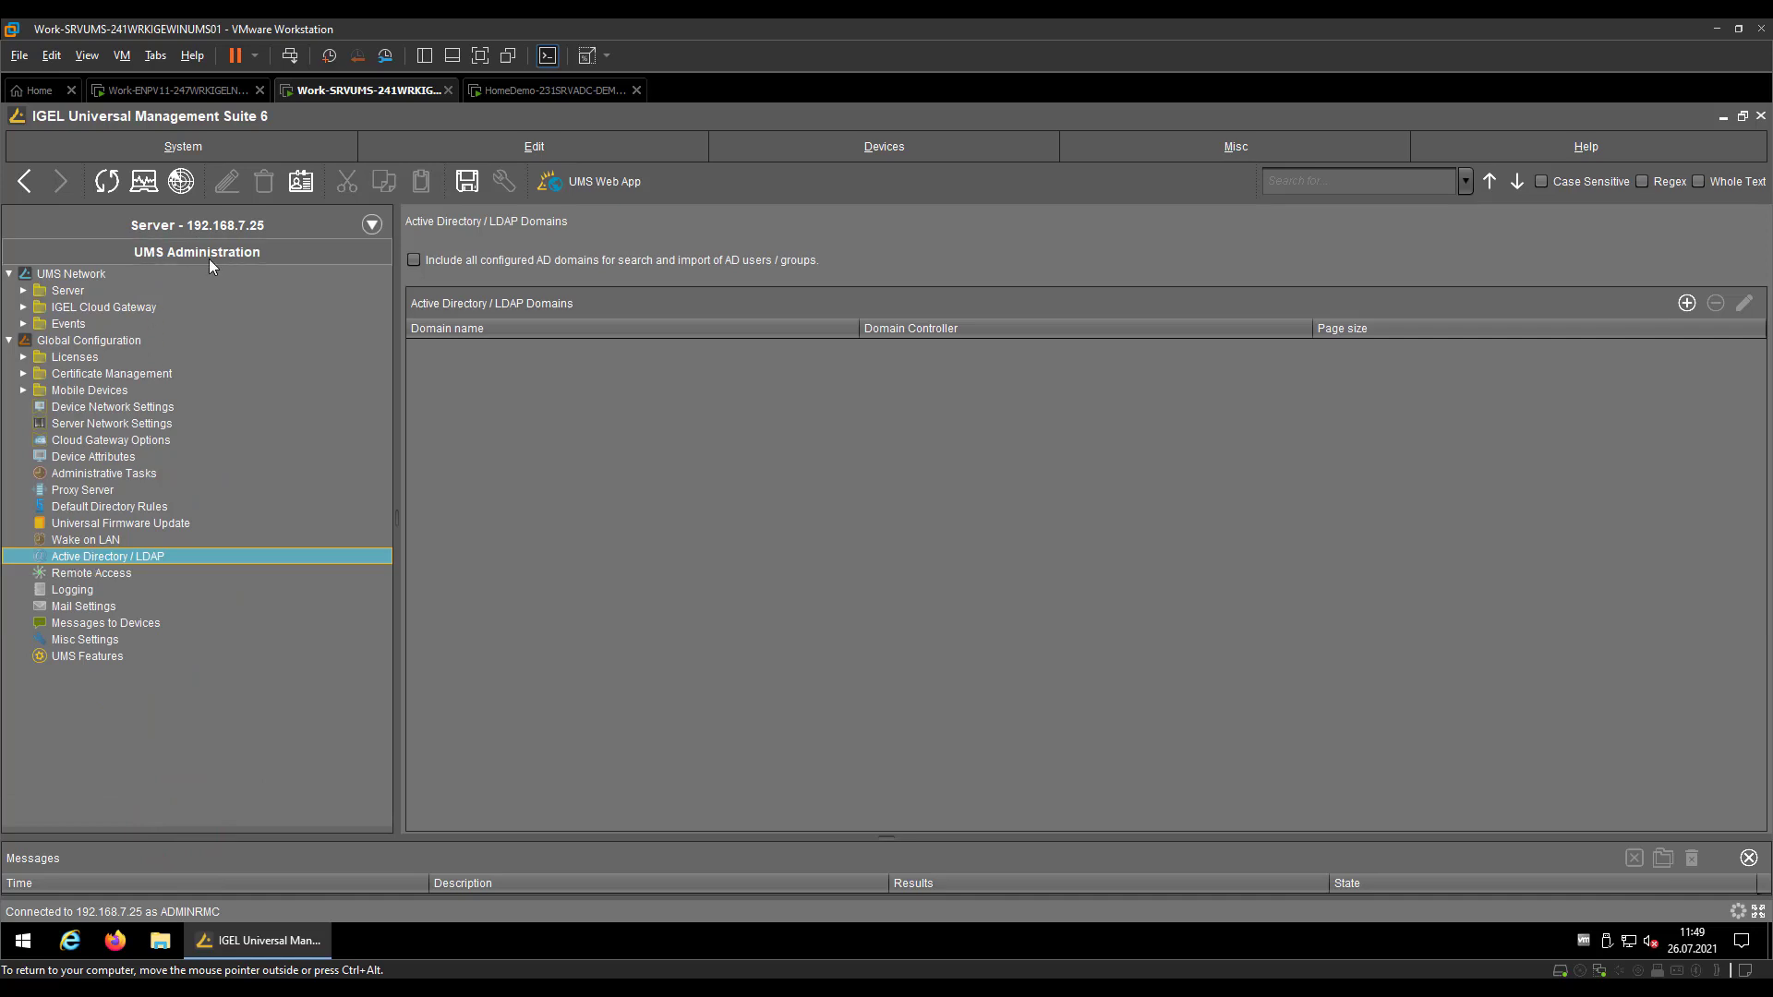
pyautogui.moveTo(178, 565)
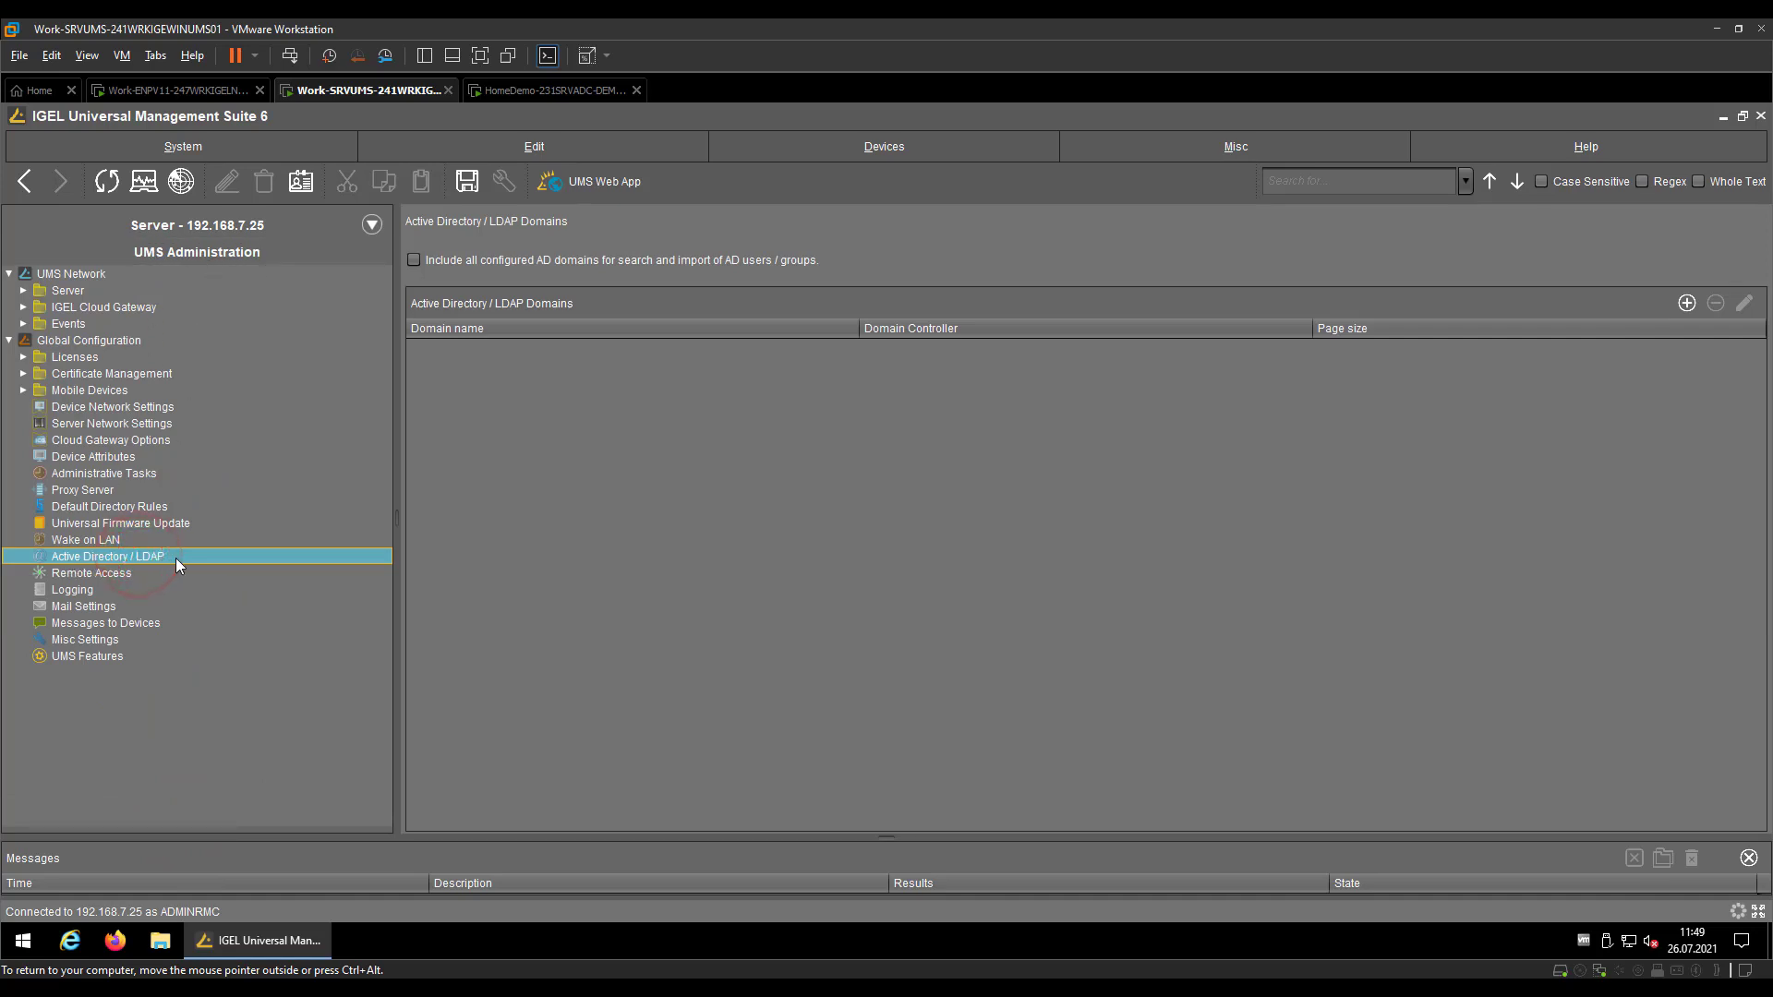
pyautogui.moveTo(502, 541)
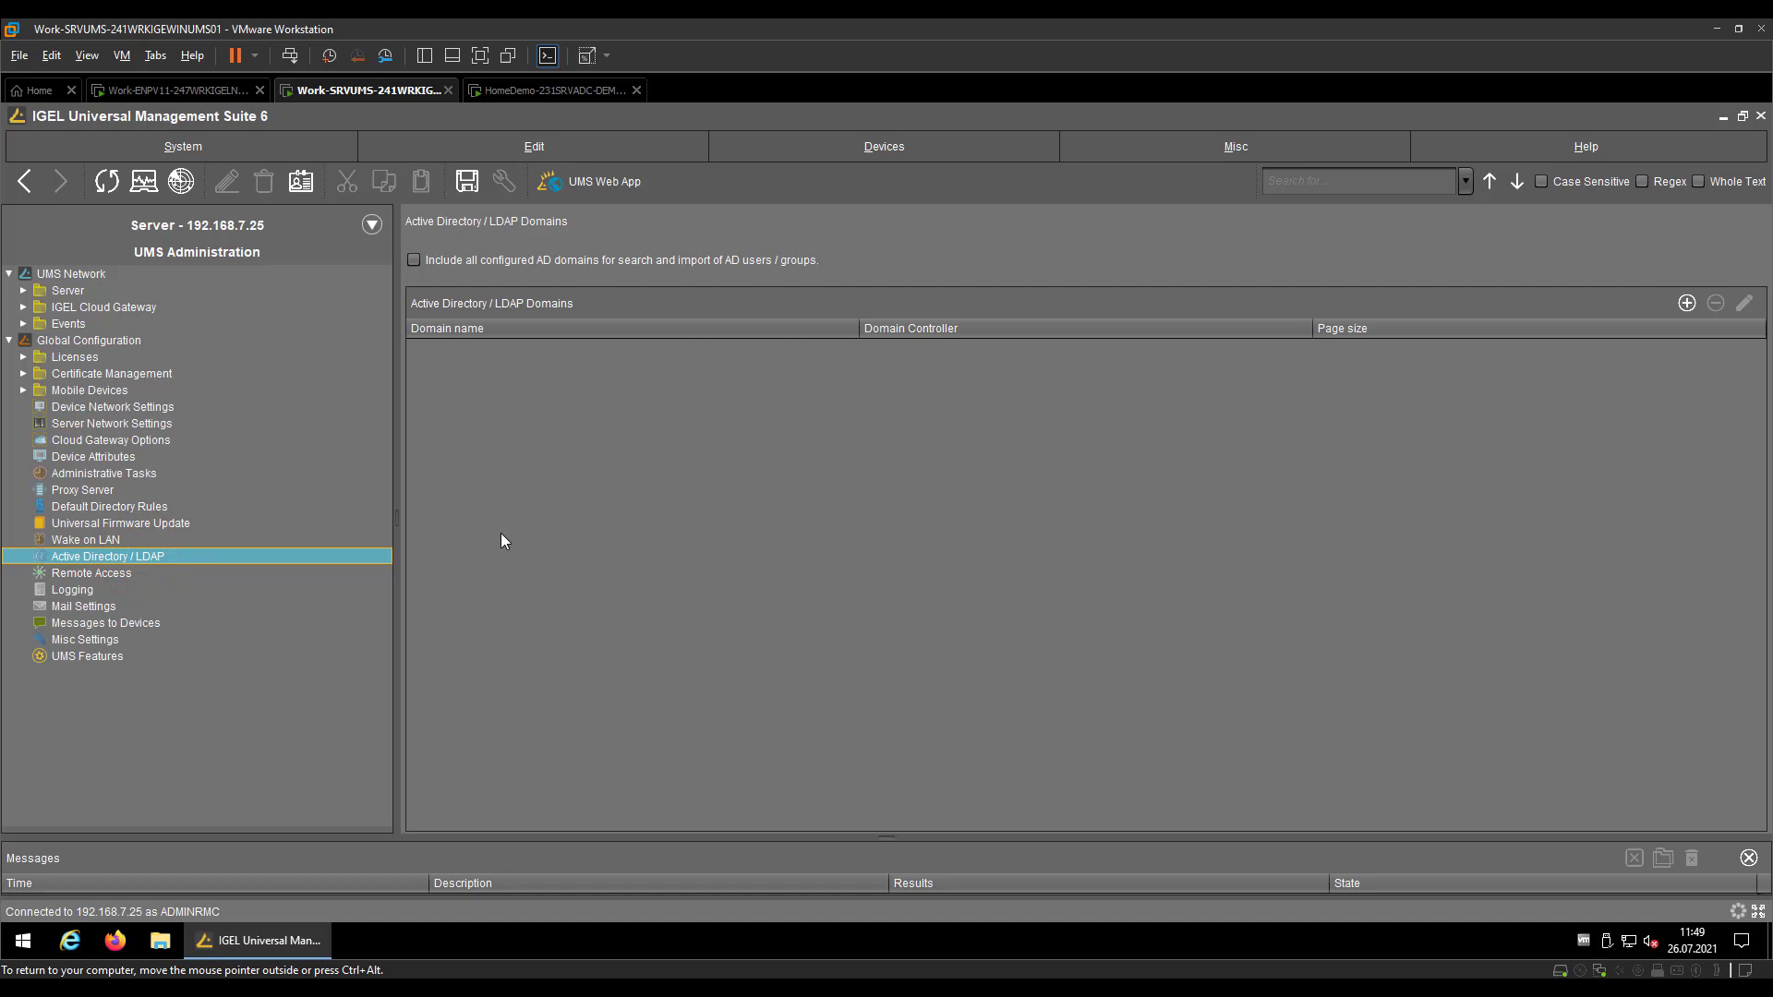
pyautogui.moveTo(503, 532)
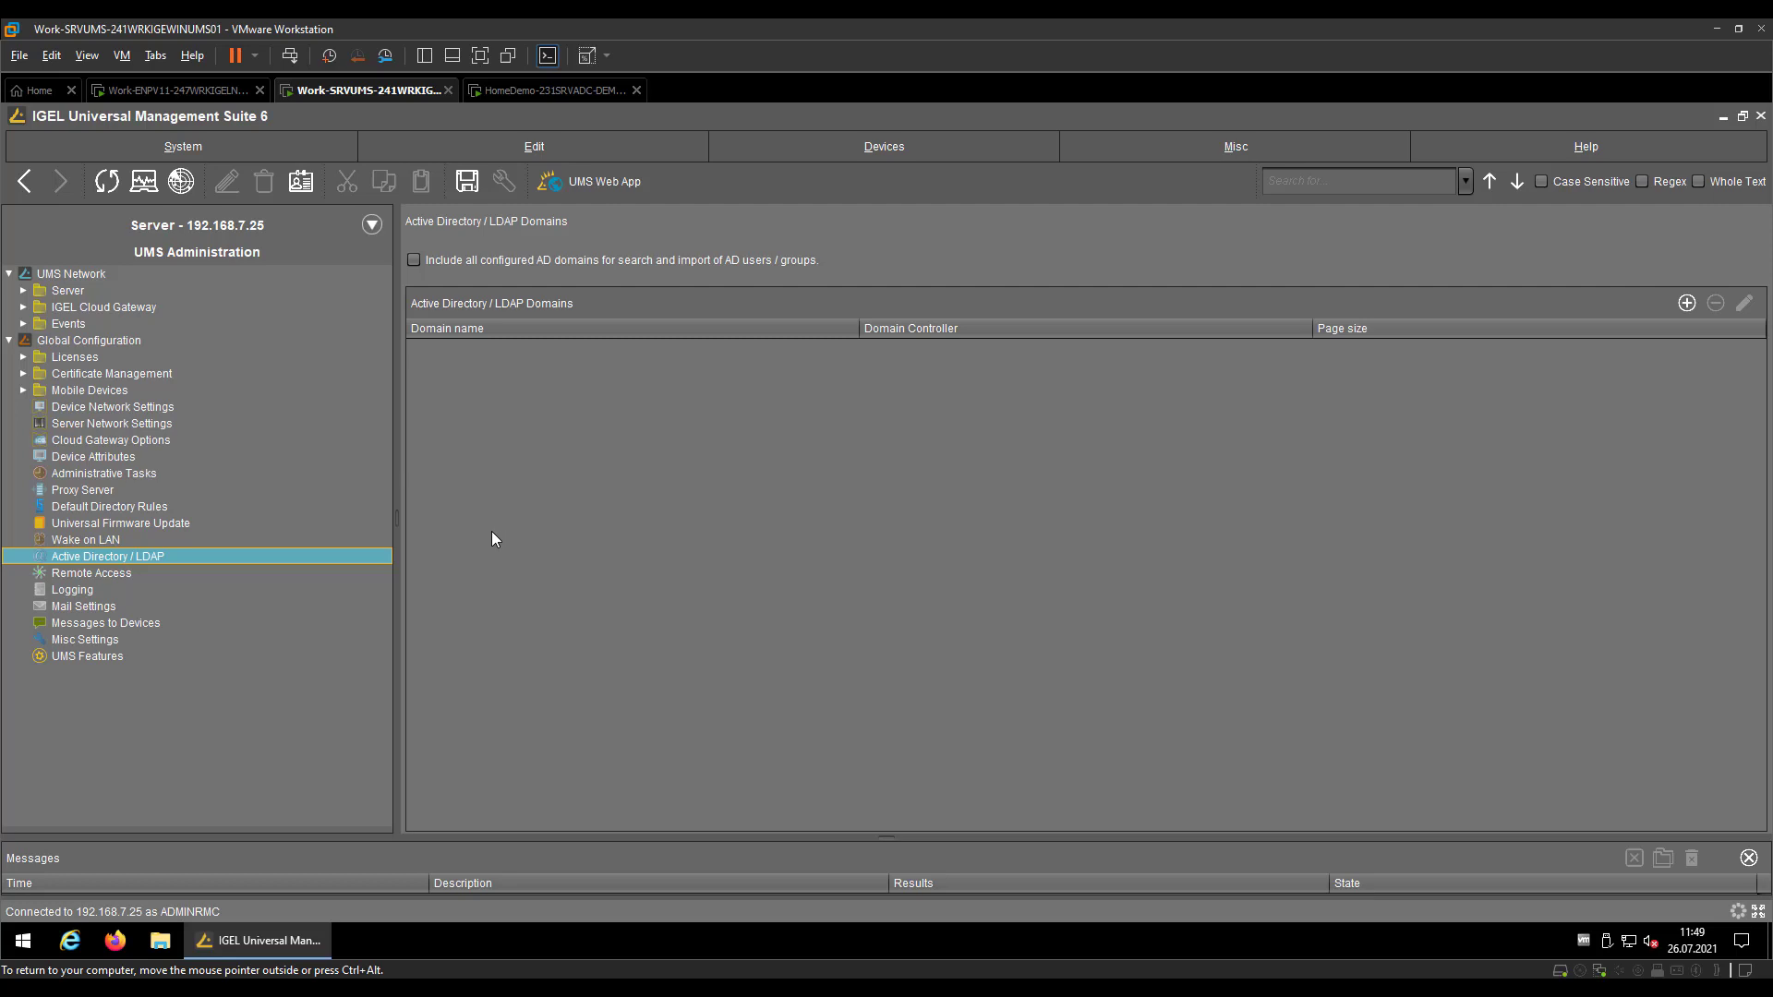
pyautogui.moveTo(355, 535)
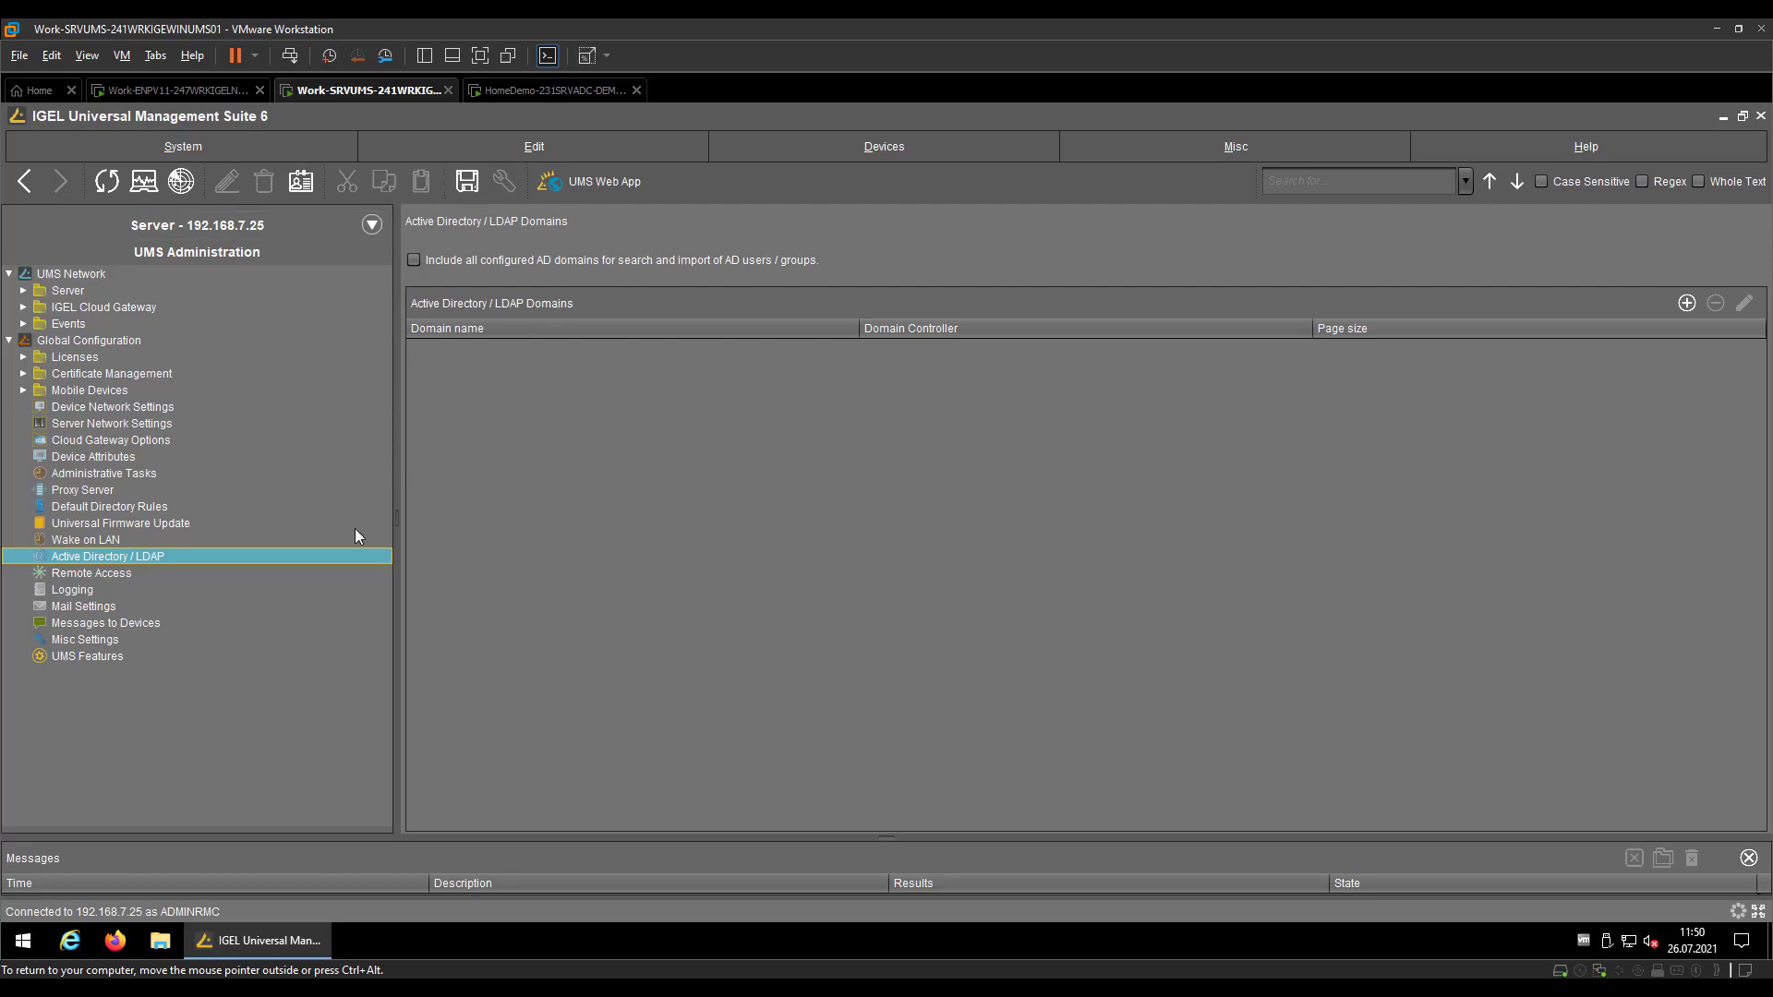
pyautogui.moveTo(940, 244)
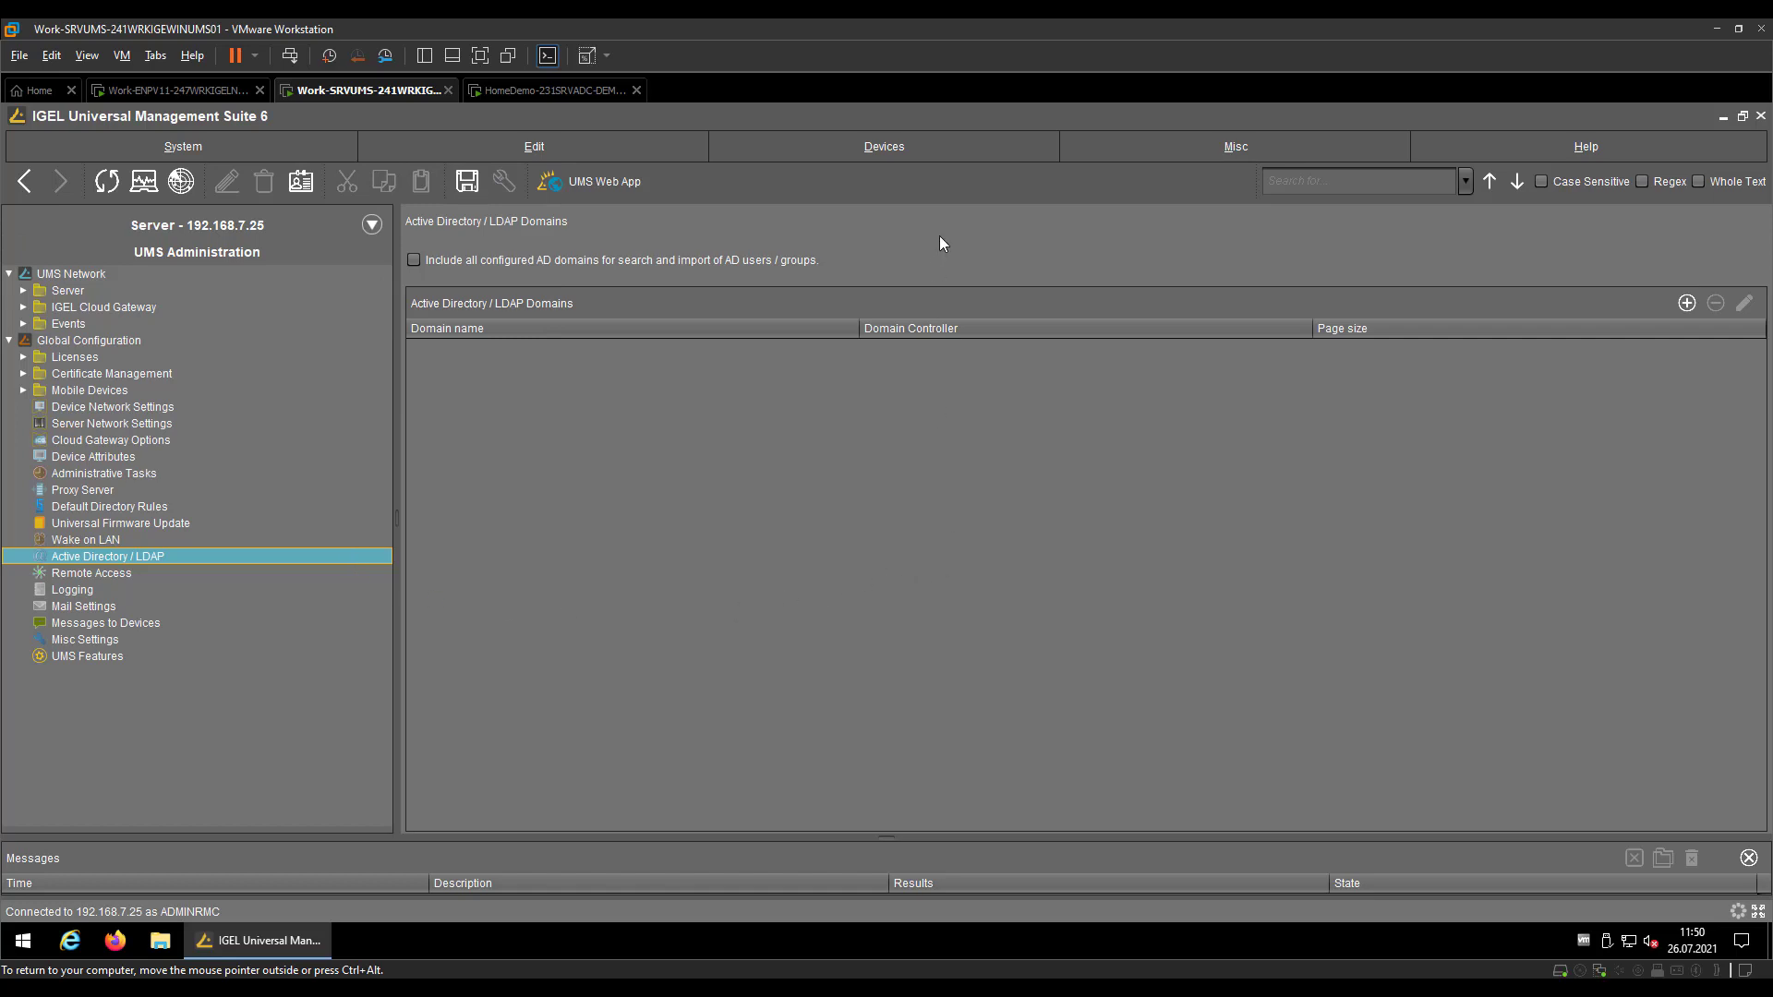
pyautogui.moveTo(945, 235)
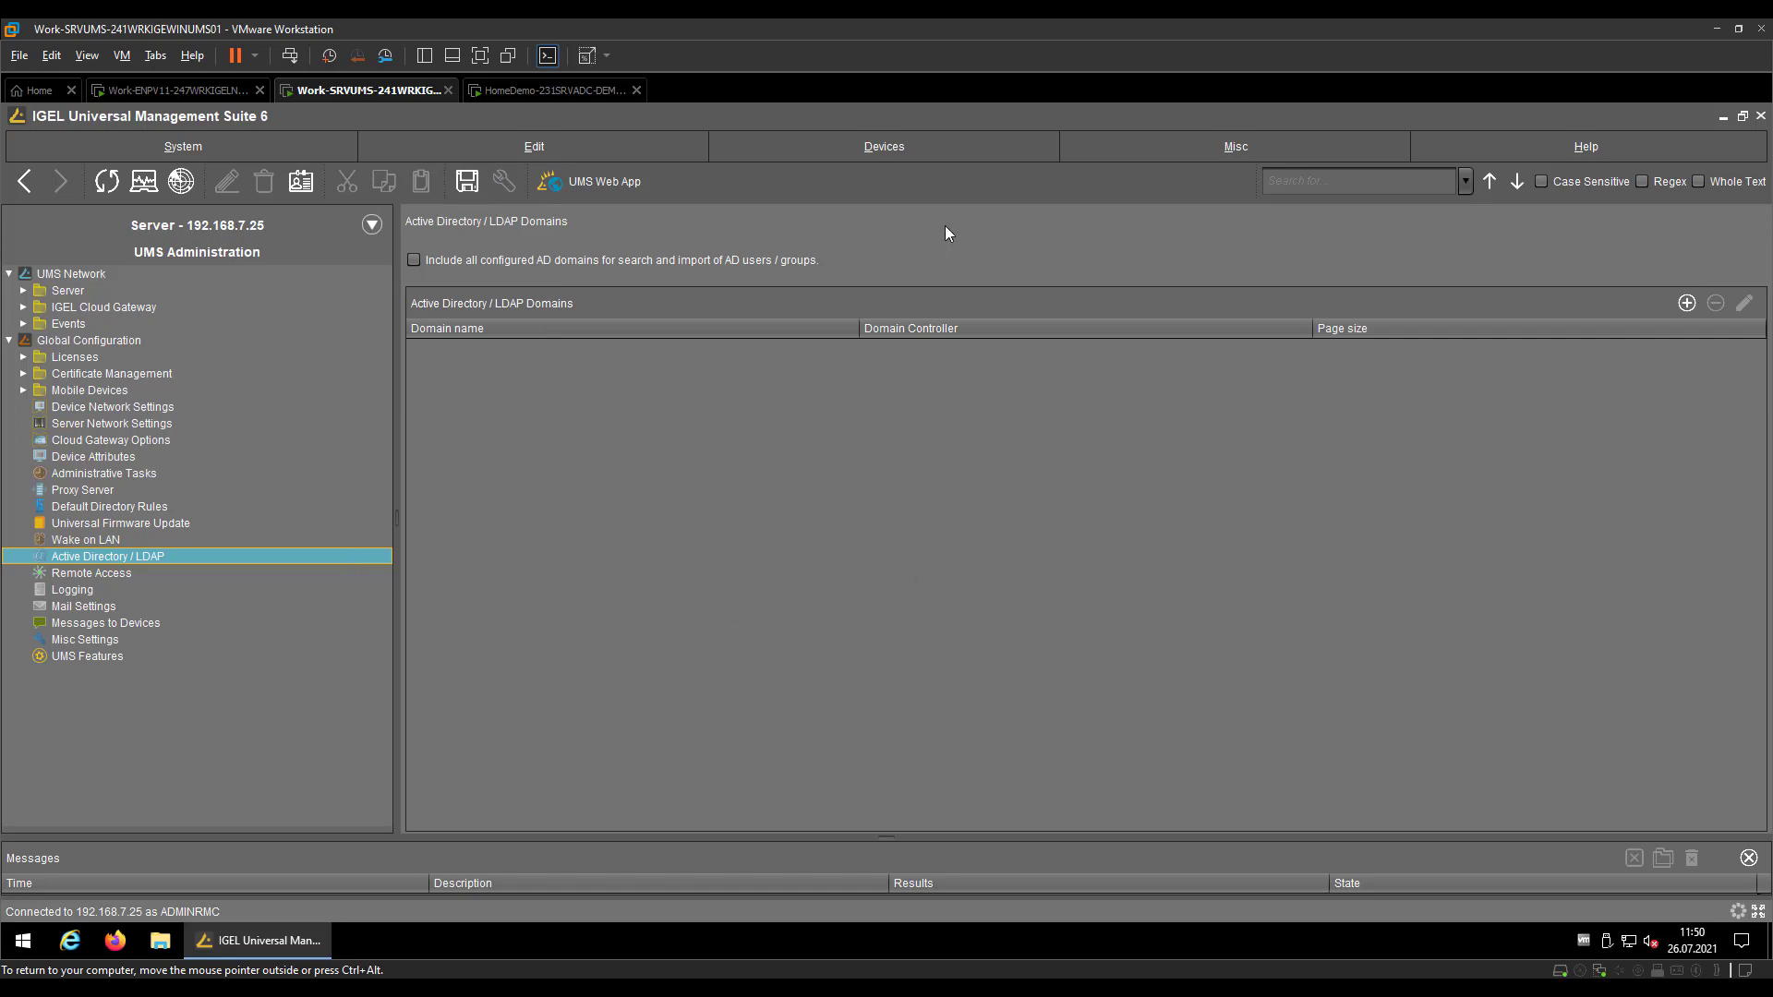
pyautogui.moveTo(953, 232)
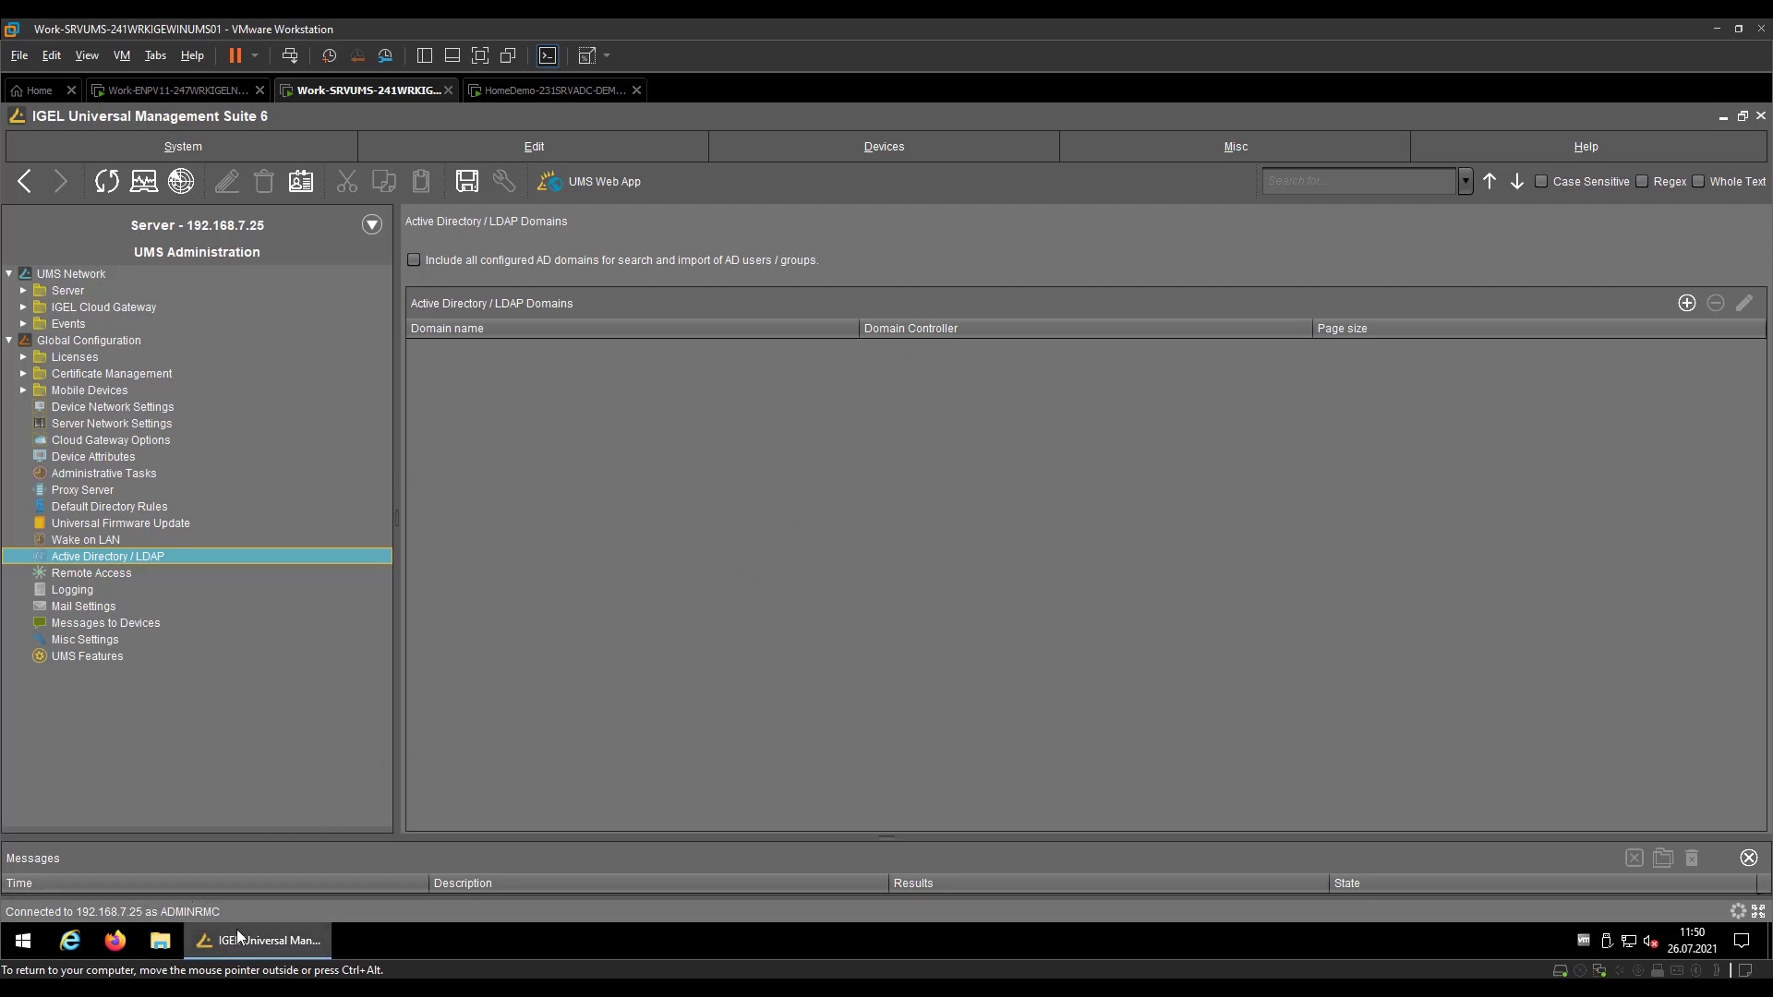
pyautogui.moveTo(229, 946)
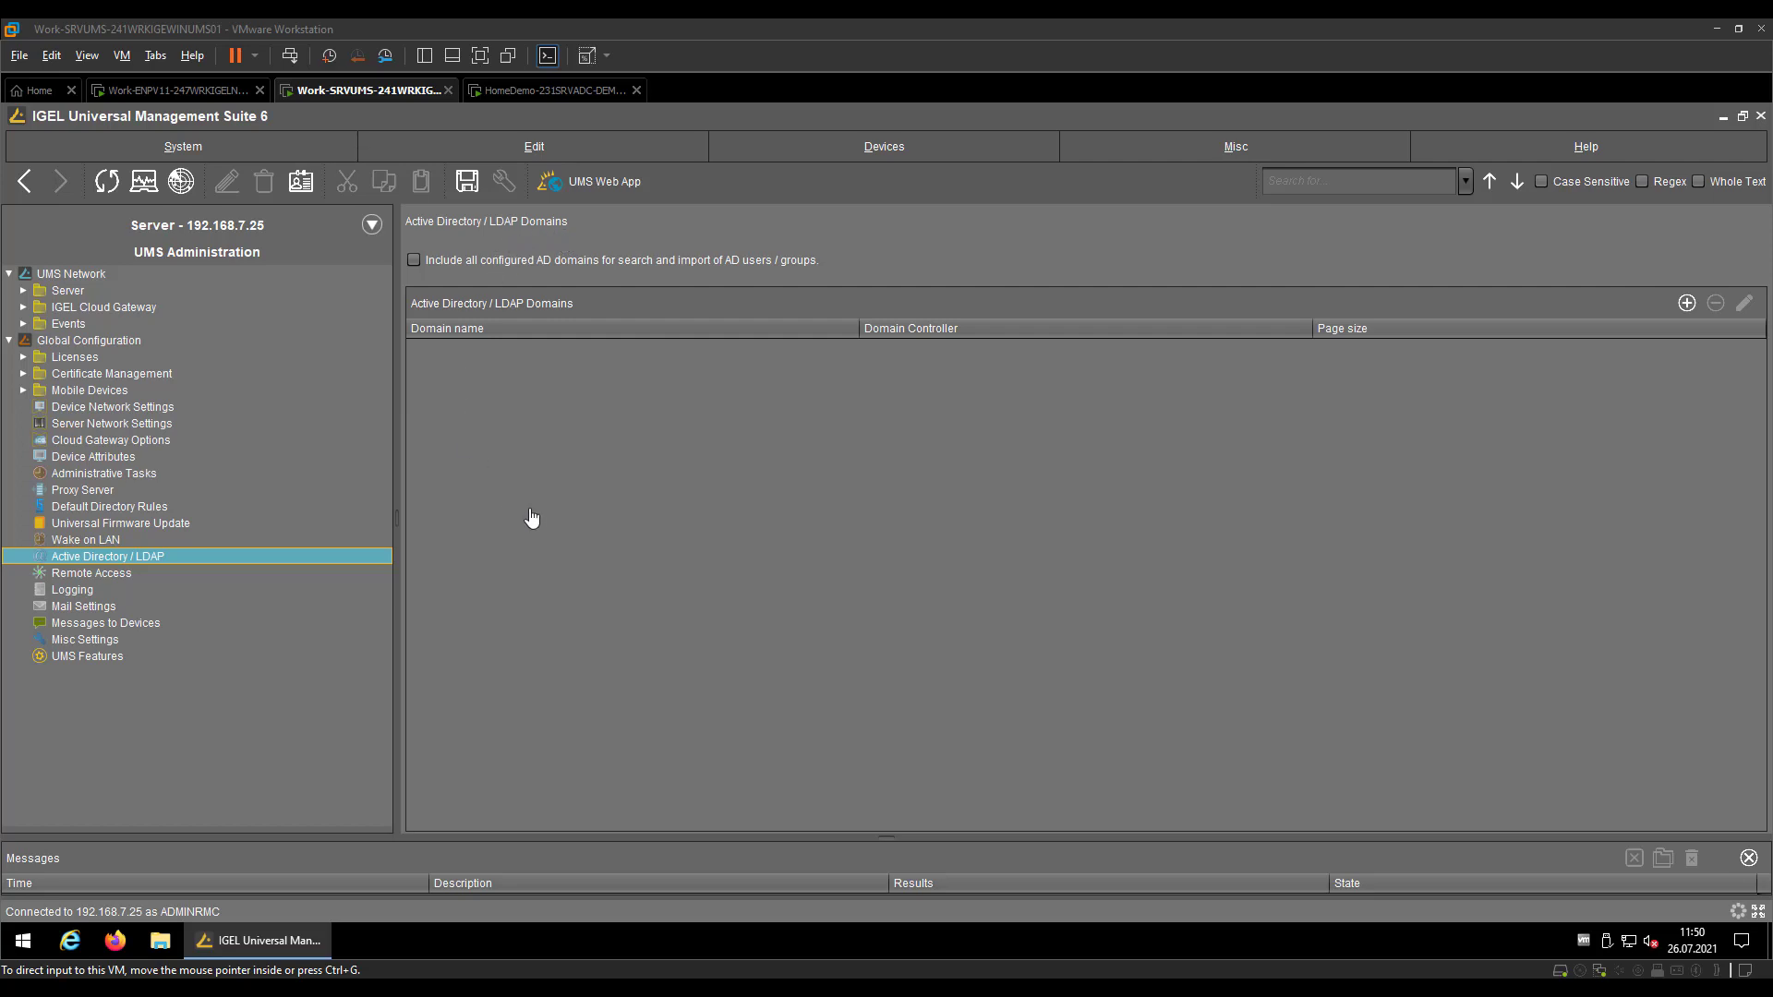
pyautogui.moveTo(516, 451)
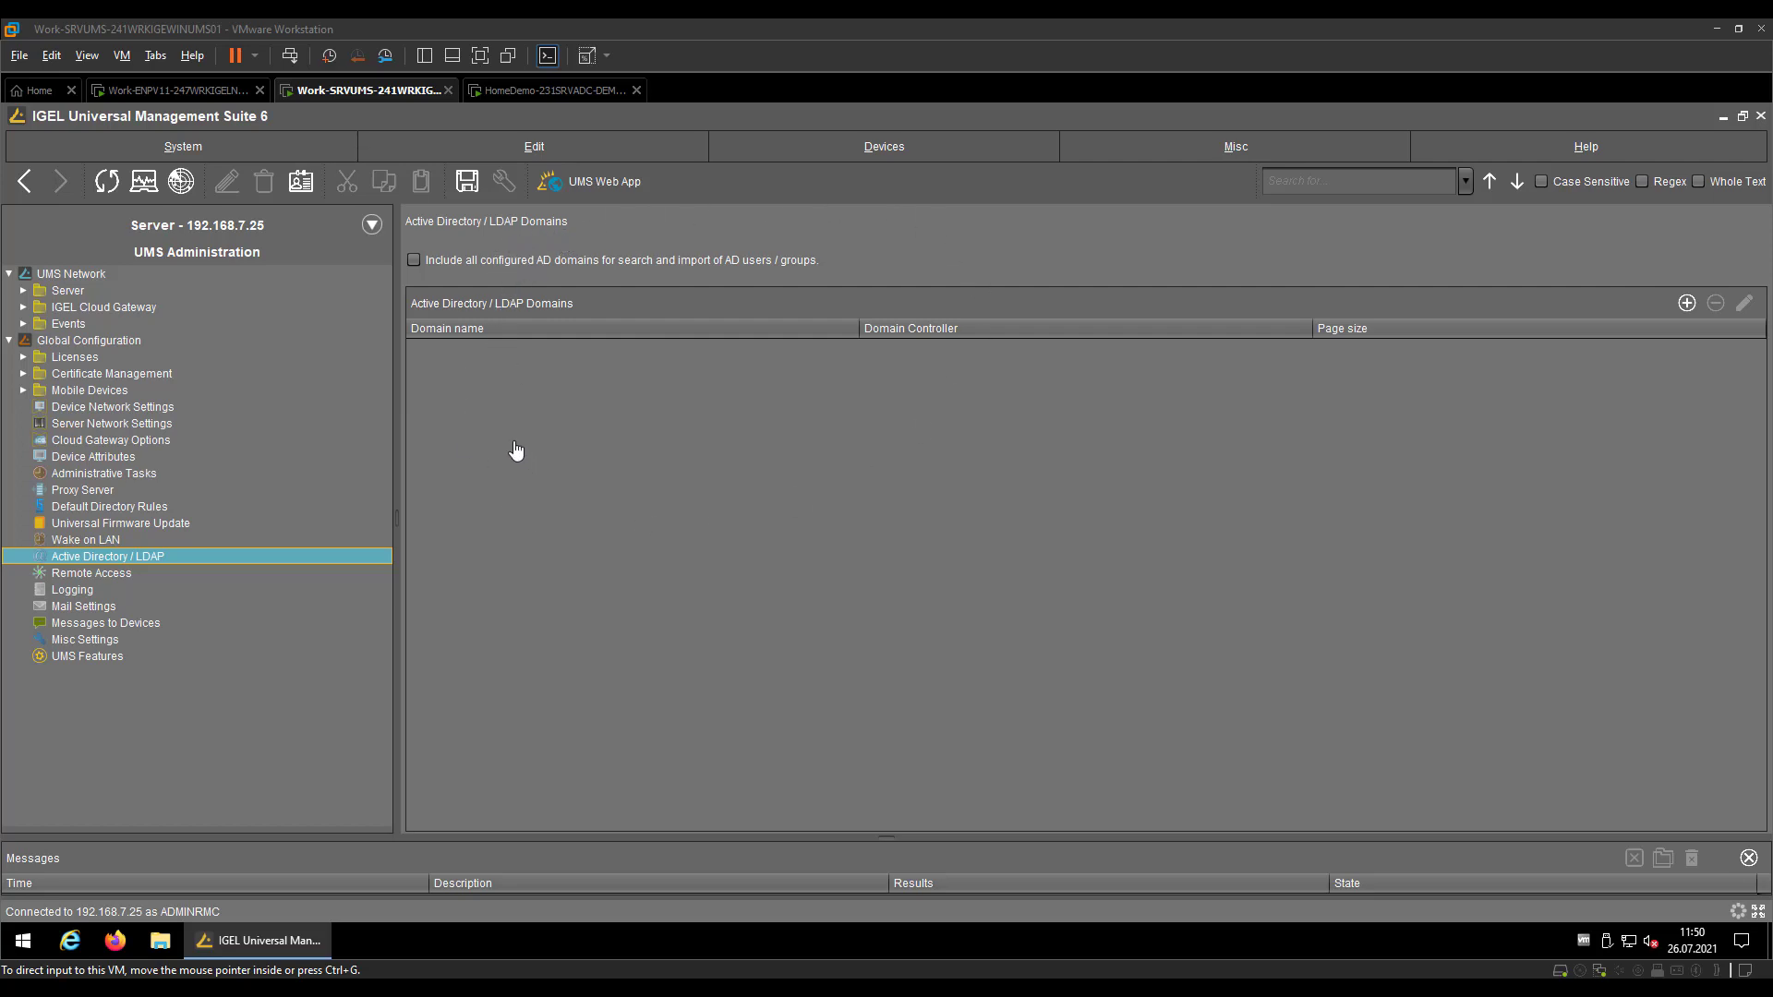
# - Switch the navigation panel back to the server's object tree
pyautogui.click(371, 226)
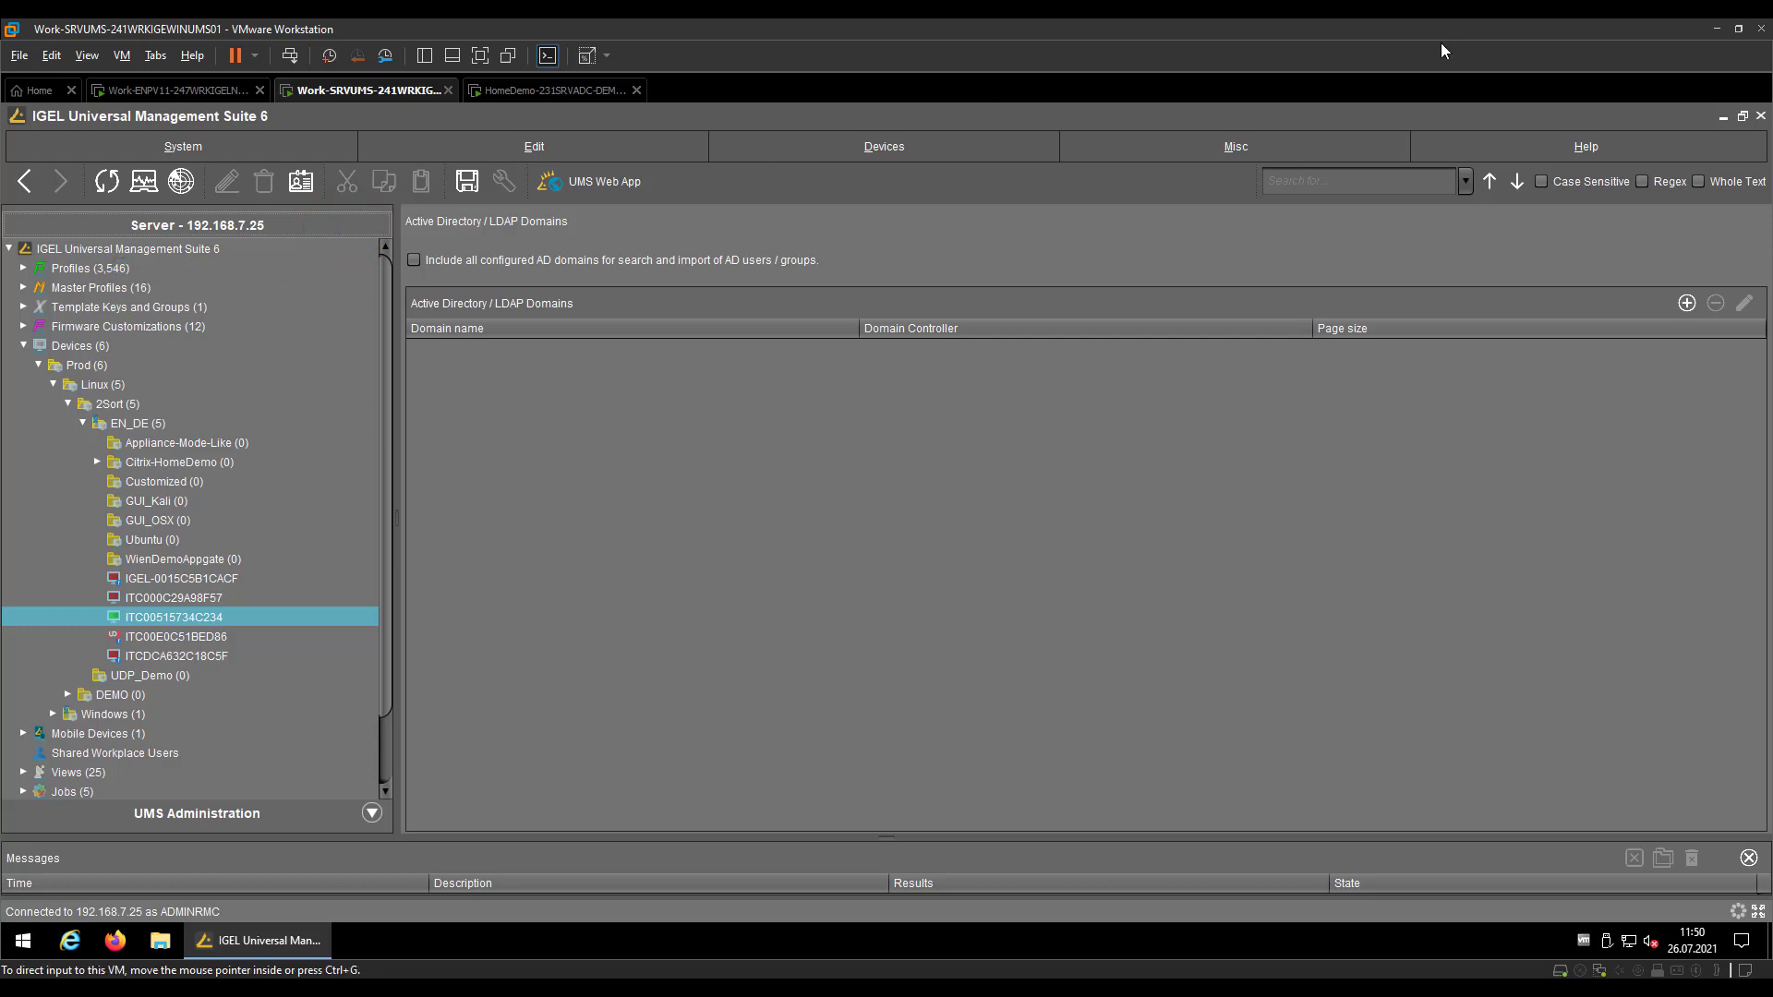
# - Create a new profile under Profiles and begin naming it LX_Security_ADLogin
pyautogui.click(175, 617)
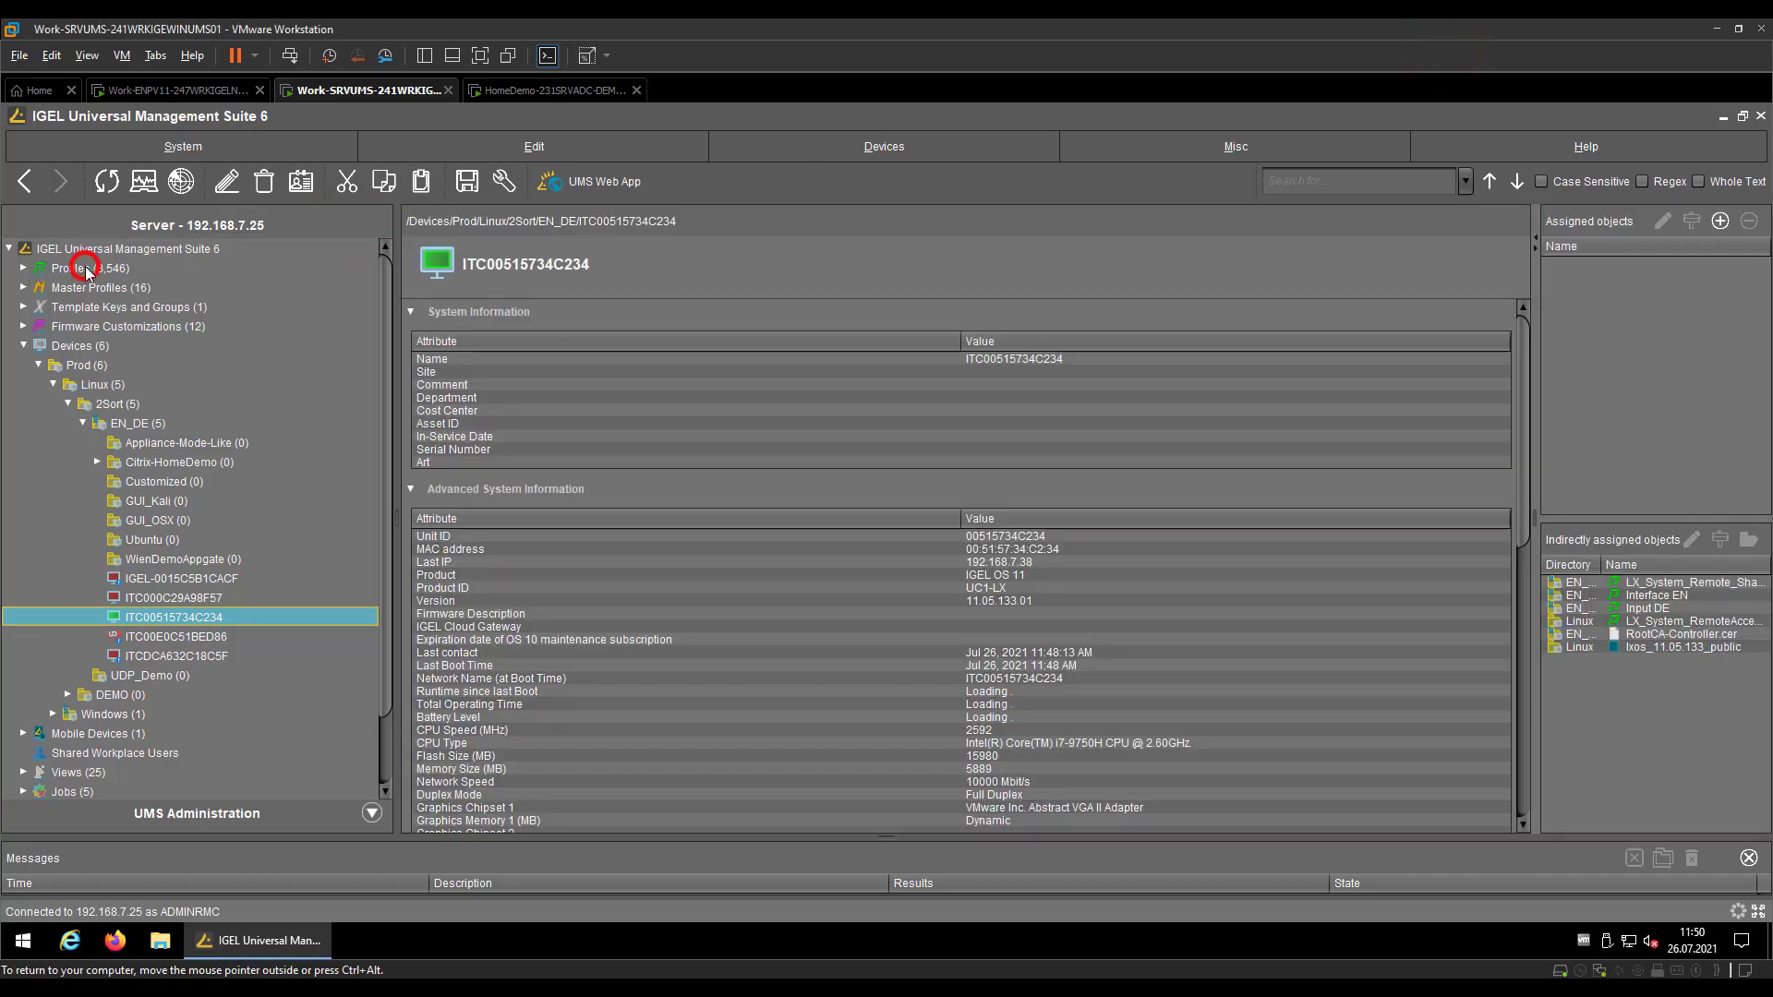
pyautogui.moveTo(85, 269)
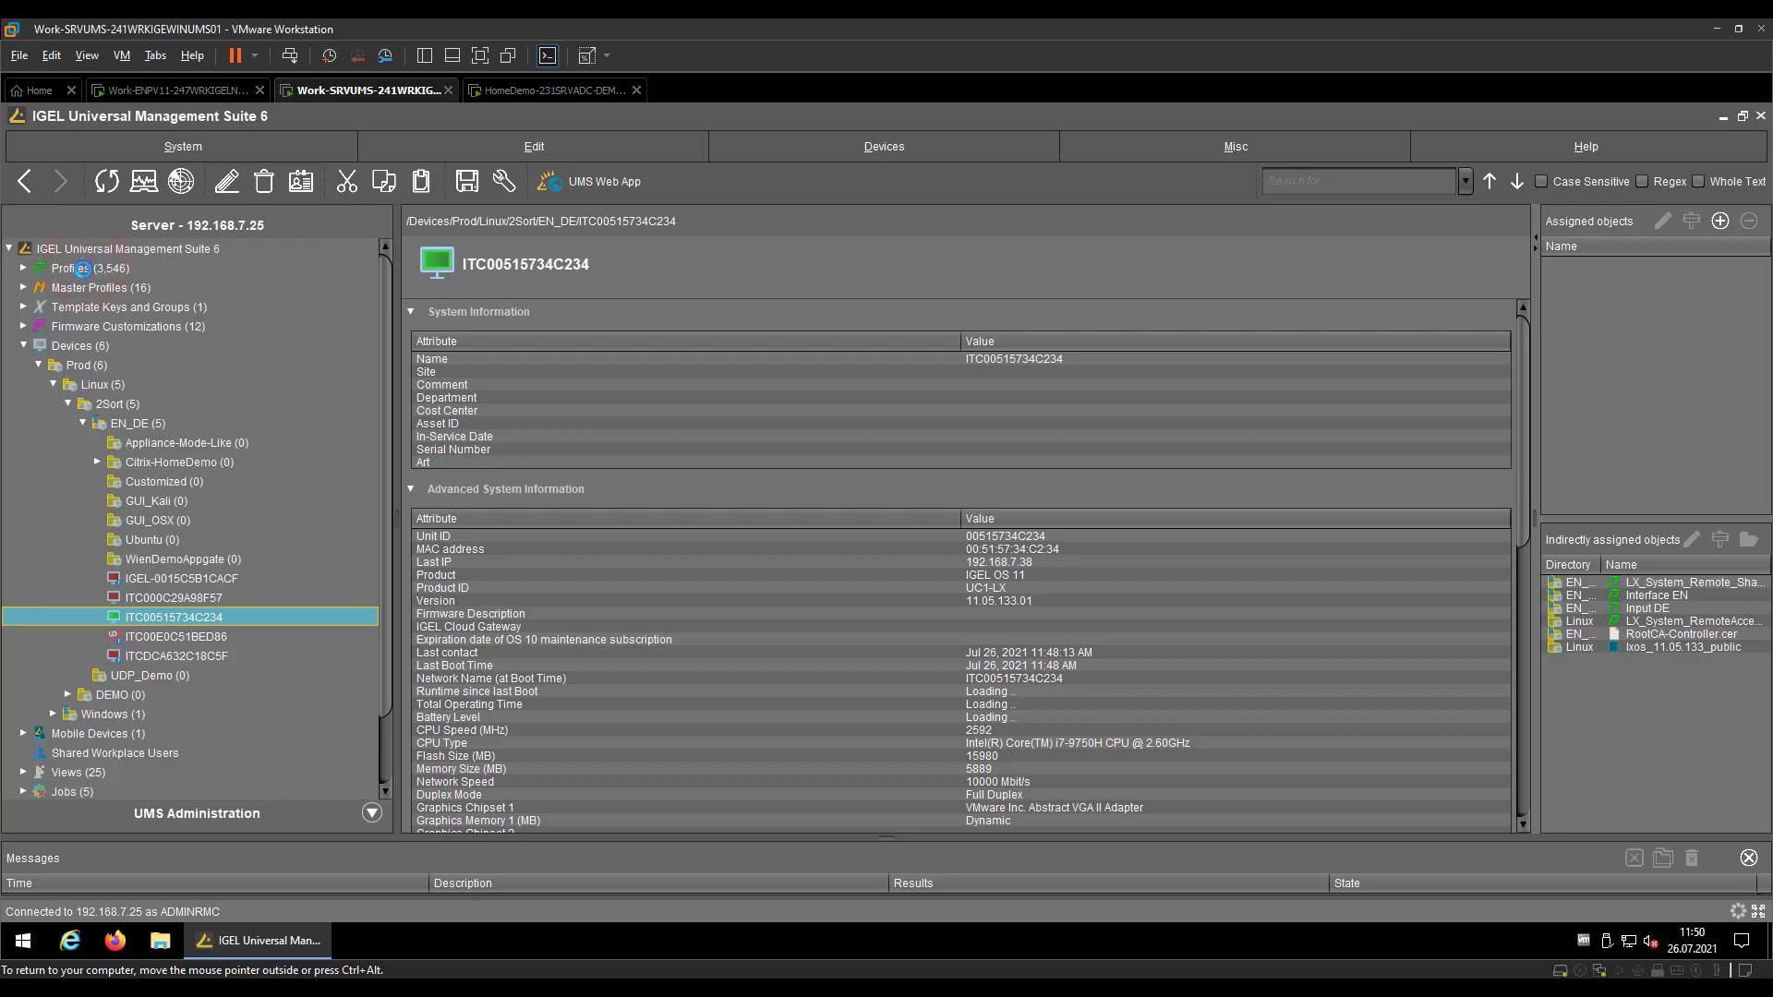
pyautogui.click(69, 268)
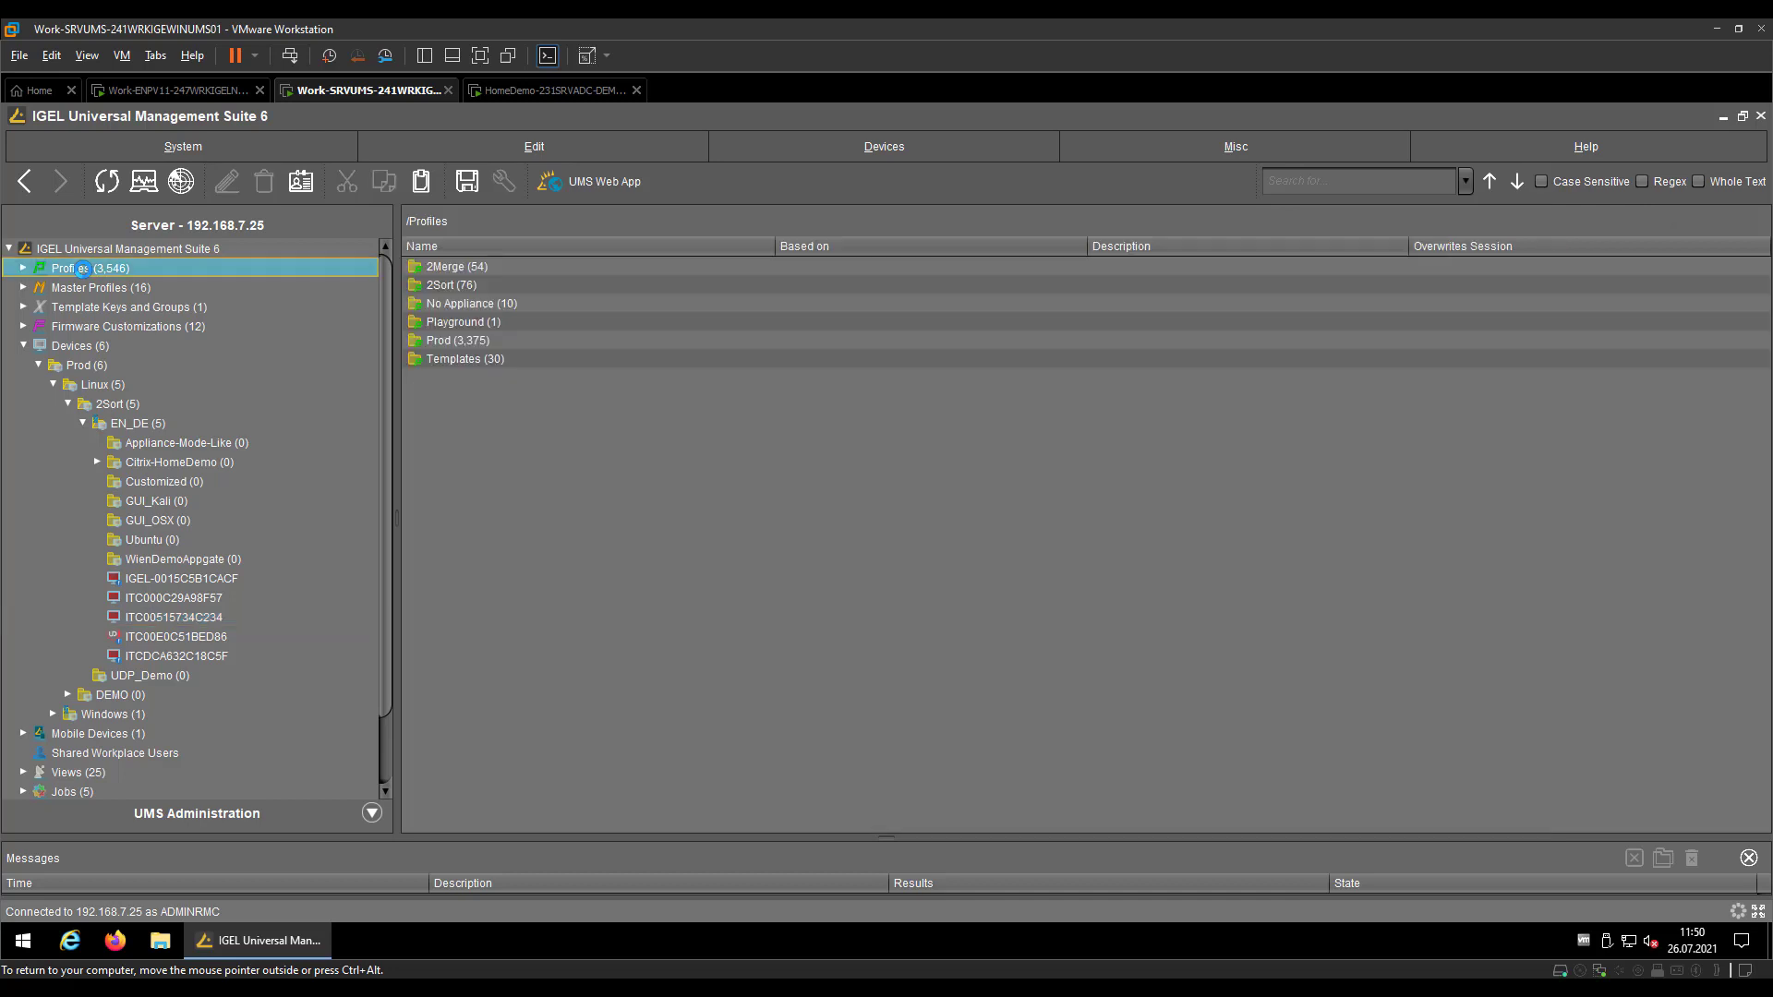
pyautogui.rightClick(72, 268)
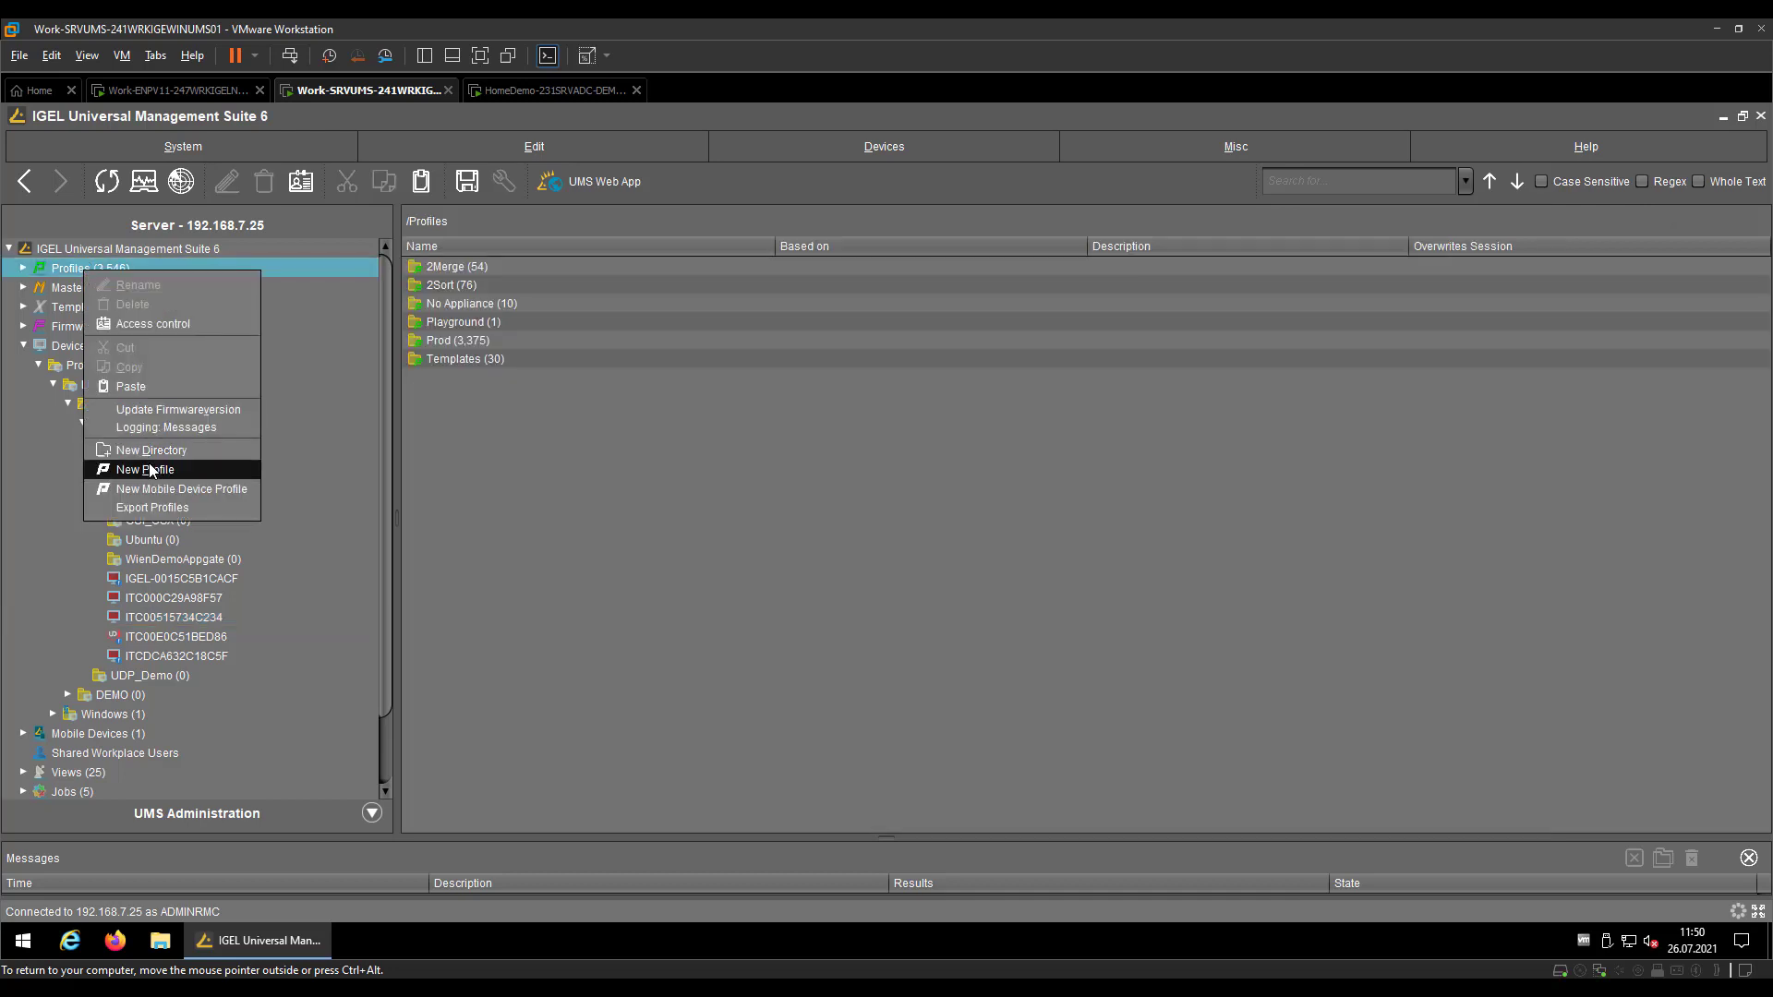
pyautogui.click(144, 469)
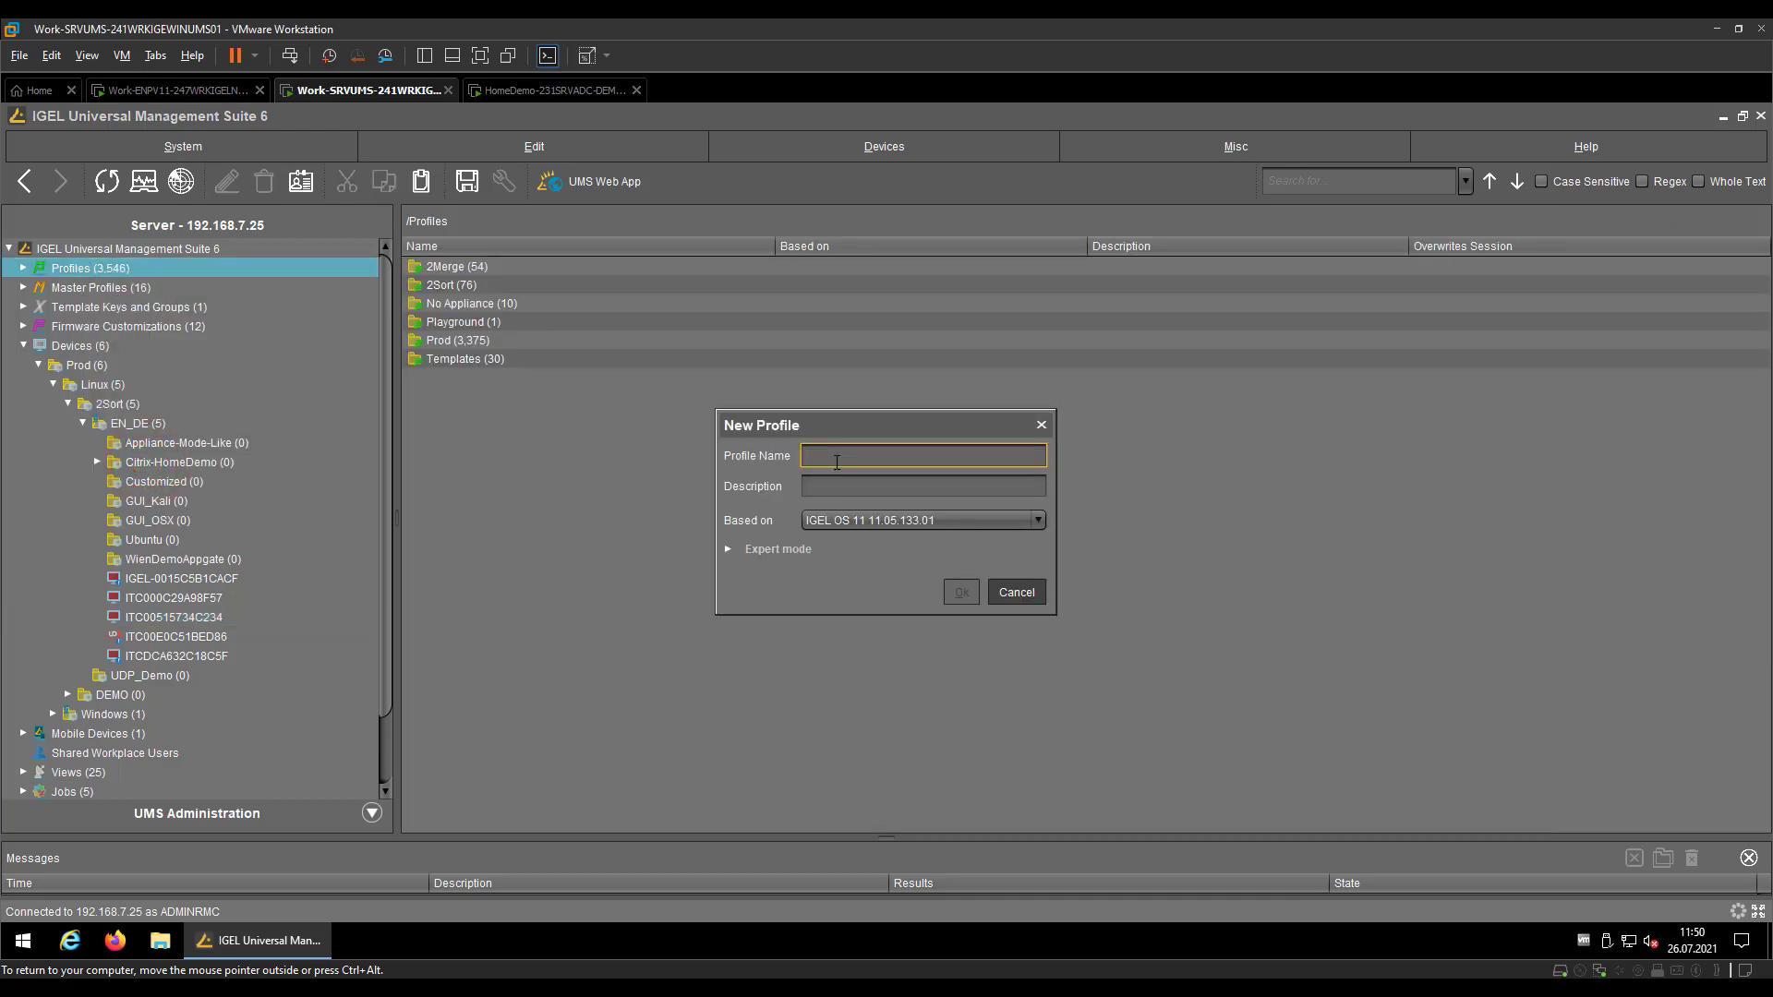
pyautogui.write('LX_Ses')
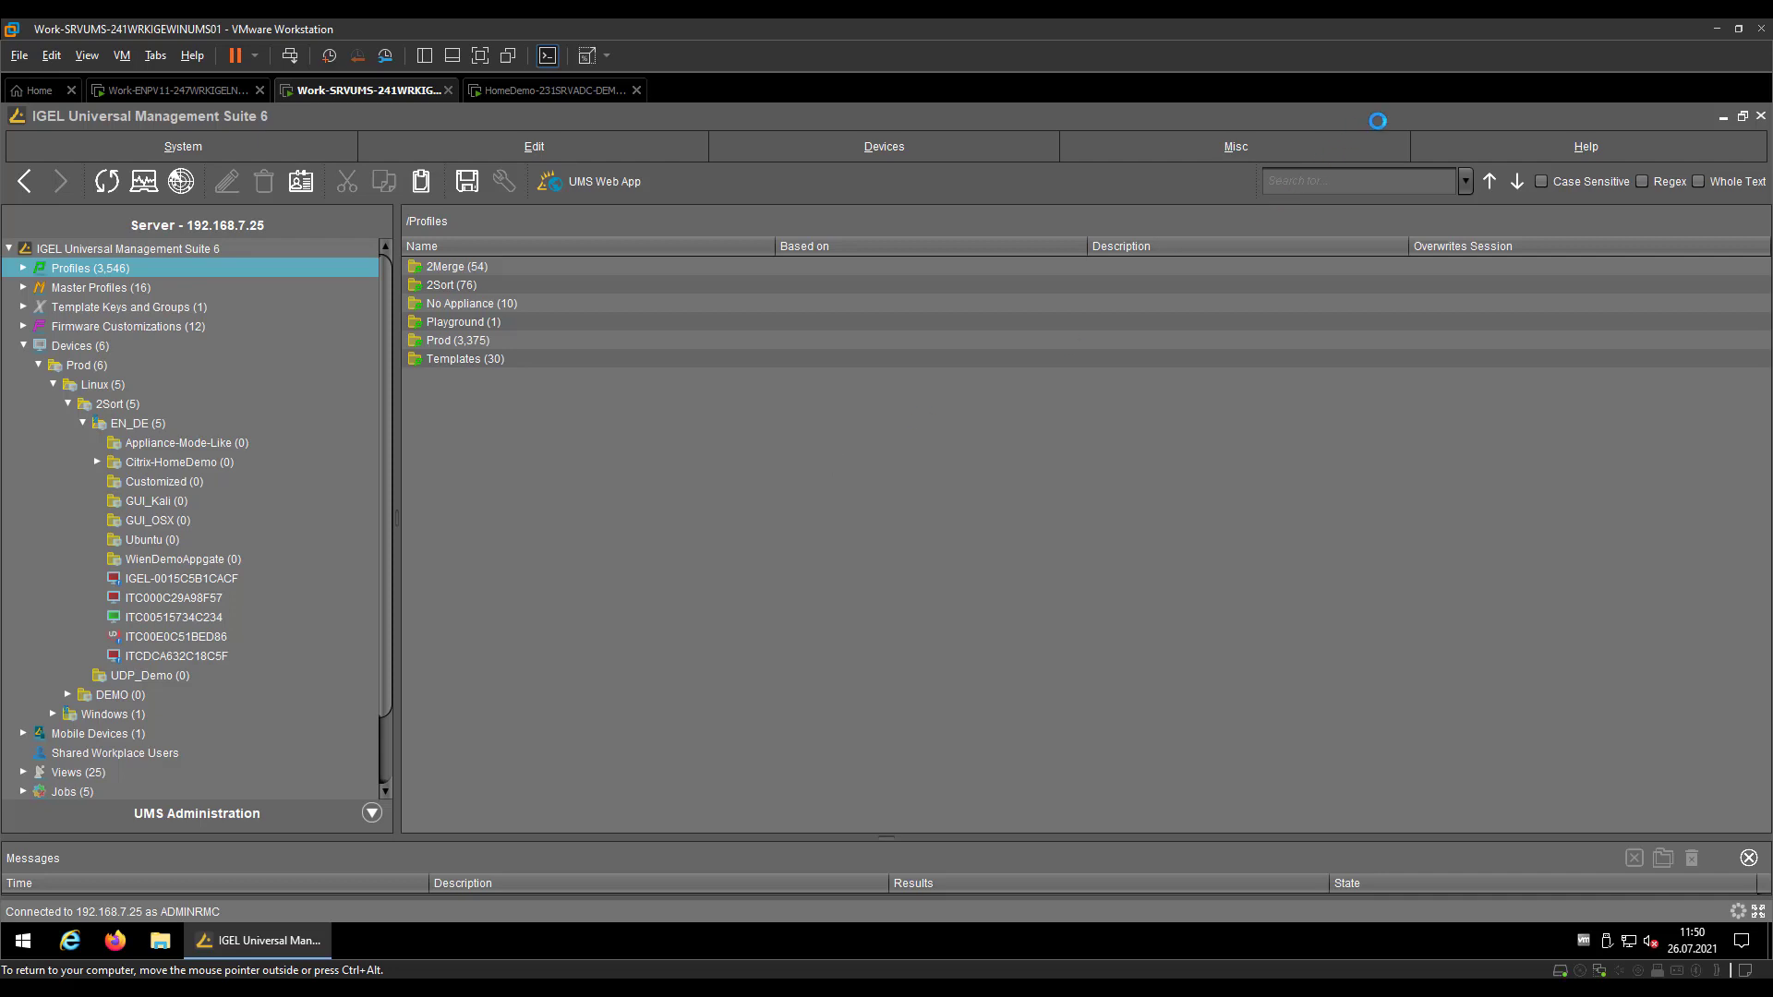
pyautogui.moveTo(1455, 58)
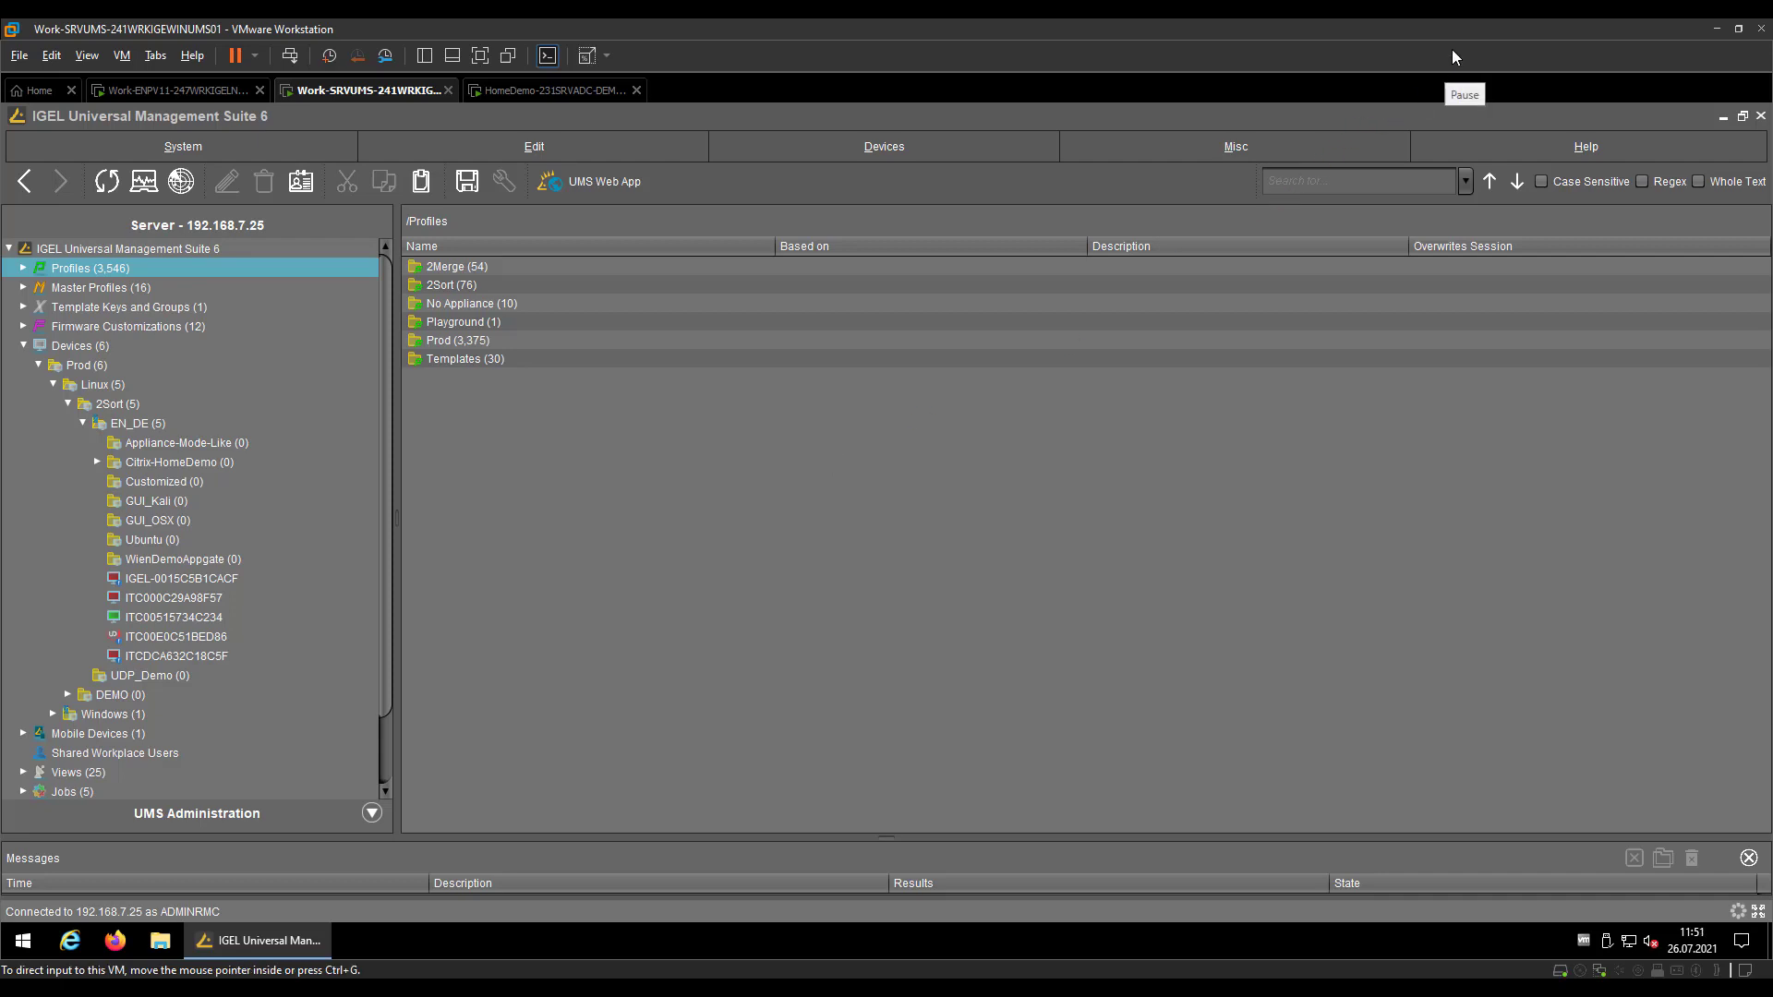
pyautogui.moveTo(1454, 57)
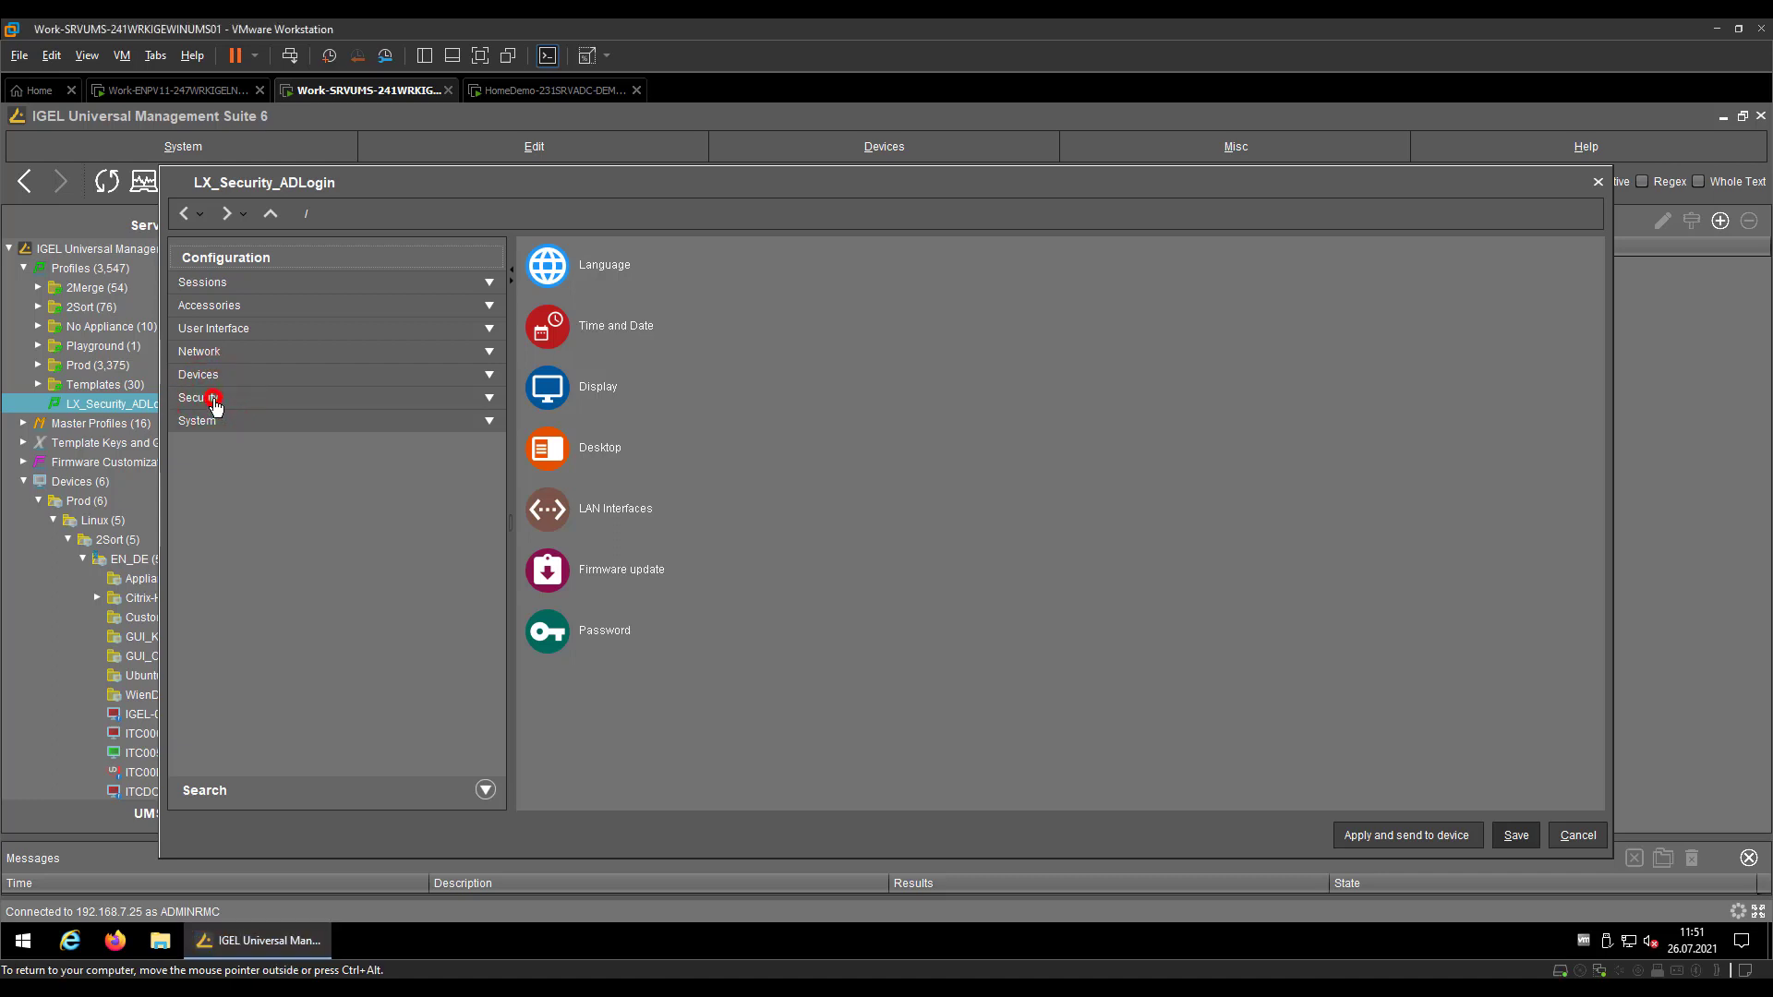
# - Enable Active Directory/Kerberos under Security with HOMEDEMO.NET as default domain
pyautogui.click(266, 452)
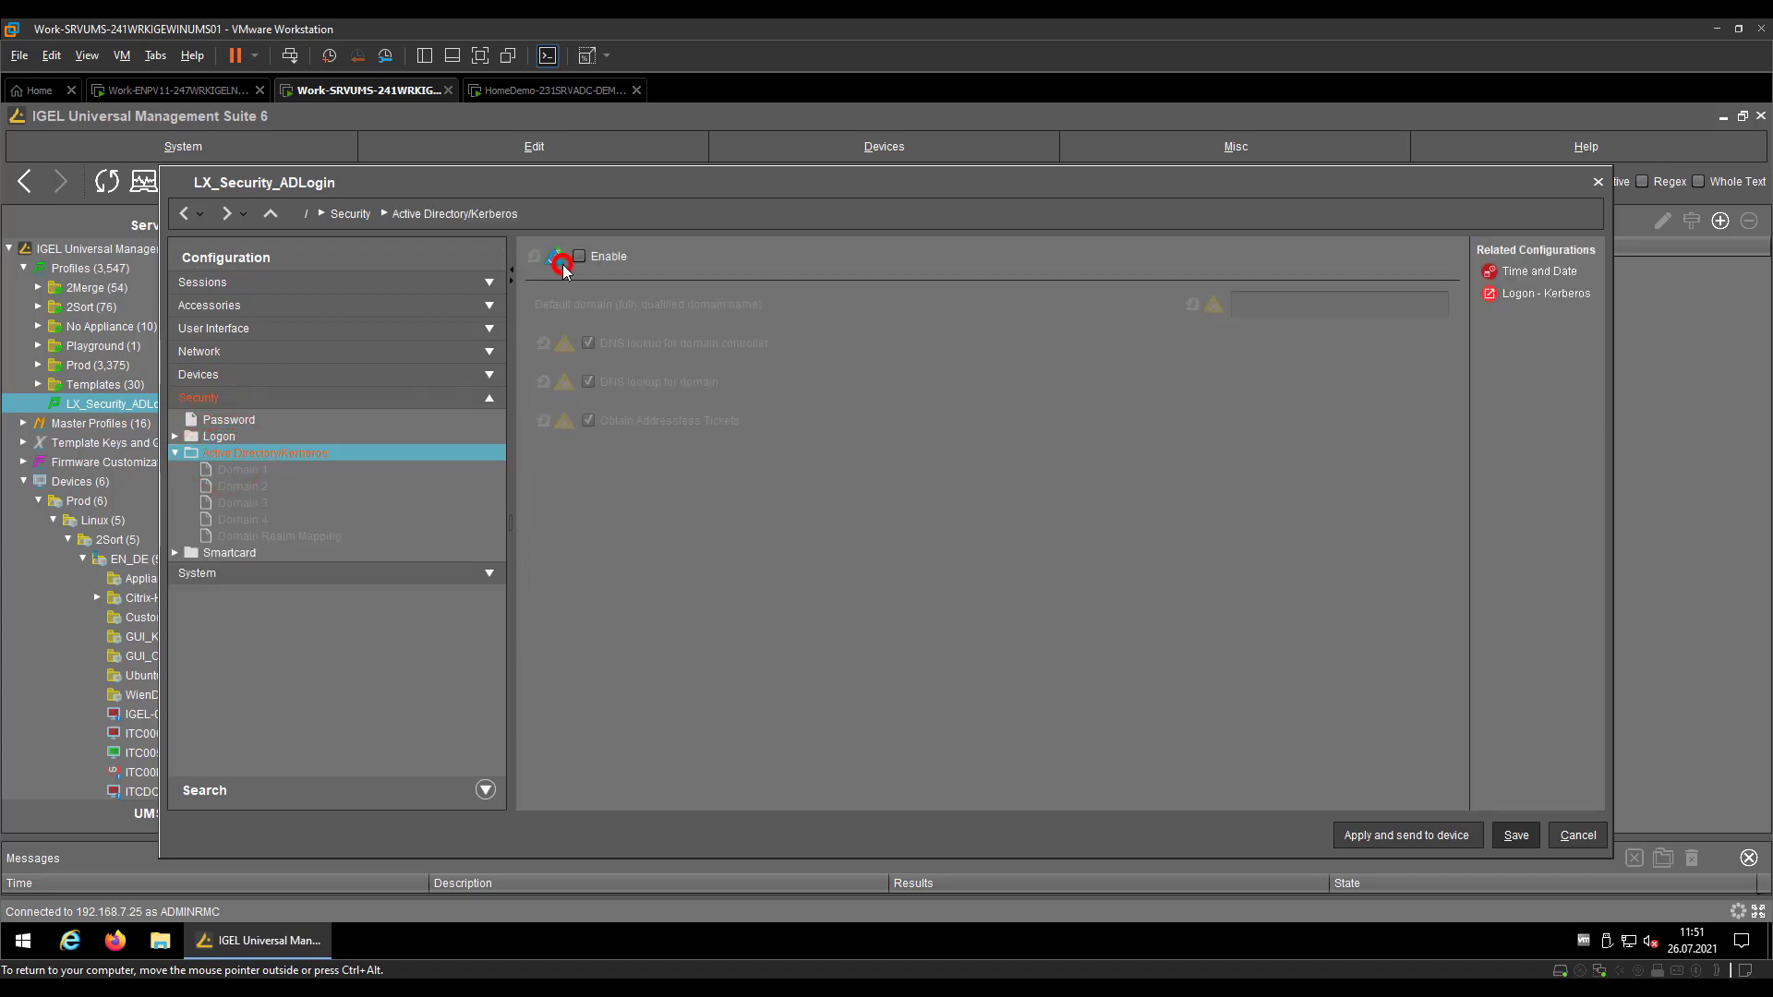
pyautogui.click(577, 257)
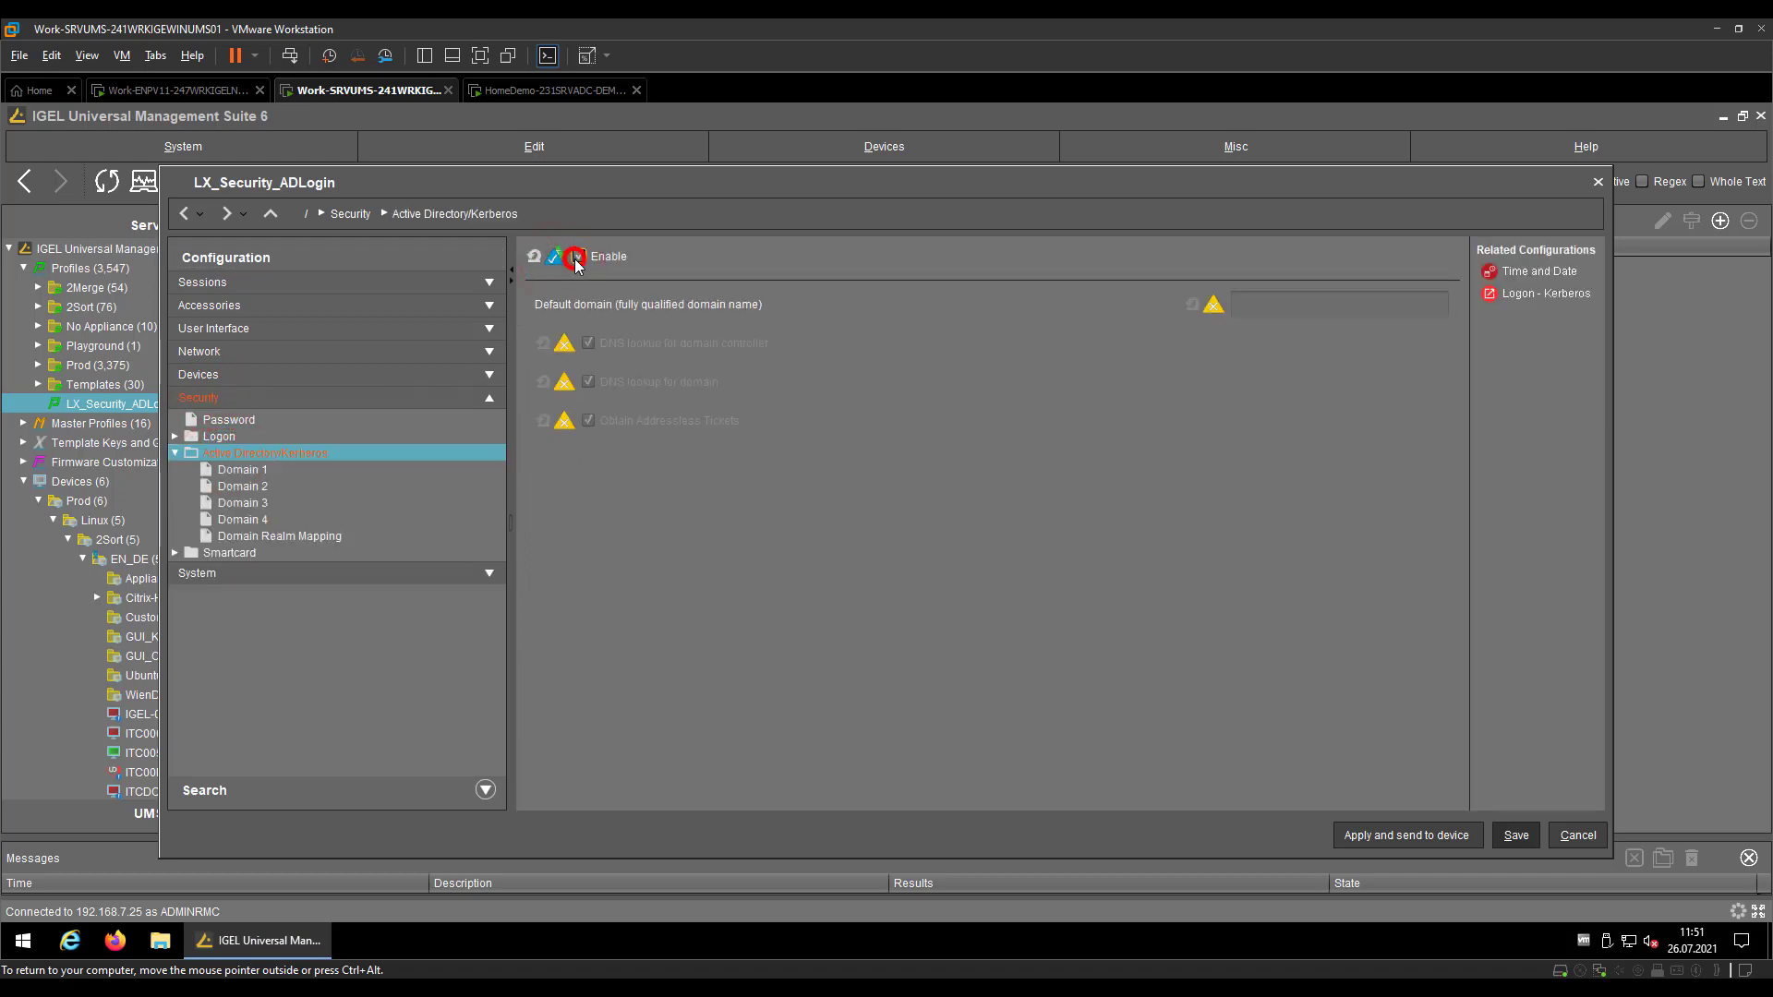
pyautogui.click(578, 254)
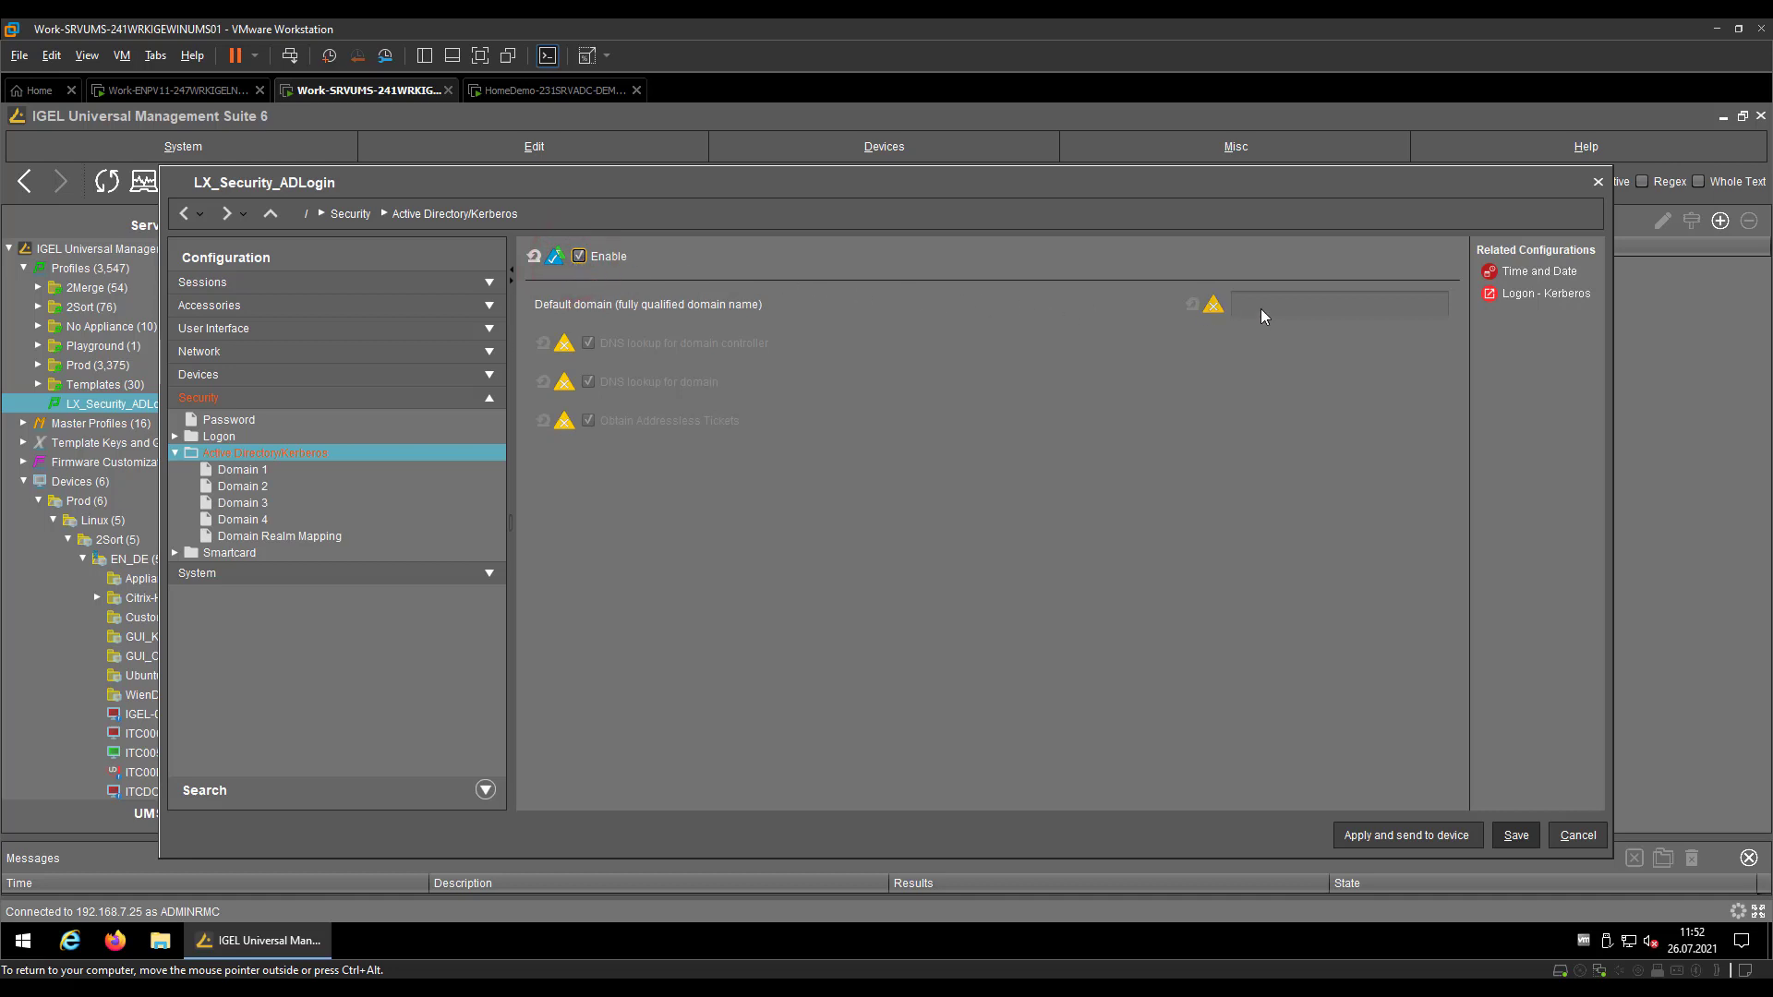
pyautogui.click(1337, 303)
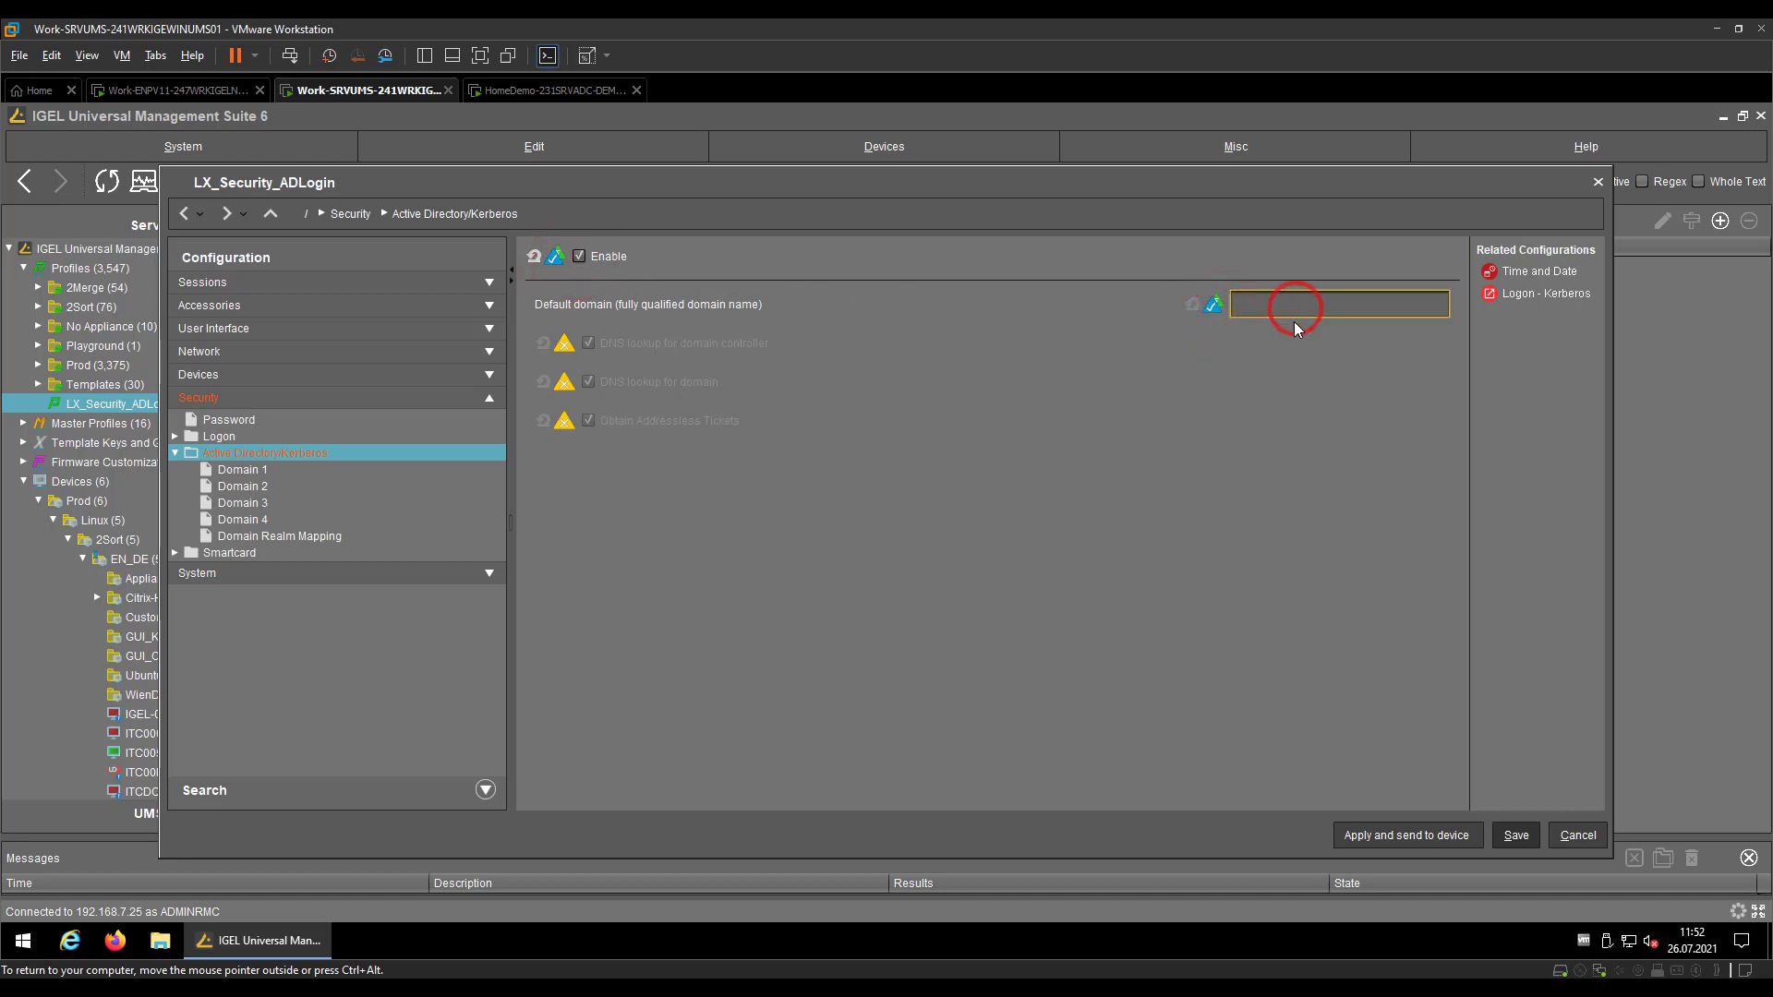
pyautogui.write('HOMEDEMO')
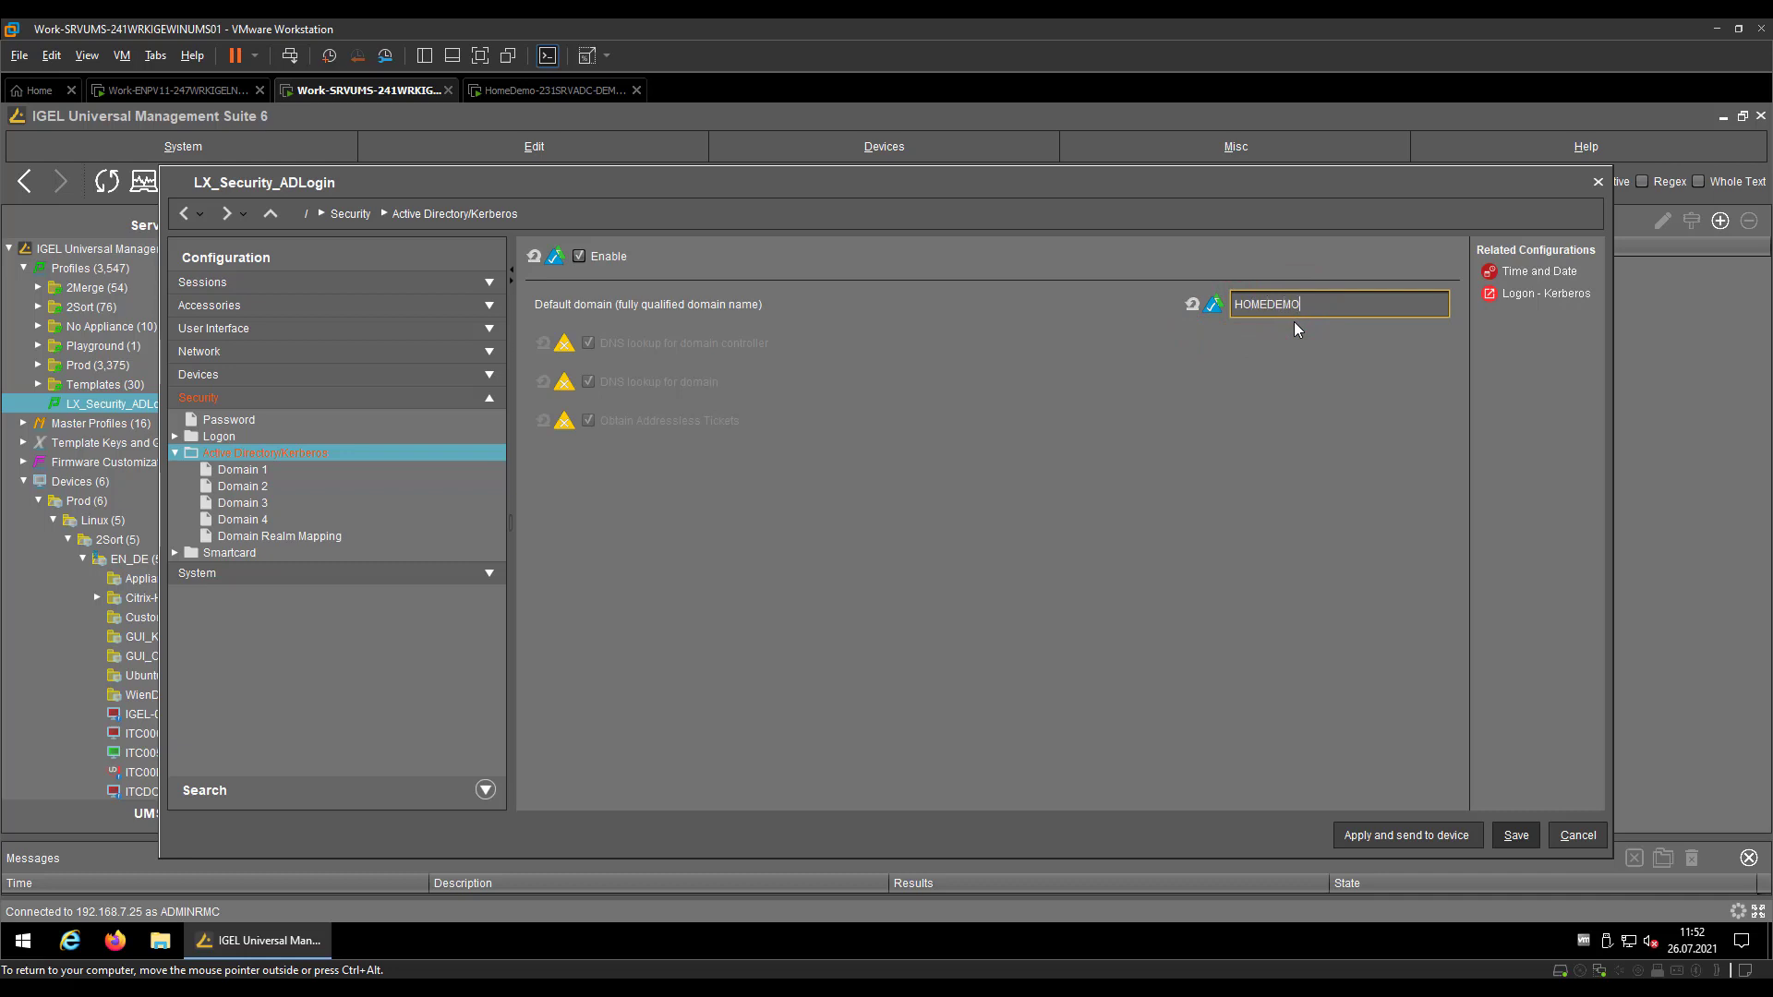
pyautogui.write('.NET')
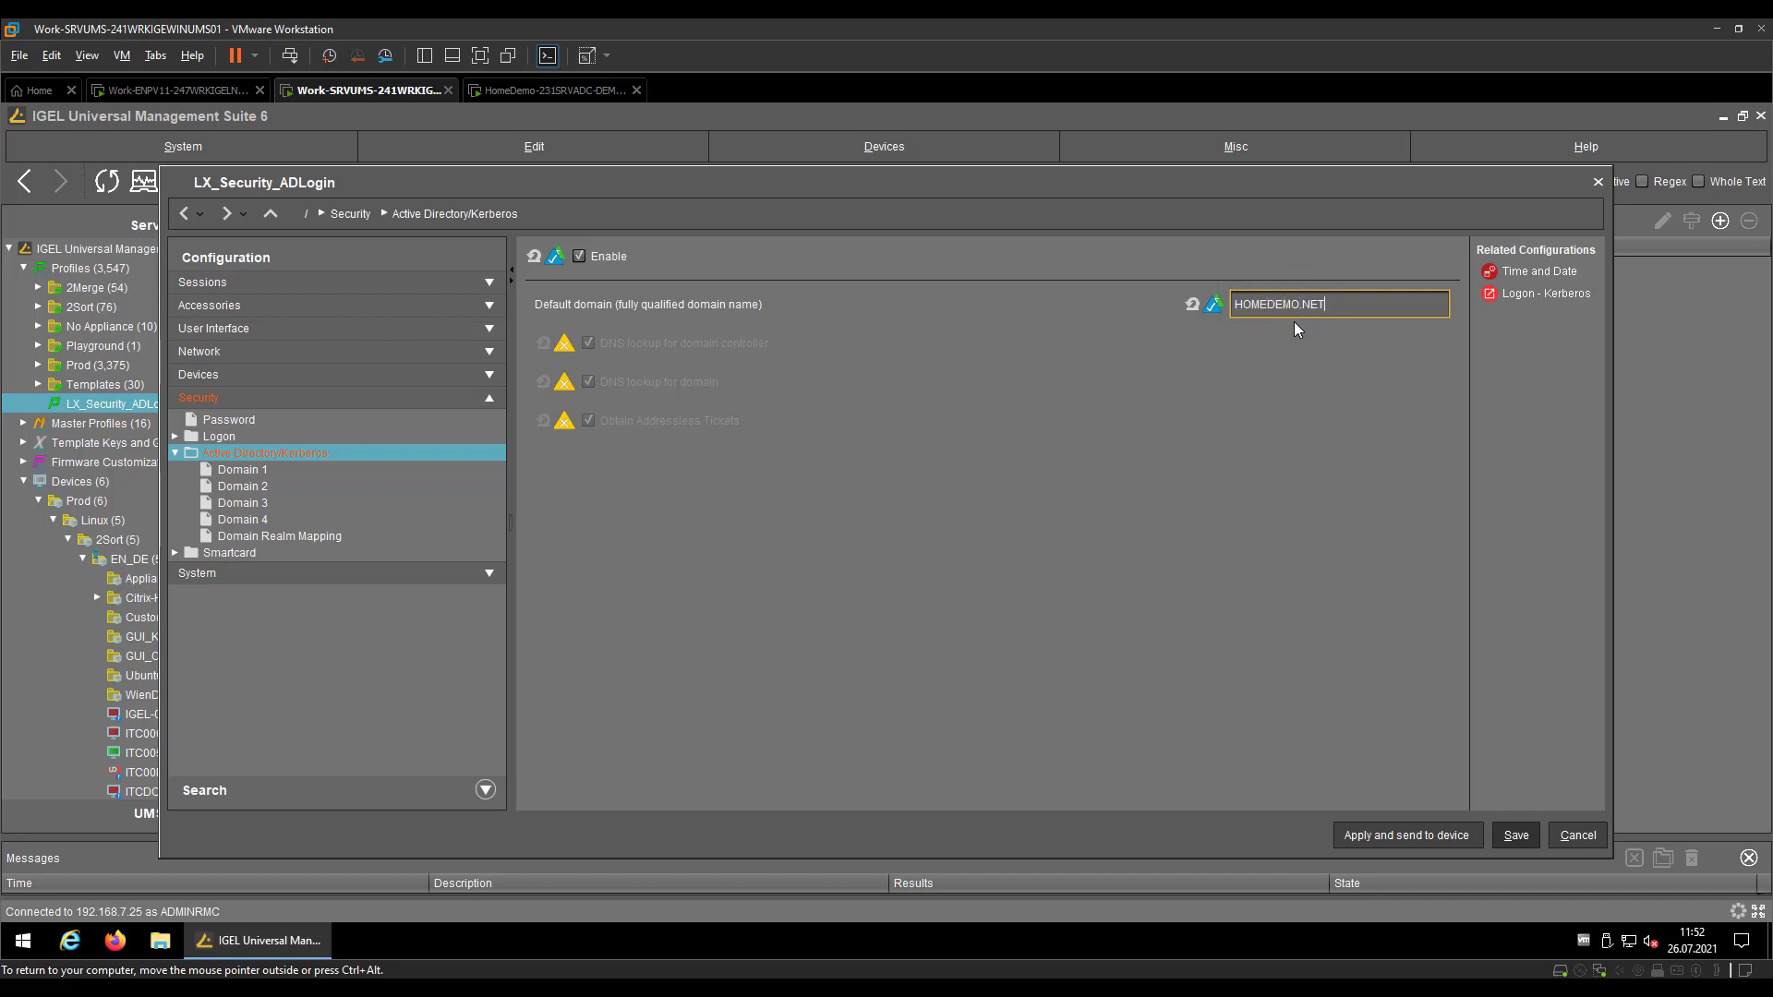
pyautogui.moveTo(657, 356)
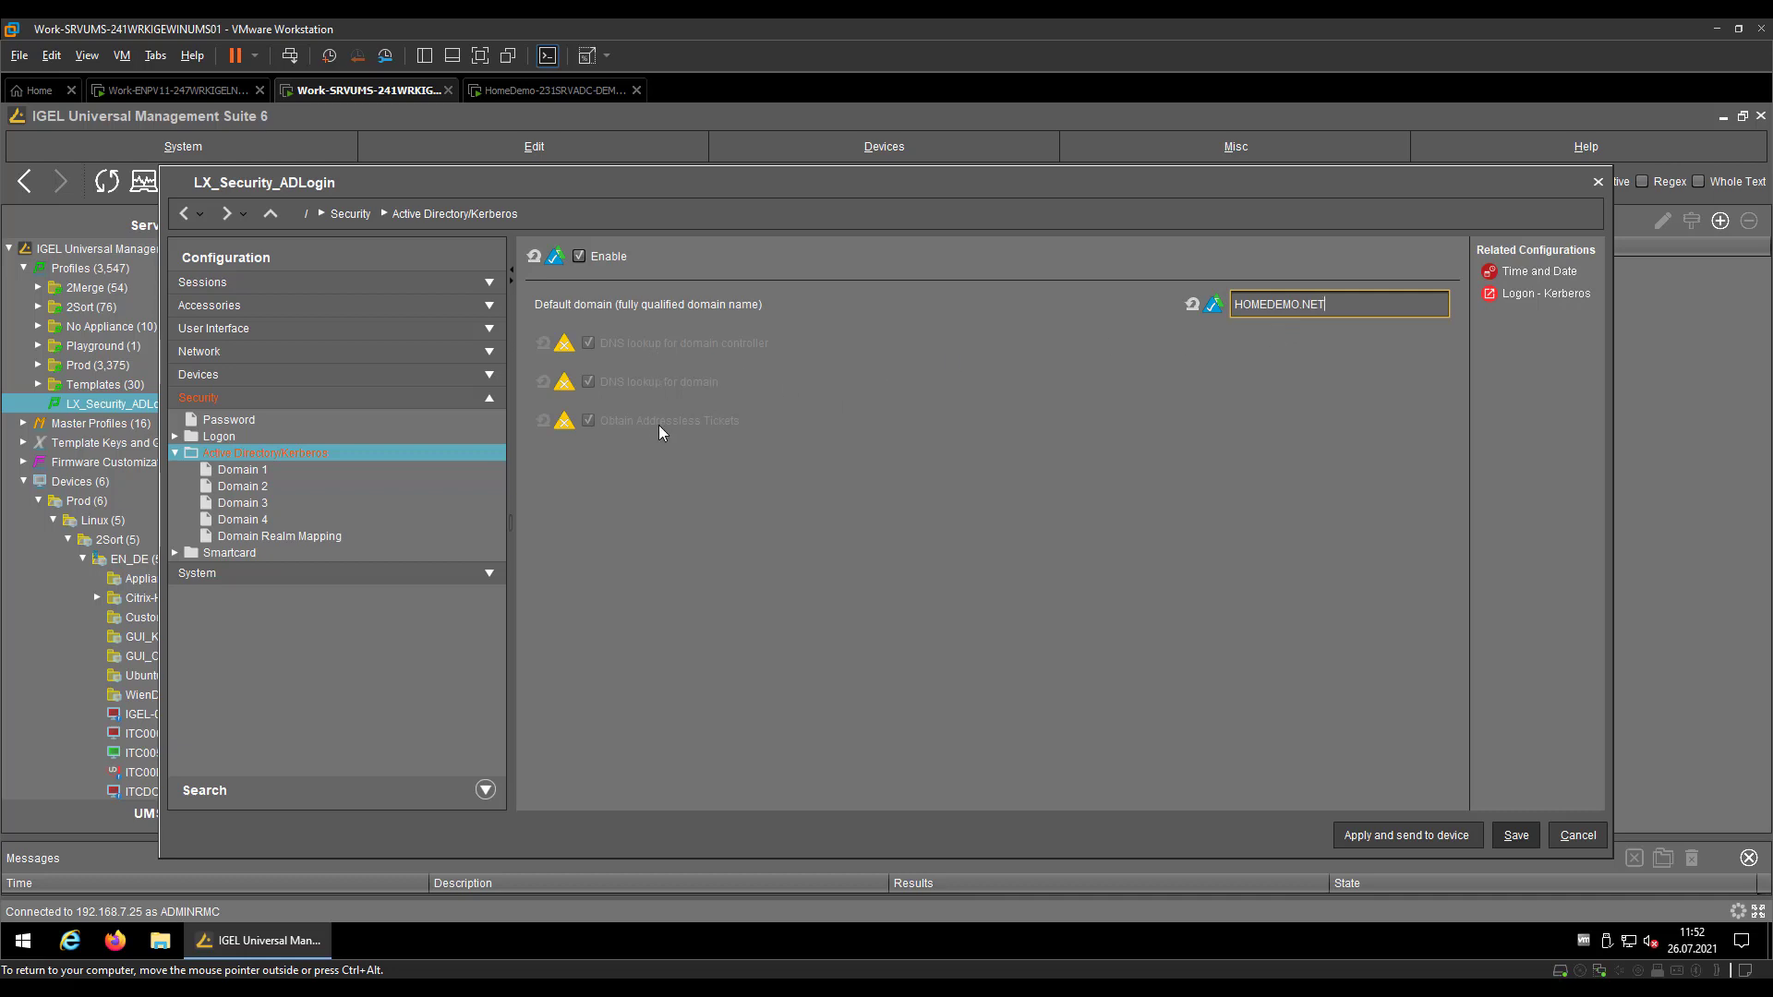
pyautogui.moveTo(357, 500)
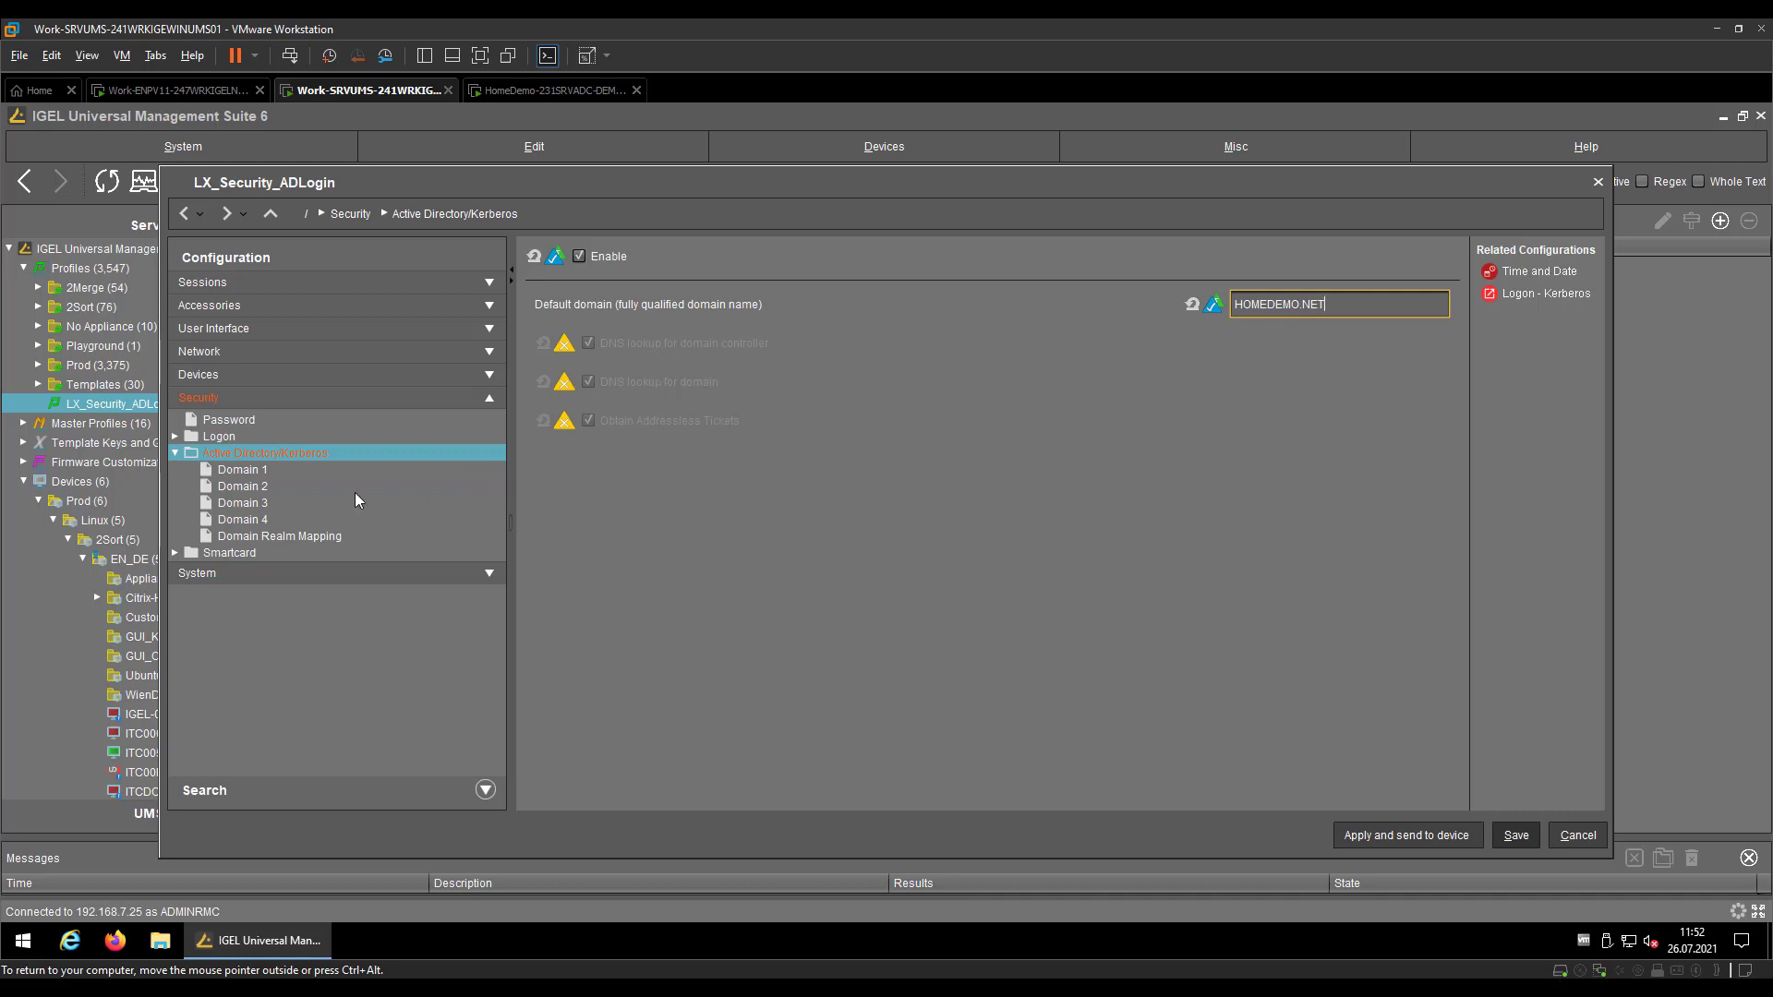
# - Add a 192.168.7… domain controller to Domain 1's controller list
pyautogui.click(240, 470)
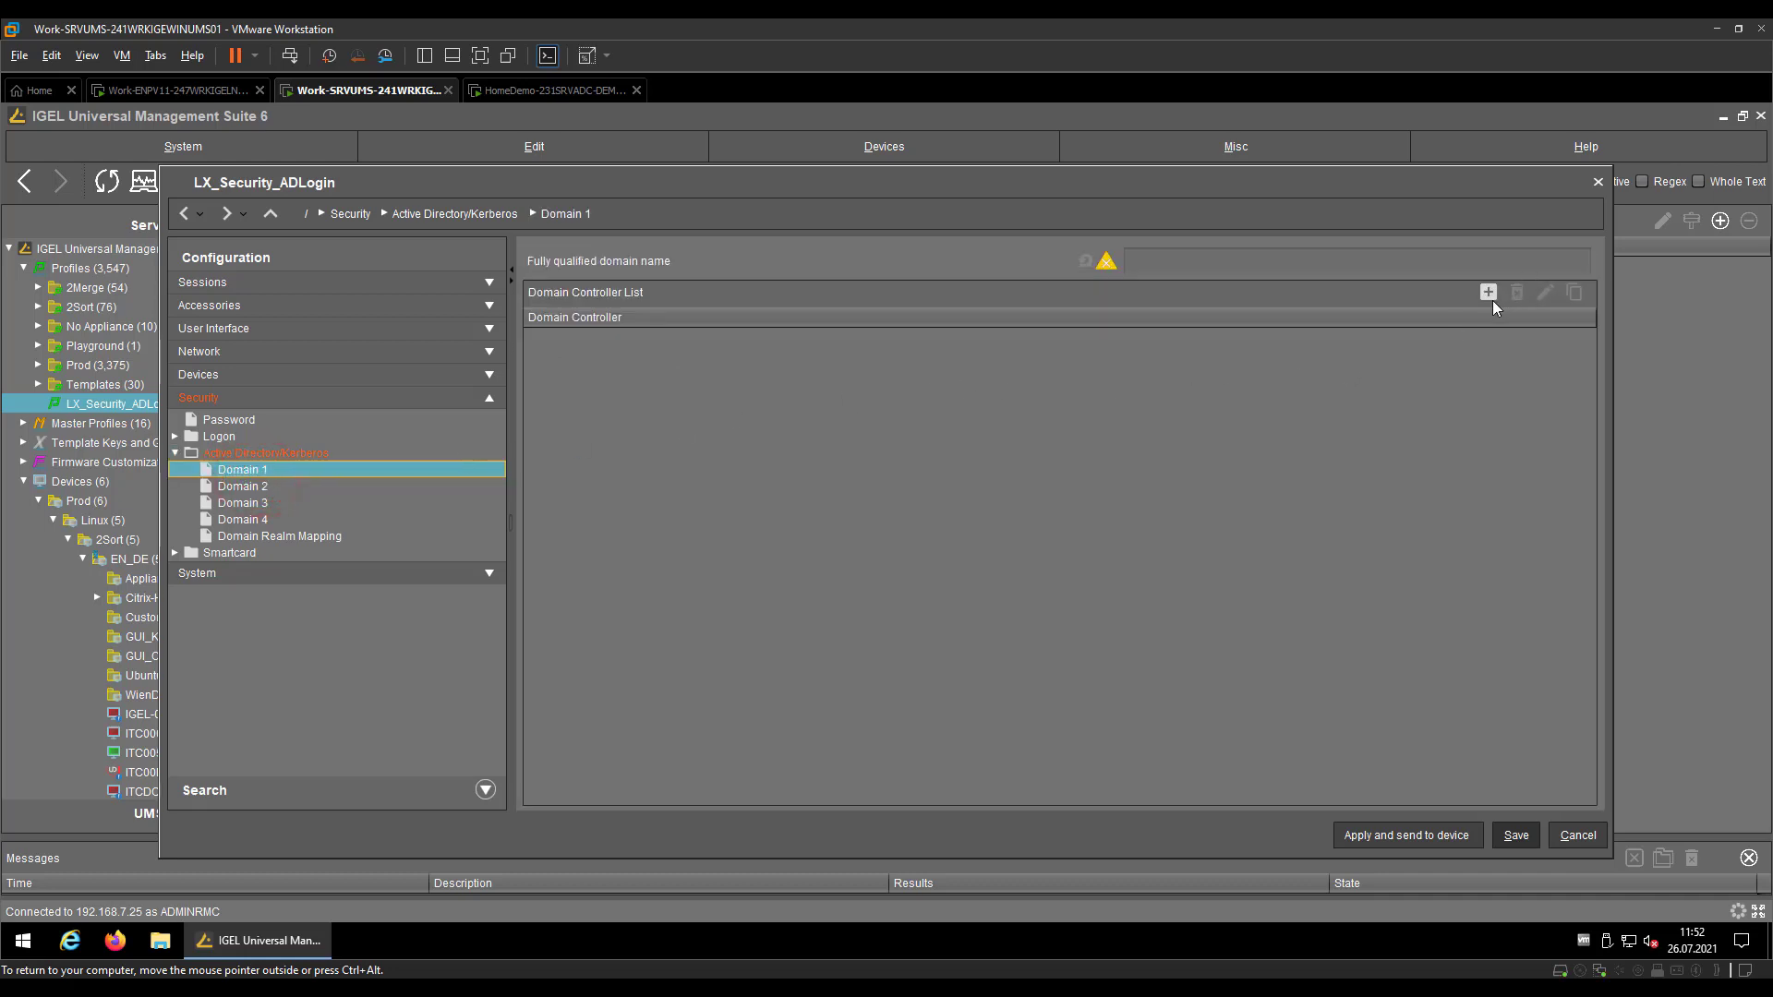
pyautogui.click(1489, 292)
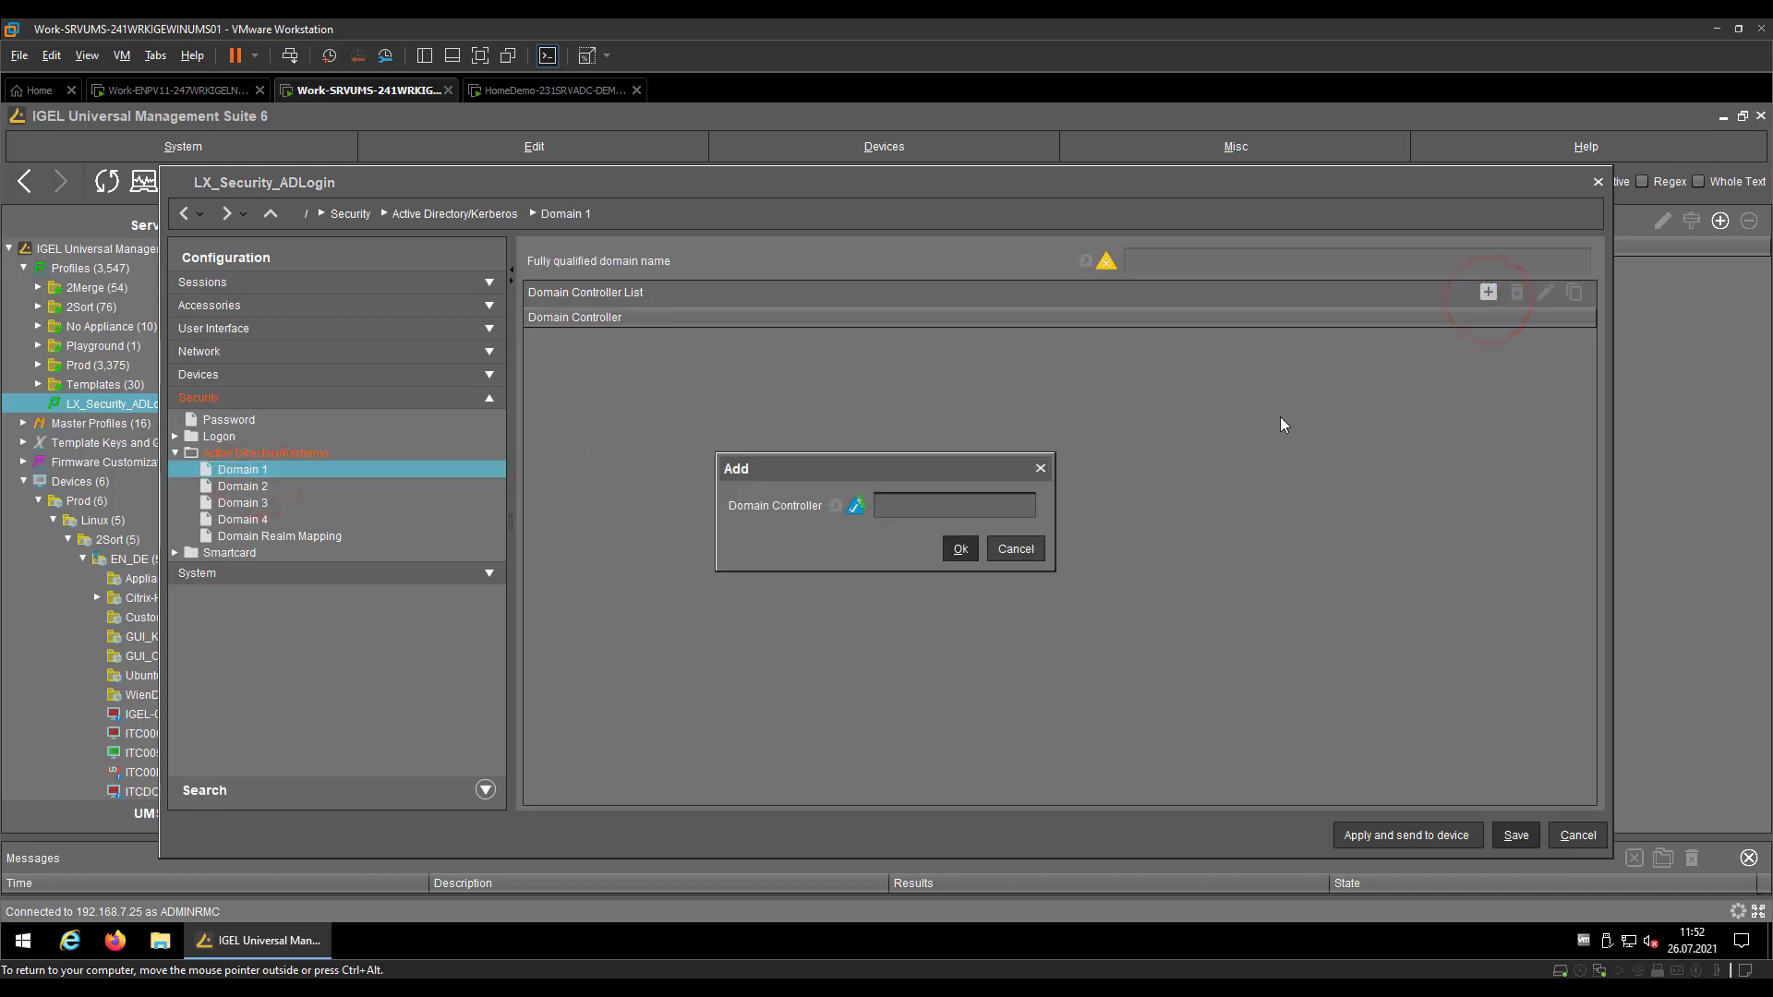
pyautogui.click(953, 504)
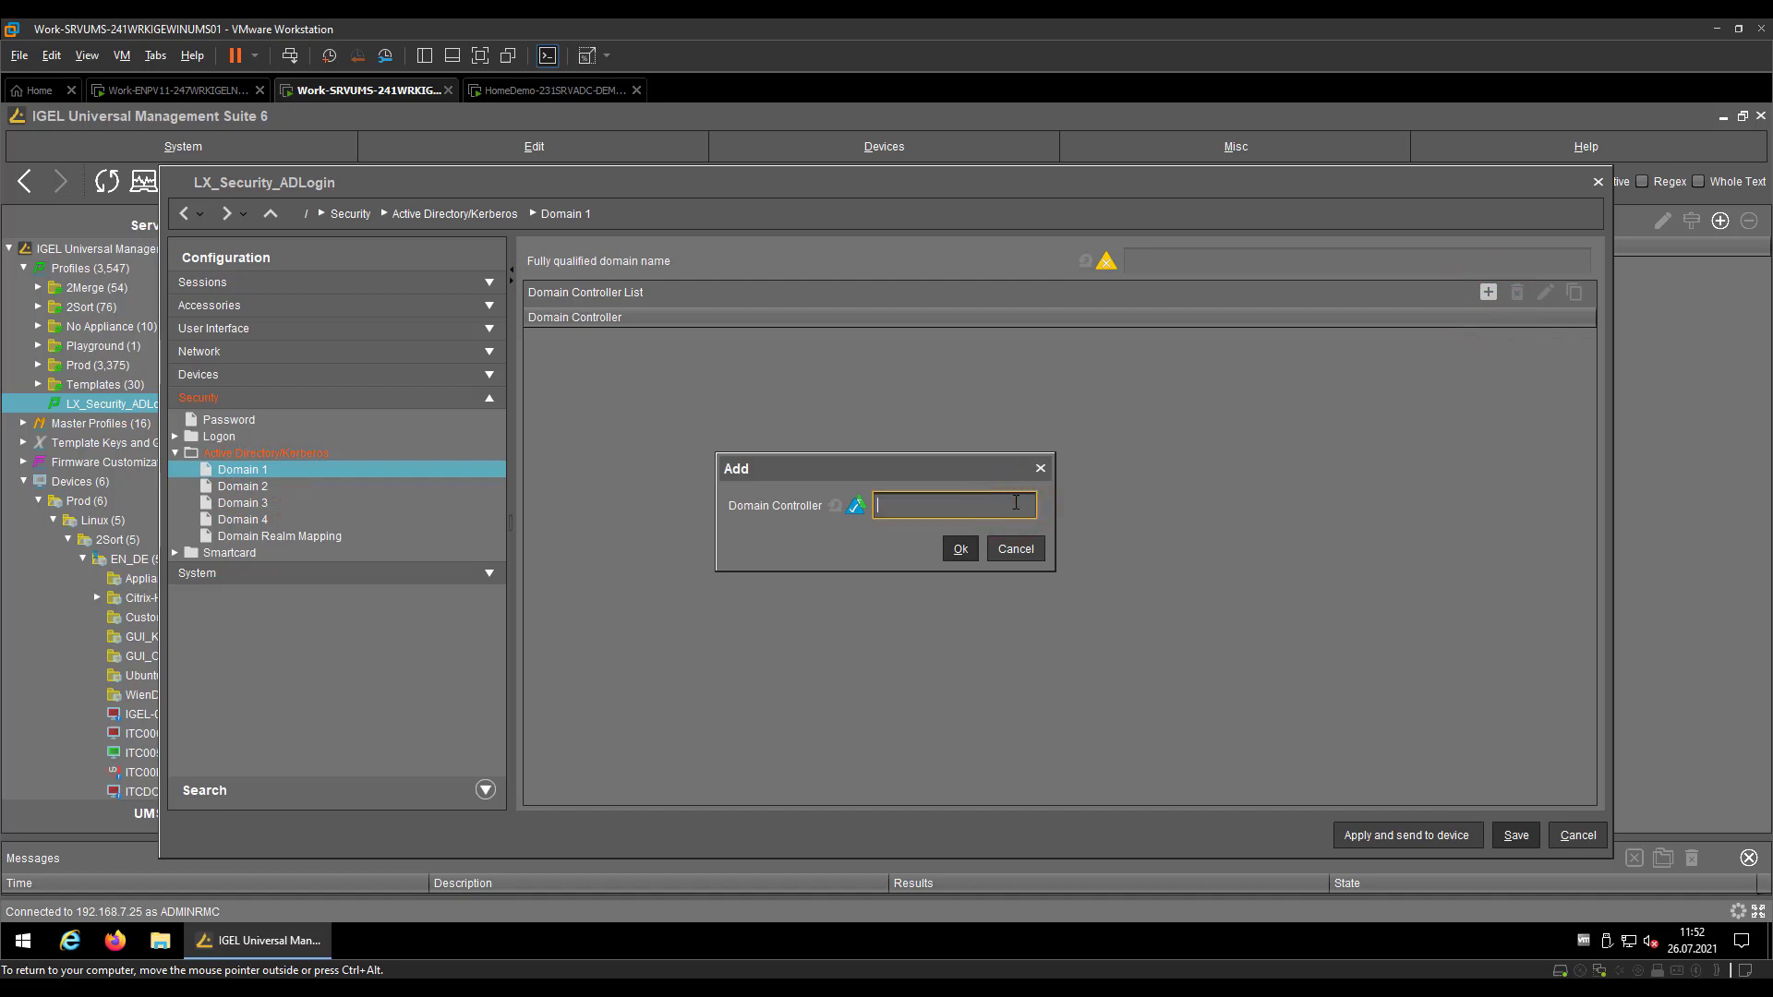
pyautogui.write('192.168.7.')
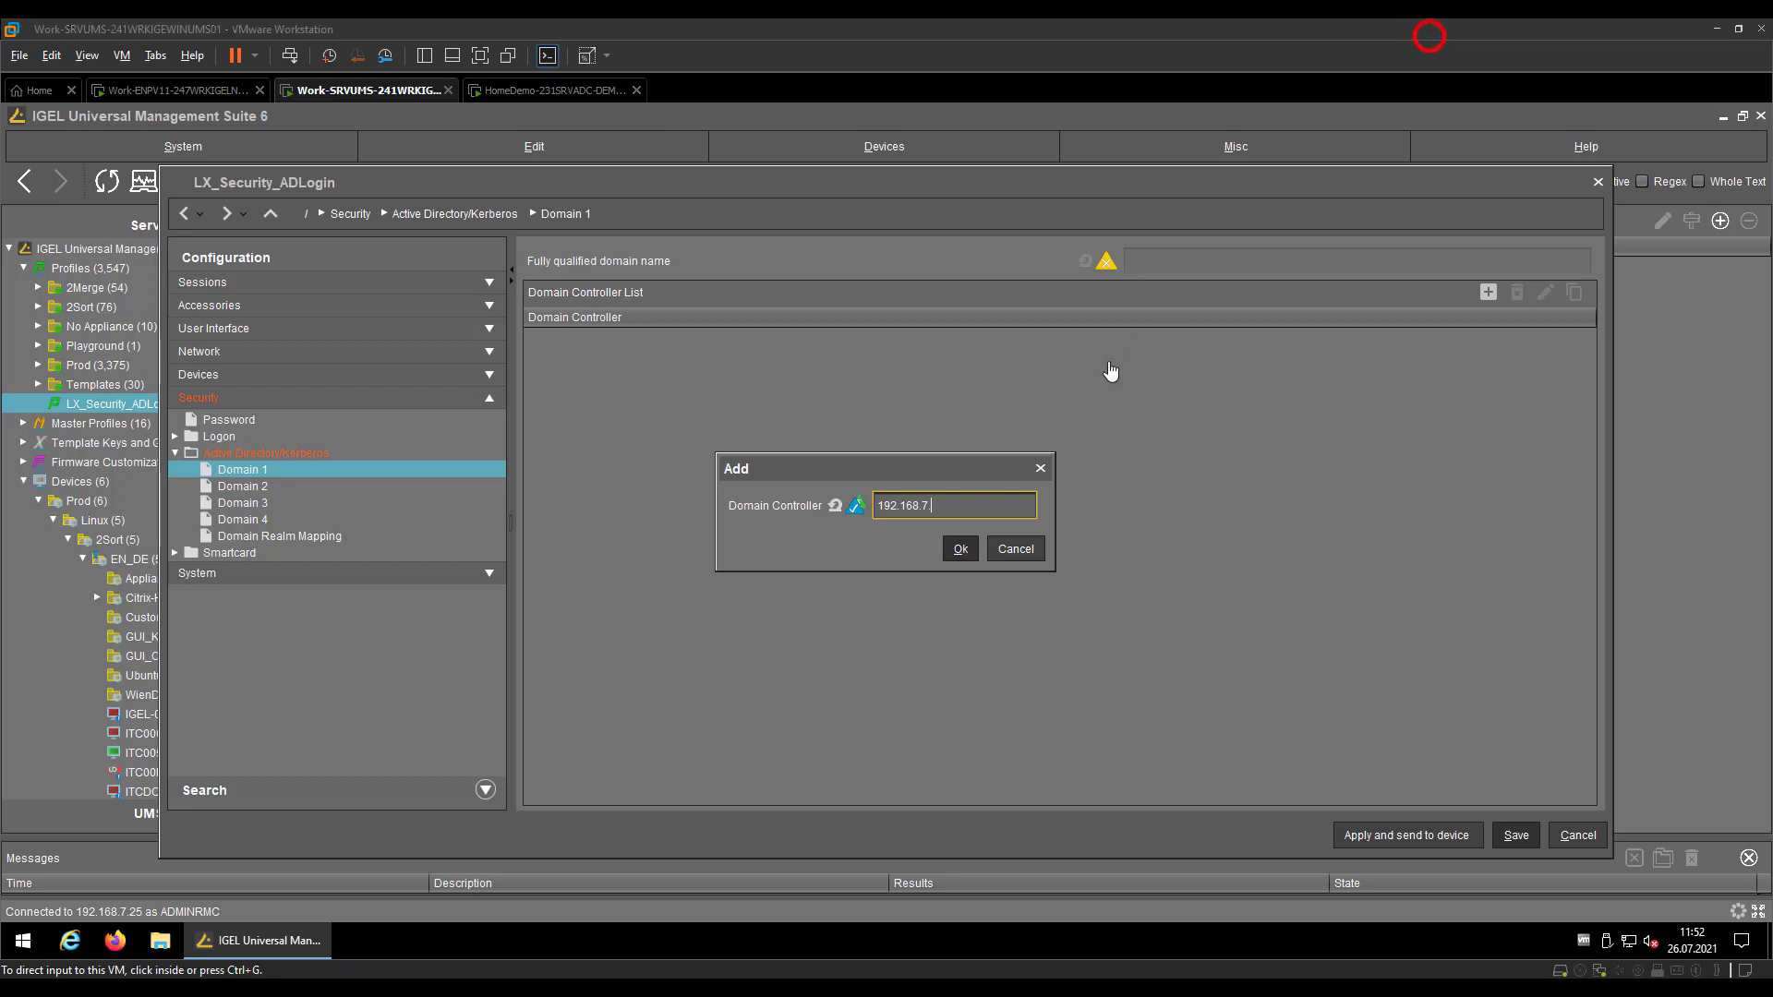
pyautogui.click(1004, 504)
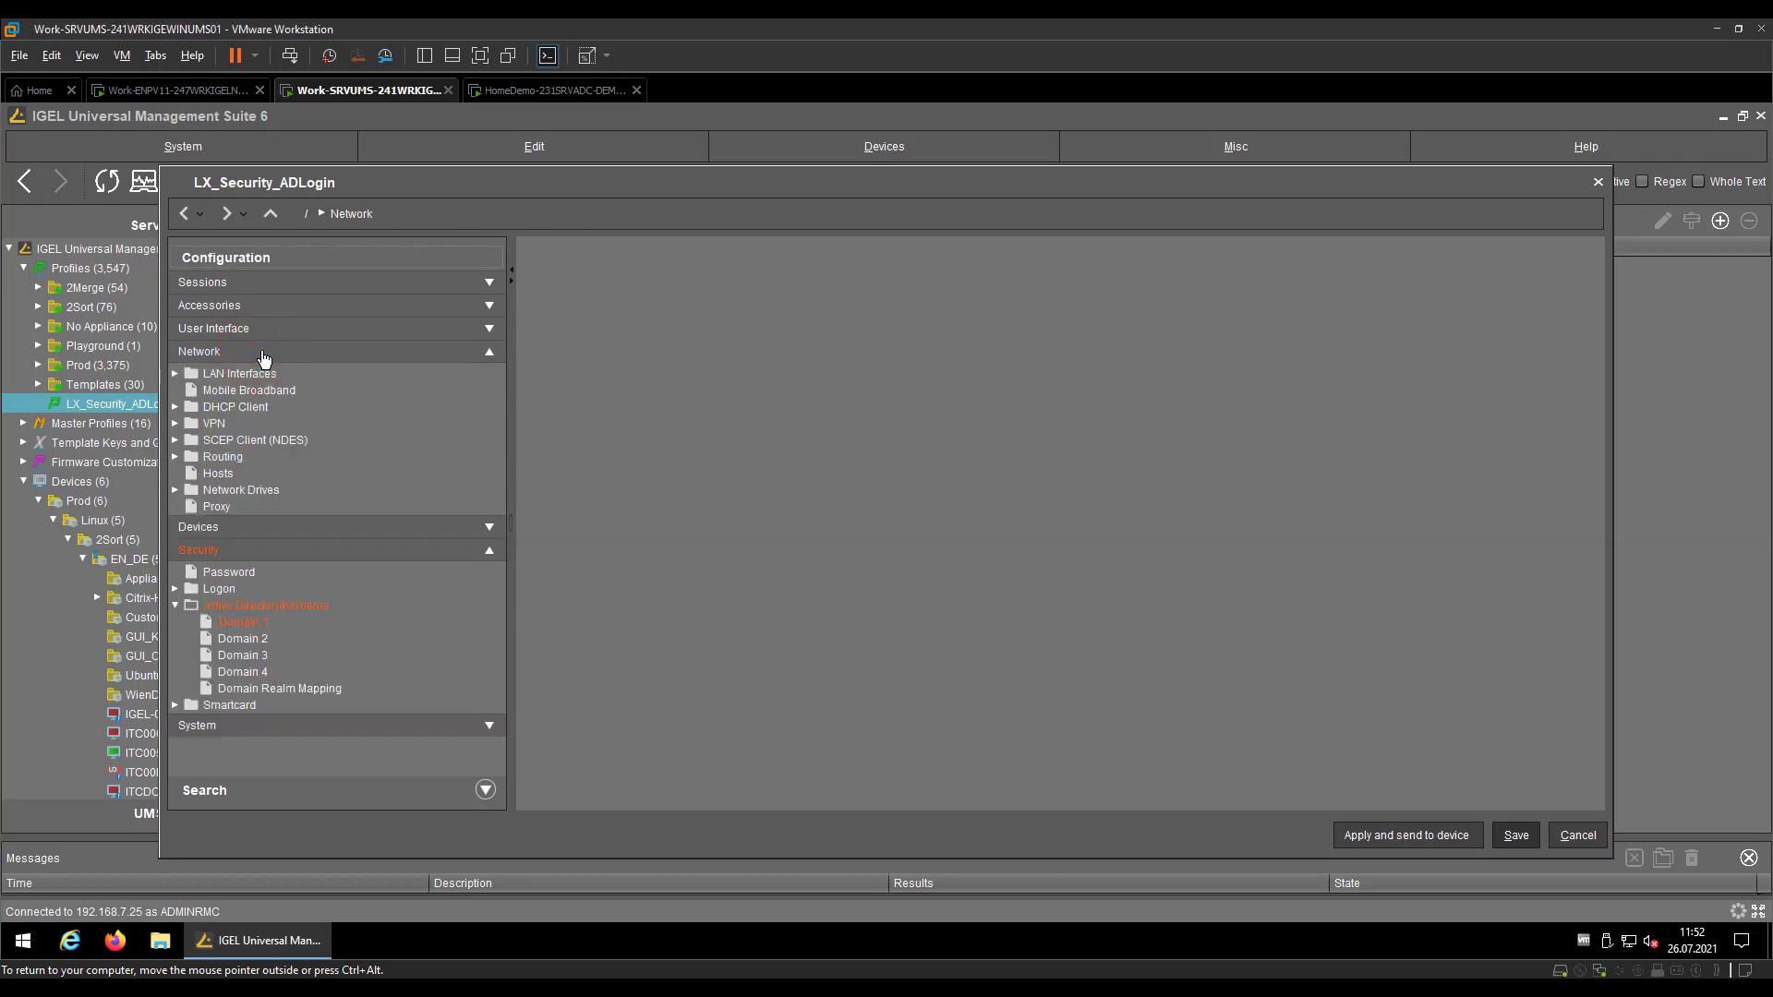
# - In LAN Interfaces, enable DNS with nameserver 192.168.7.48 and default domain HOMEDEMO.net
pyautogui.click(238, 373)
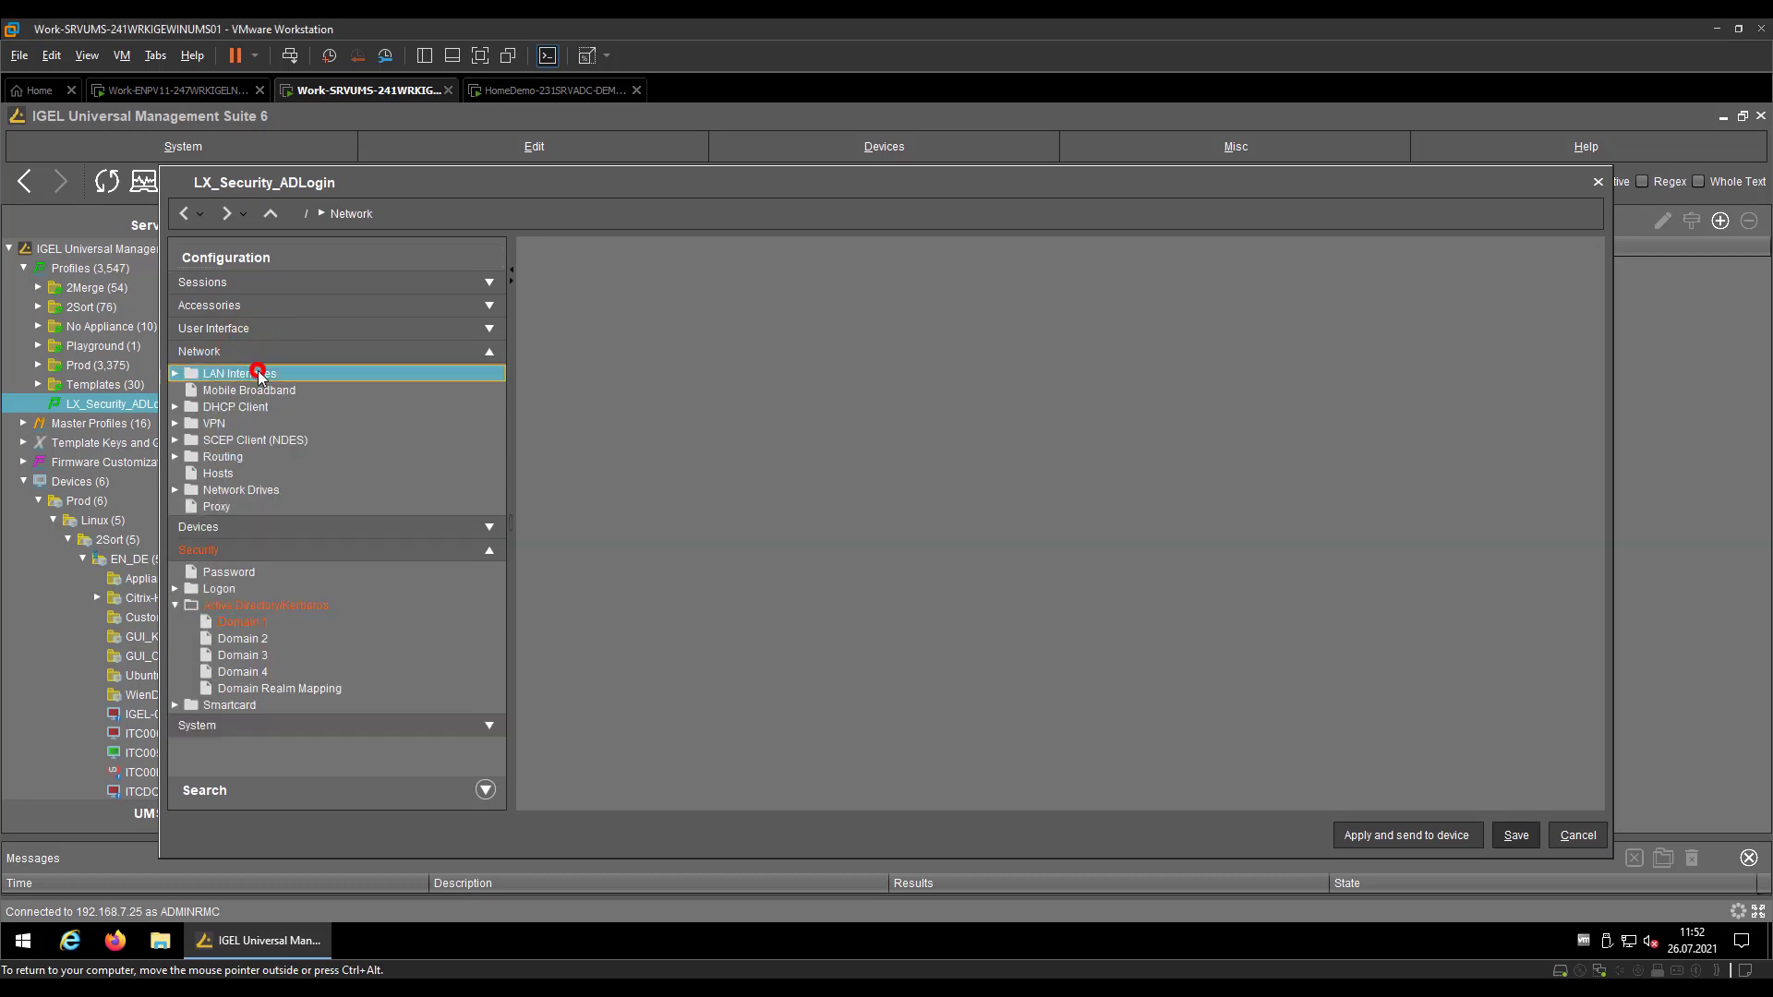
pyautogui.click(239, 373)
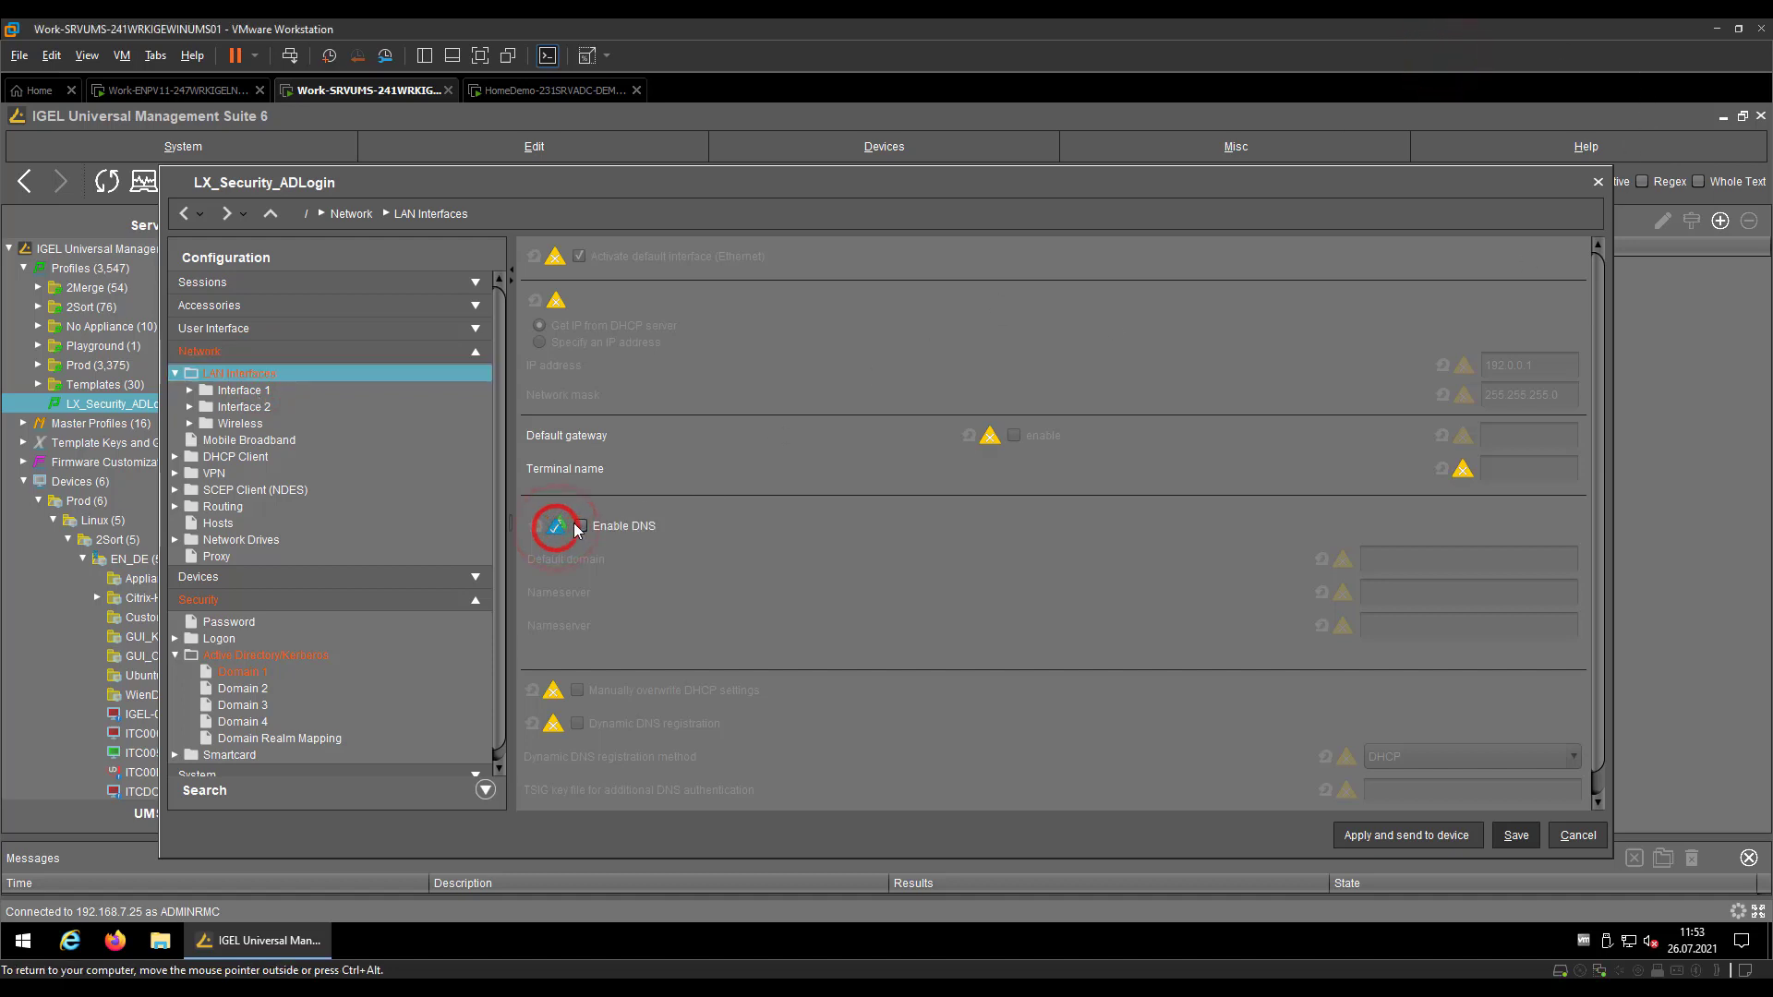
pyautogui.click(580, 524)
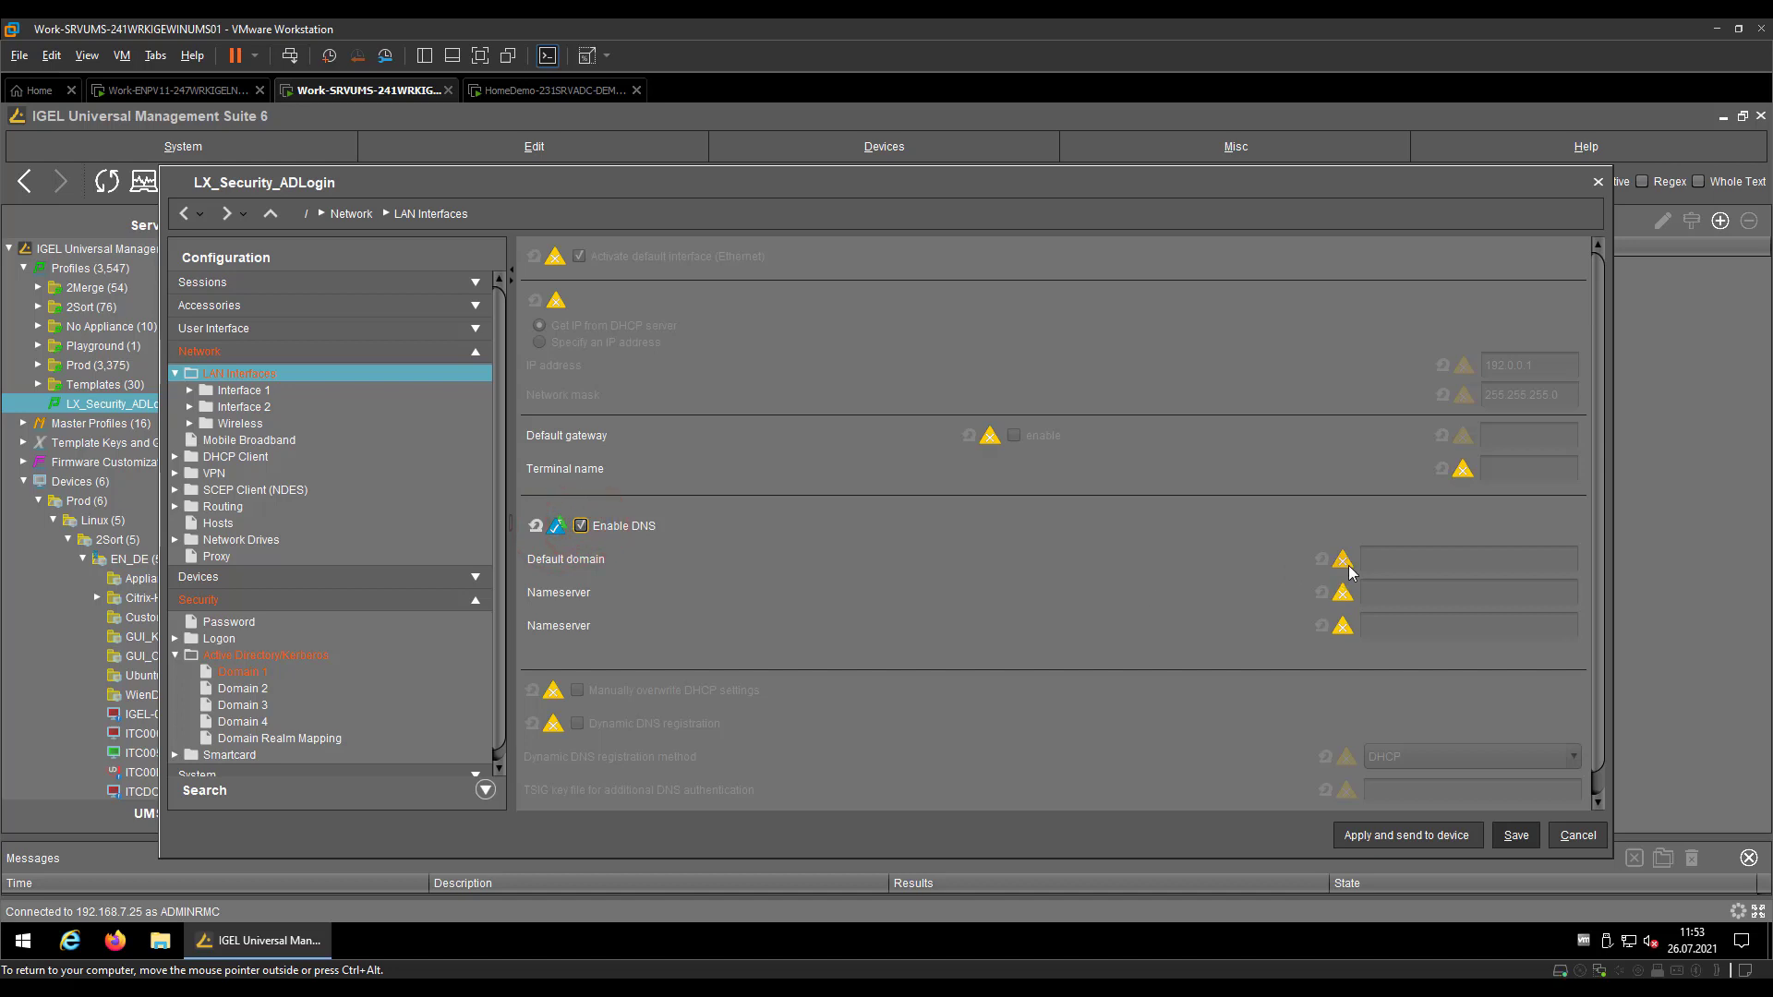
pyautogui.click(1468, 591)
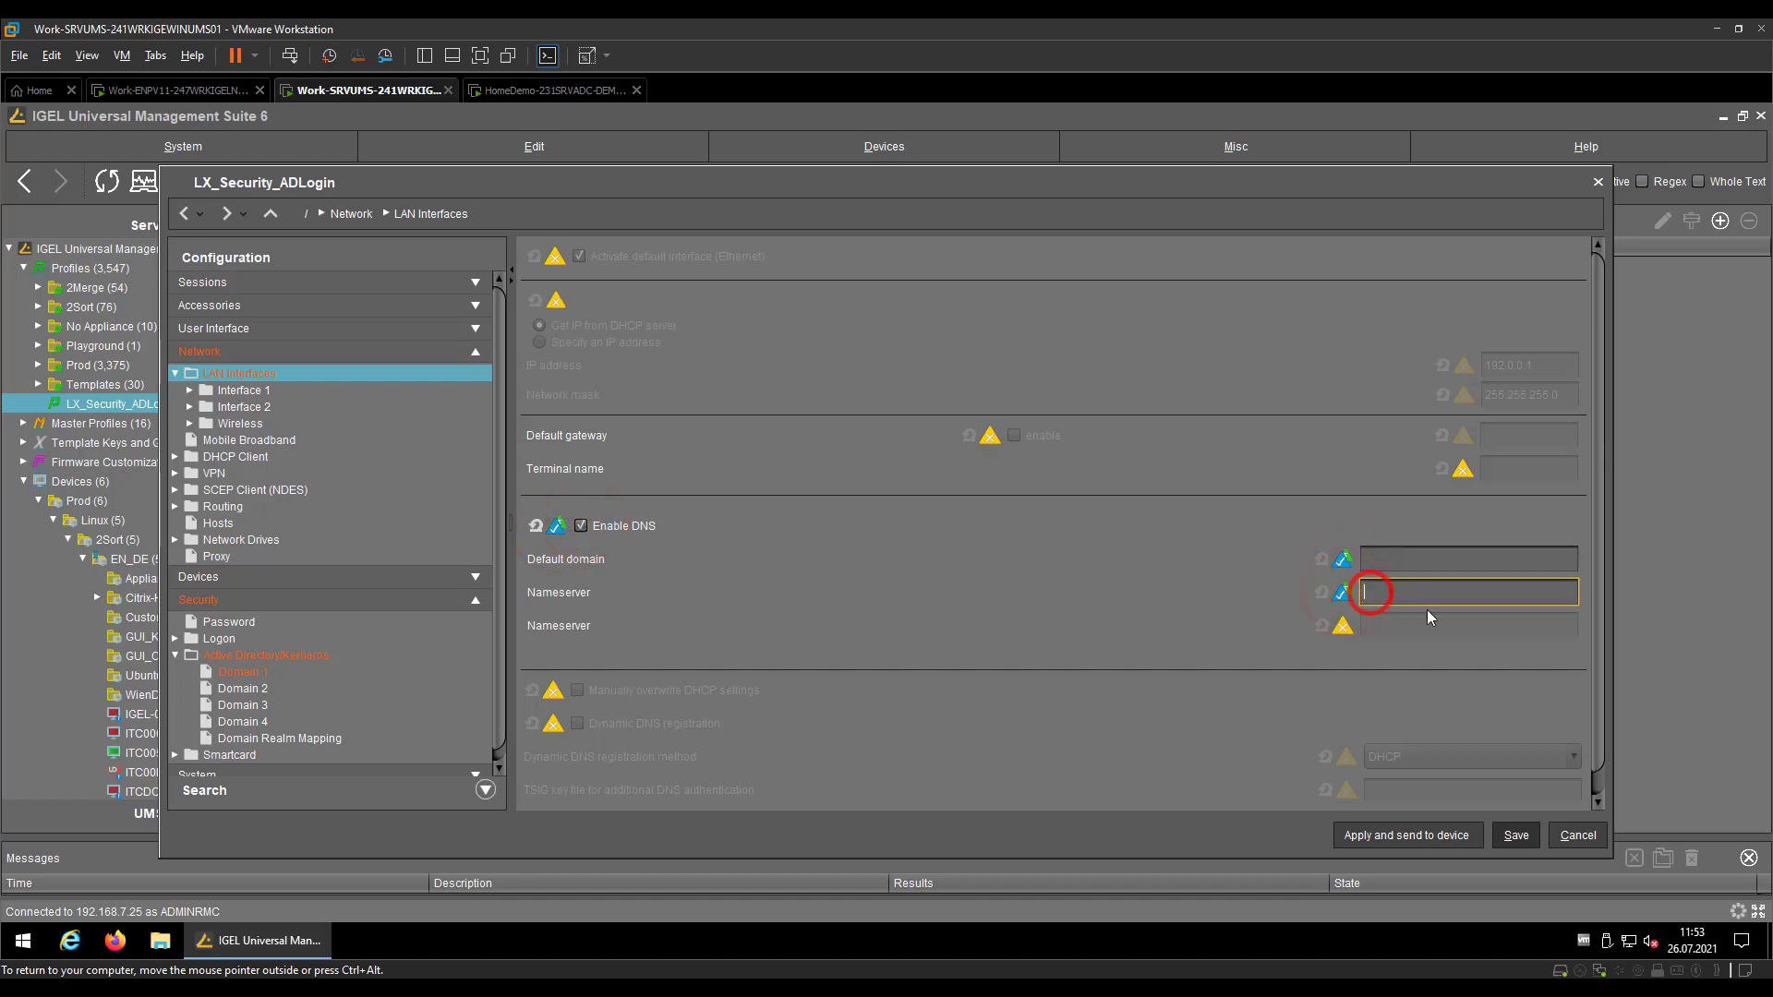
pyautogui.write('192.168.7.48')
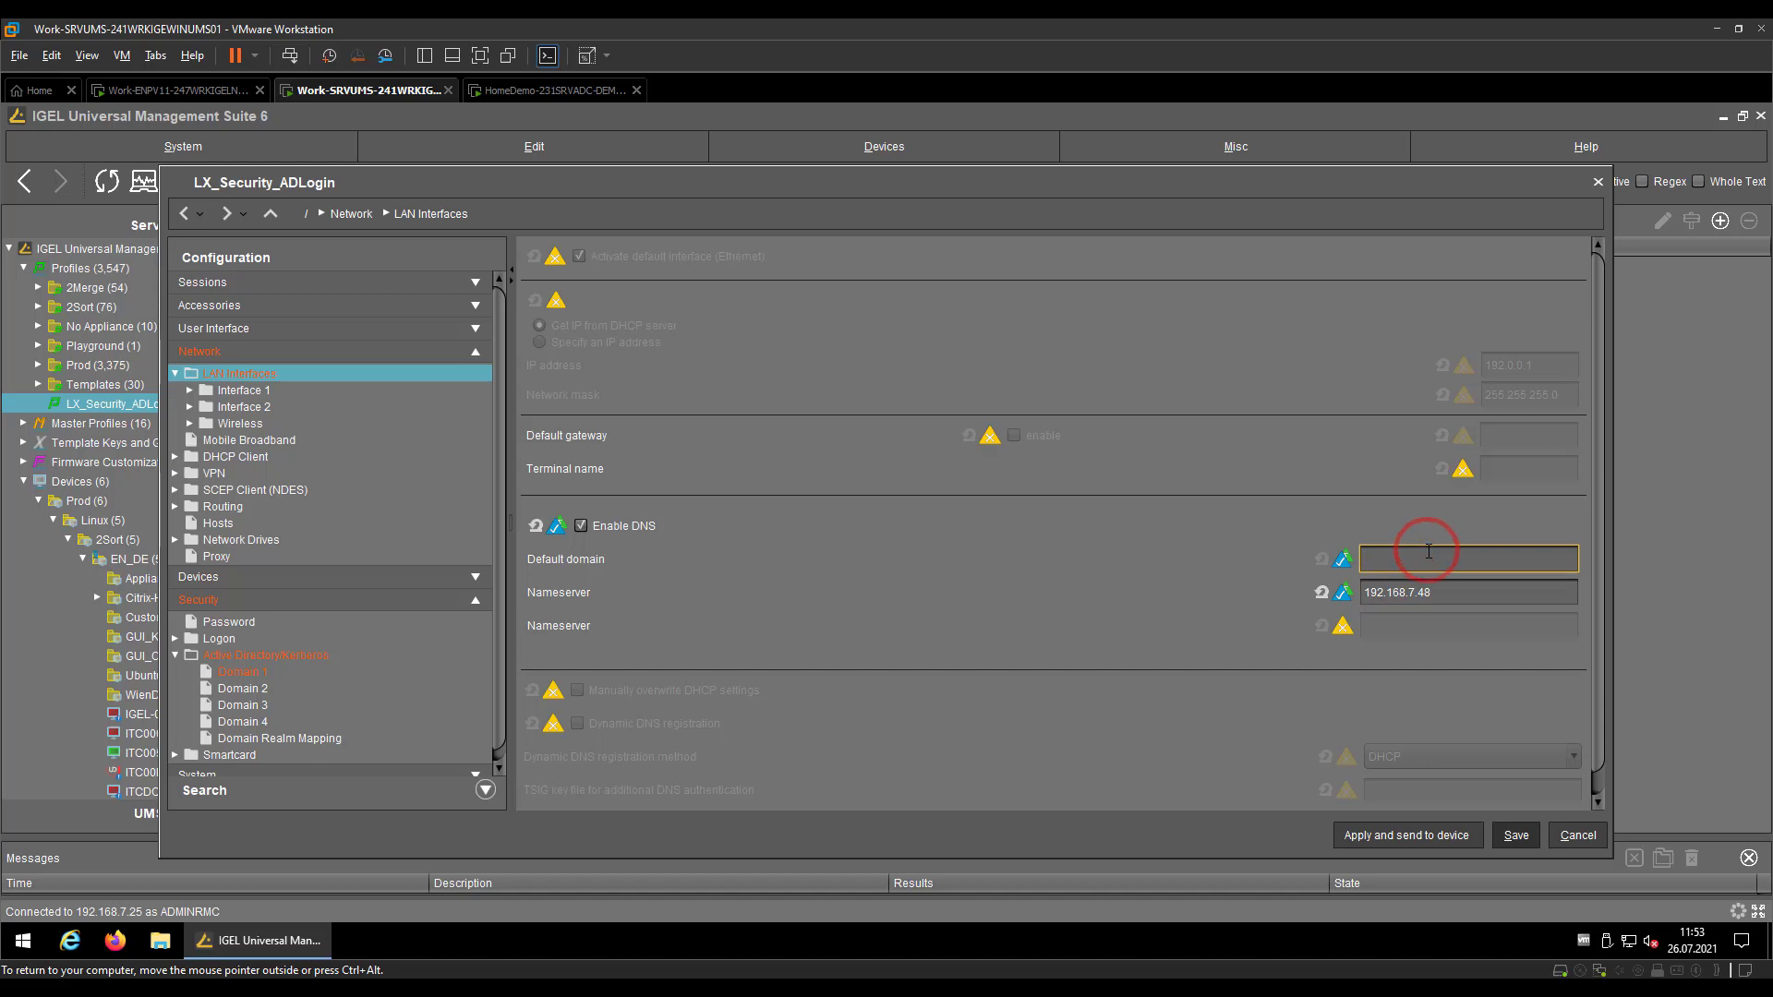
pyautogui.write('HOMEDEMO')
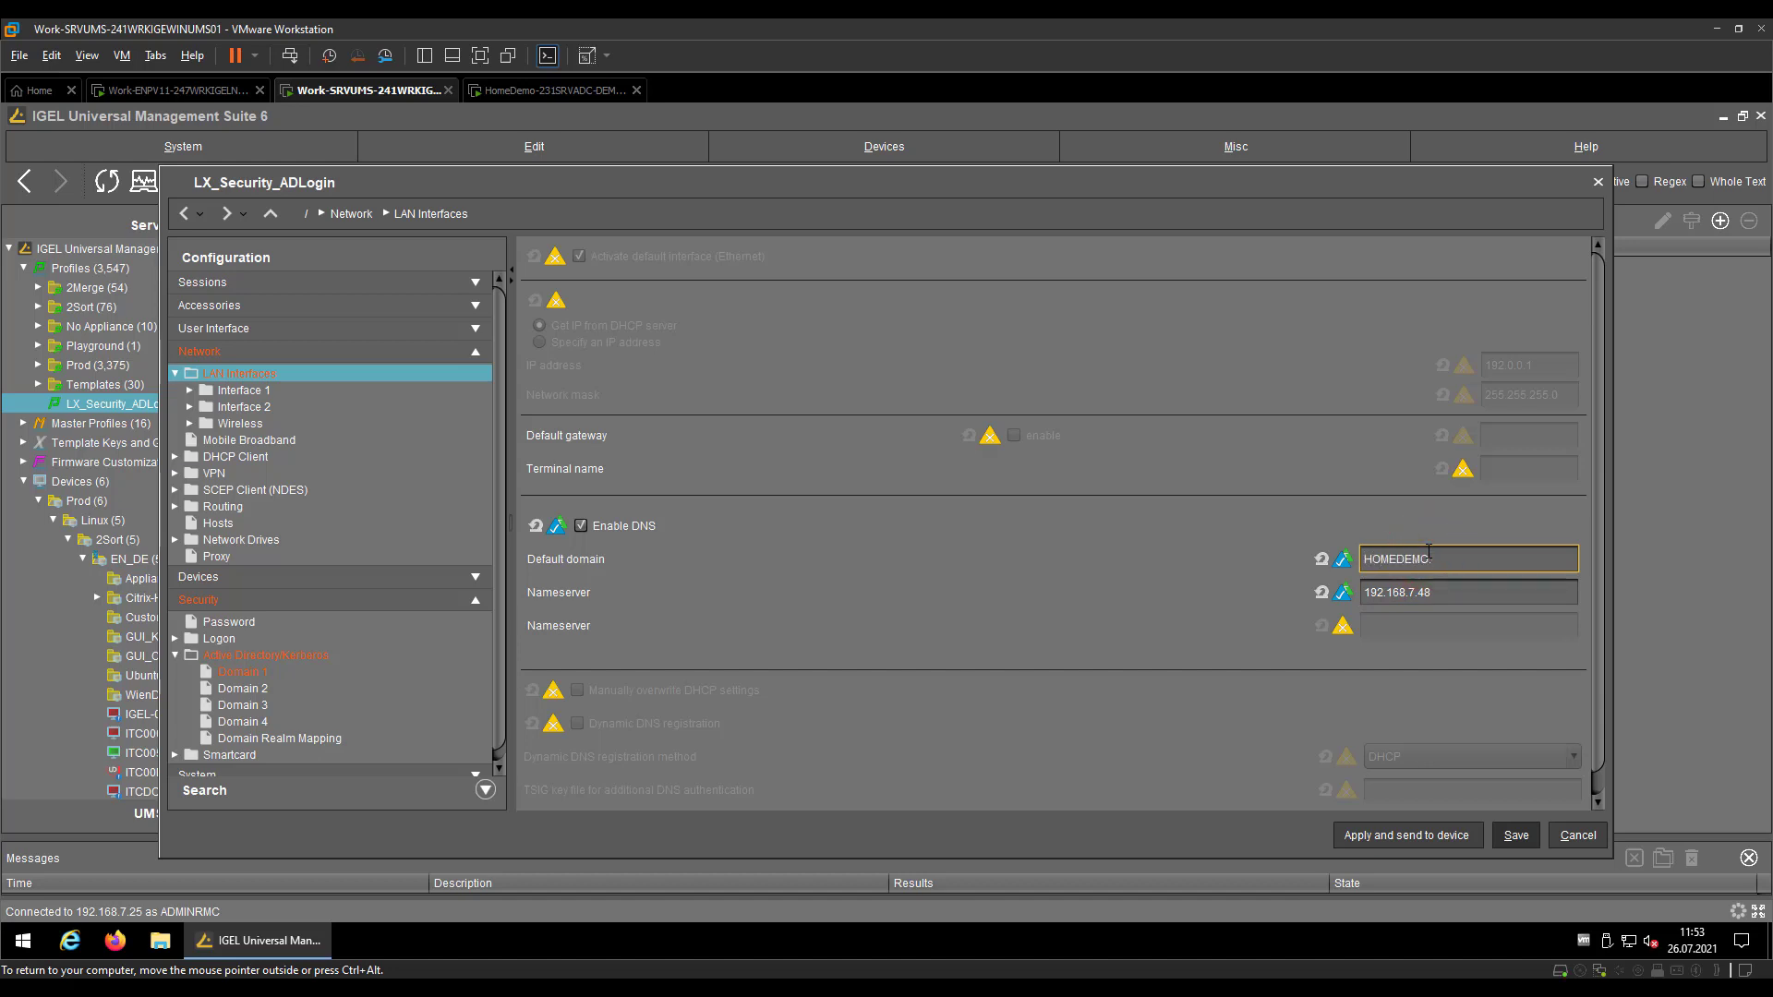
pyautogui.write('.net')
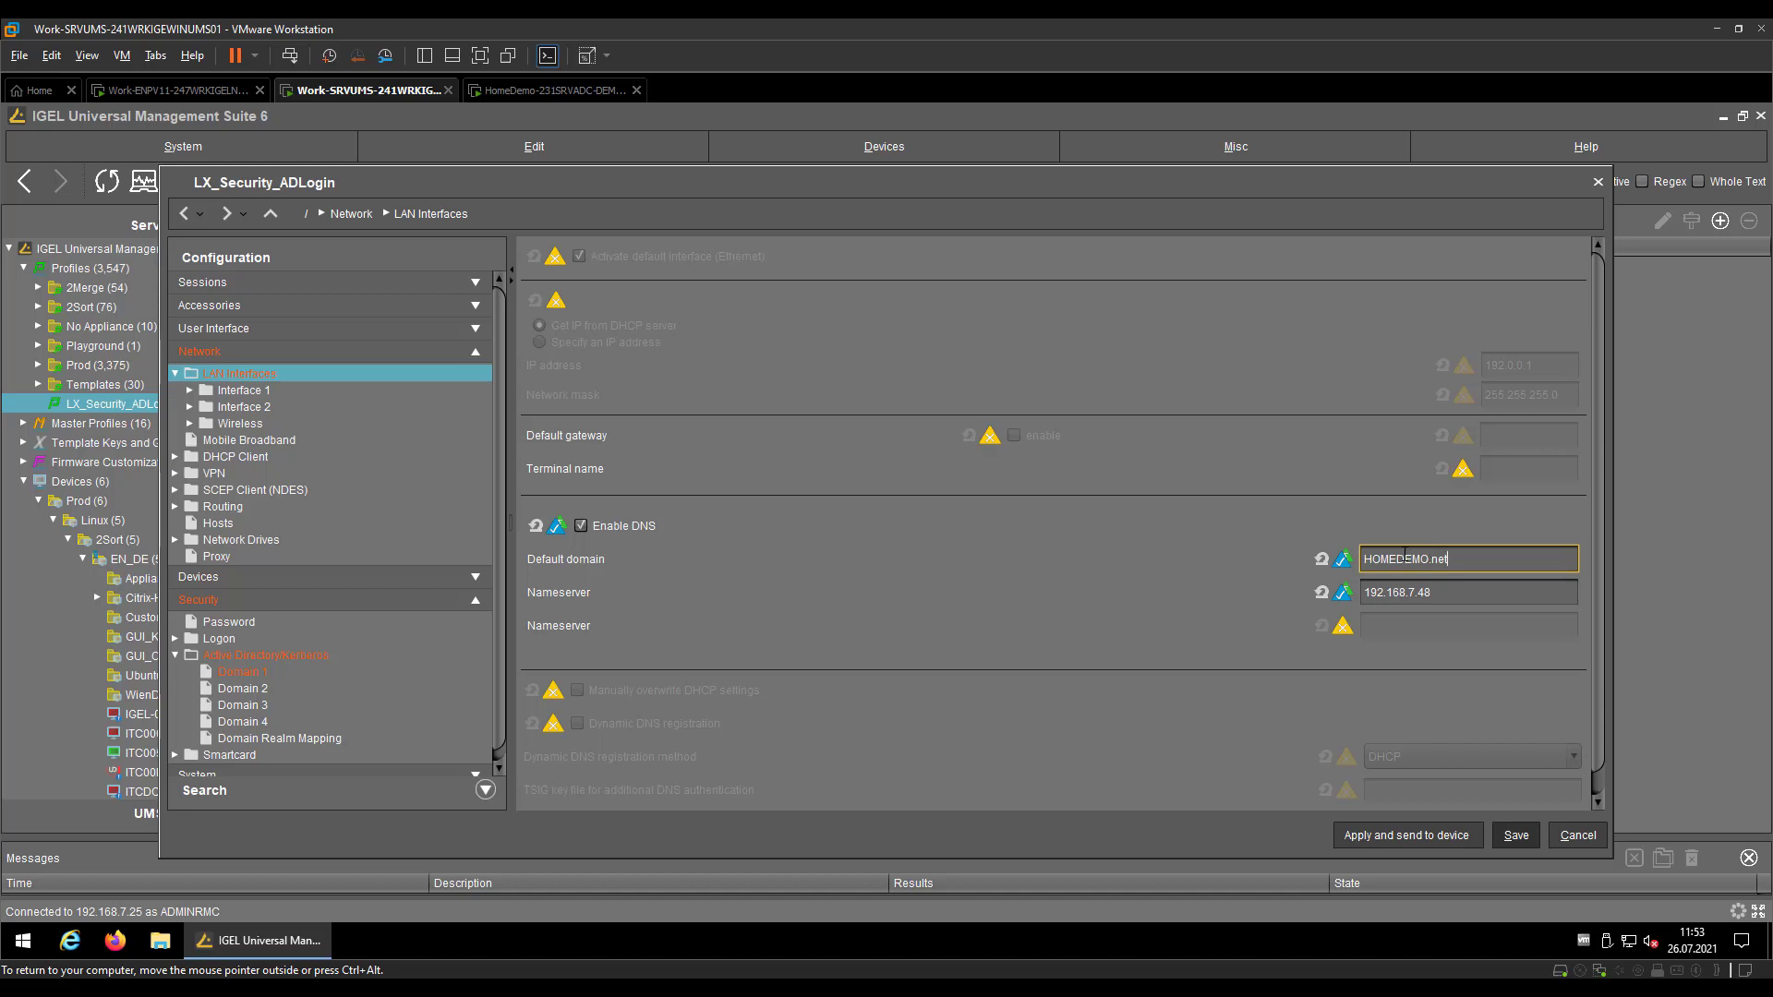
pyautogui.moveTo(1397, 593)
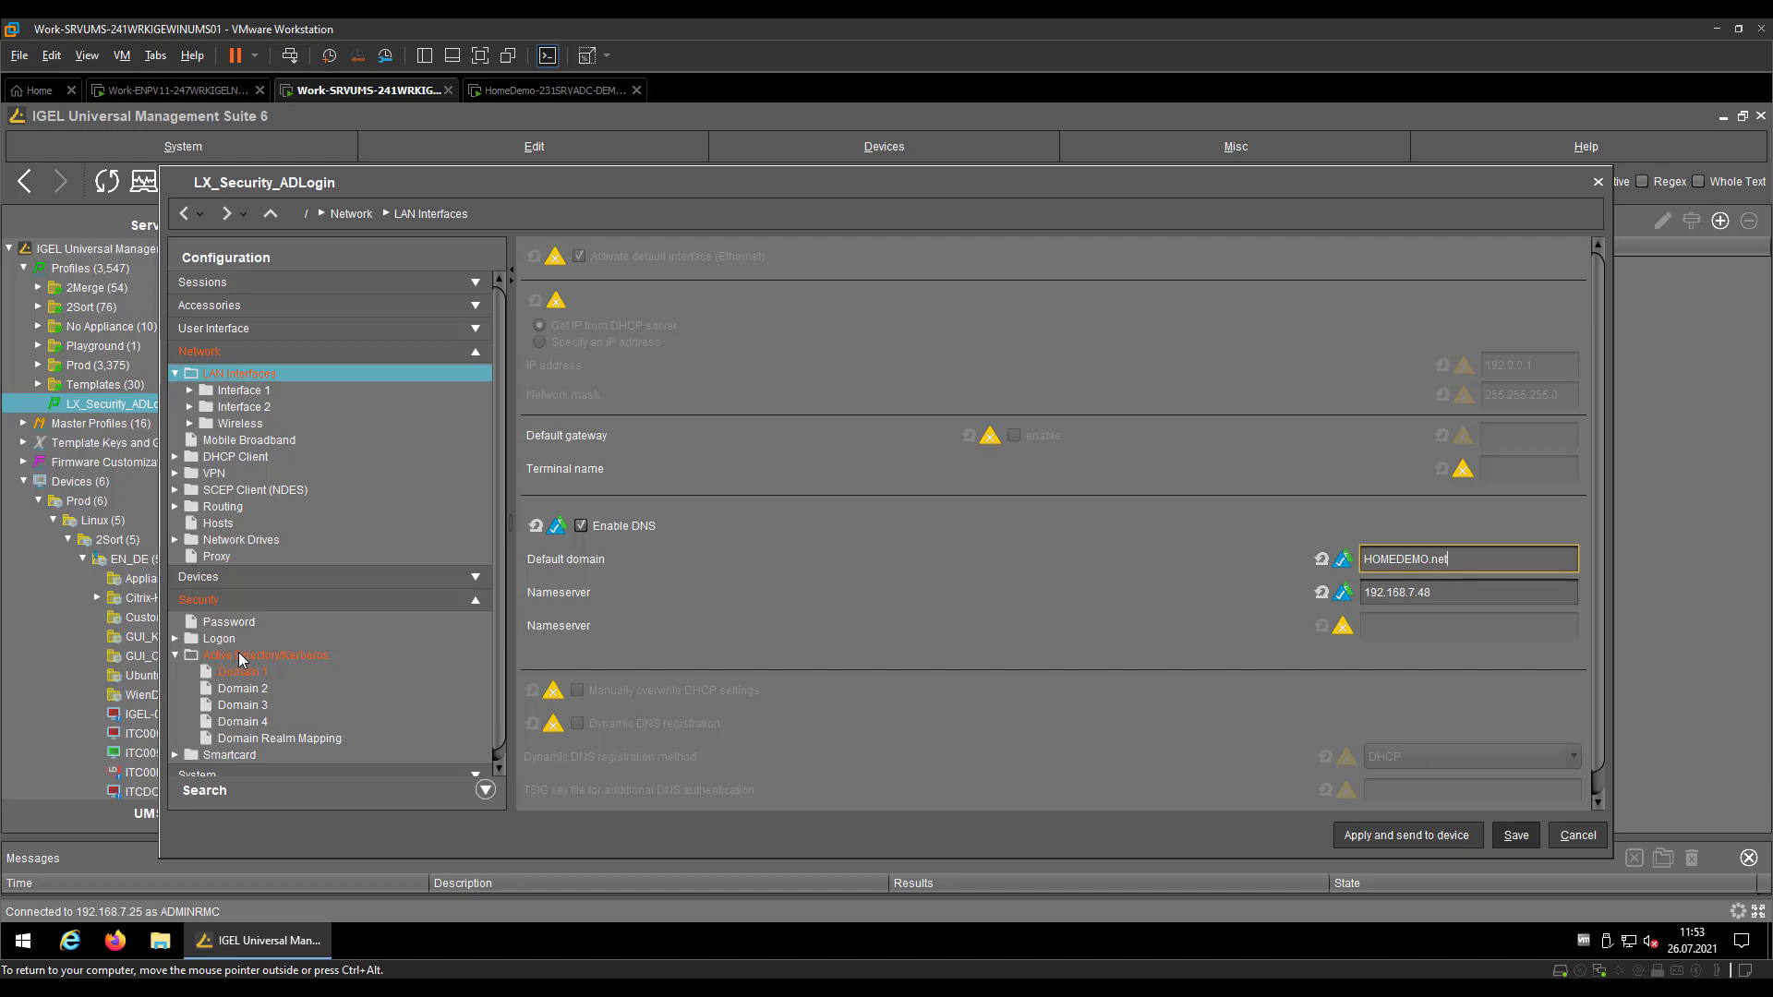
# - In Logon settings, enable Login to Active Directory domain and Remember last user name
pyautogui.click(220, 638)
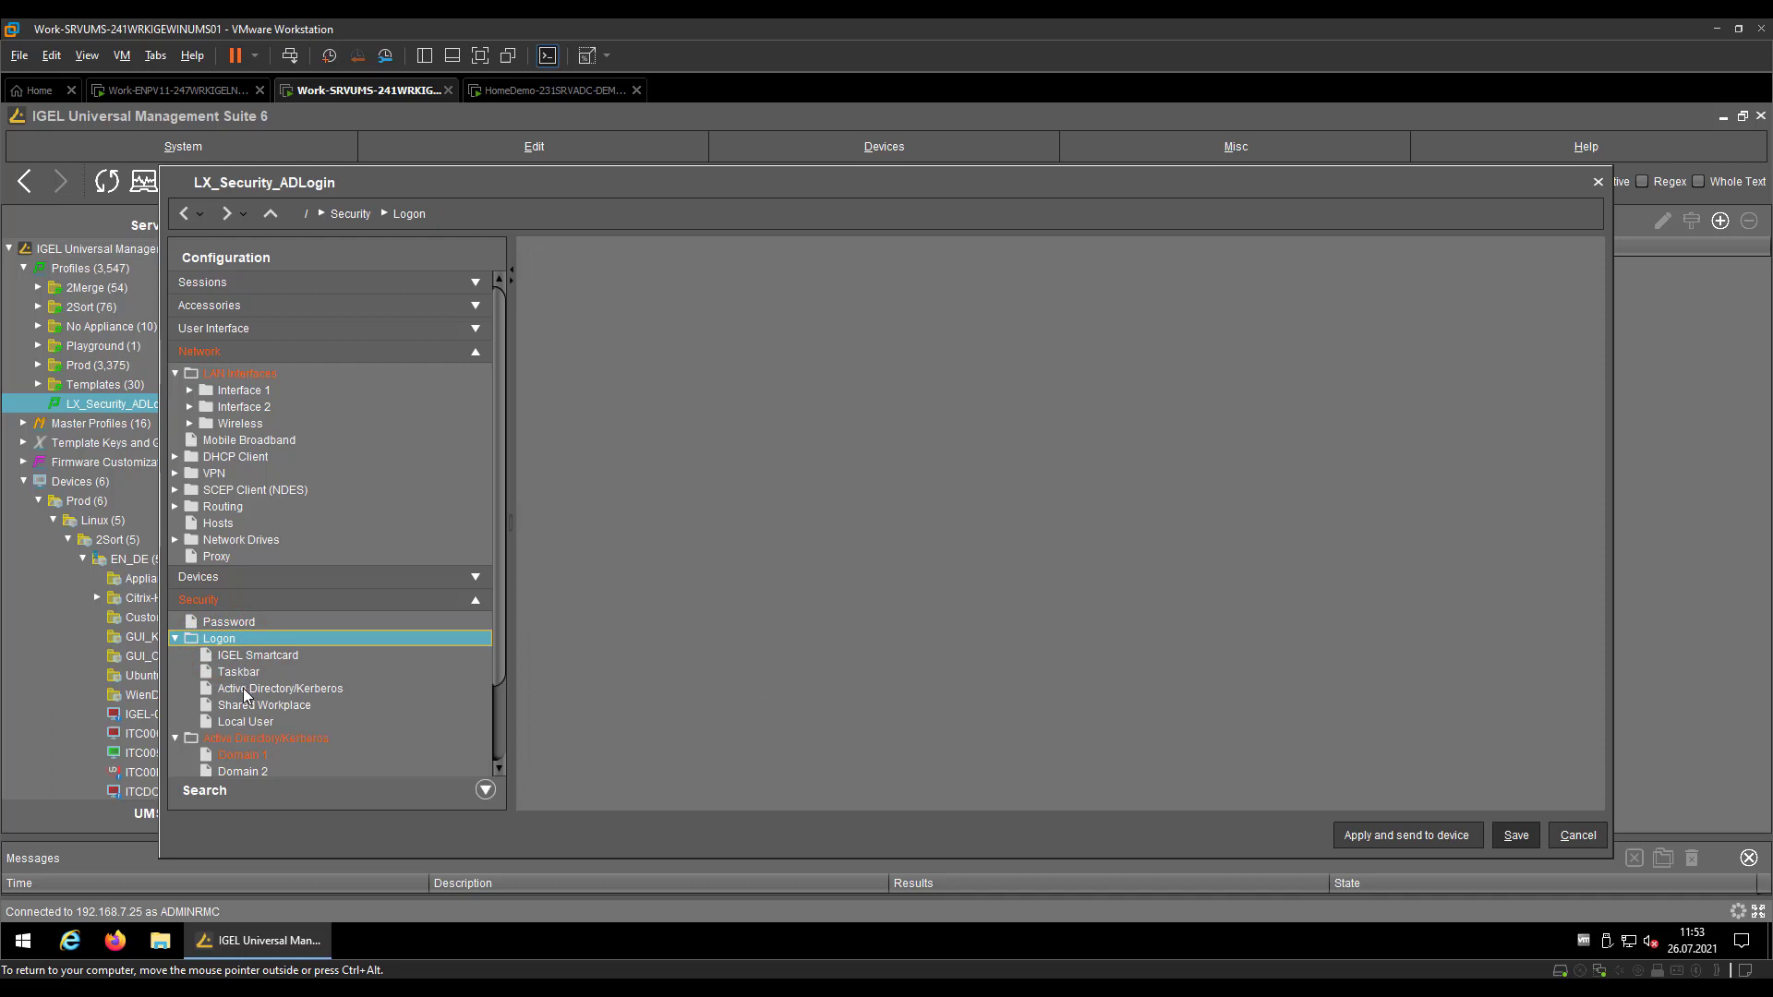
pyautogui.click(280, 687)
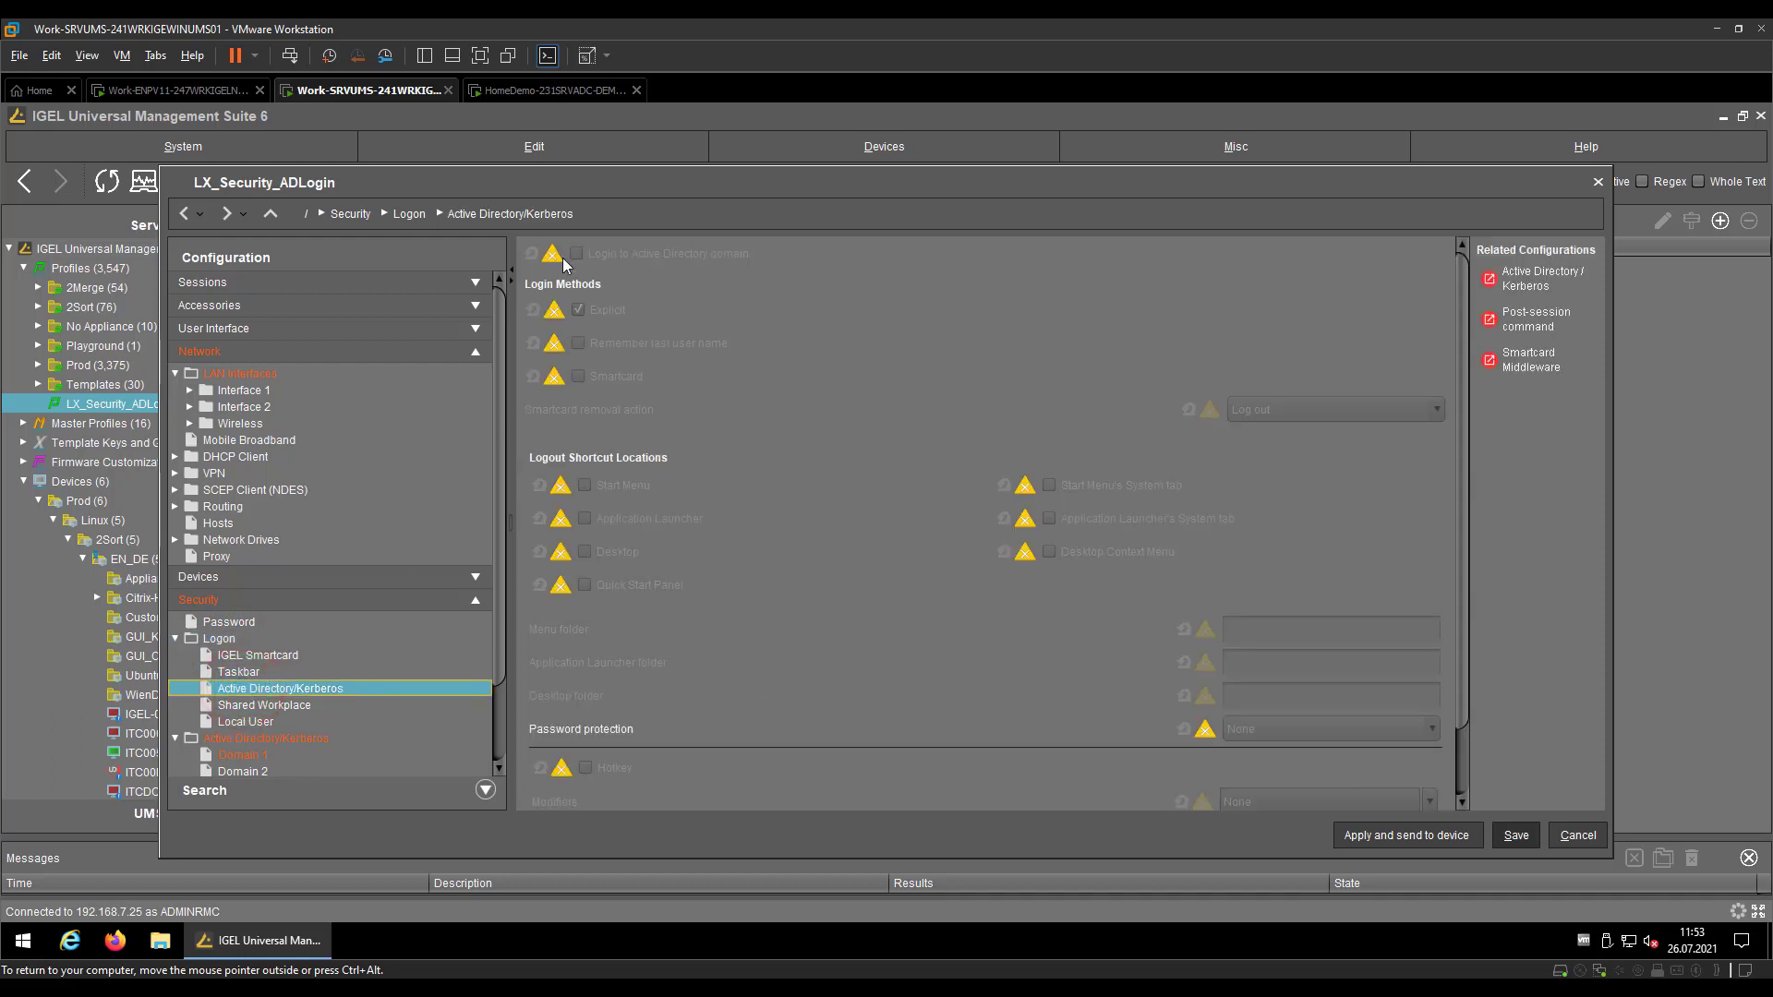
pyautogui.click(556, 253)
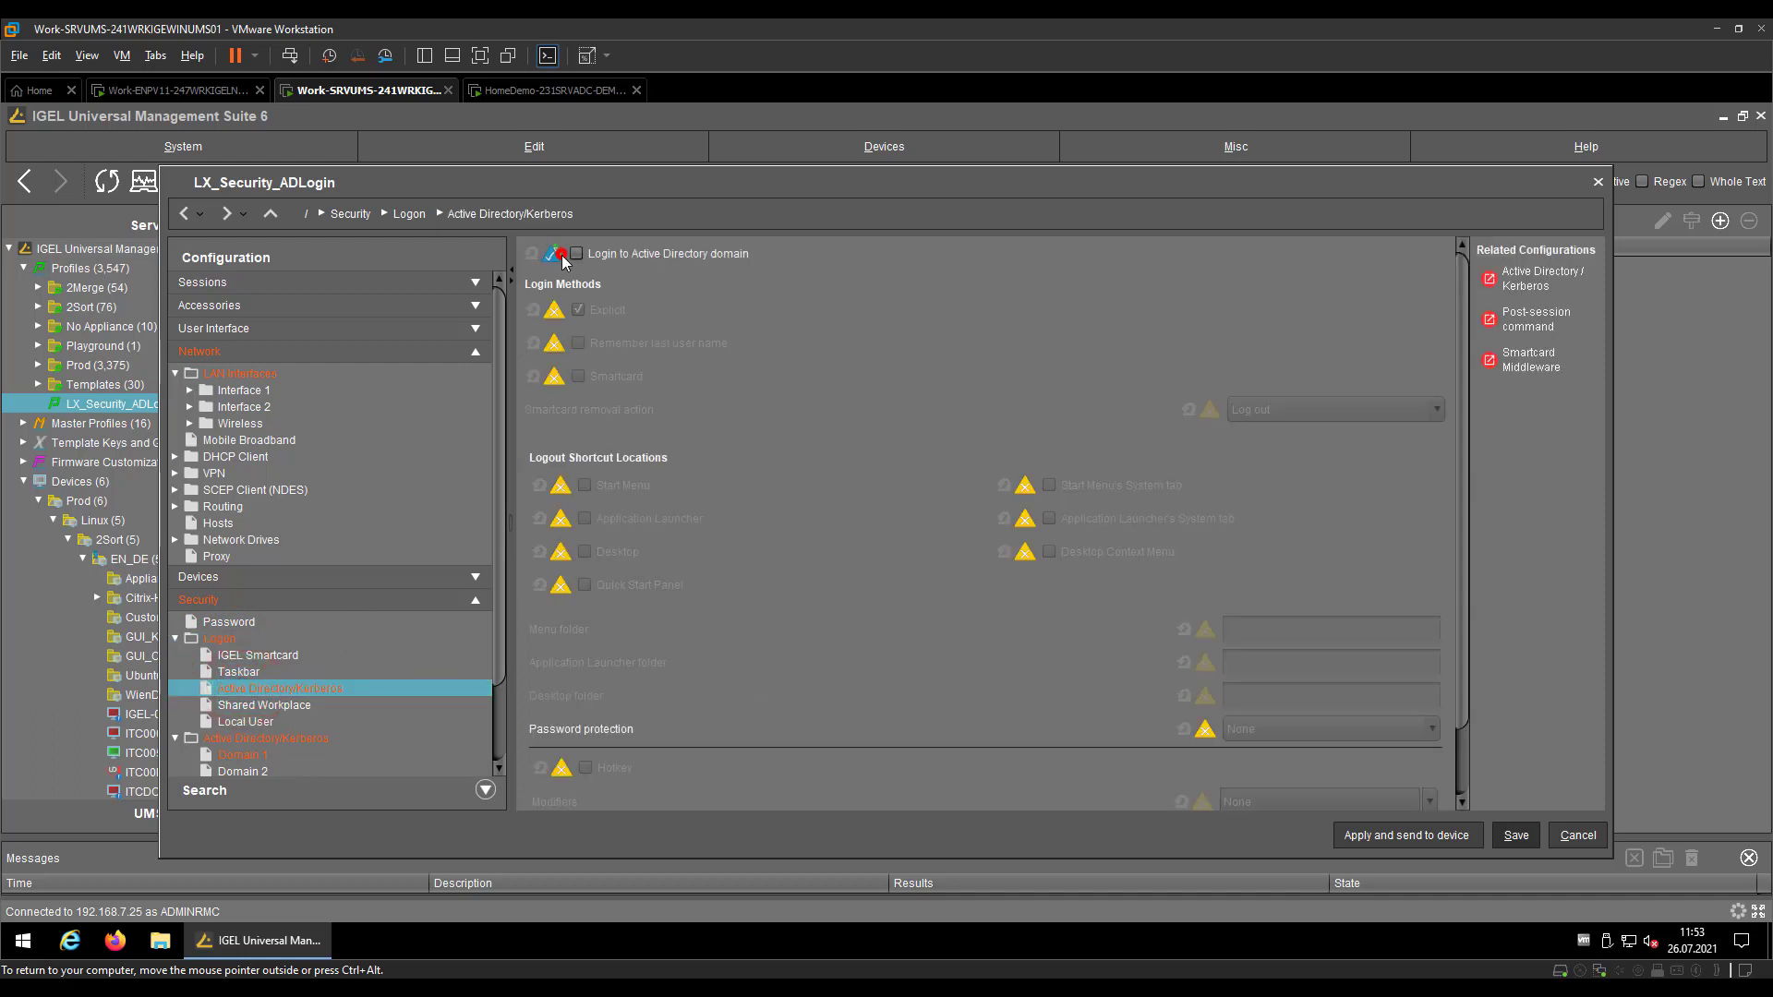
pyautogui.click(574, 253)
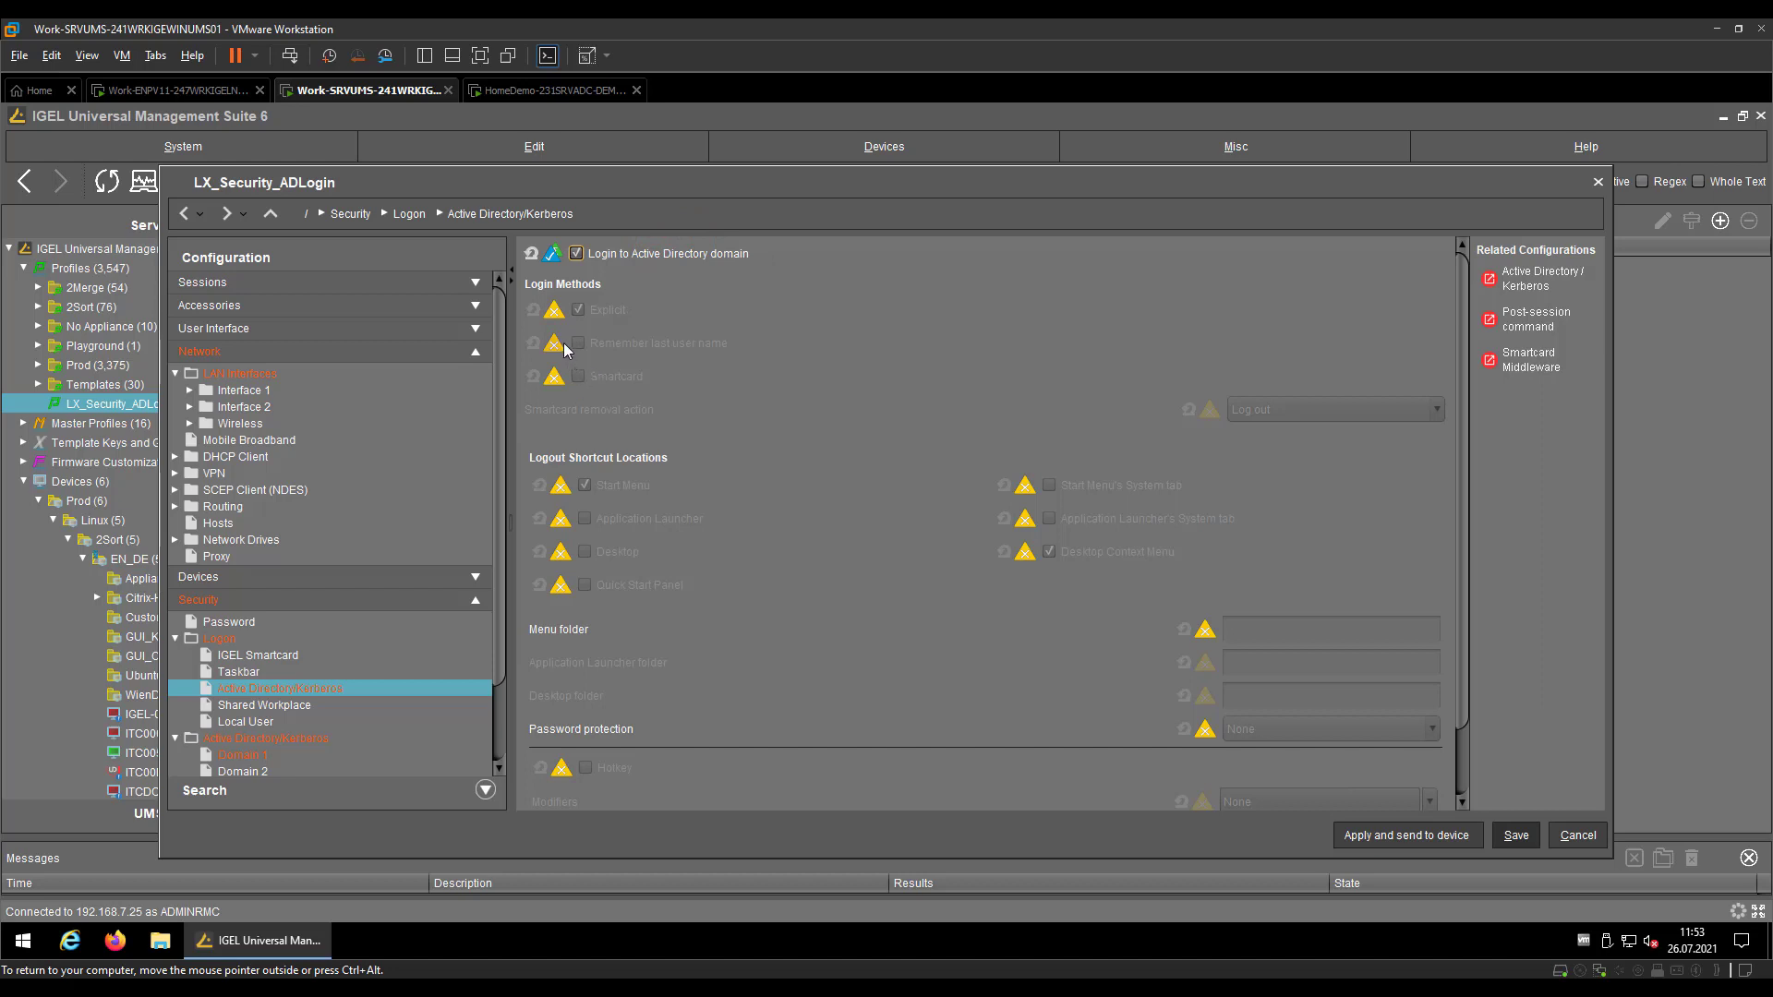
pyautogui.click(556, 344)
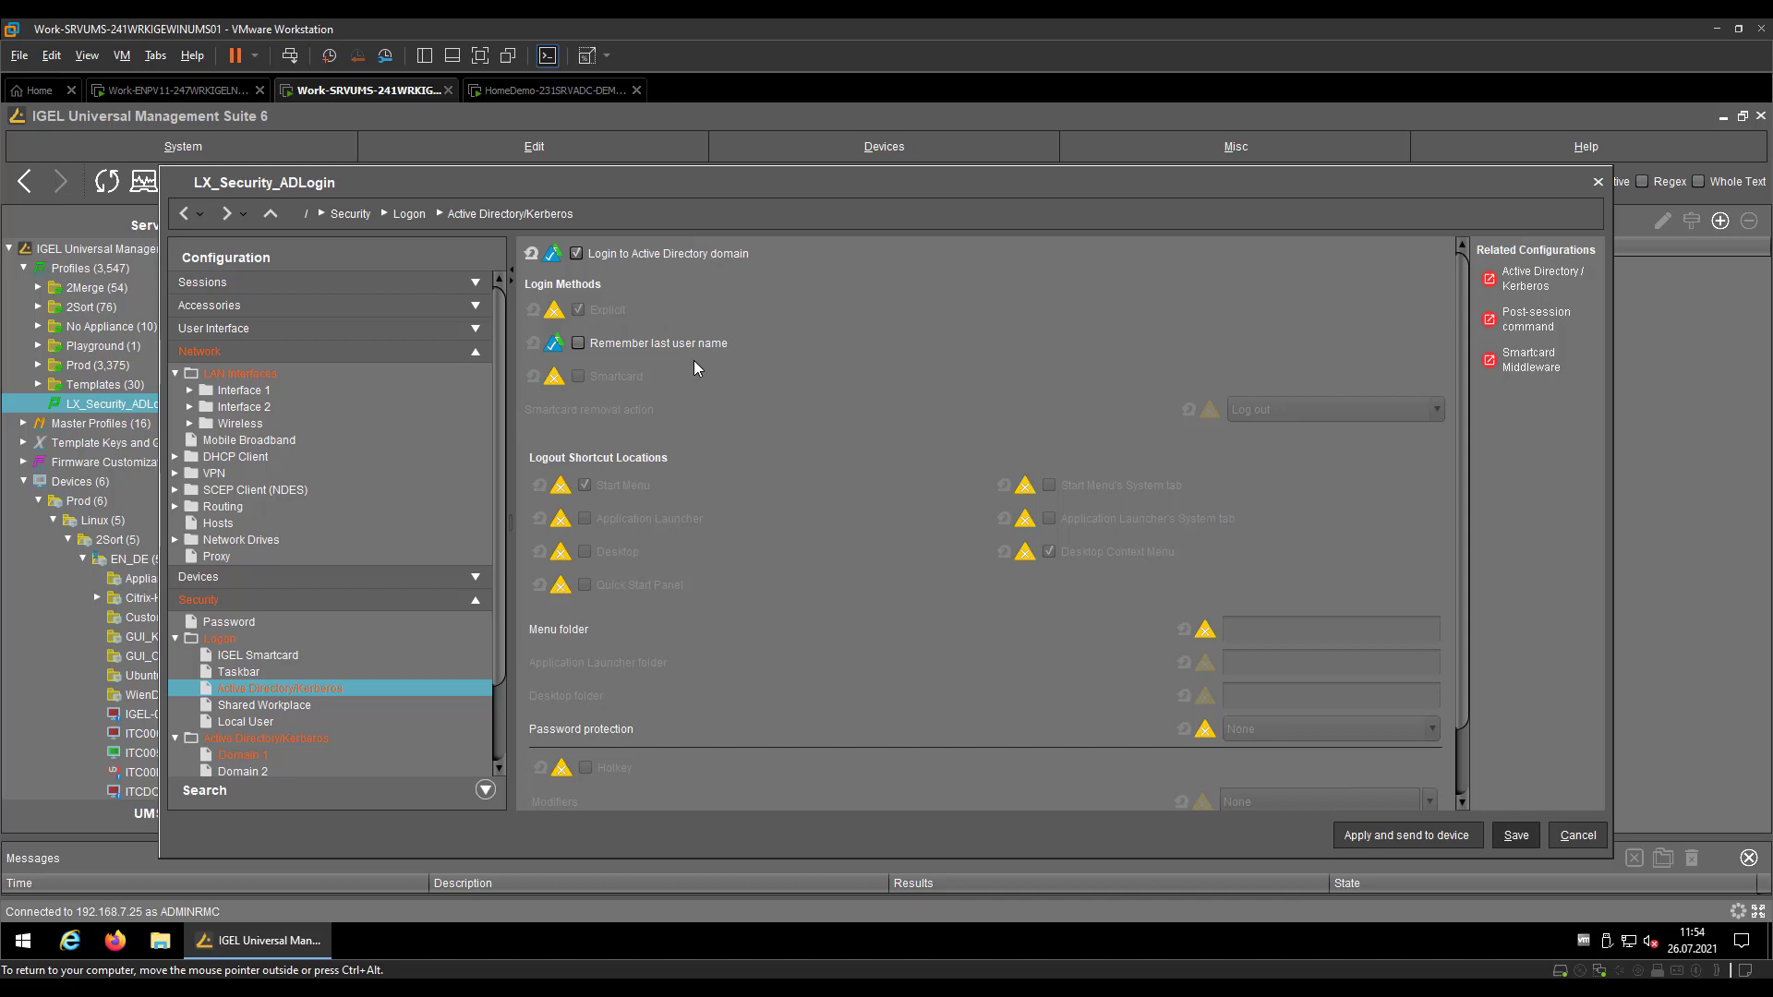
pyautogui.moveTo(767, 384)
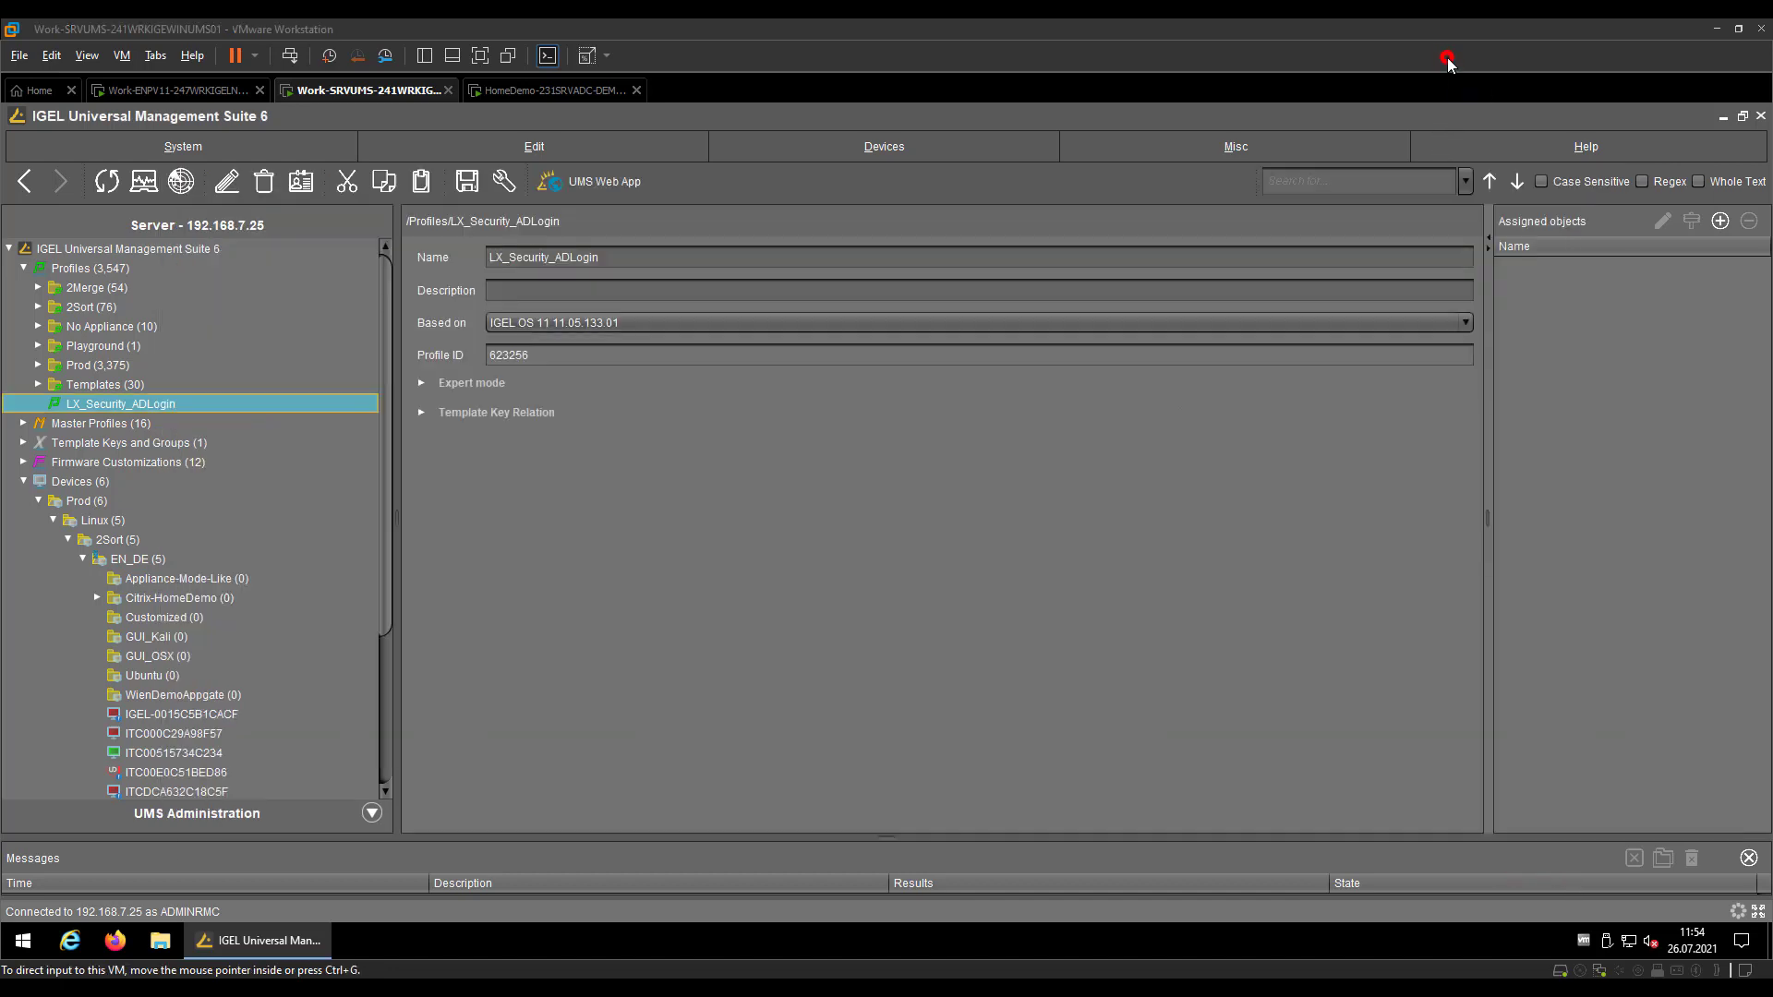
# - Assign LX_Security_ADLogin to ITC00515734C234 with update time Now, then view the endpoint VM
pyautogui.click(163, 617)
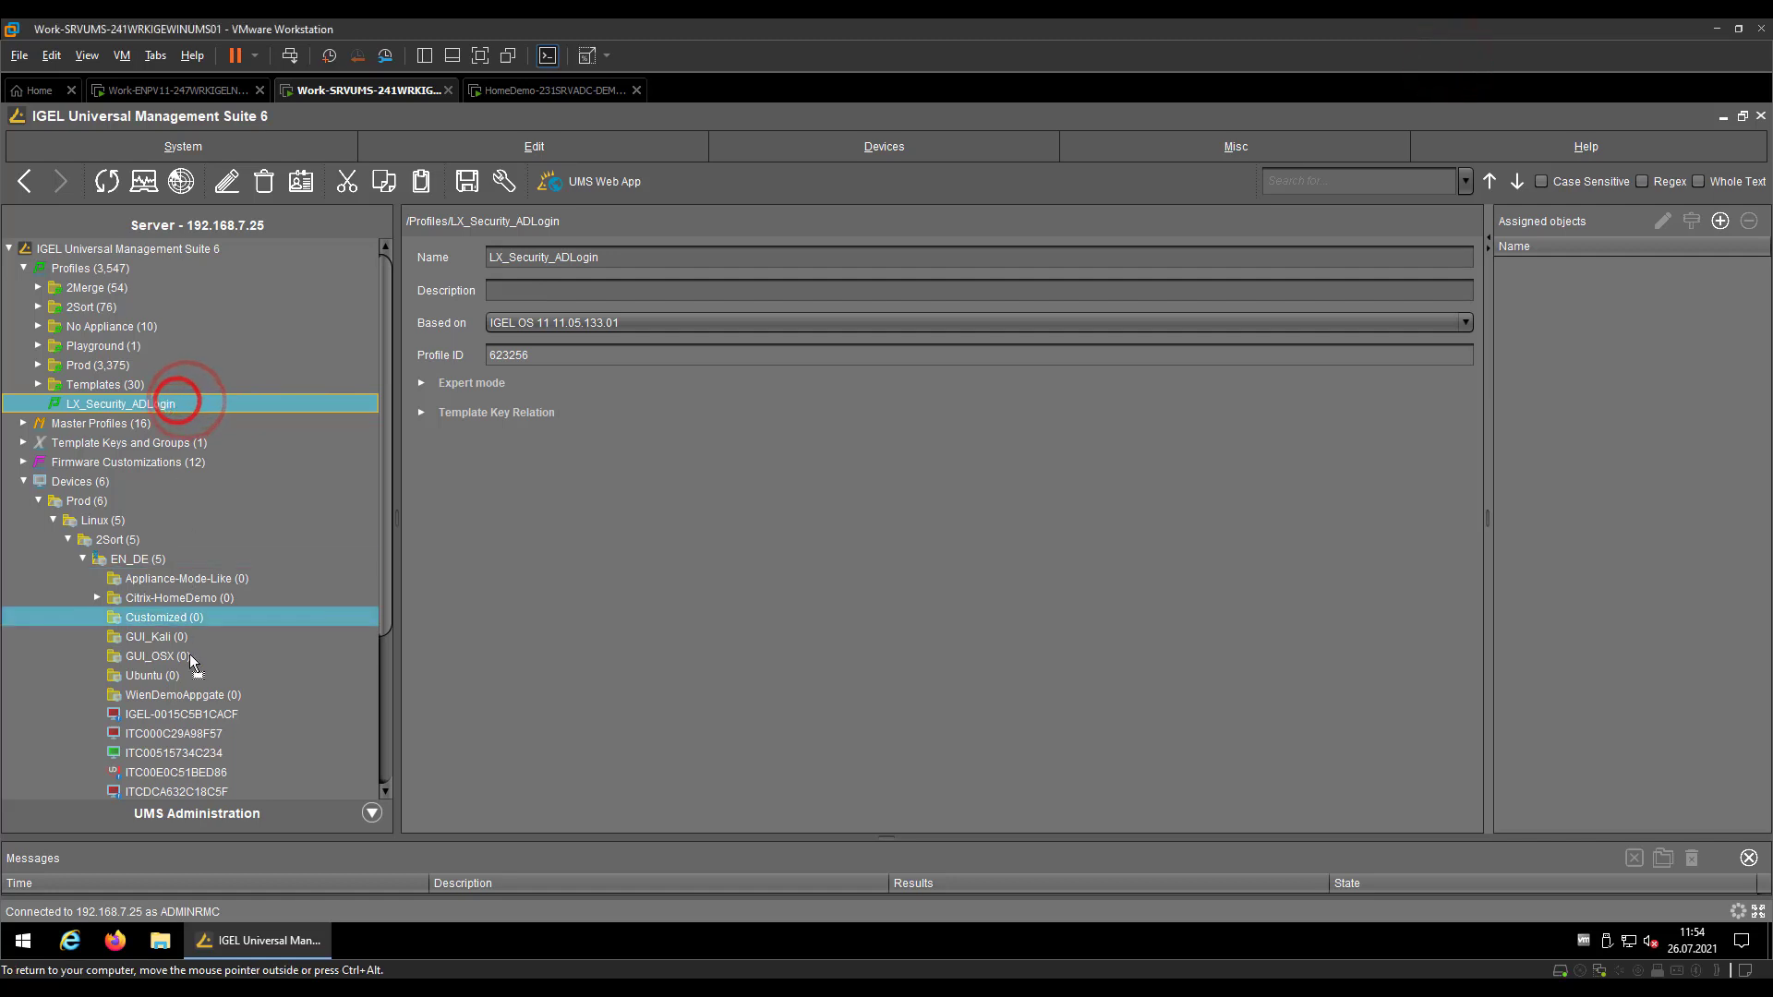
pyautogui.click(173, 752)
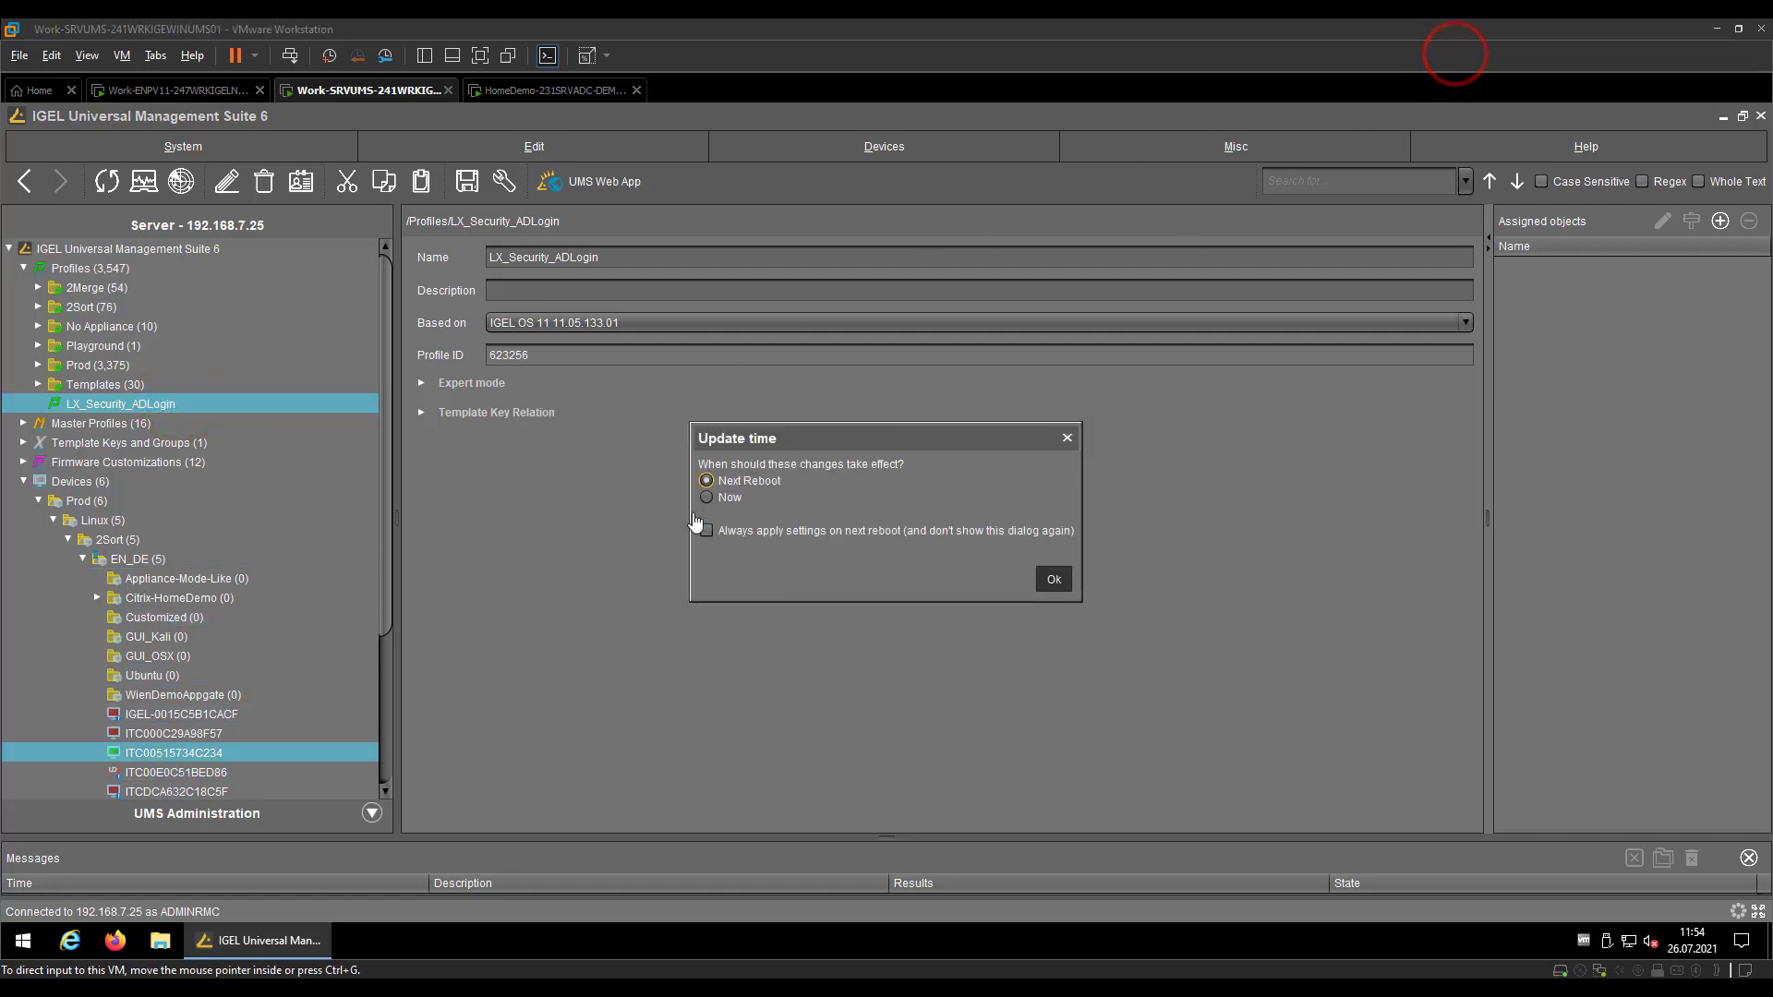
pyautogui.click(705, 497)
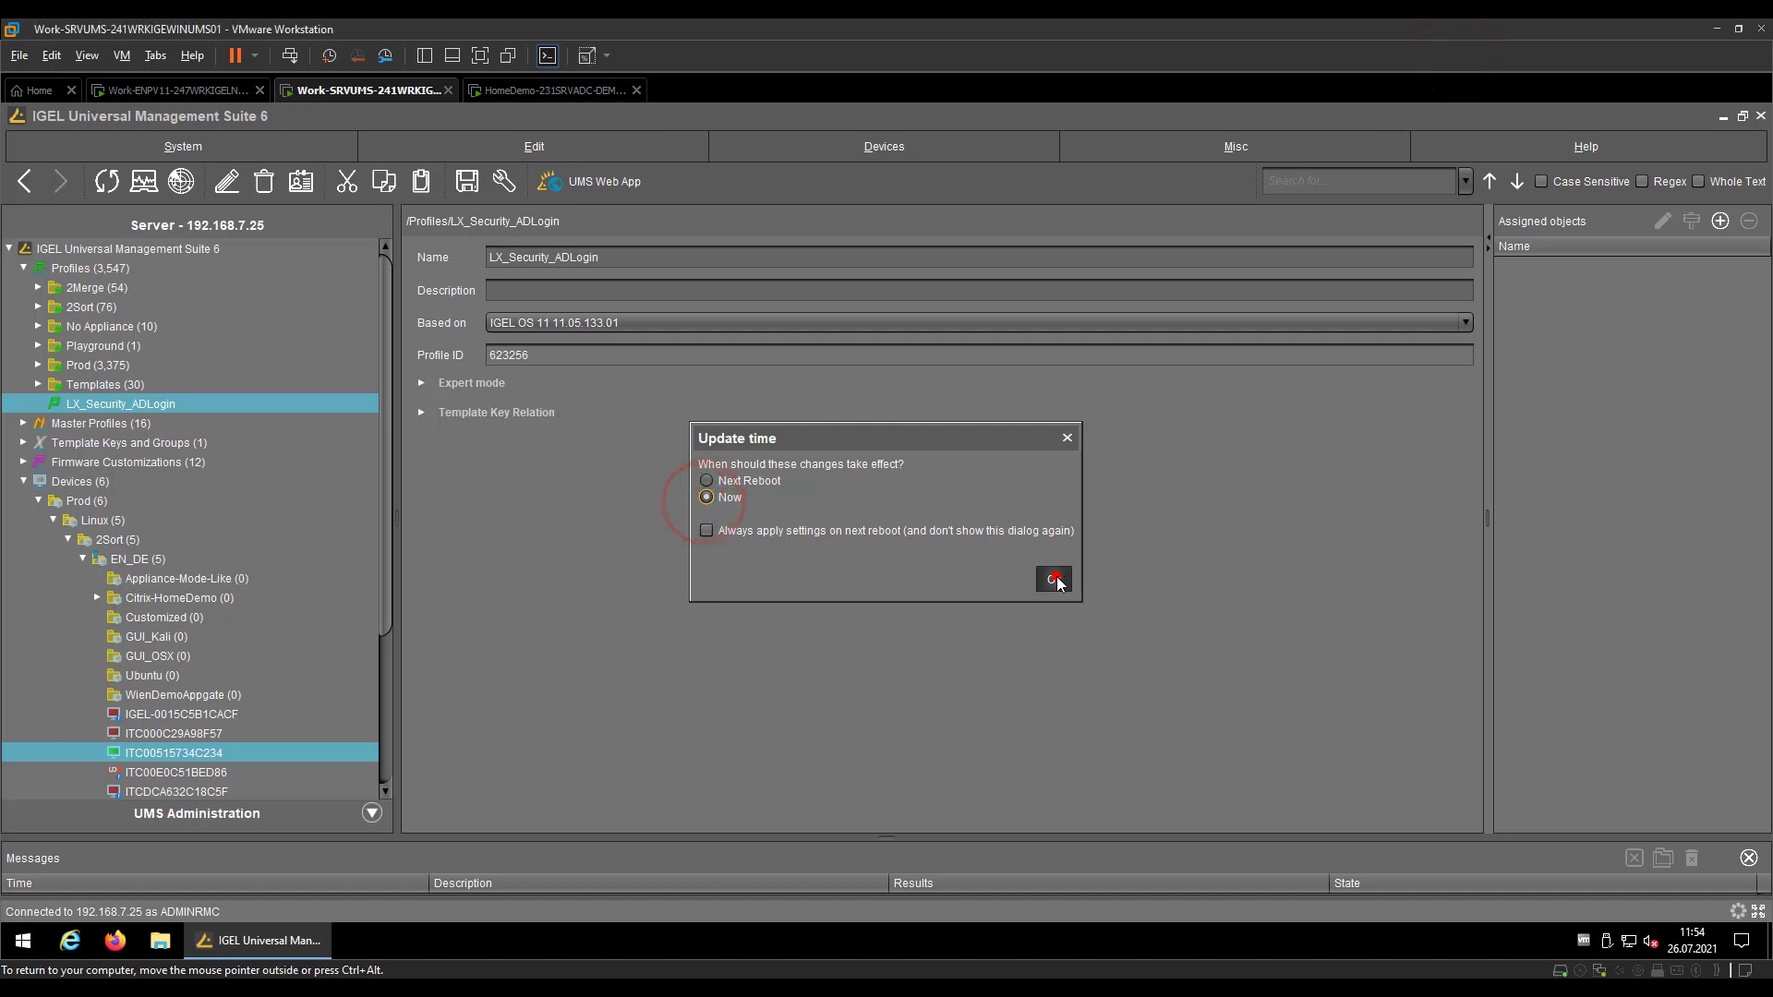
pyautogui.click(1050, 578)
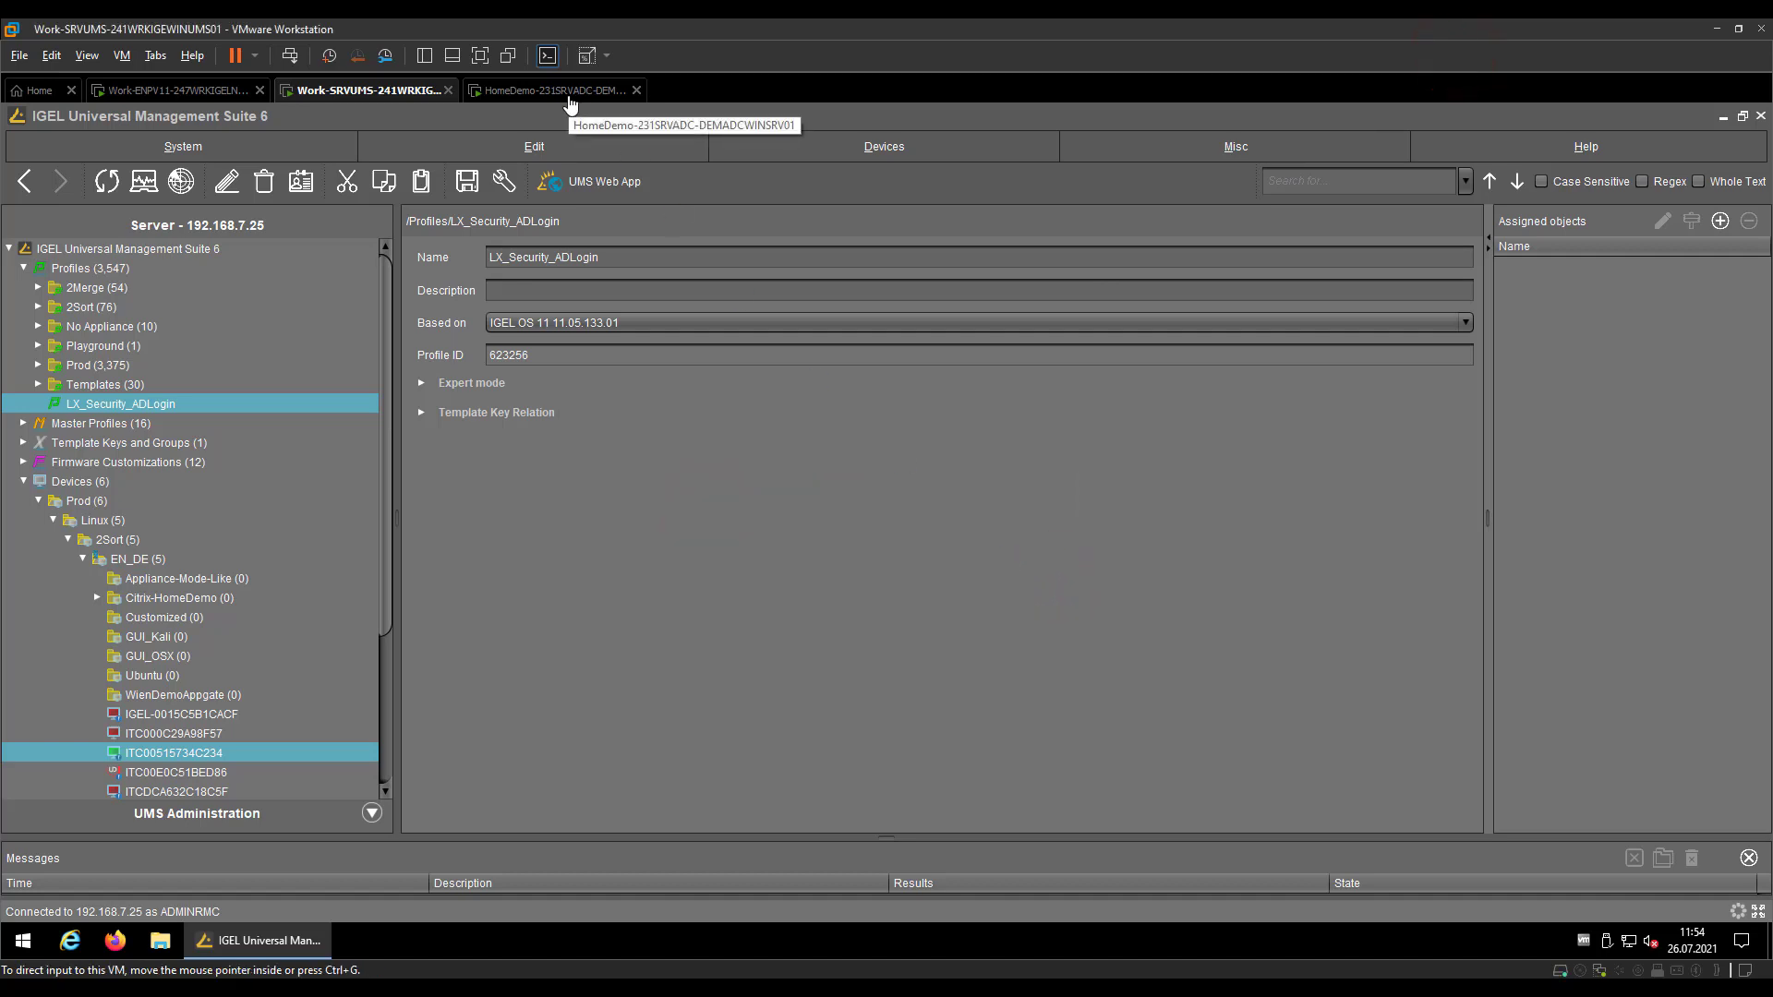
pyautogui.click(175, 89)
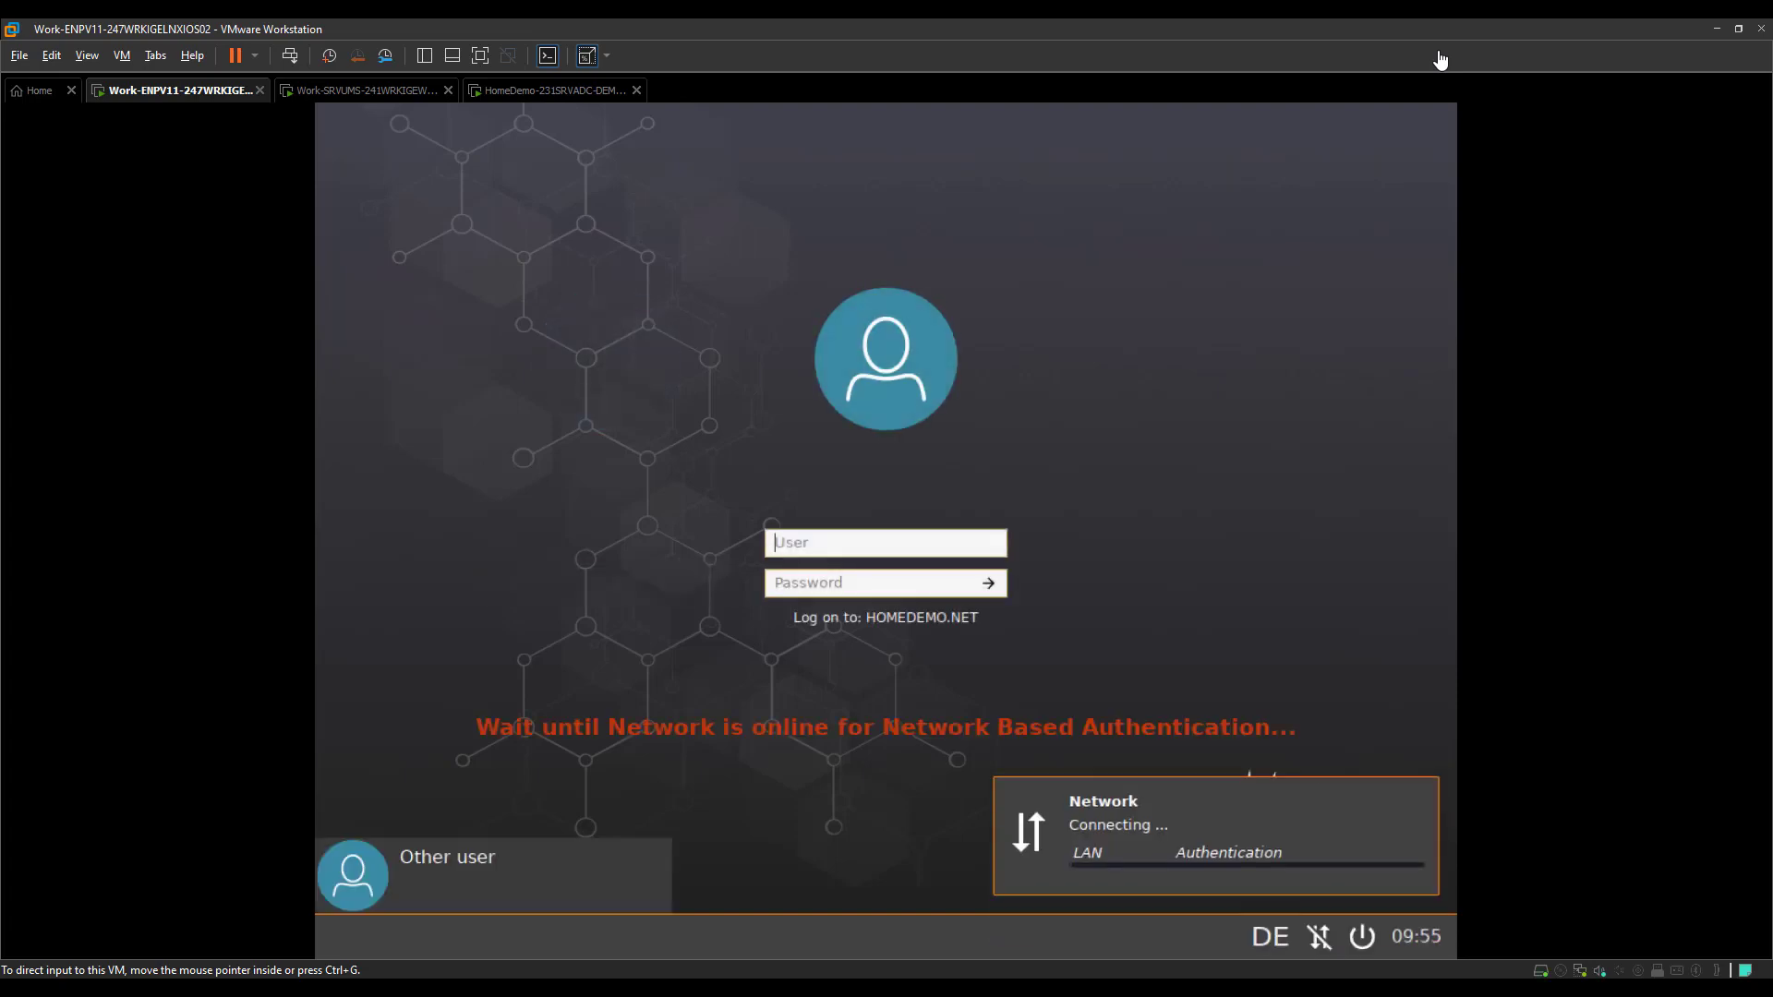
pyautogui.moveTo(1201, 314)
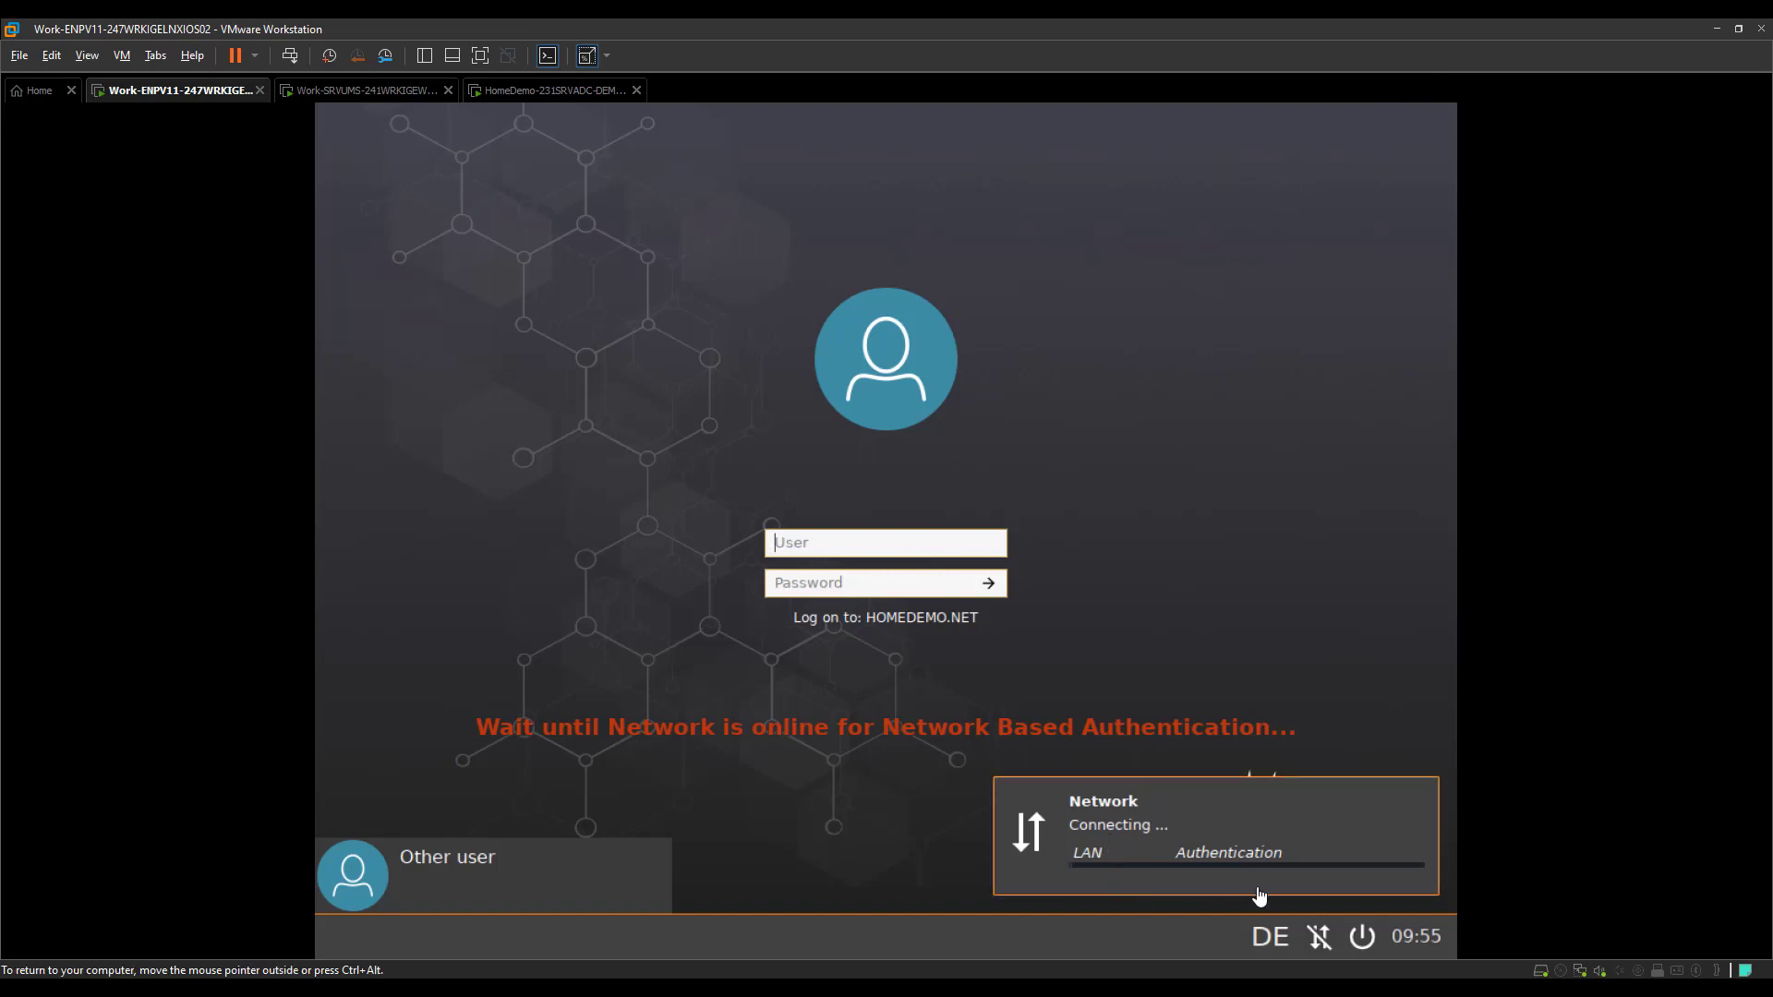
pyautogui.moveTo(1108, 842)
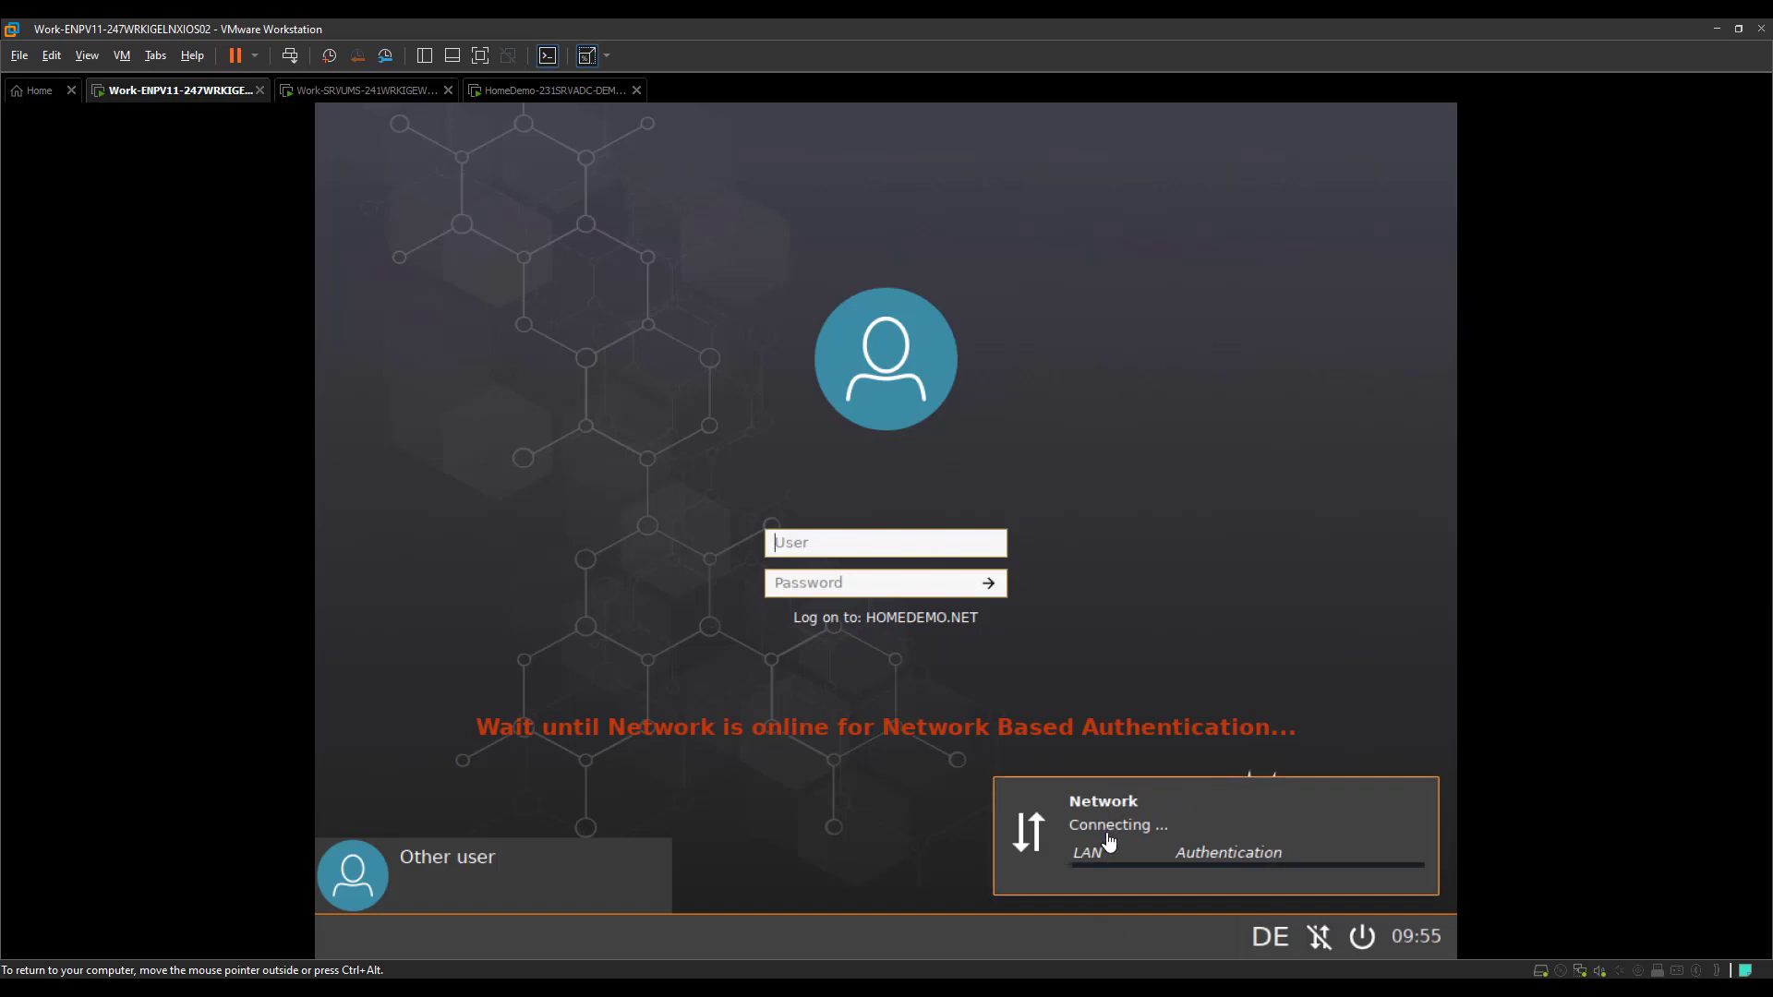
pyautogui.moveTo(1173, 573)
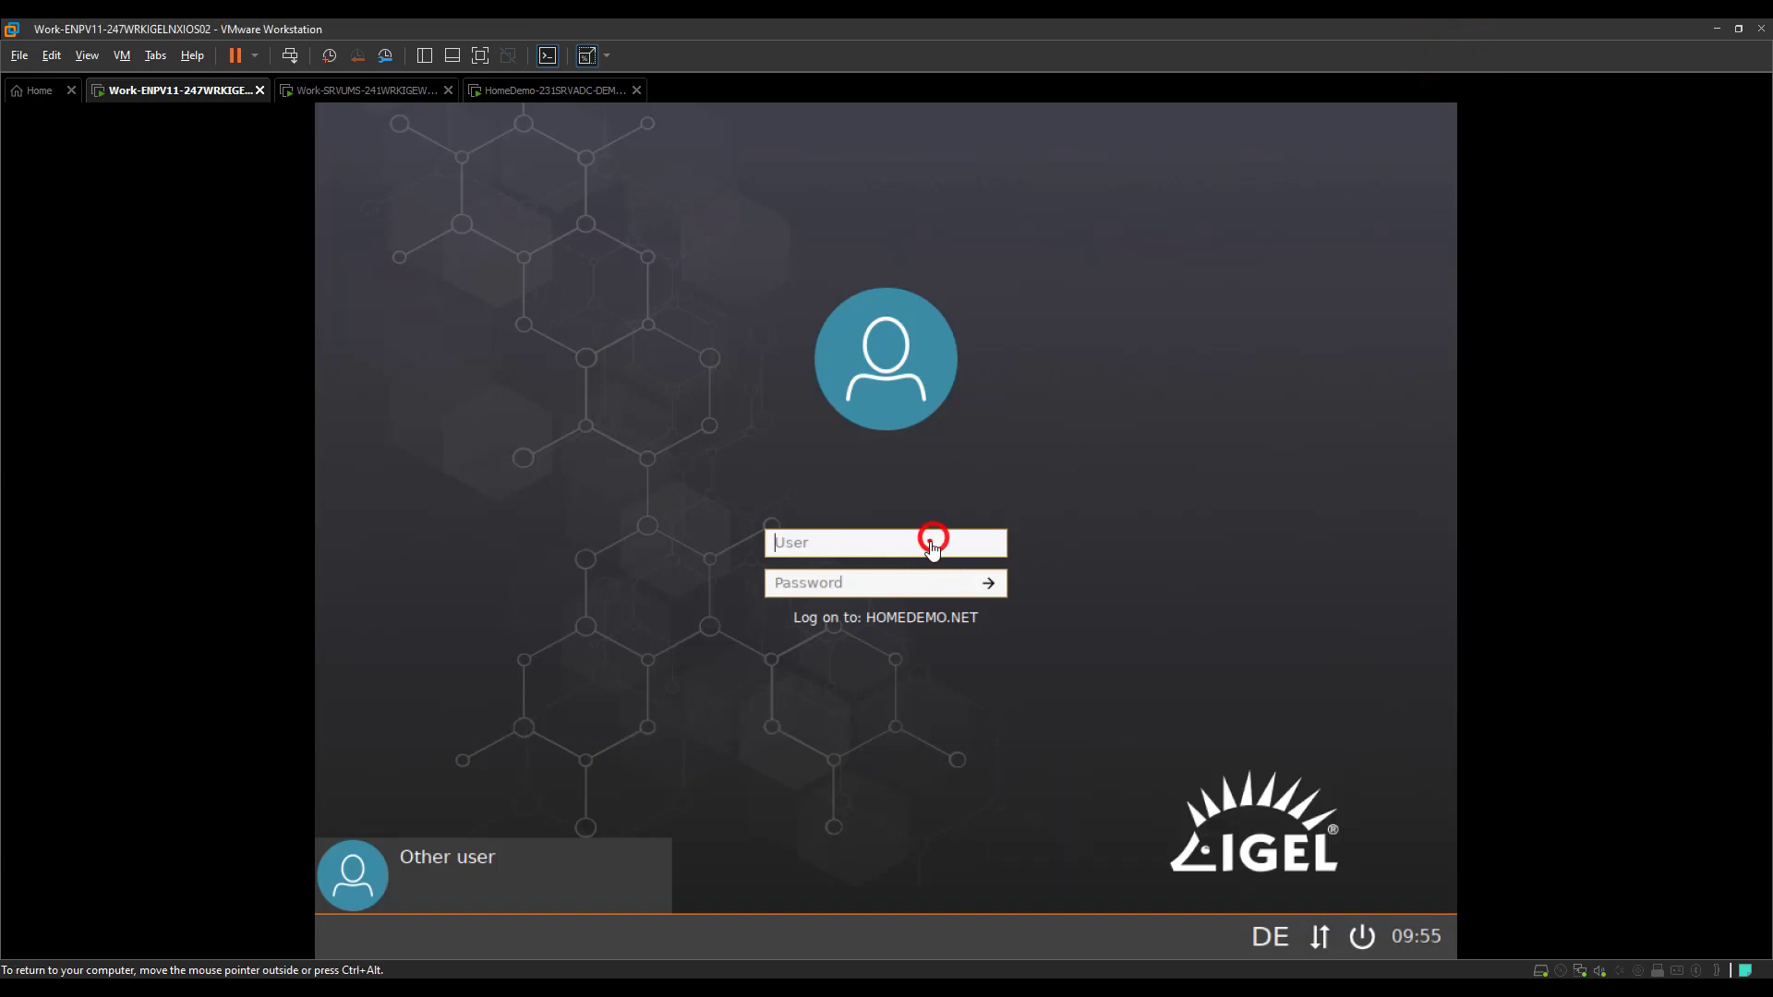
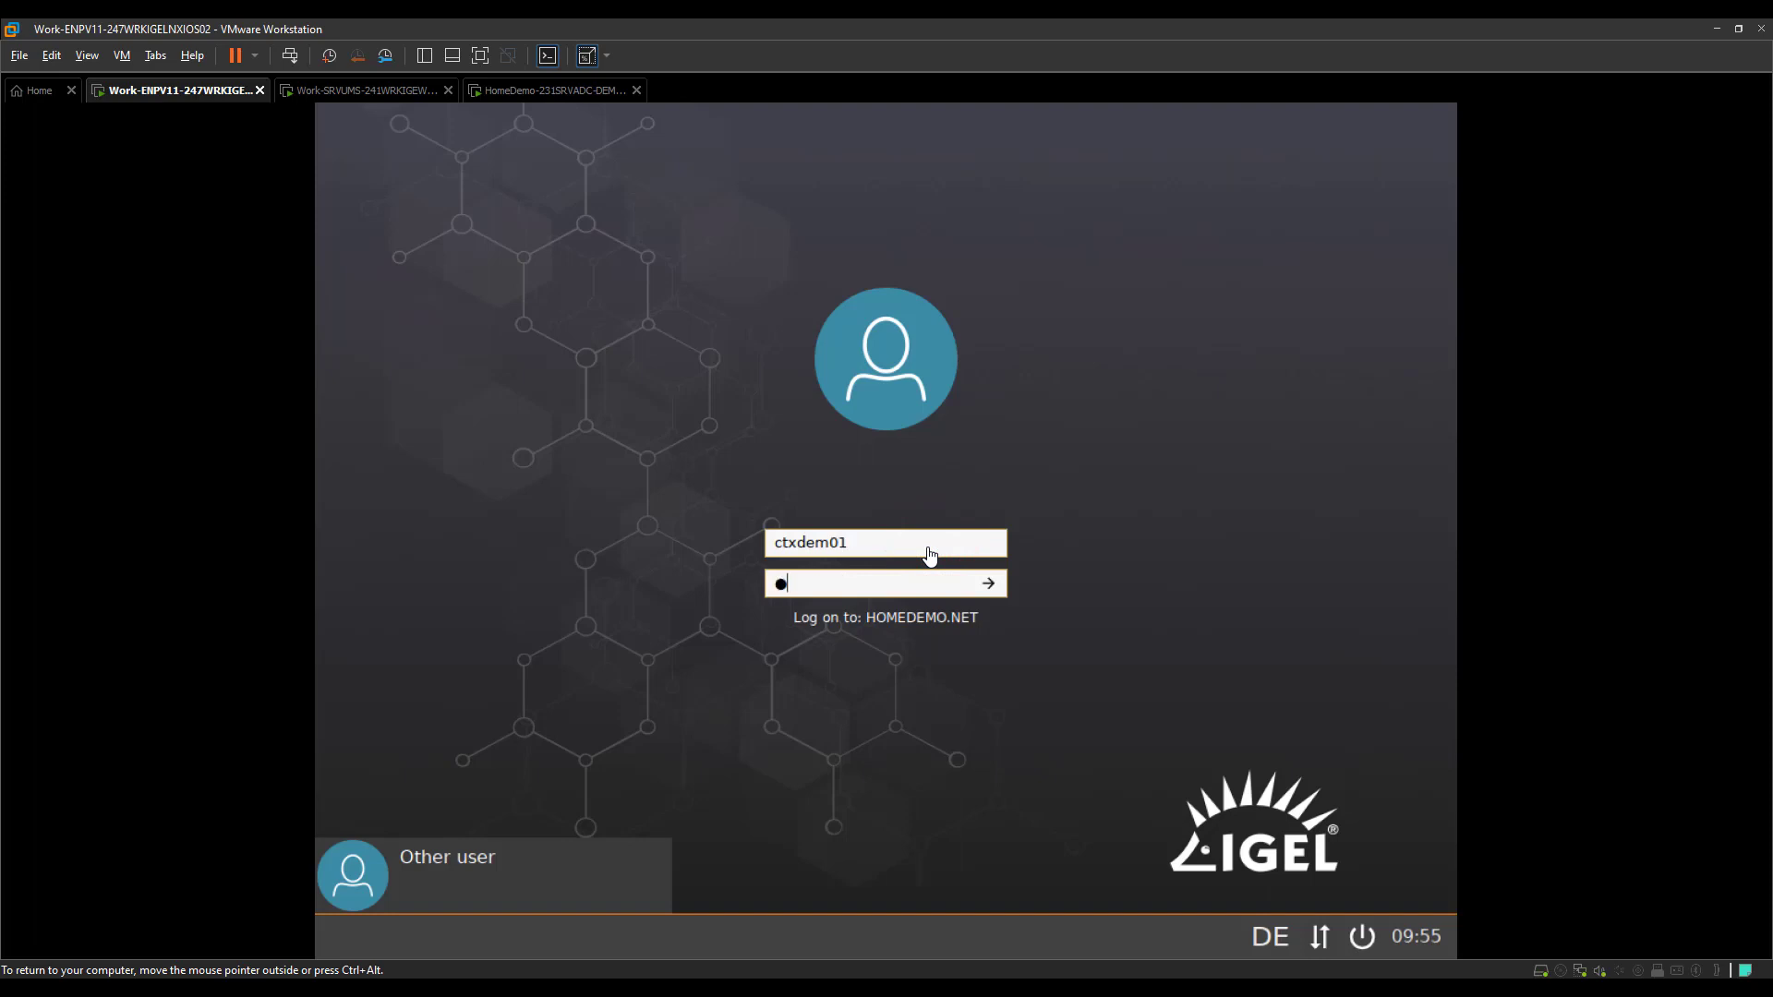
# - Log on to HOMEDEMO.NET as domain user ctx with its password
pyautogui.write('password')
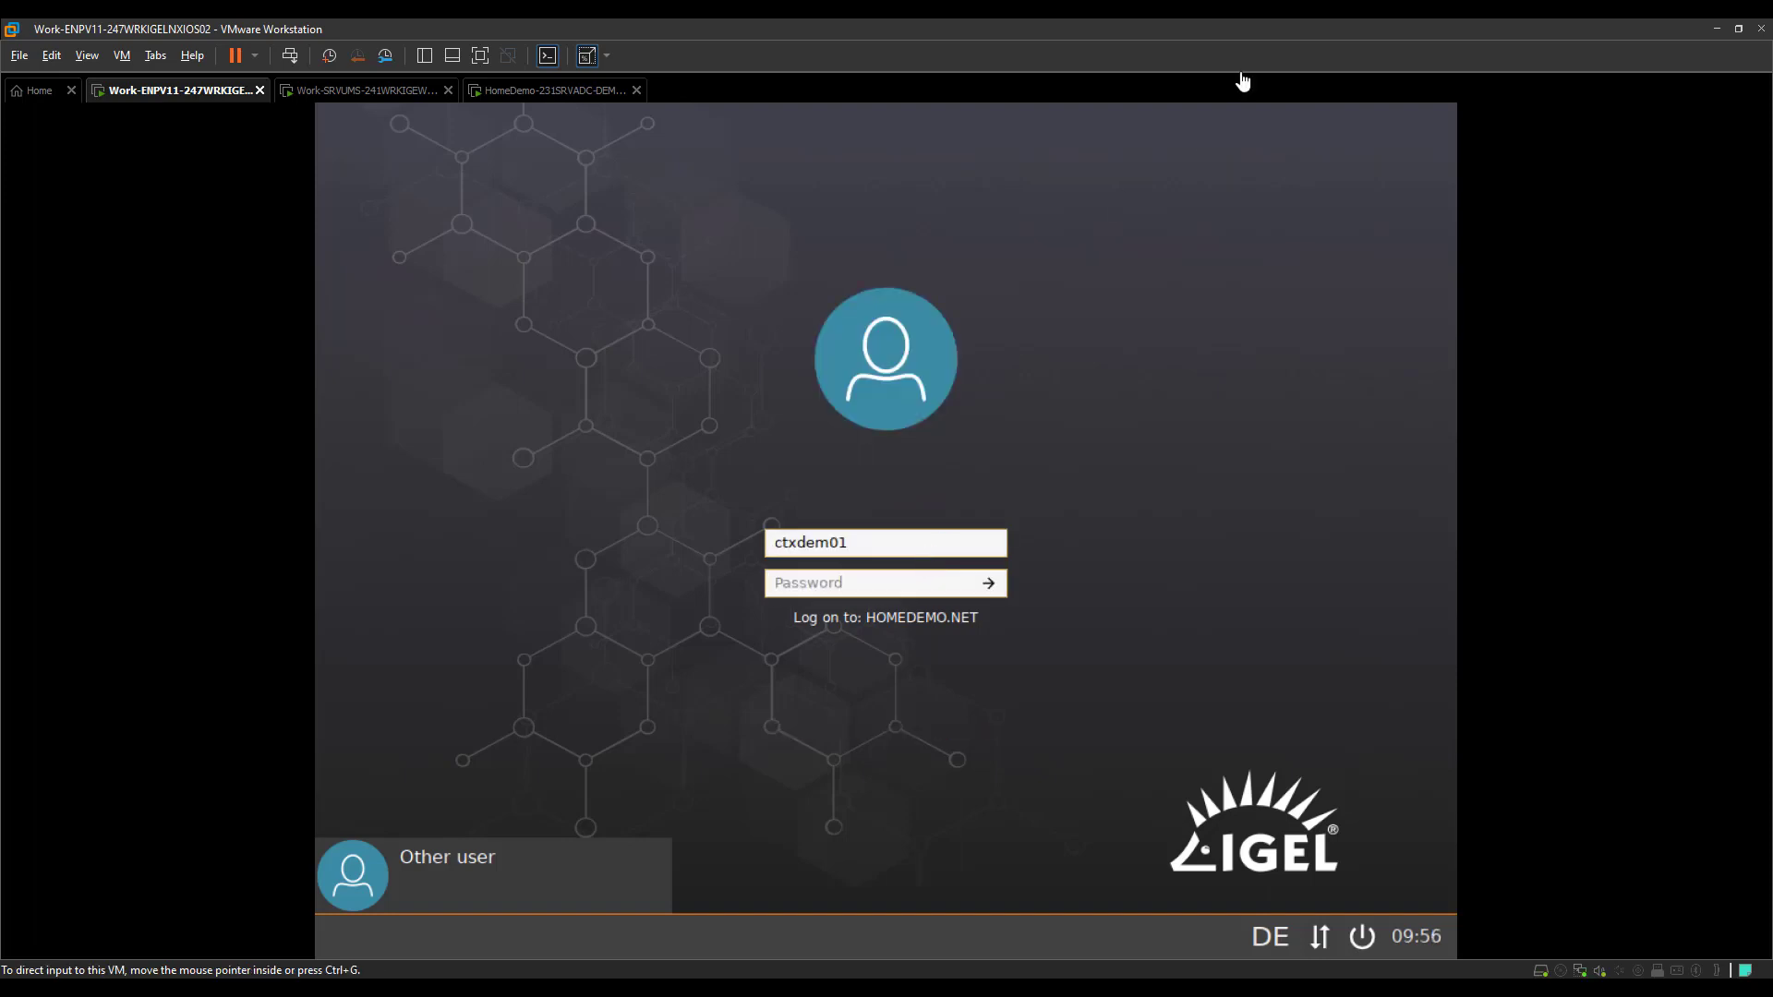
pyautogui.write('password')
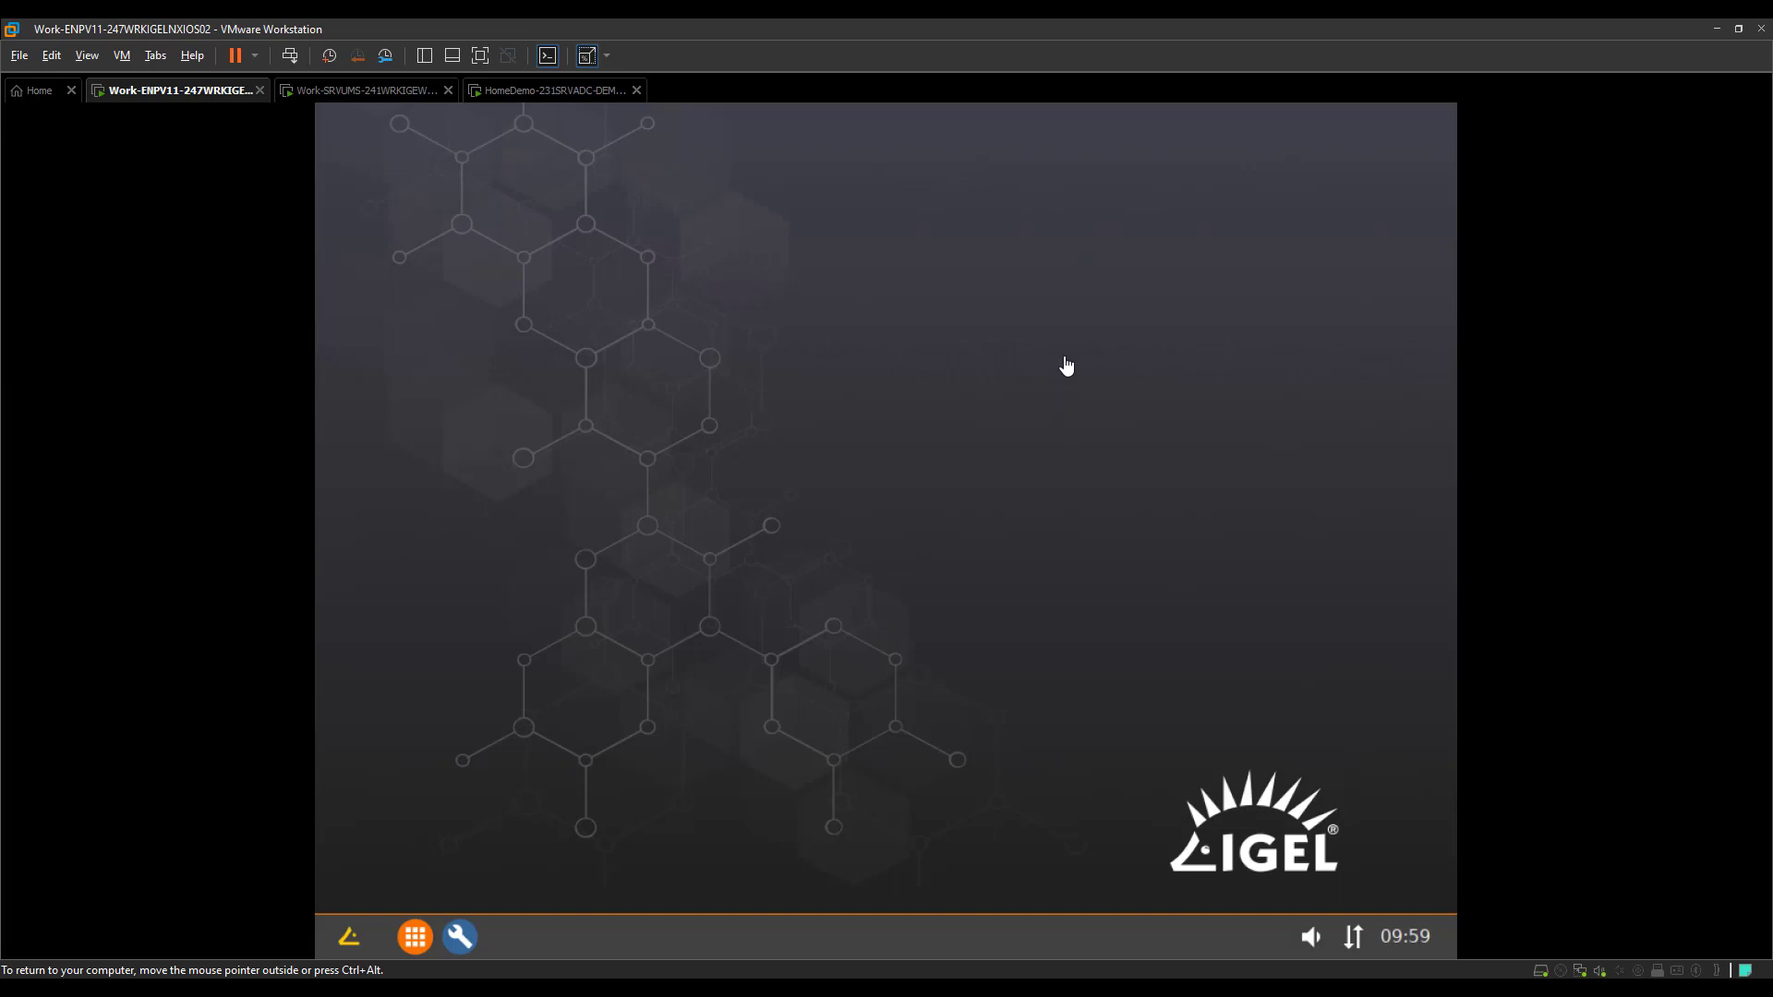
# - Lock the endpoint via its menu and hotkey, returning to the HOMEDEMO.NET login screen
pyautogui.click(349, 936)
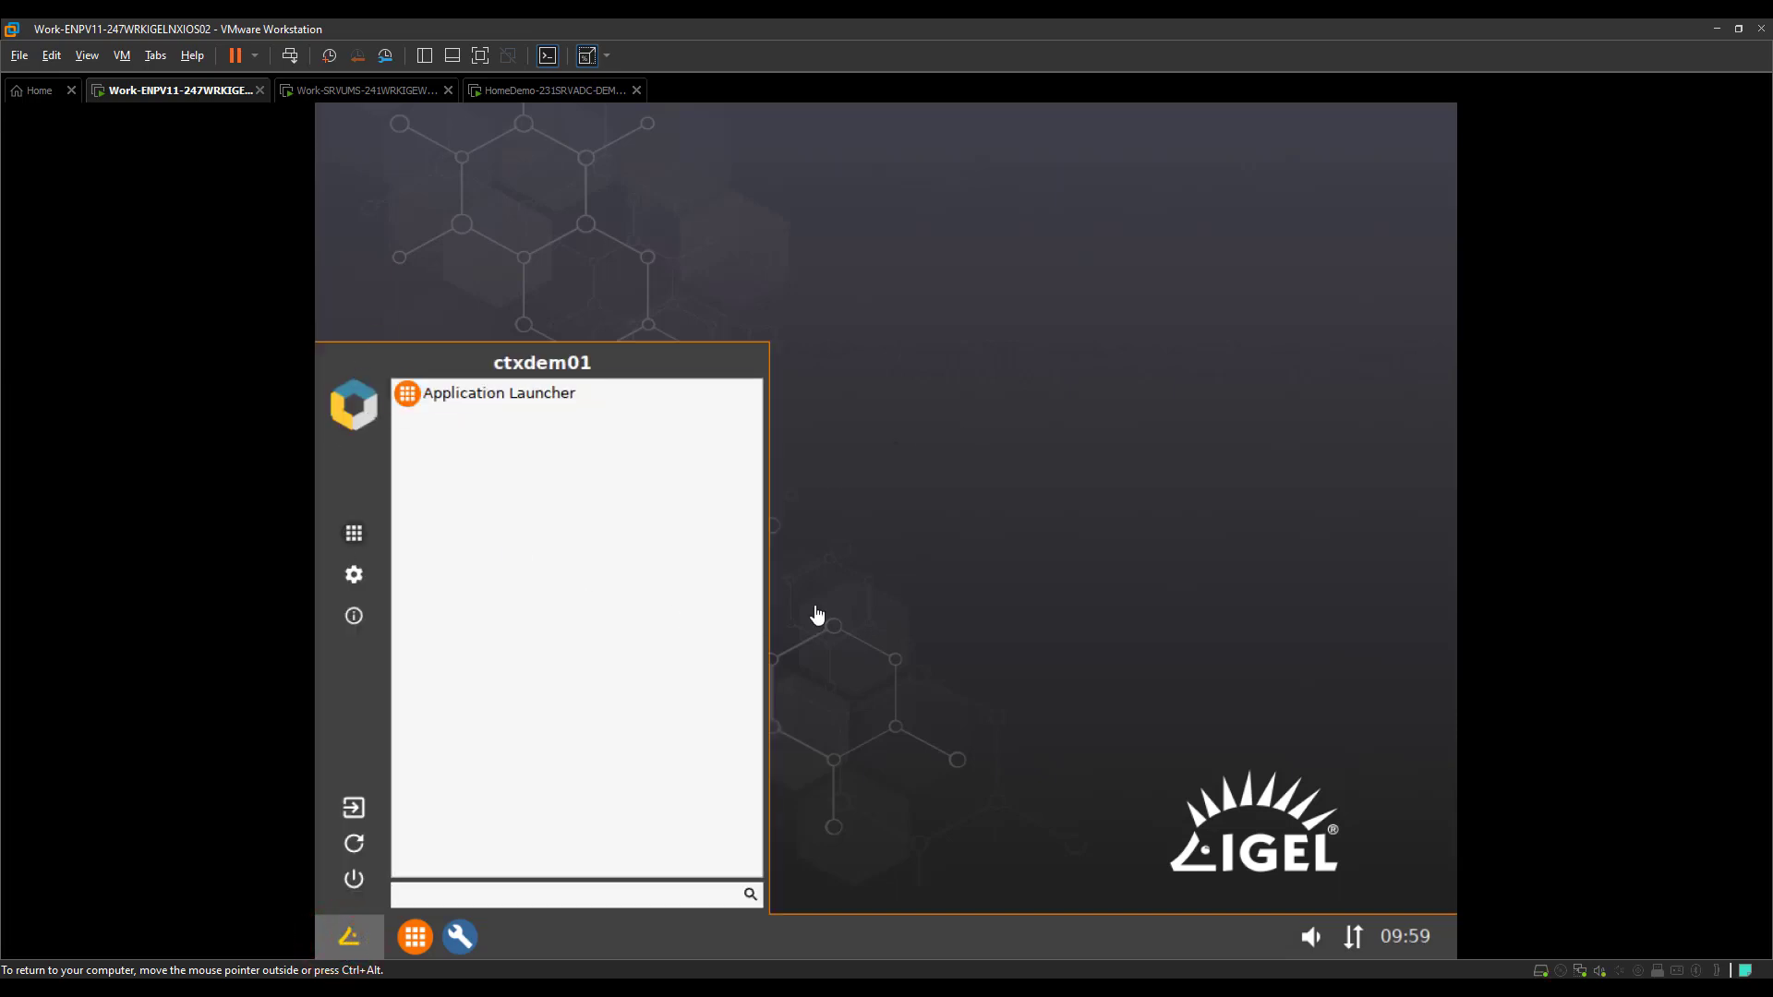
pyautogui.moveTo(552, 765)
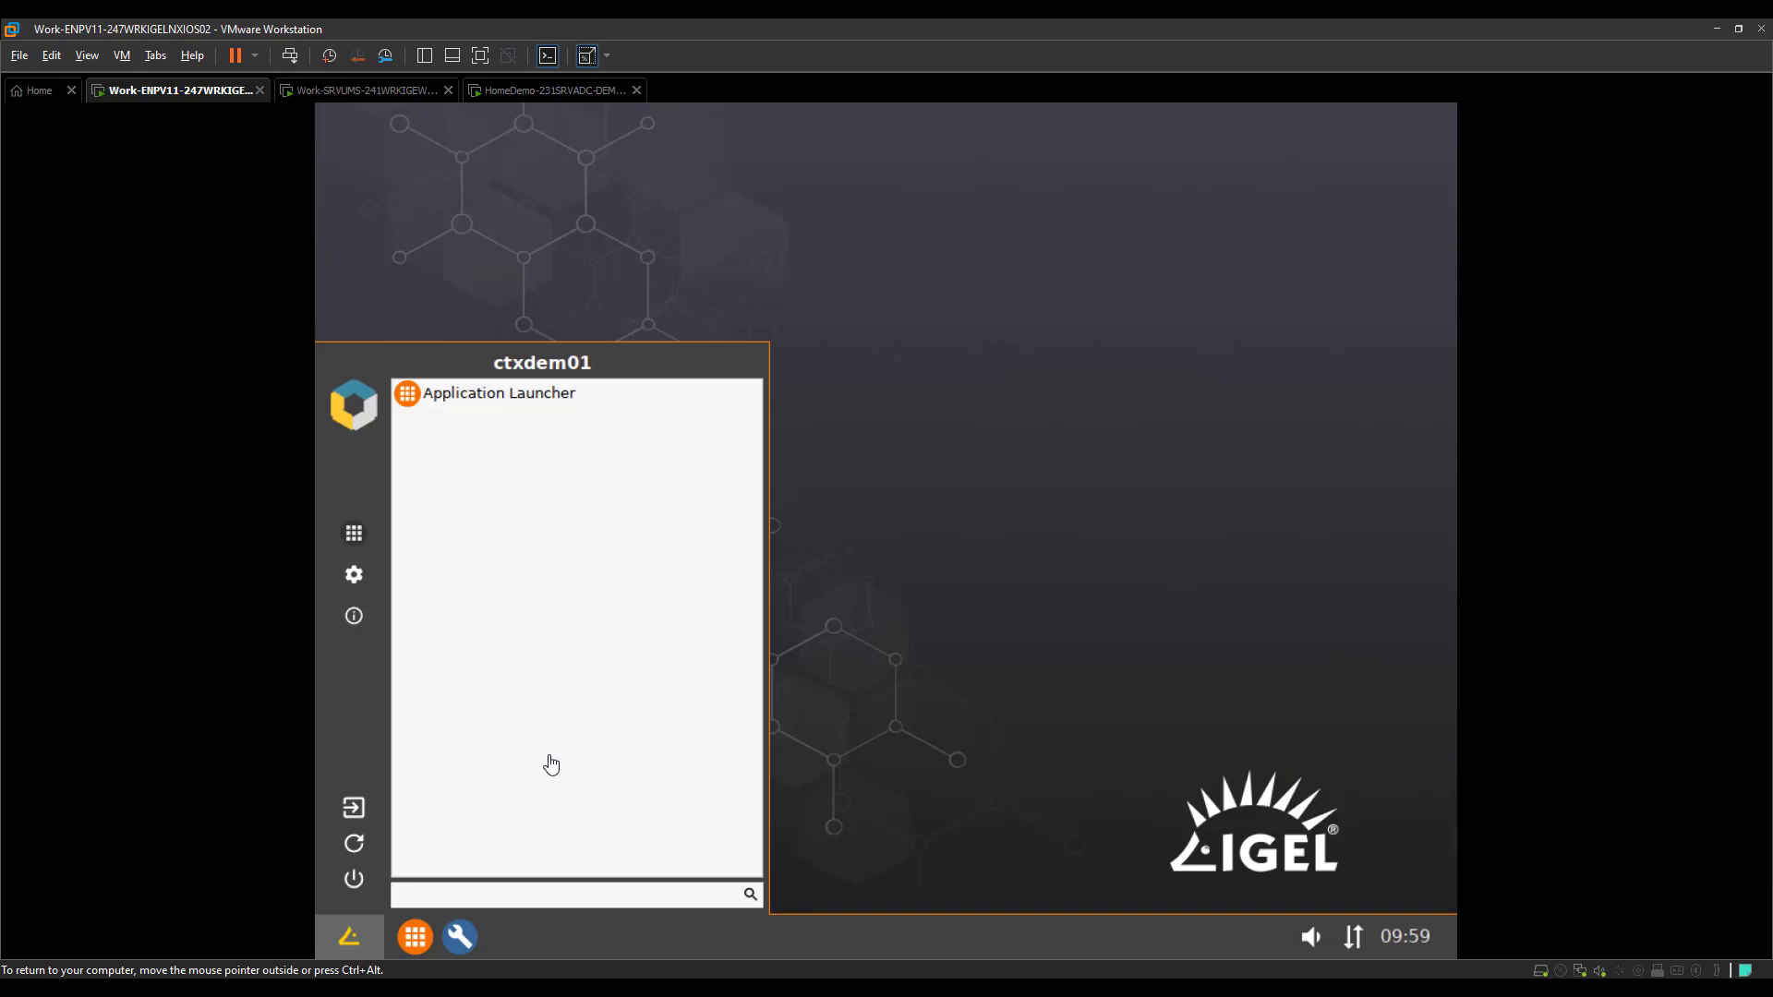
pyautogui.moveTo(523, 376)
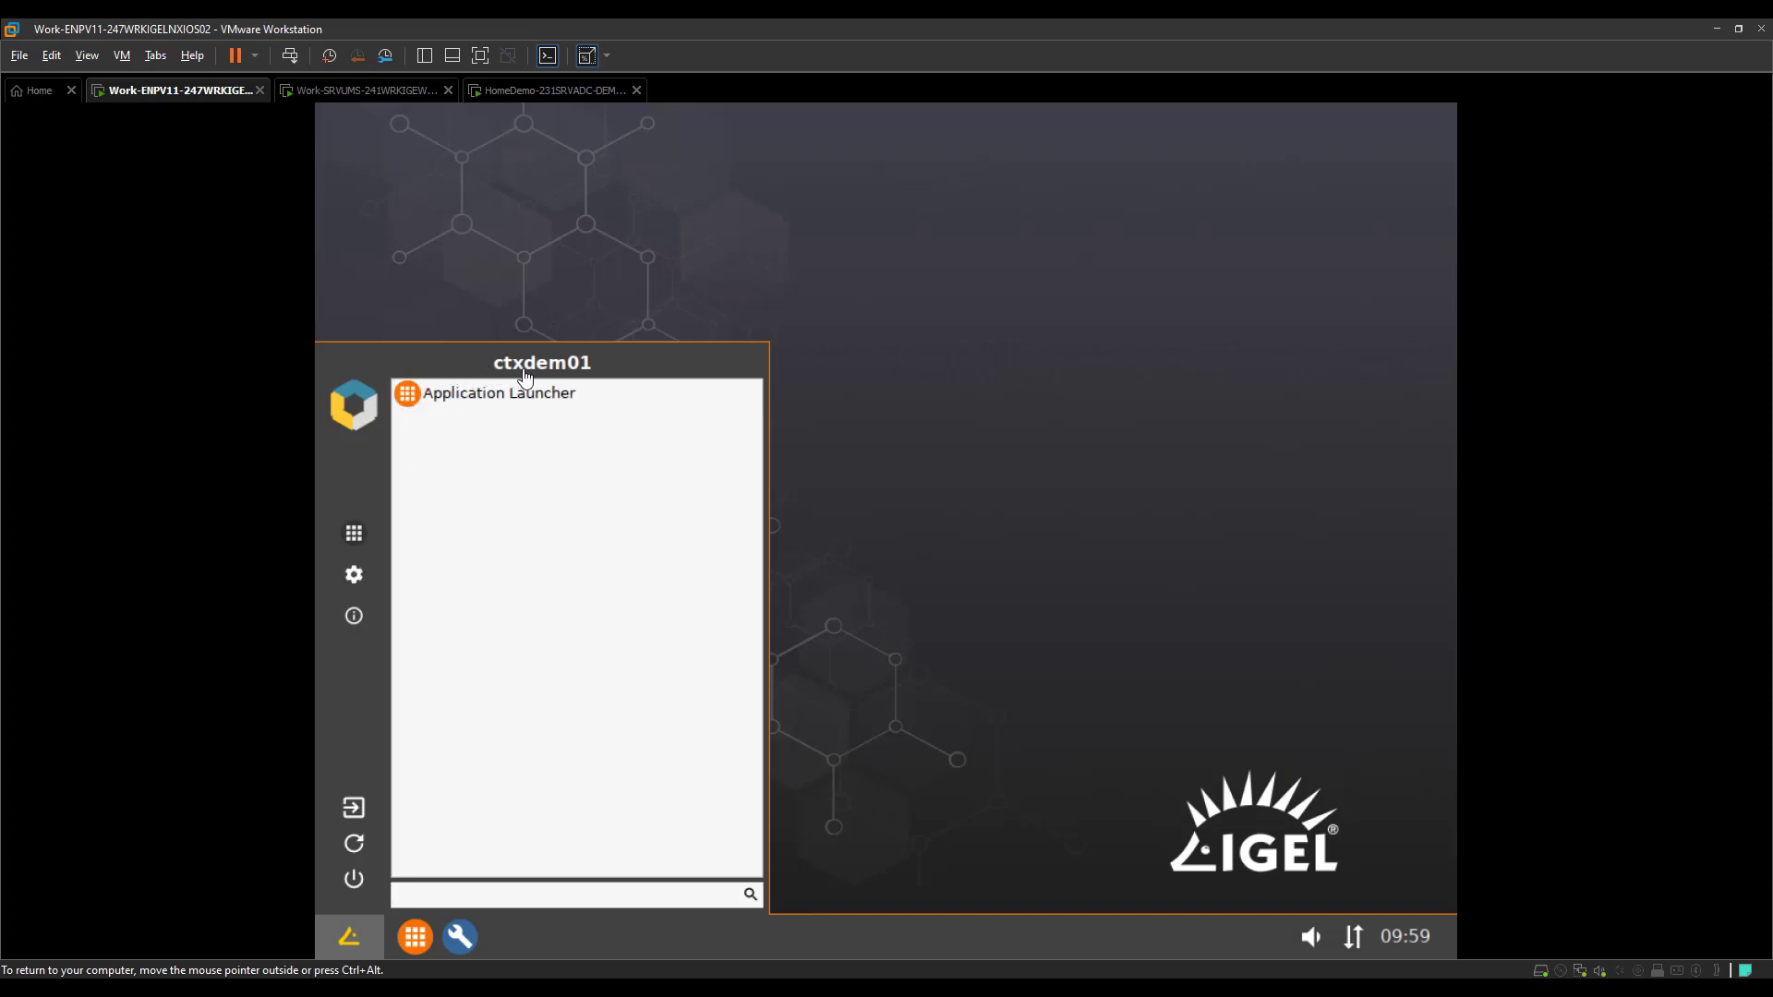
pyautogui.moveTo(353, 807)
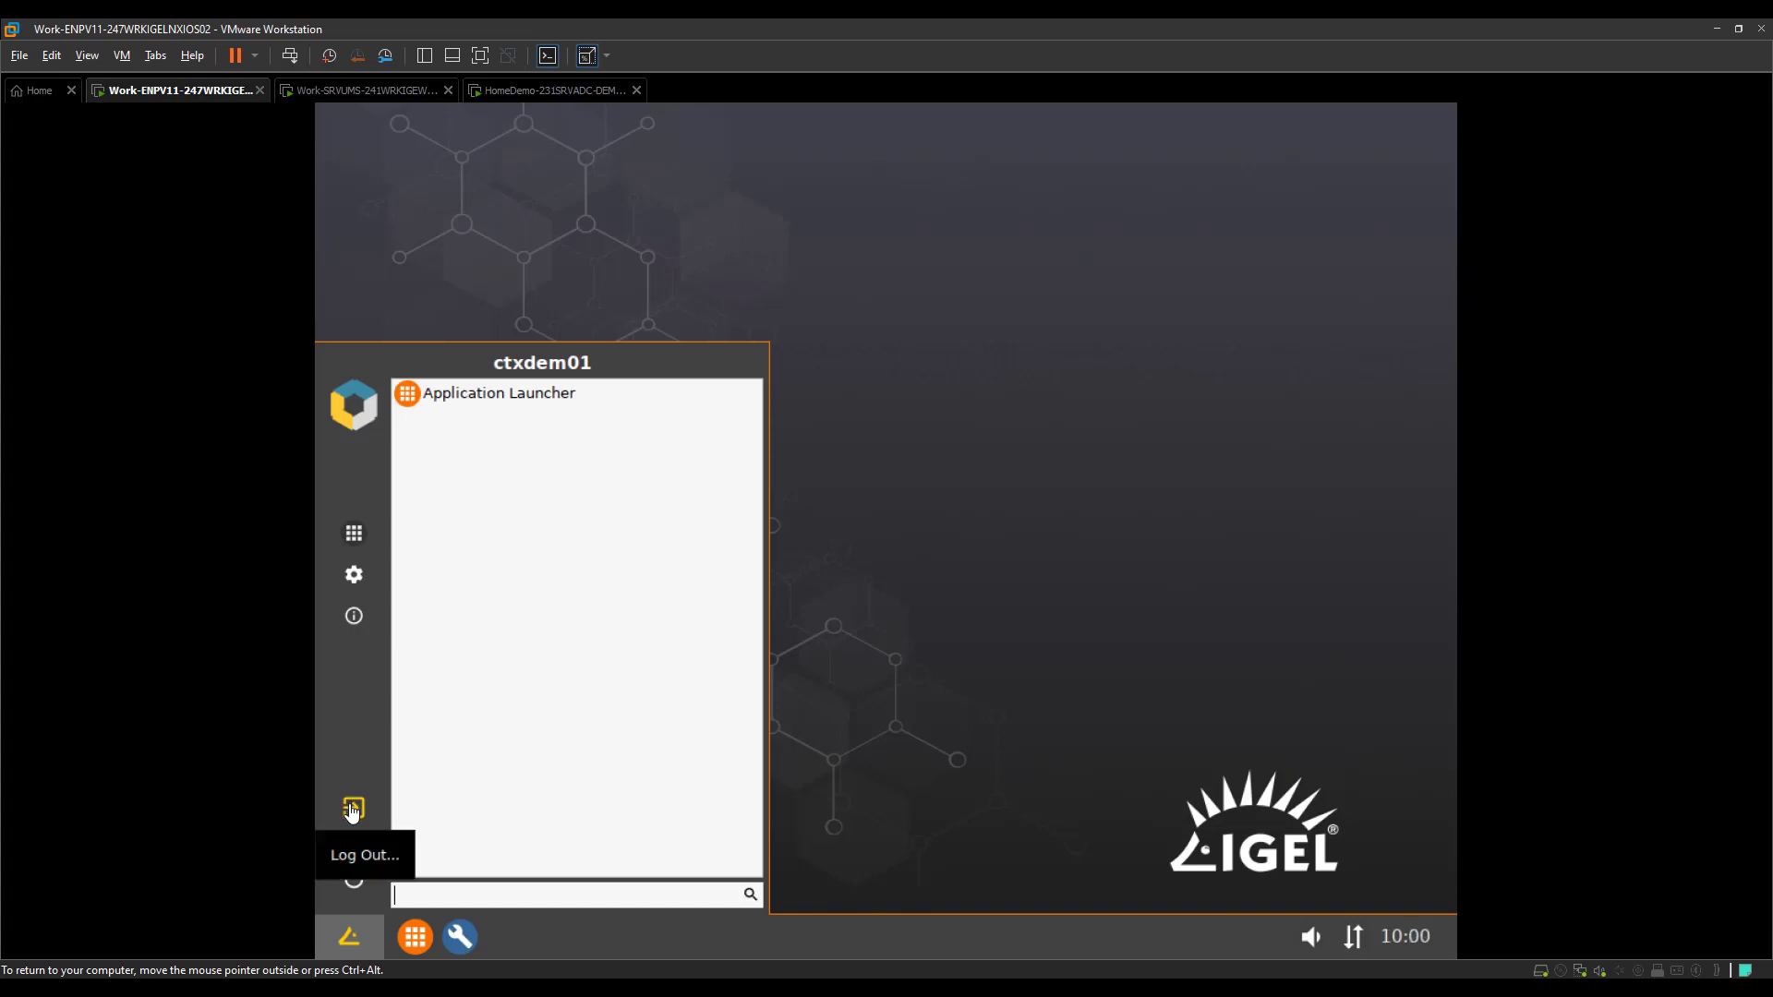
pyautogui.click(352, 807)
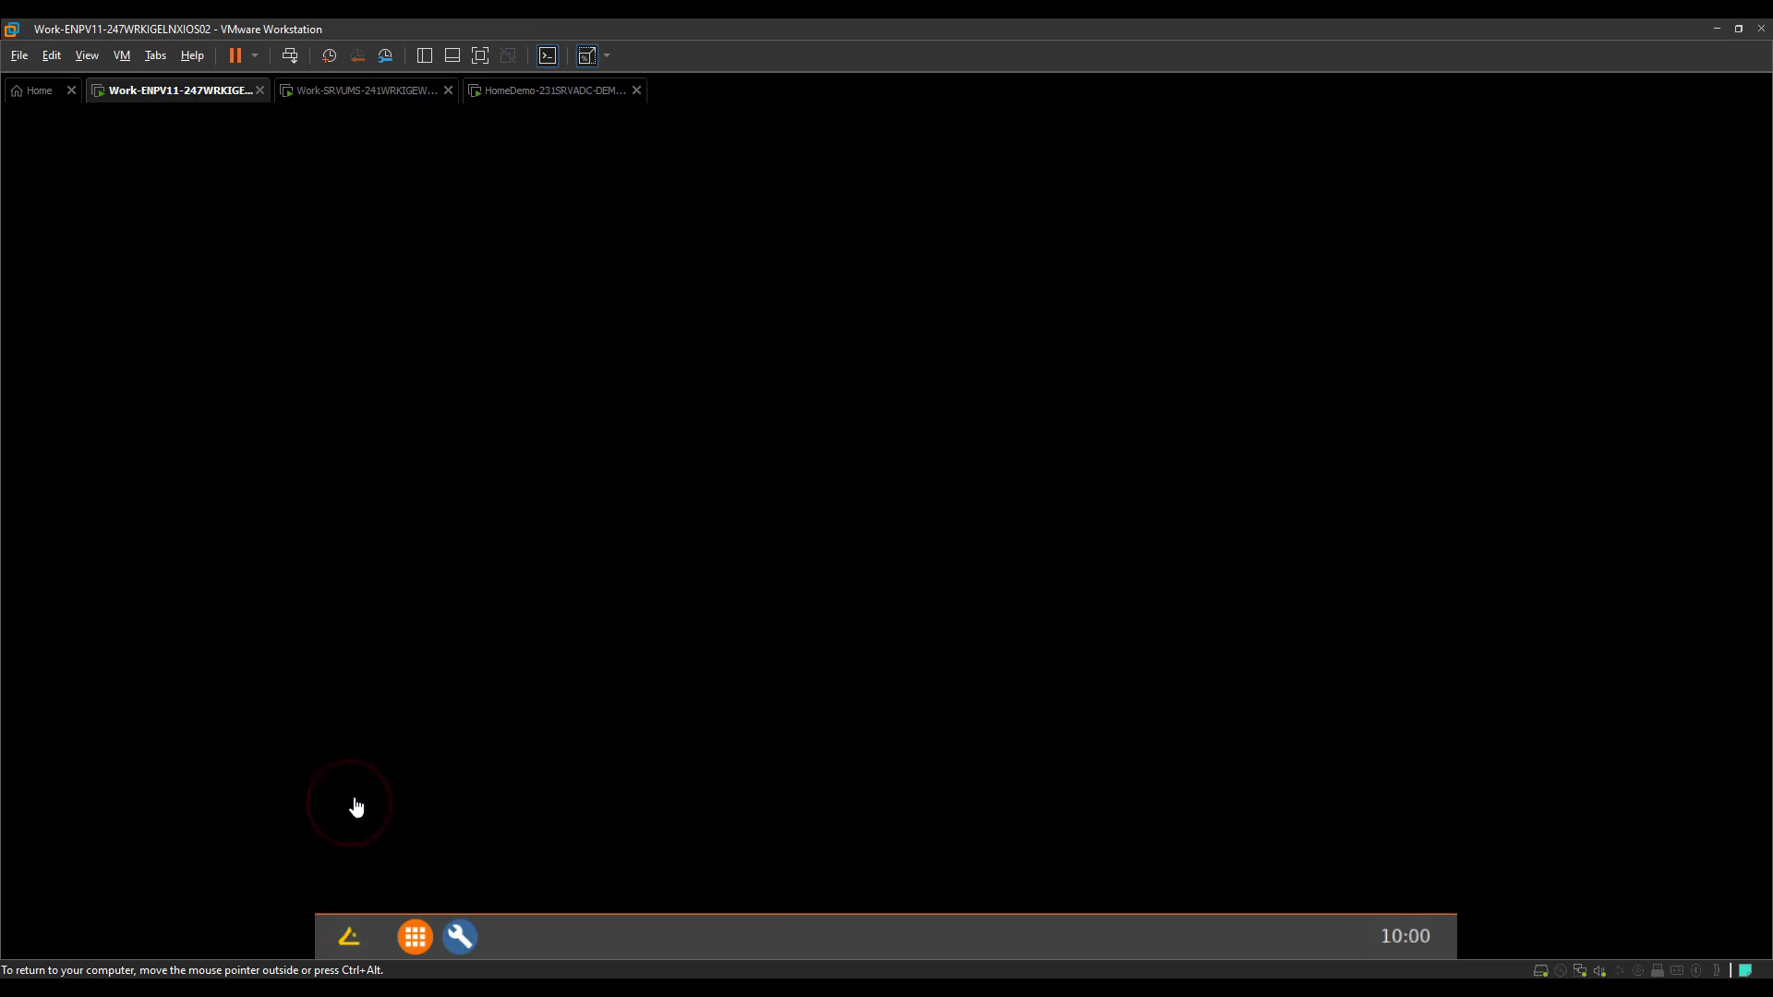
pyautogui.press('numlock')
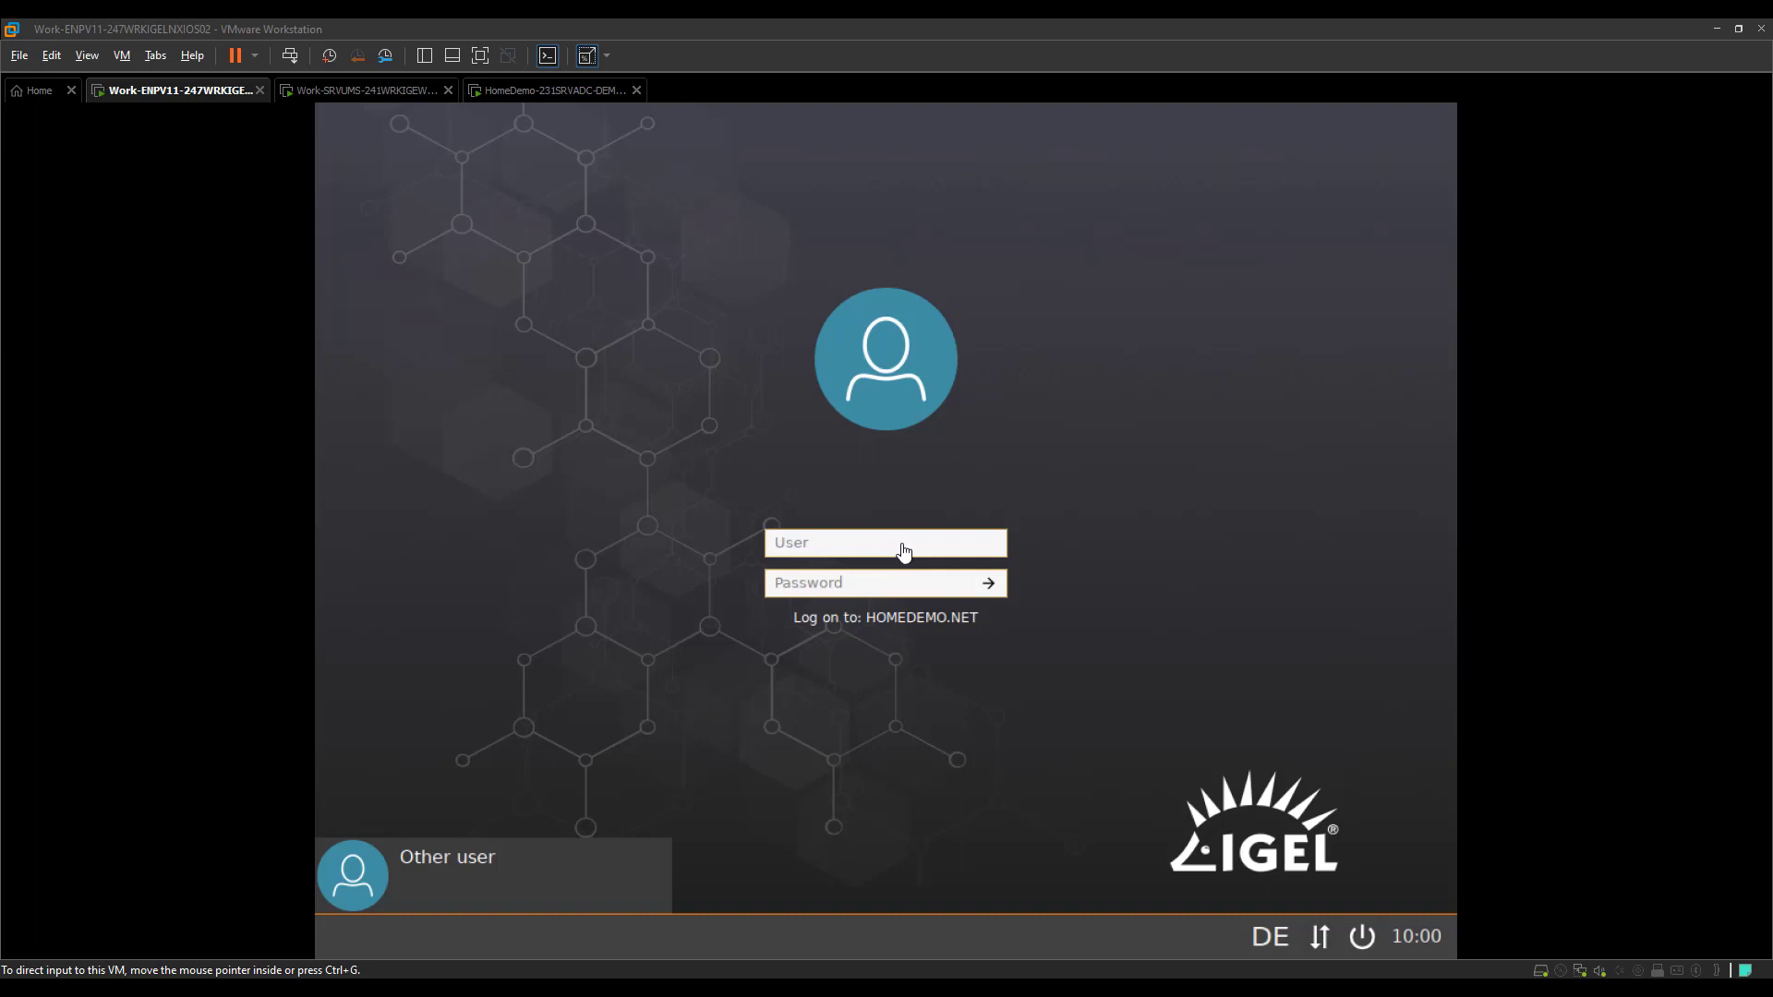
pyautogui.moveTo(894, 560)
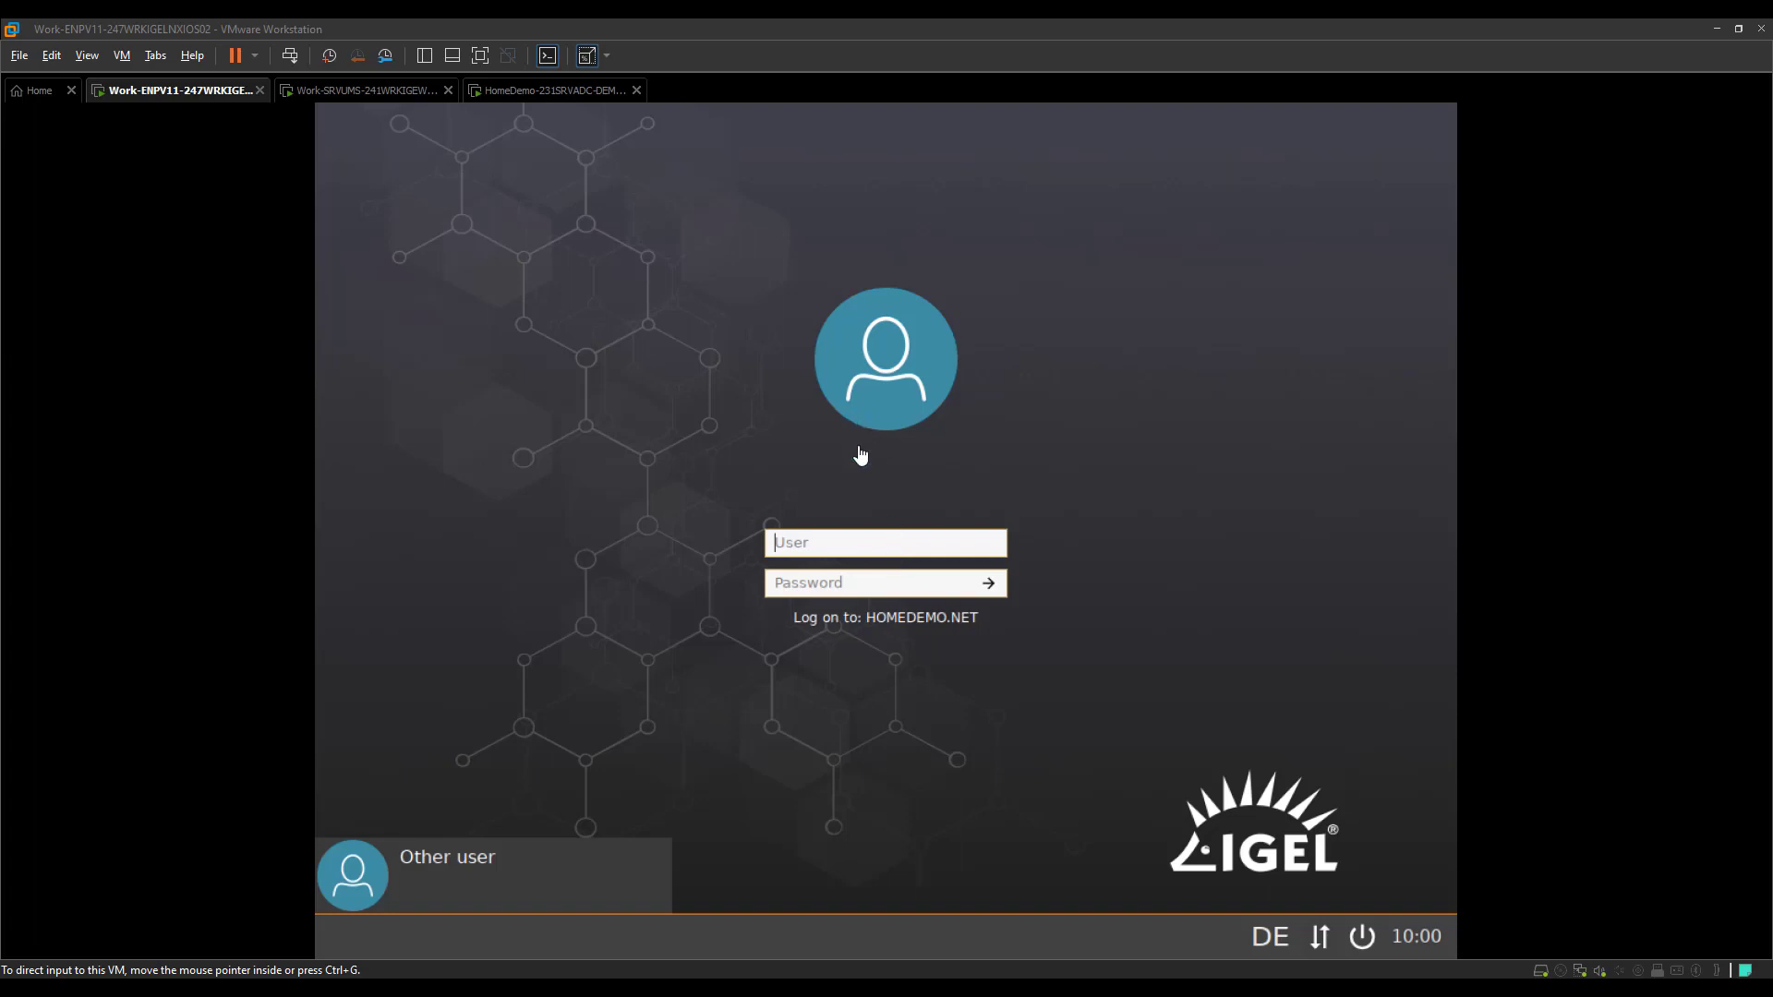
pyautogui.moveTo(898, 432)
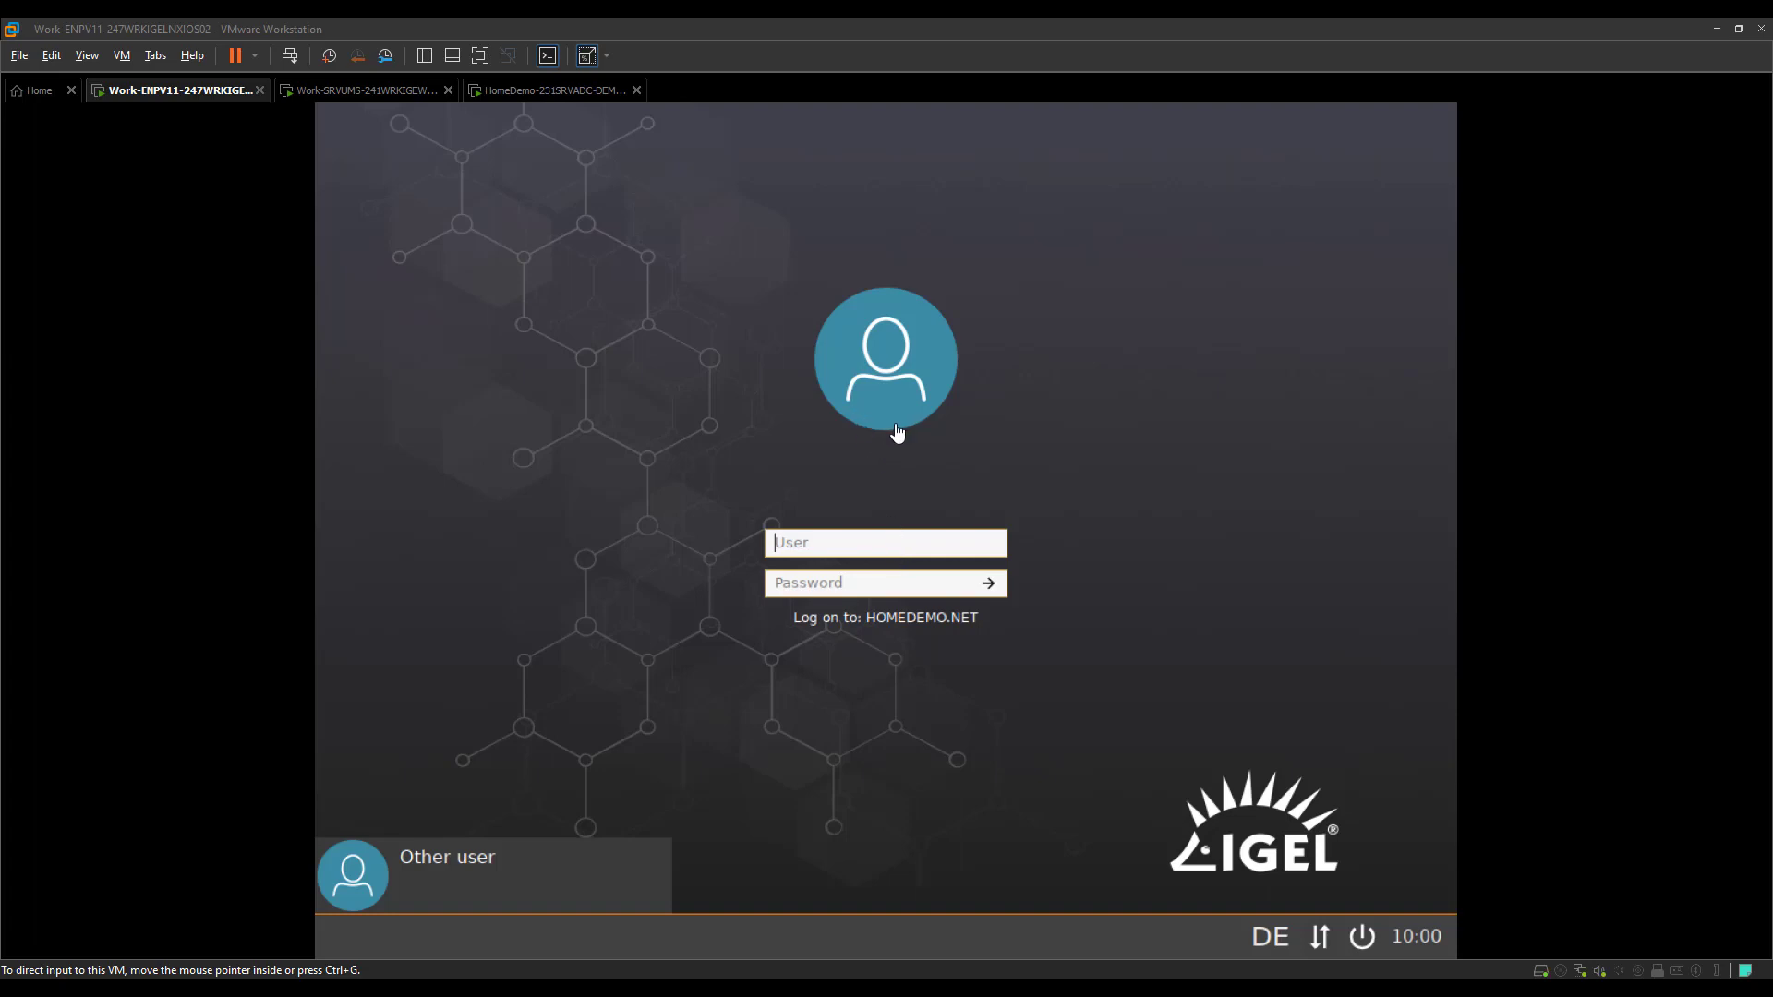
pyautogui.moveTo(894, 441)
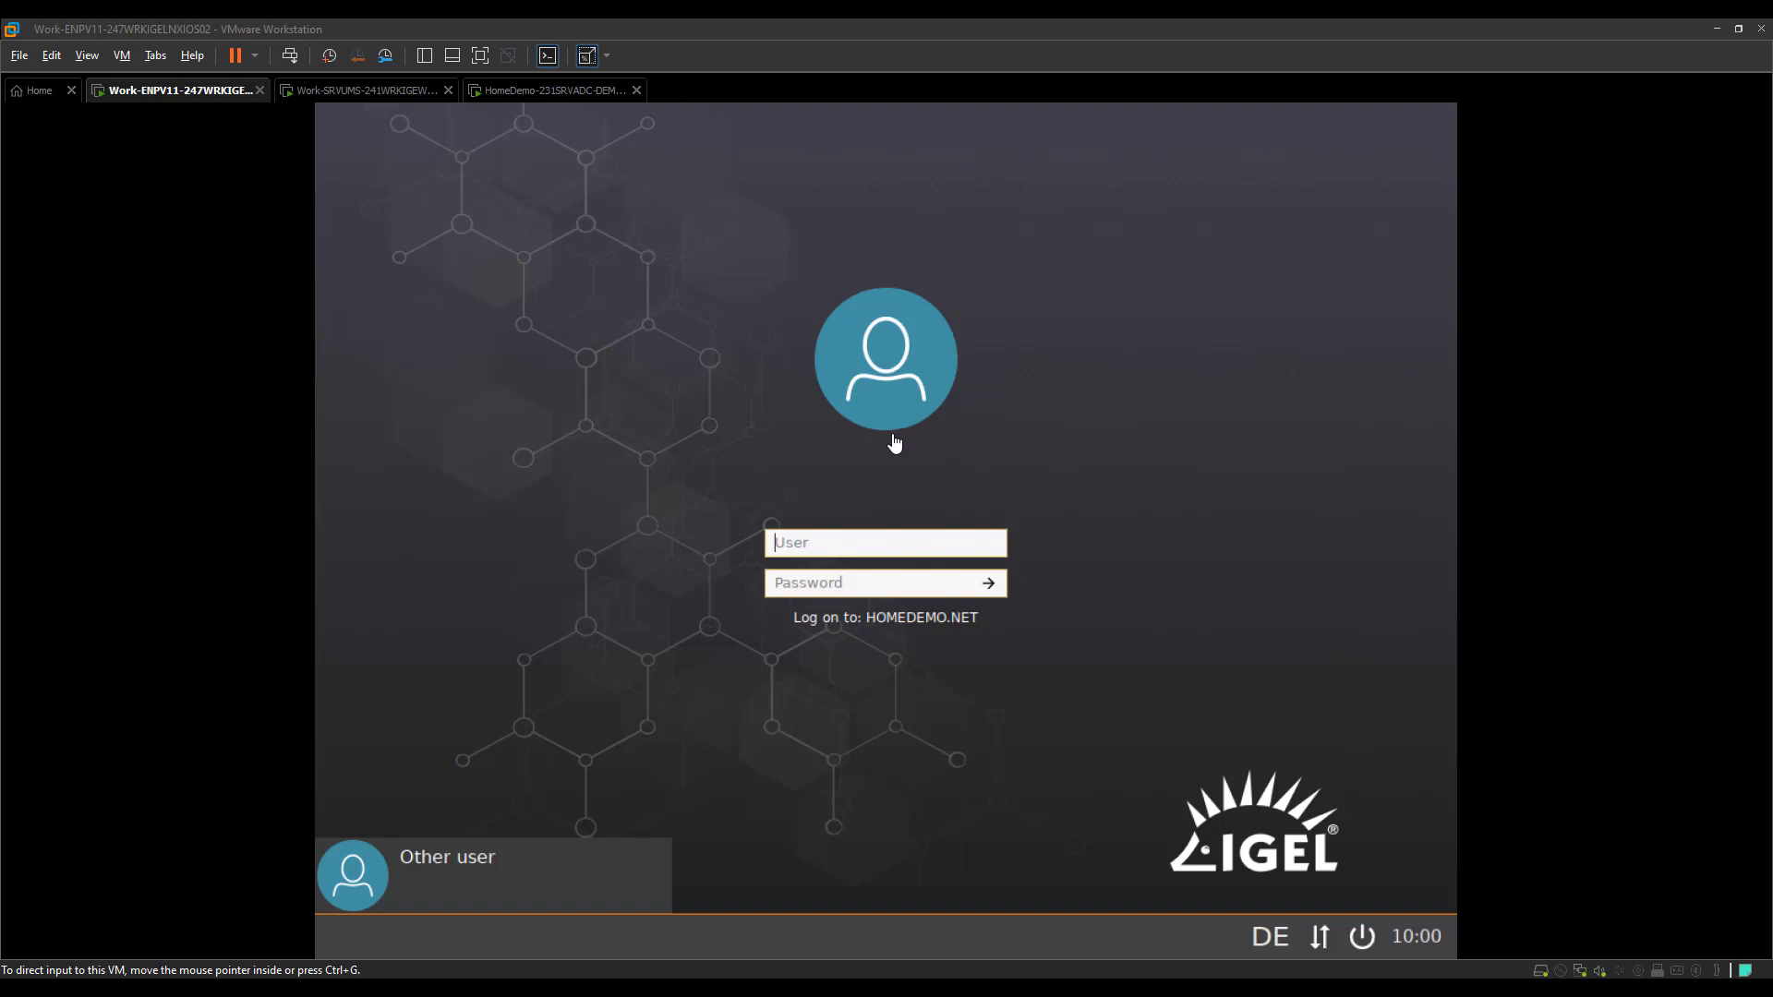
pyautogui.moveTo(1427, 331)
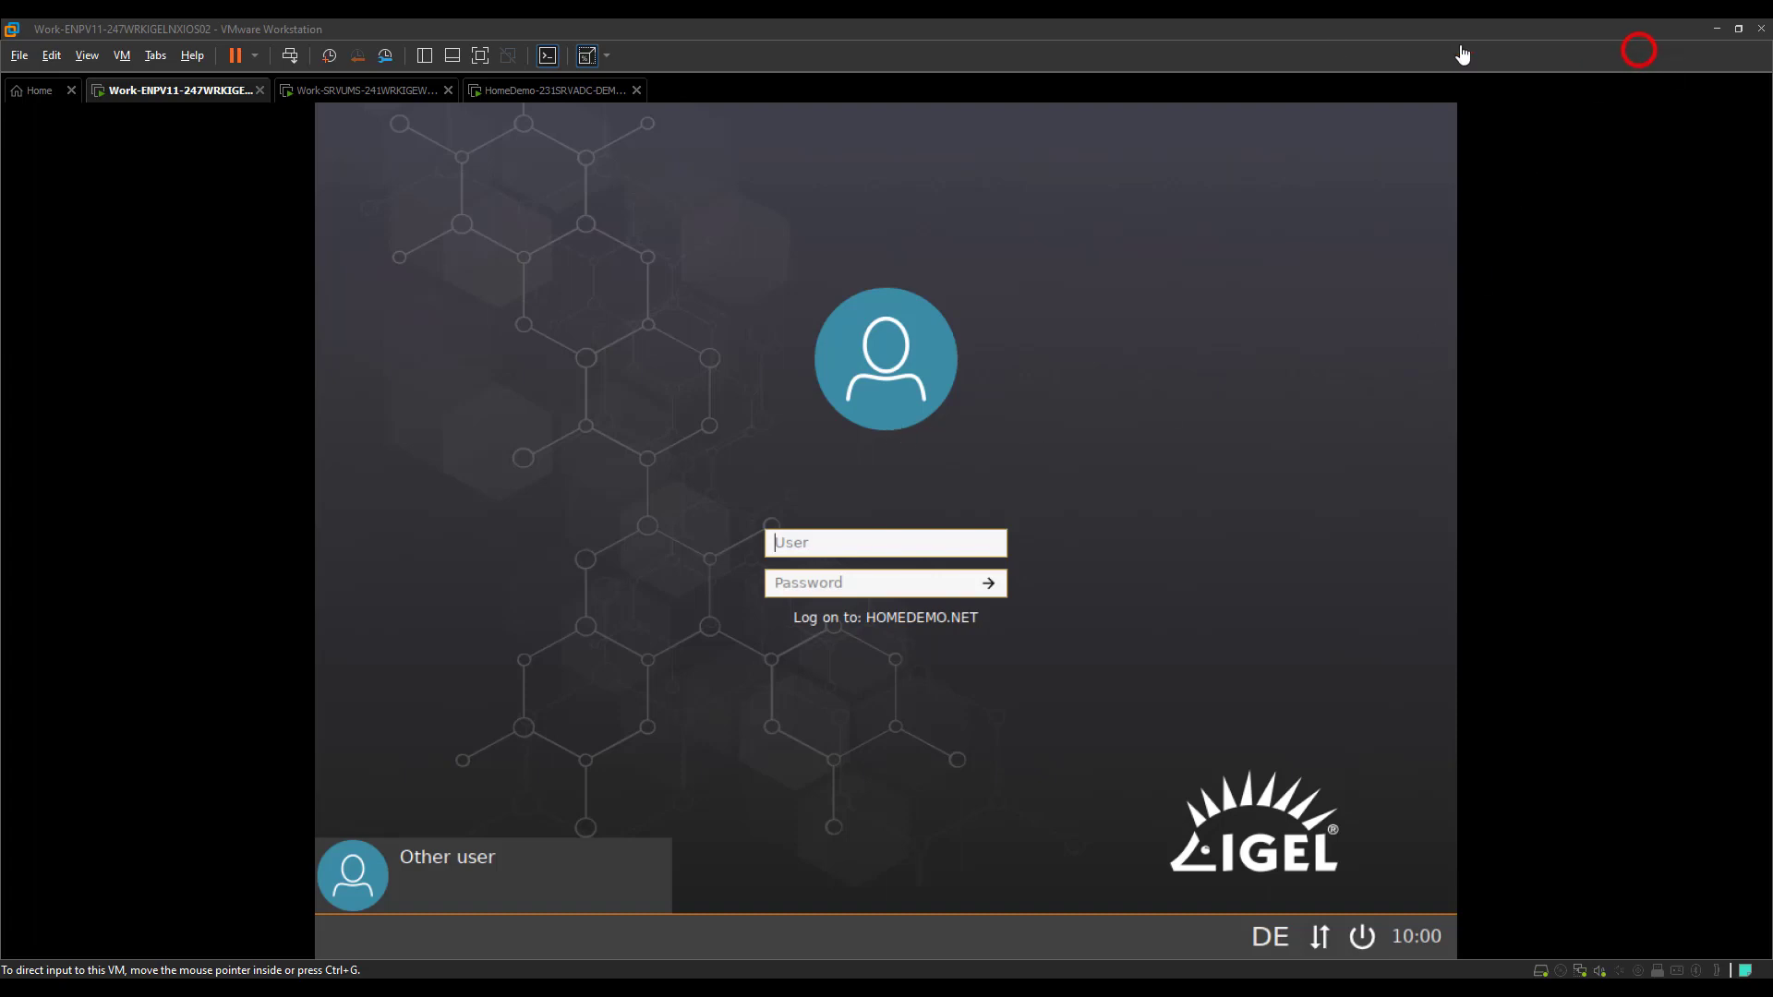
# - Start a new profile under Profiles on the UMS VM and begin naming it LX_Sessions_Passthrough
pyautogui.click(363, 88)
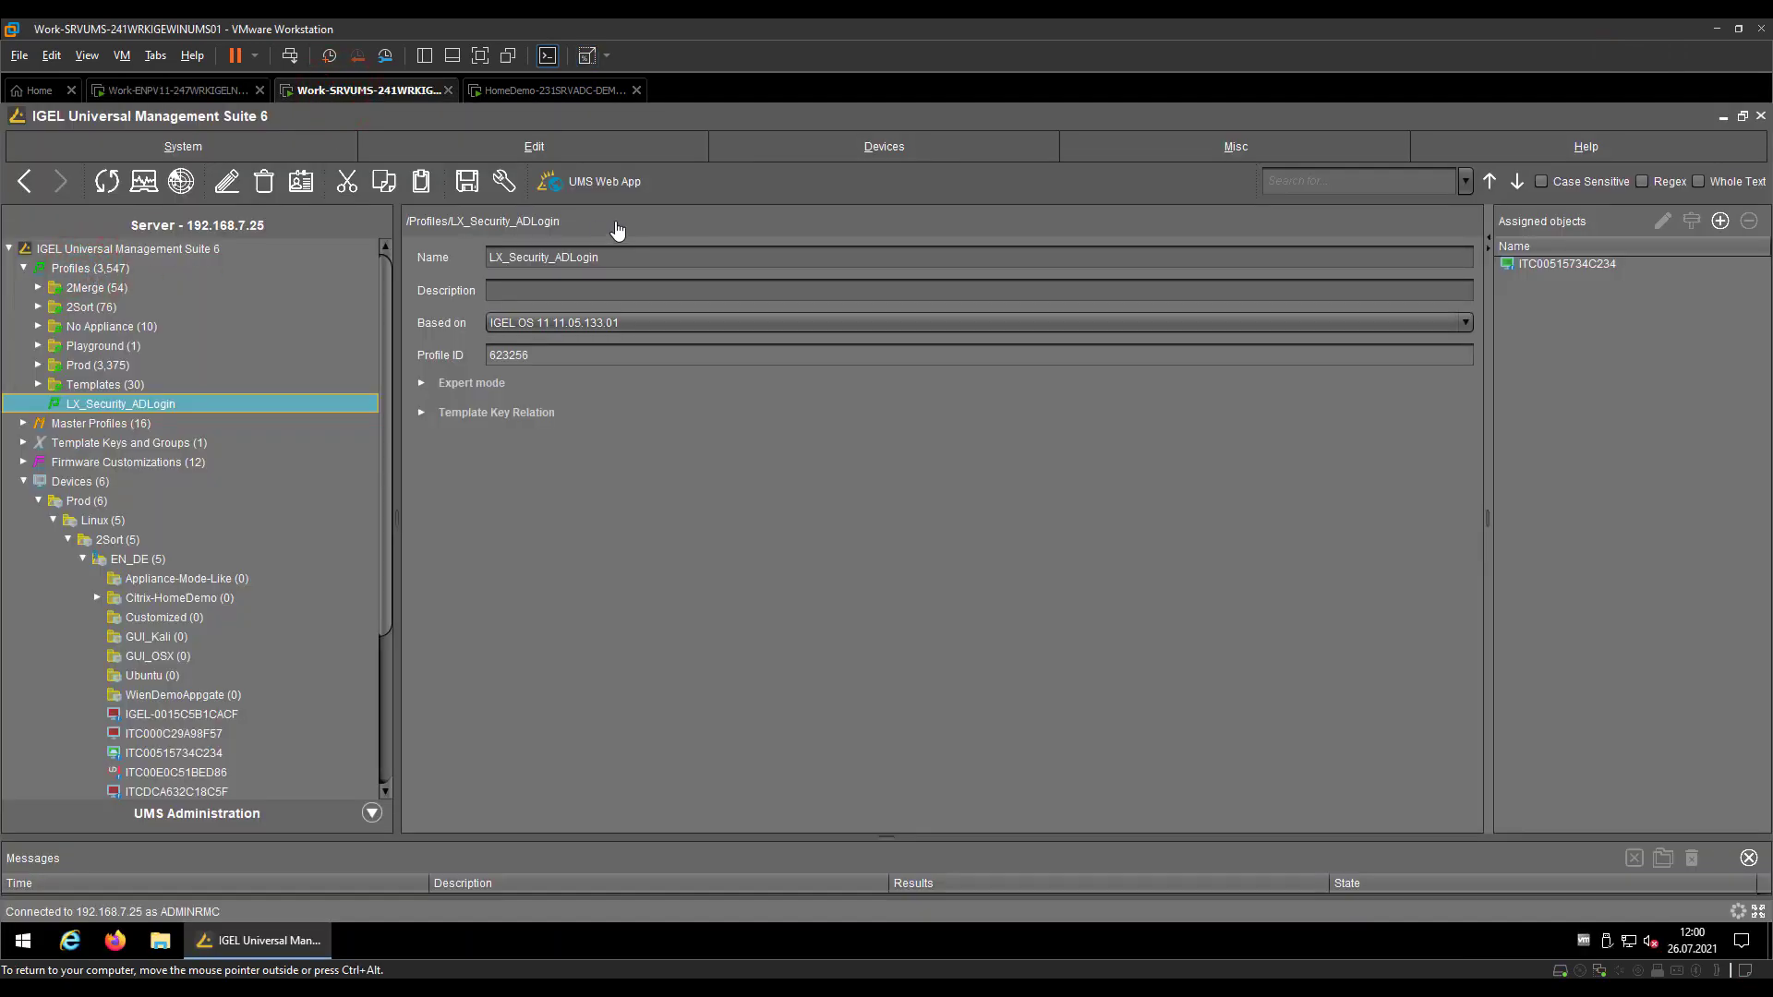
pyautogui.moveTo(1666, 65)
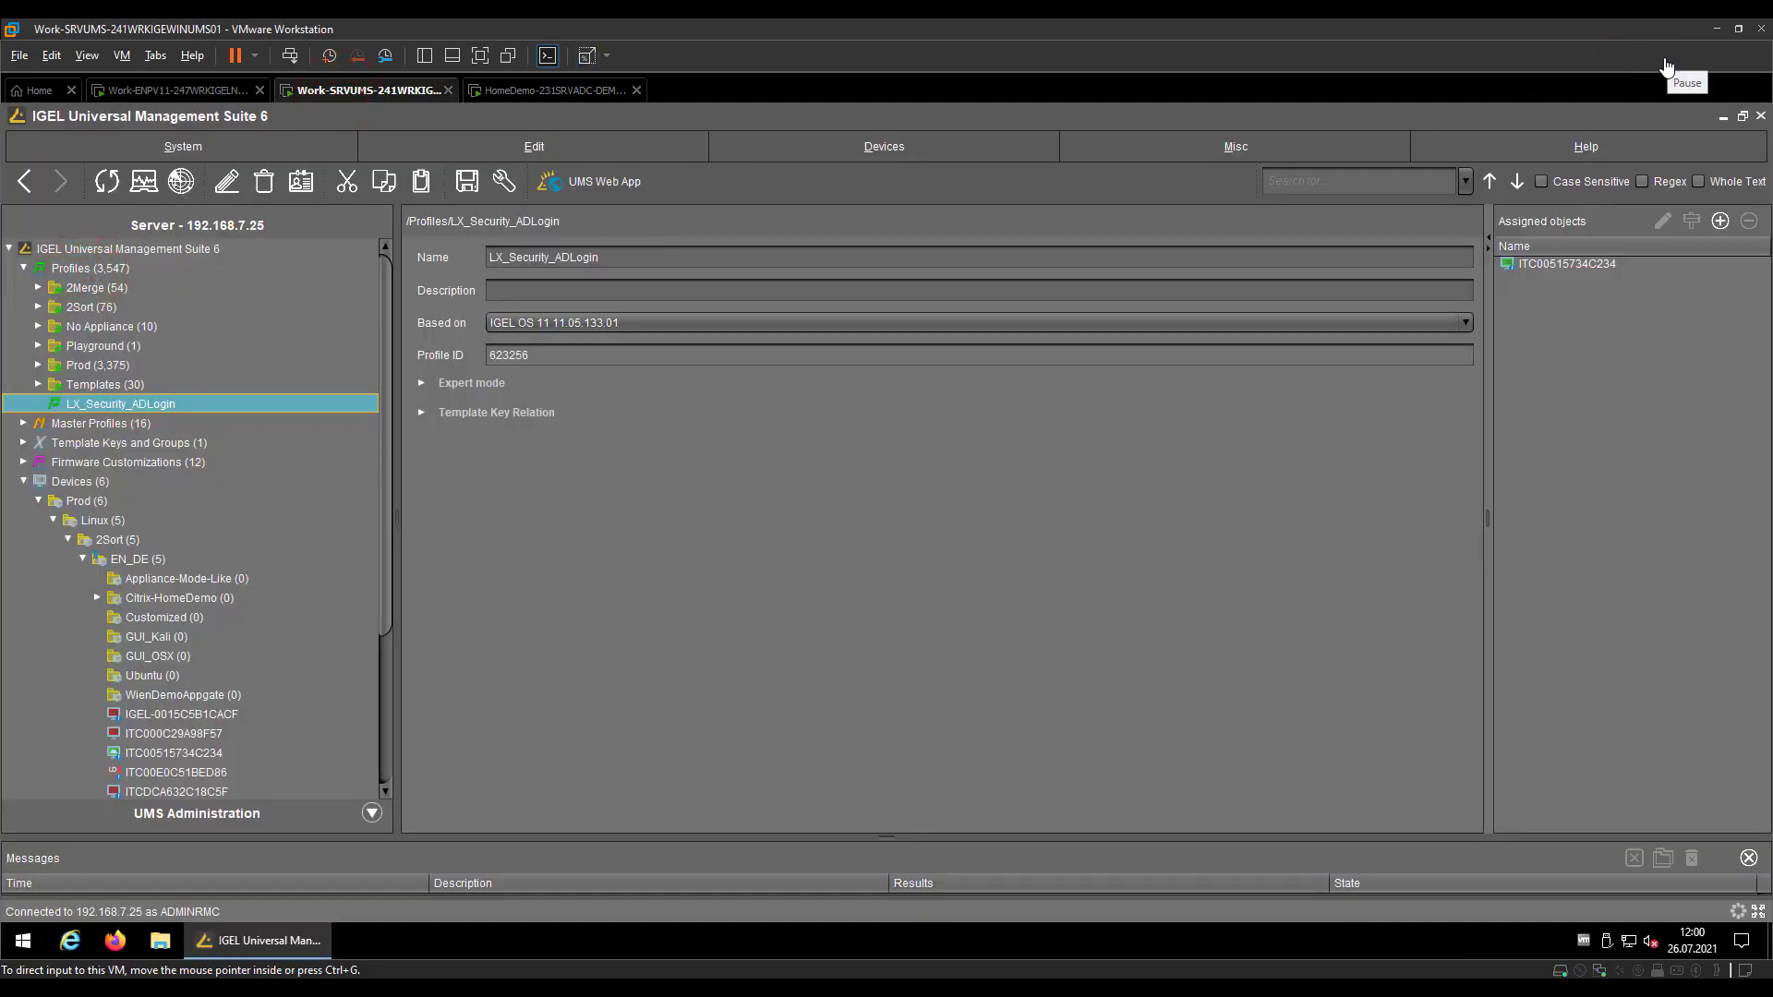
pyautogui.rightClick(70, 268)
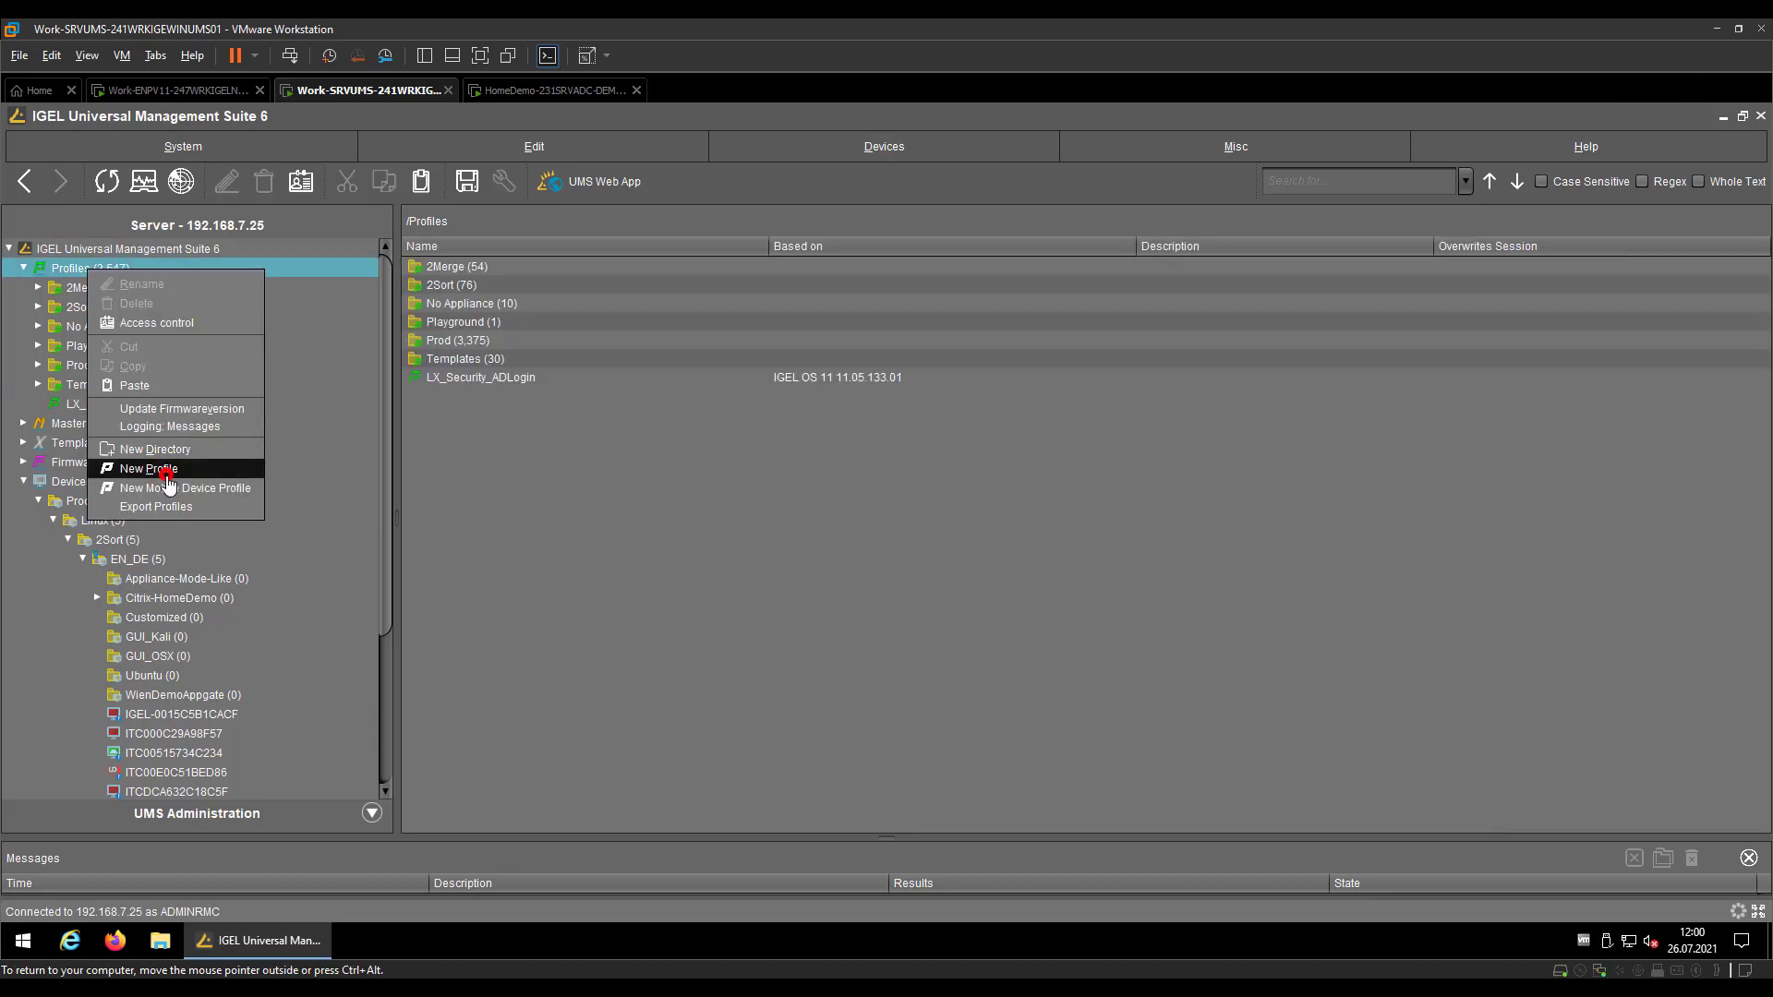
pyautogui.click(146, 467)
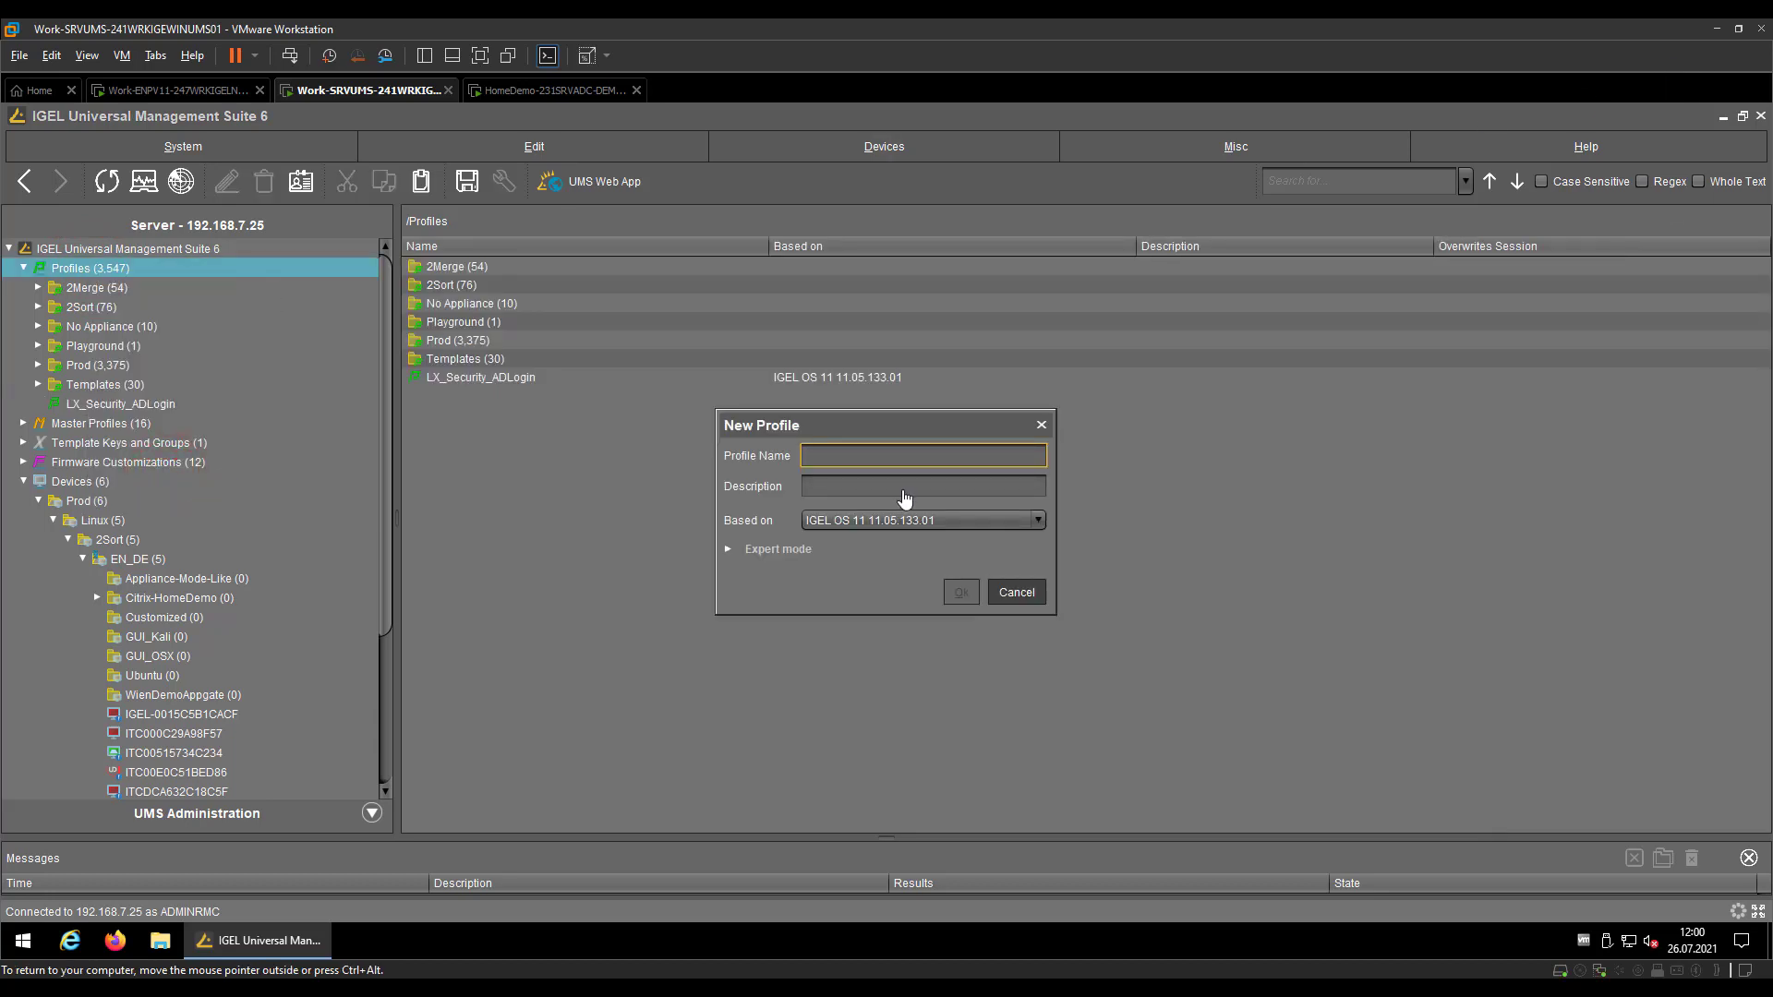
pyautogui.write('LX_')
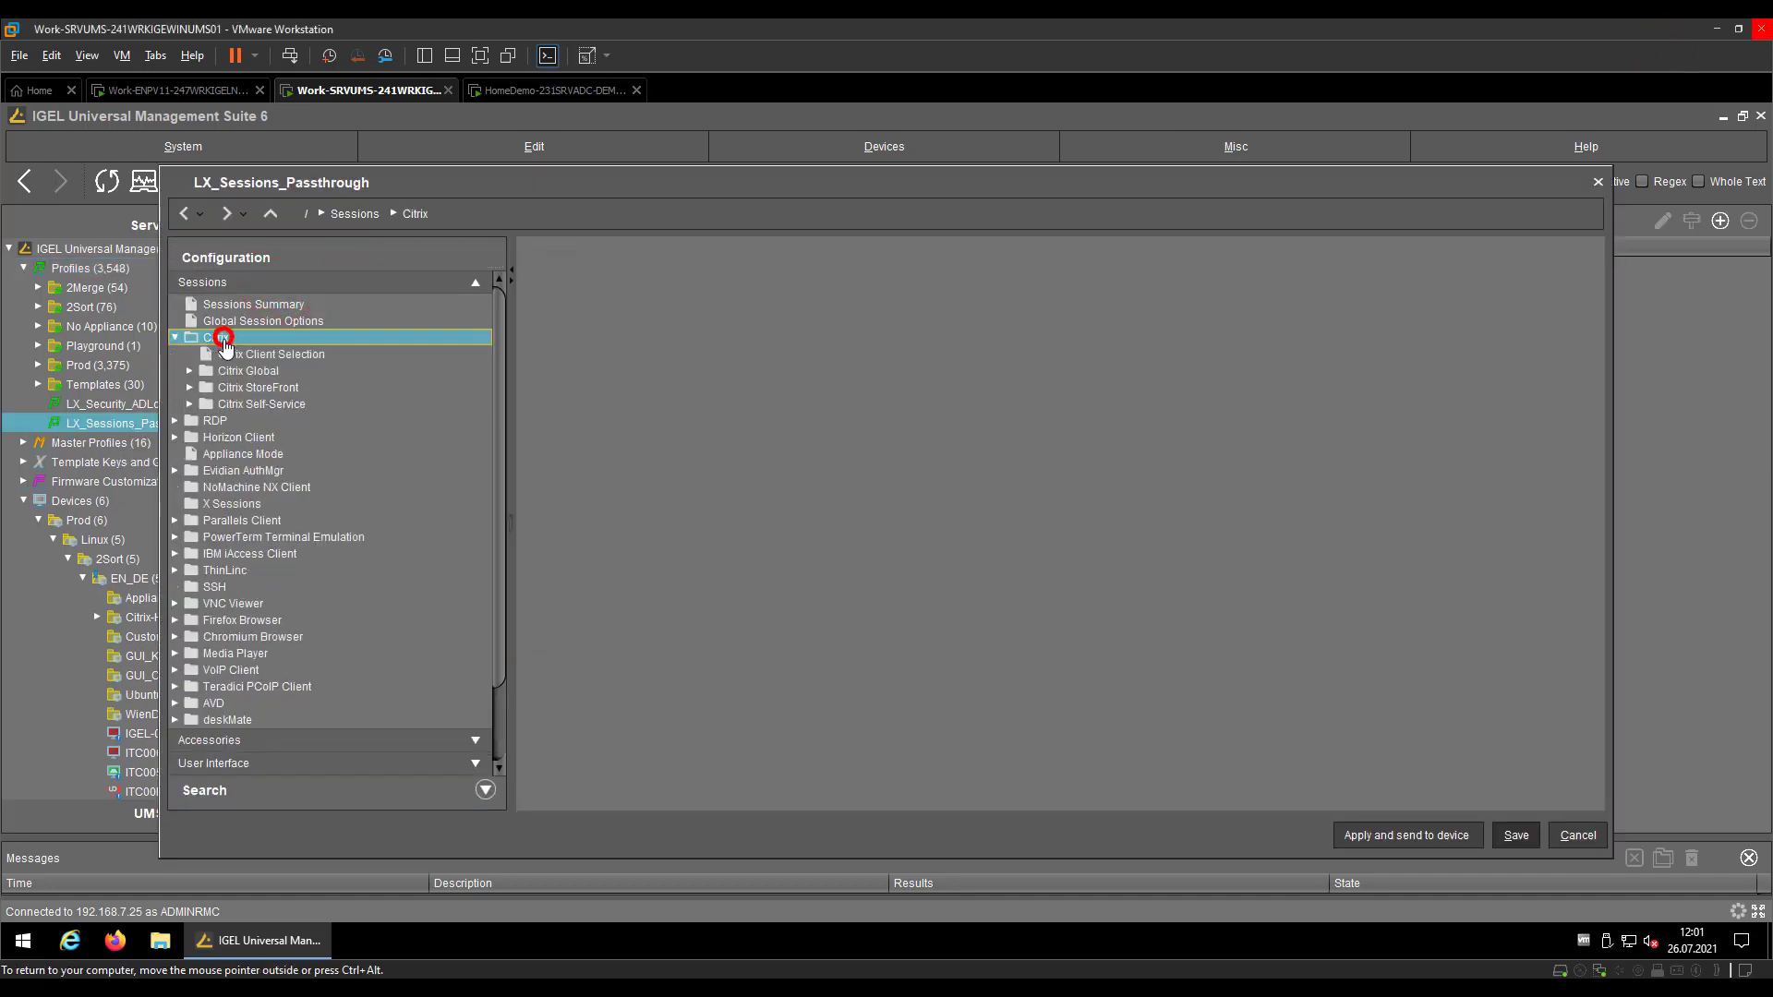
# - Enable passthrough authentication for Citrix StoreFront login under Citrix Global
pyautogui.click(253, 372)
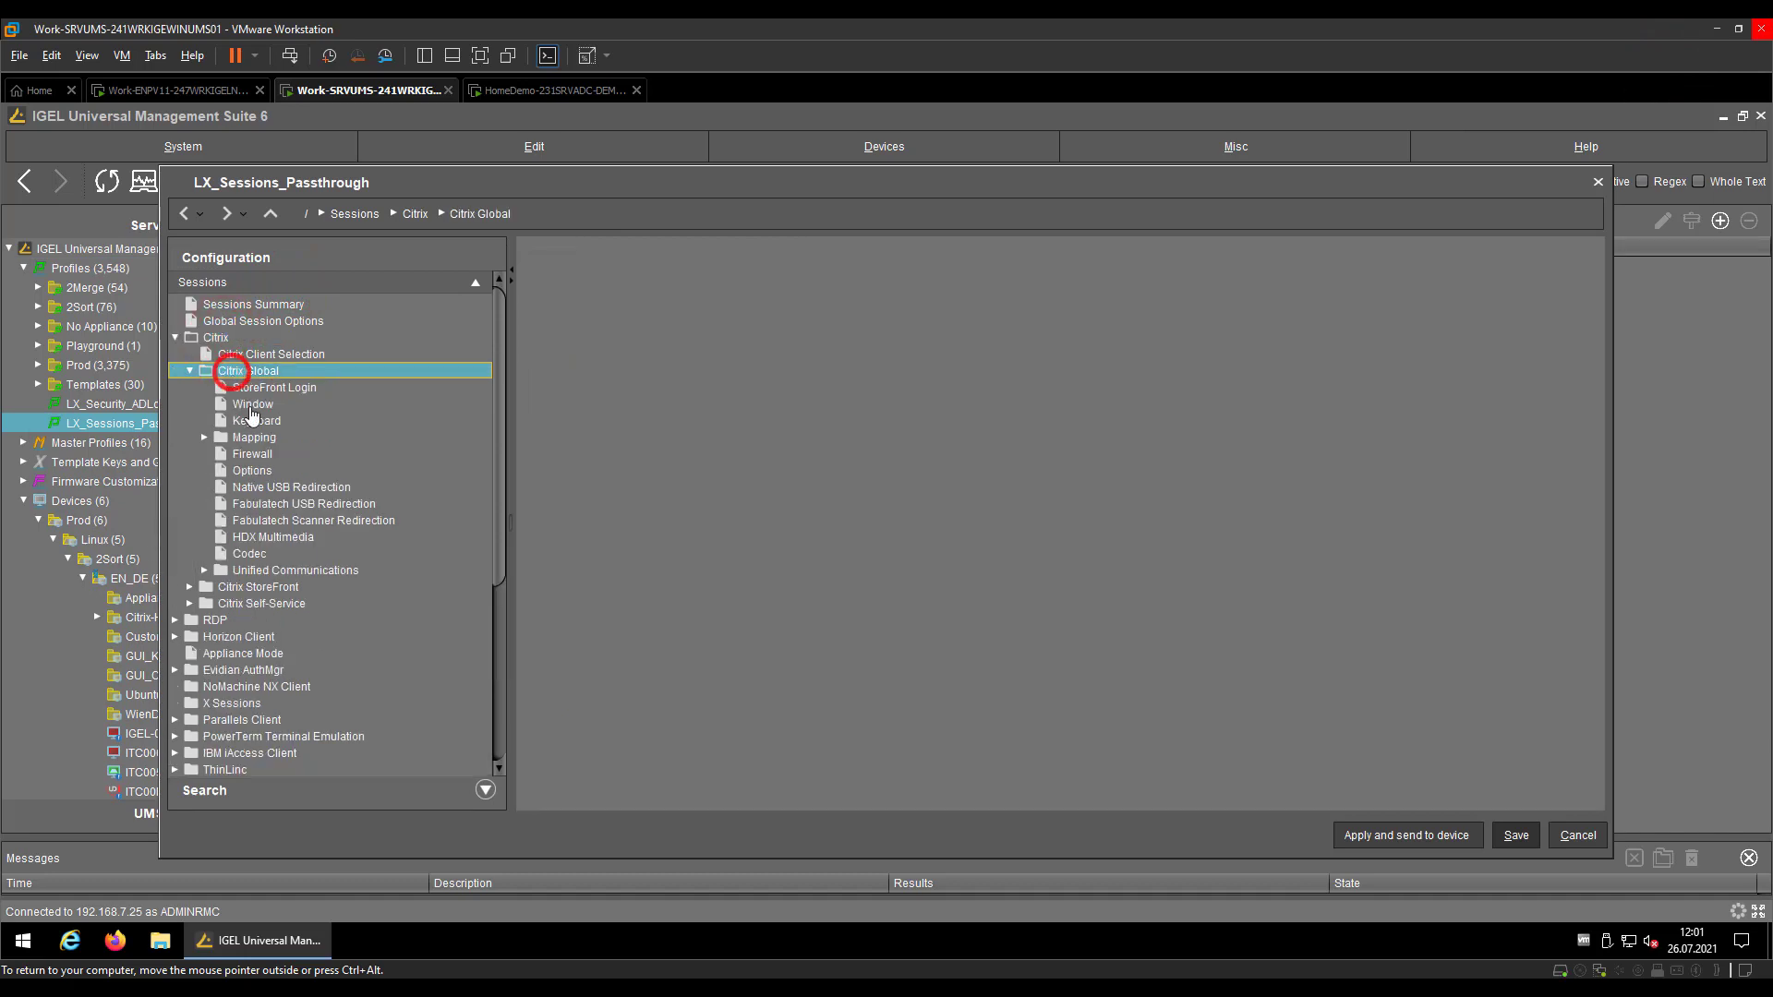
pyautogui.click(273, 386)
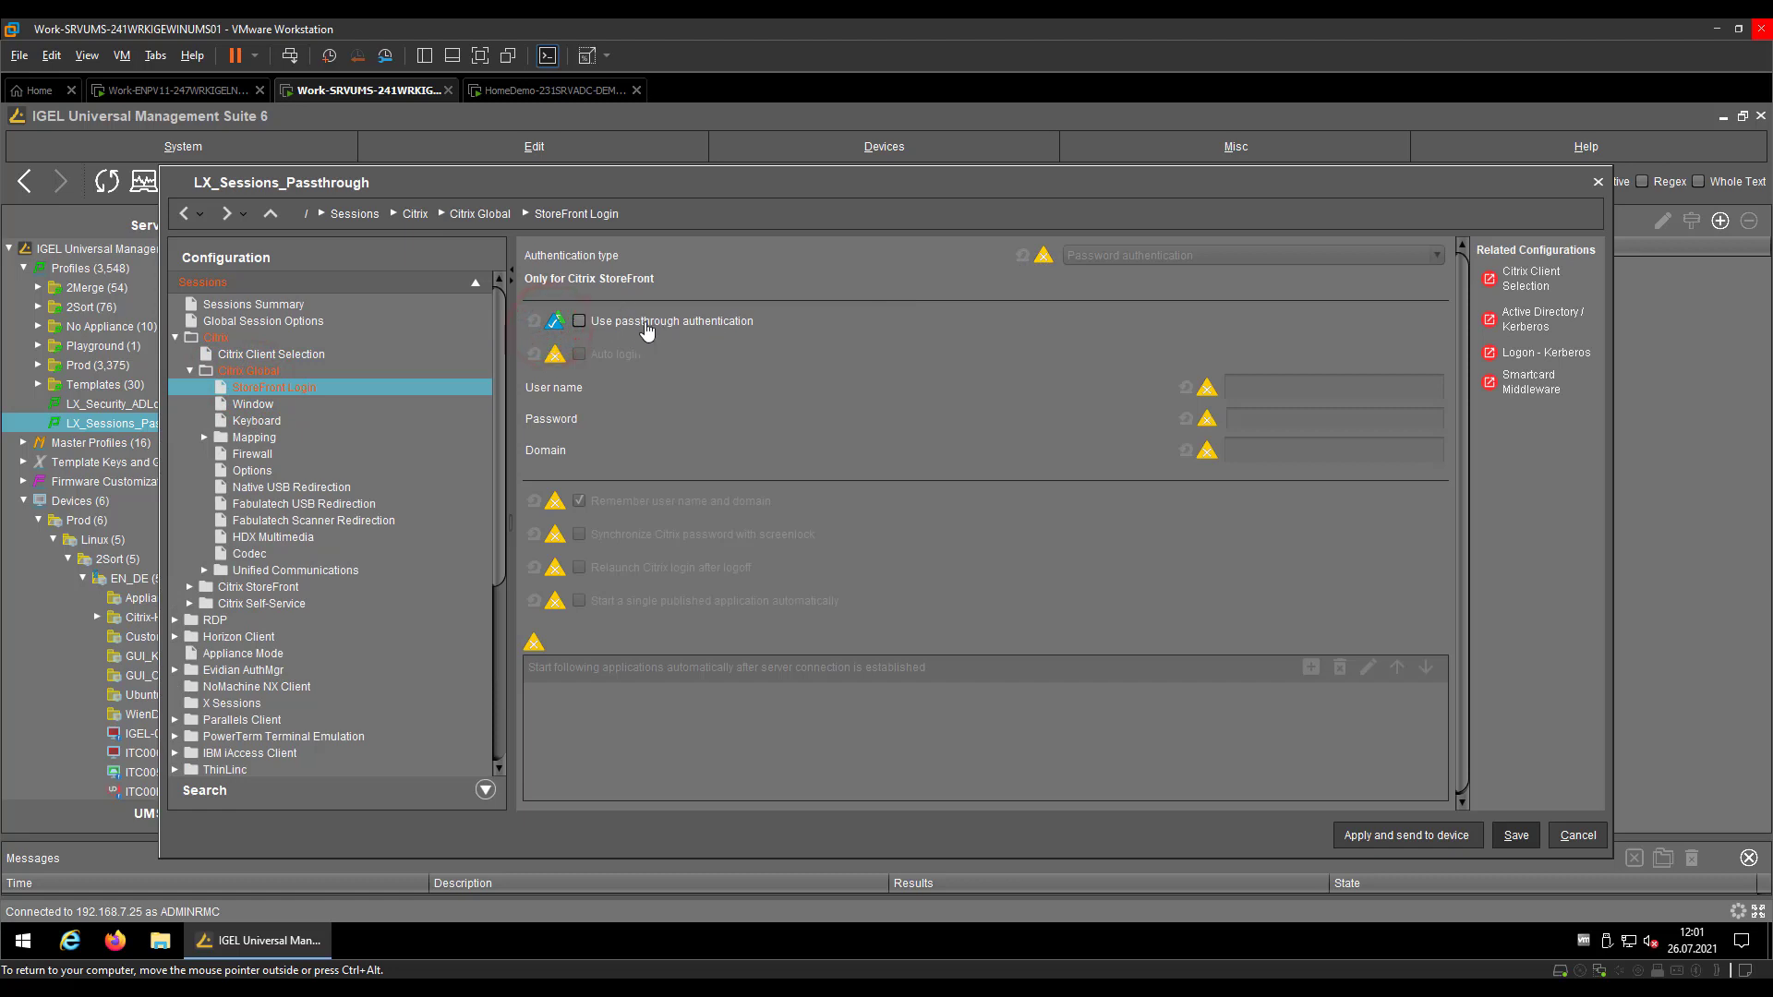
pyautogui.click(578, 321)
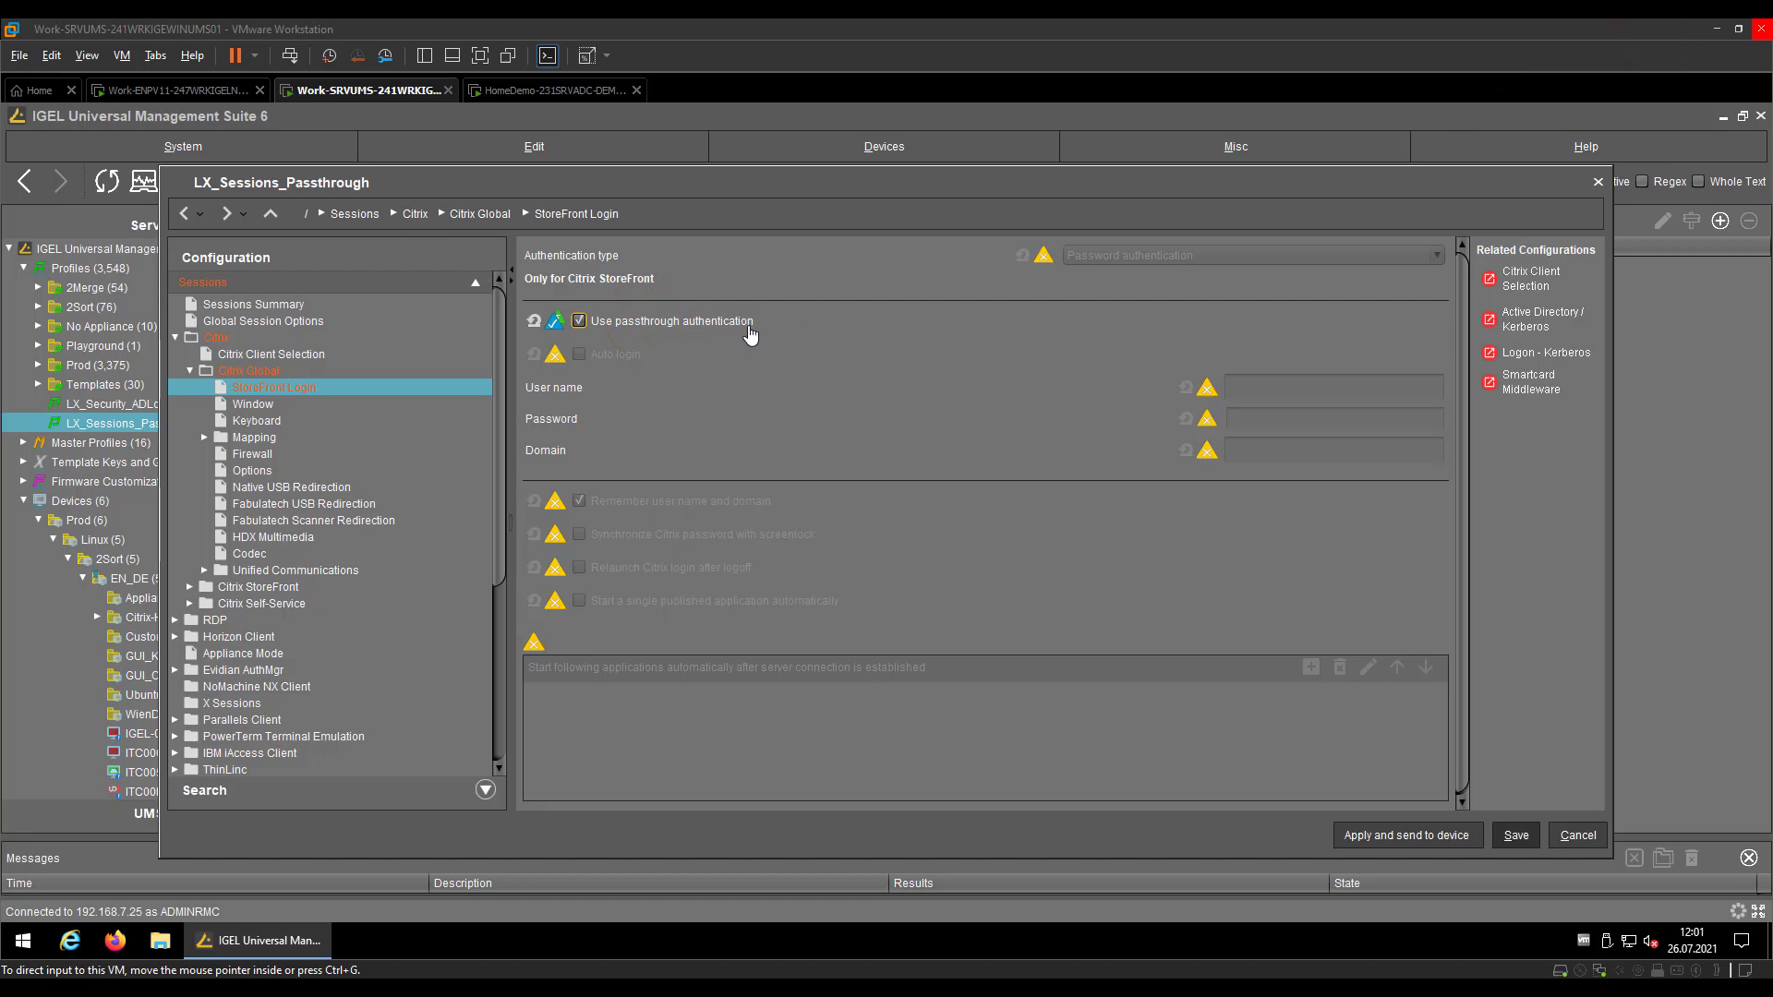
pyautogui.moveTo(752, 332)
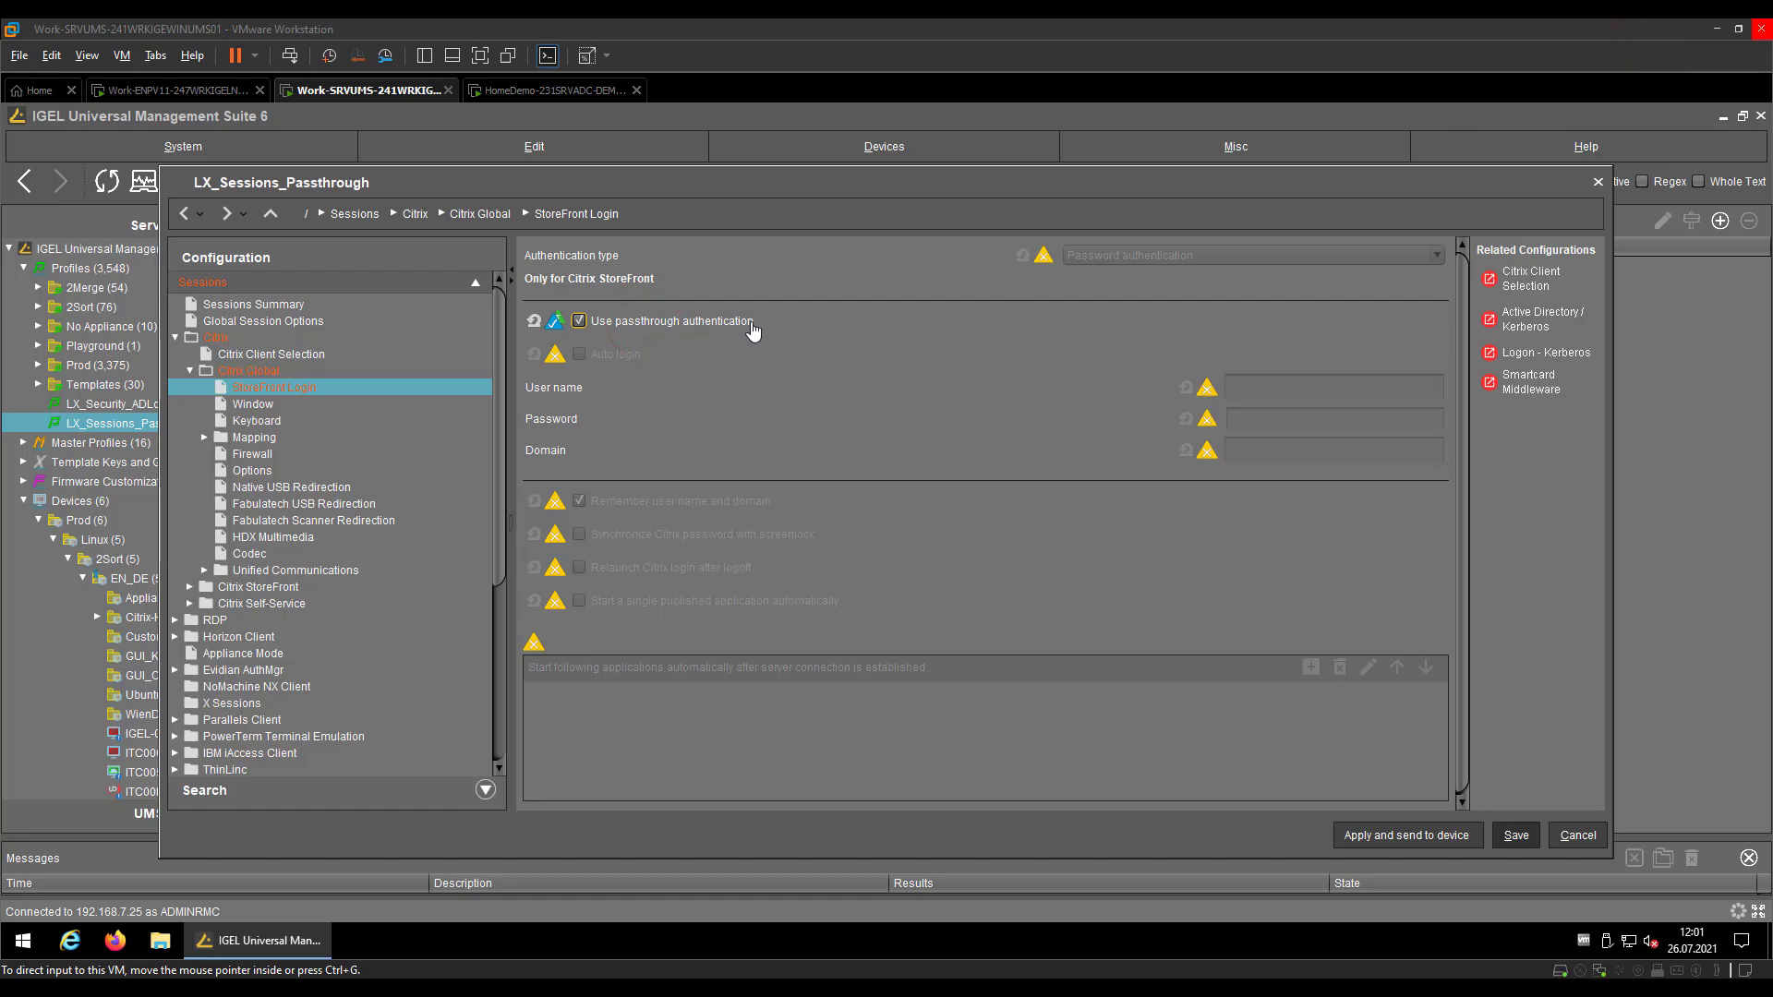
pyautogui.moveTo(245, 570)
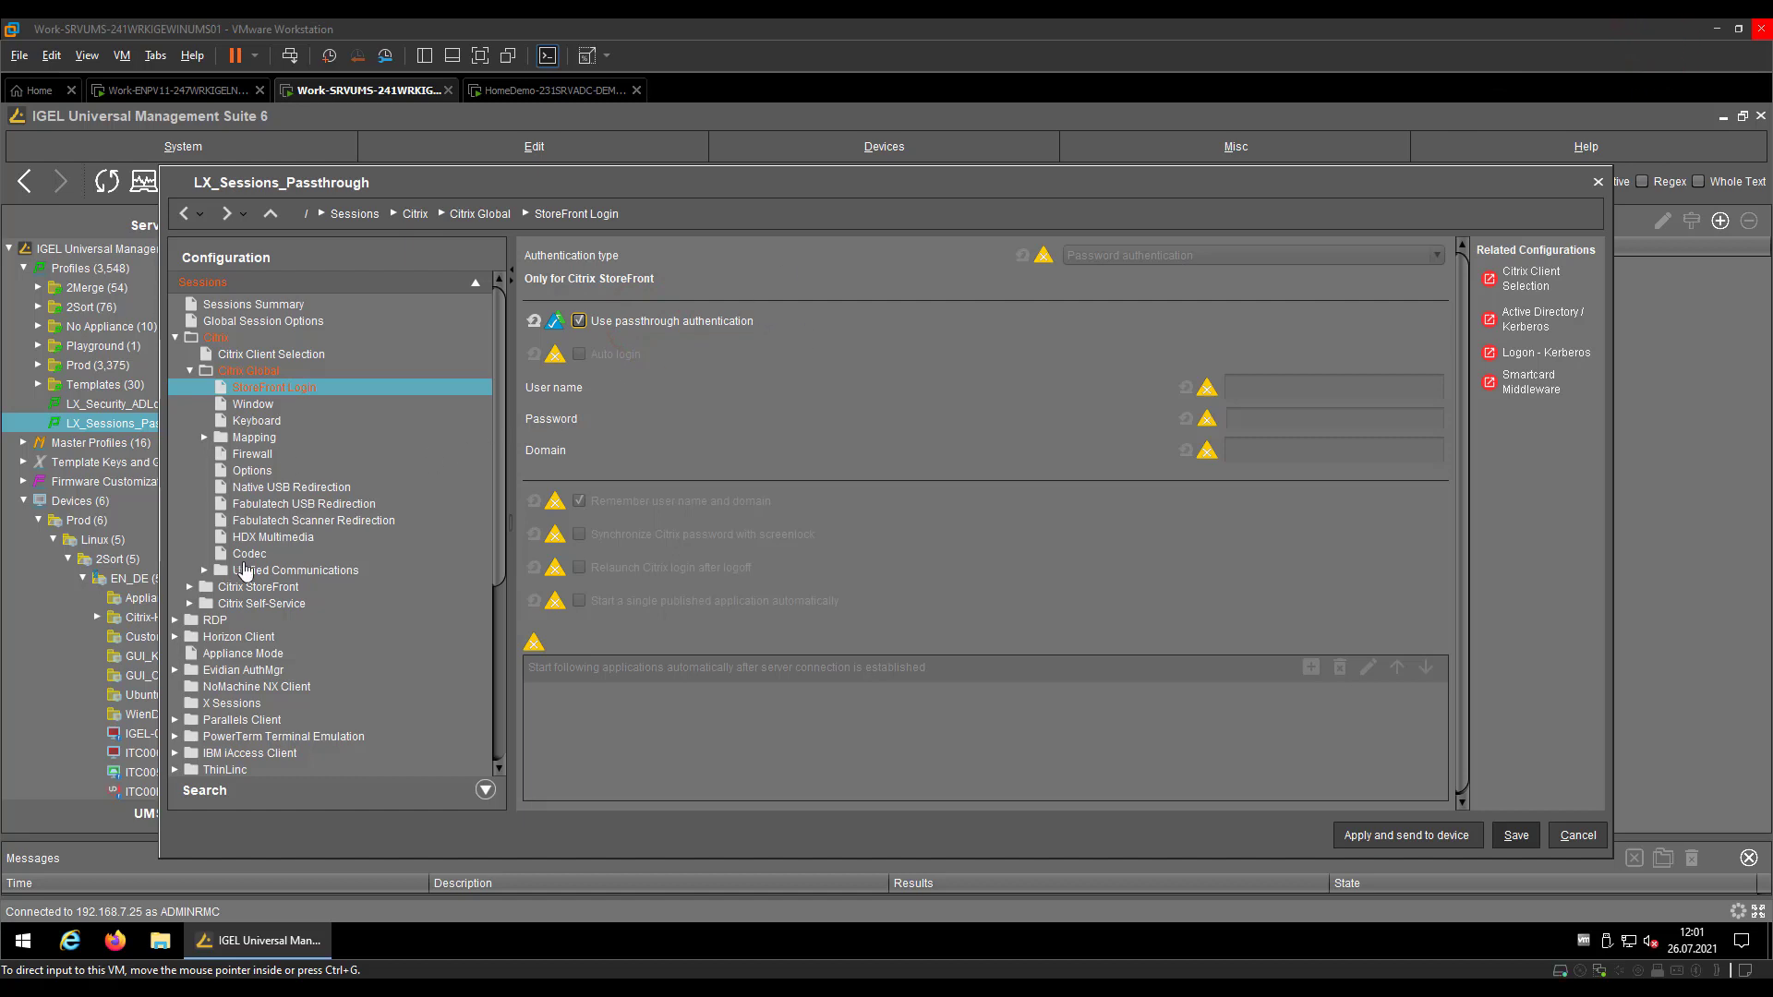
# - Add a new RDP session to the profile
pyautogui.click(175, 620)
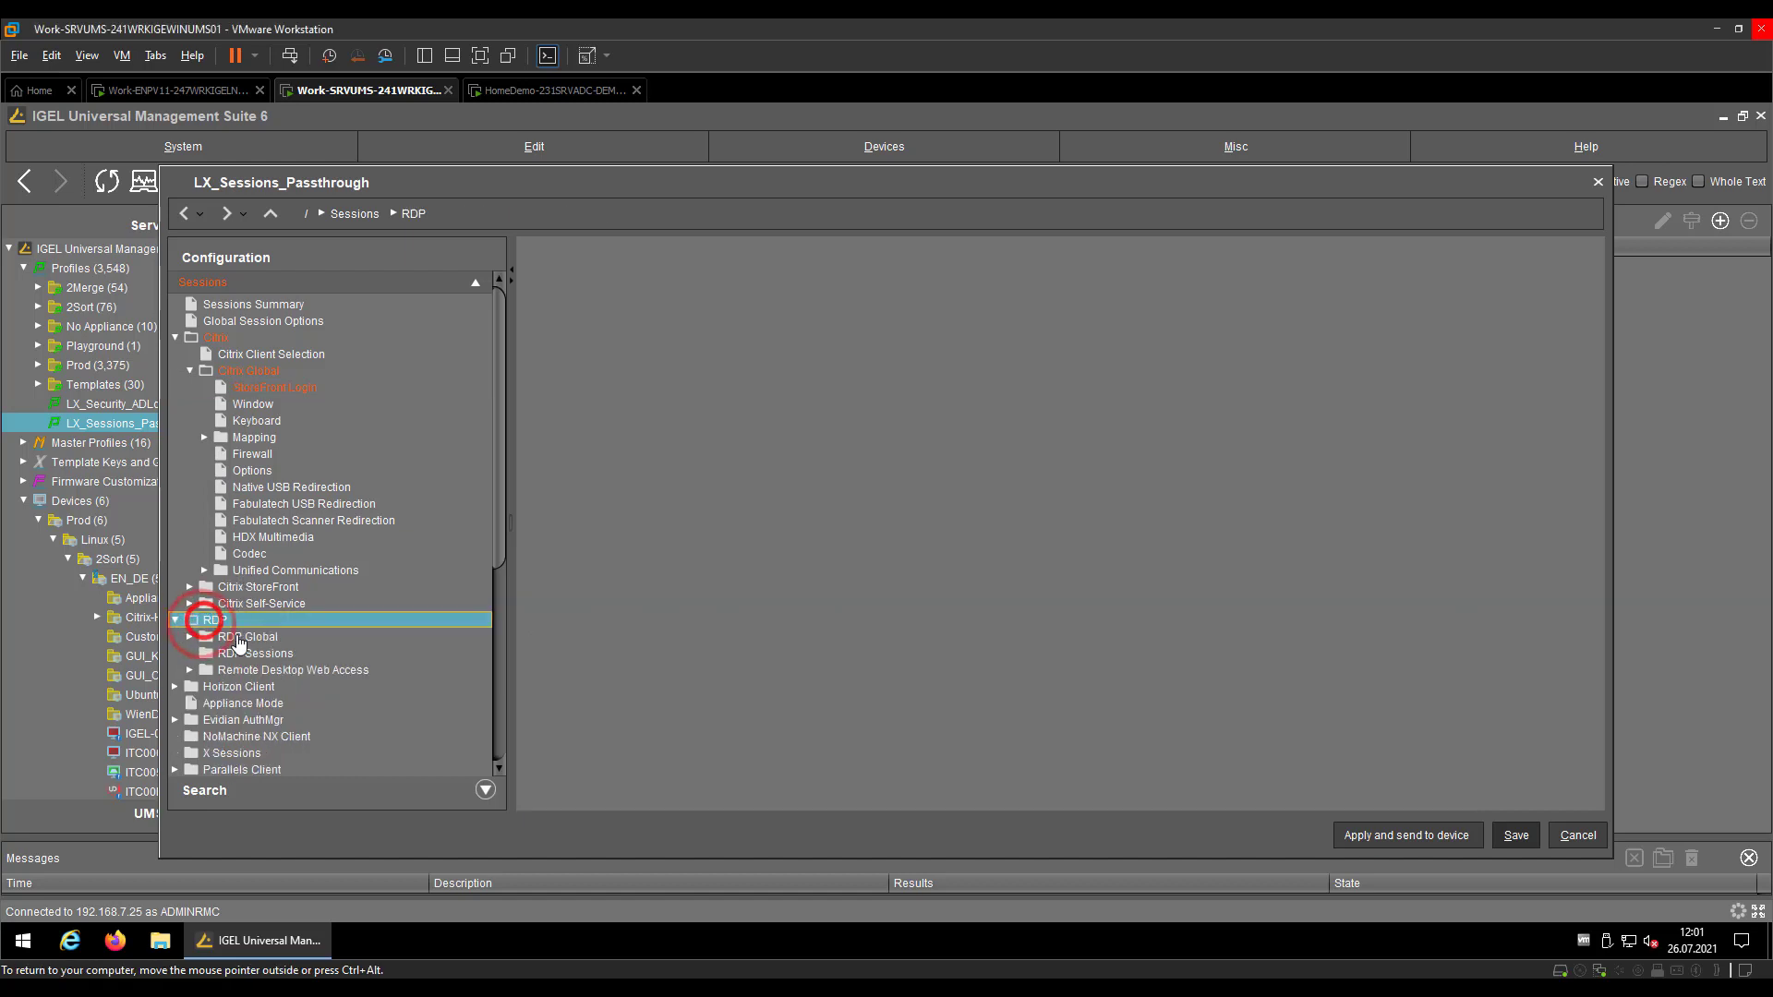
pyautogui.click(253, 651)
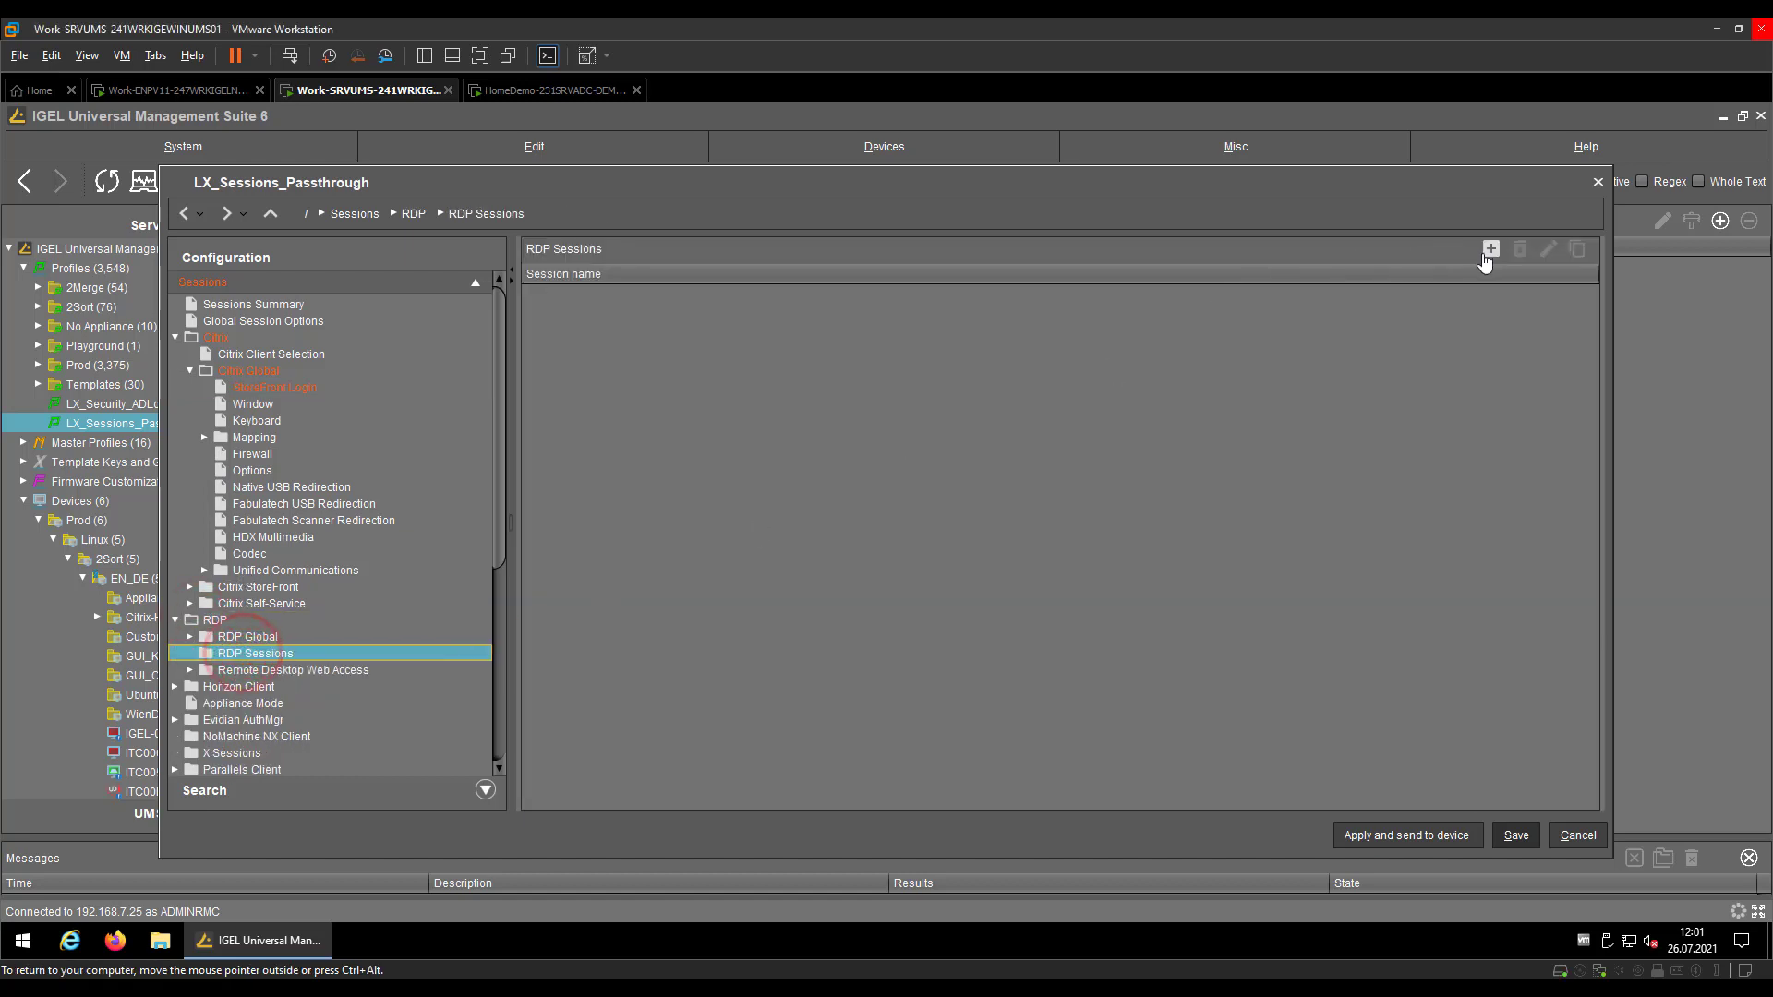
pyautogui.click(1490, 249)
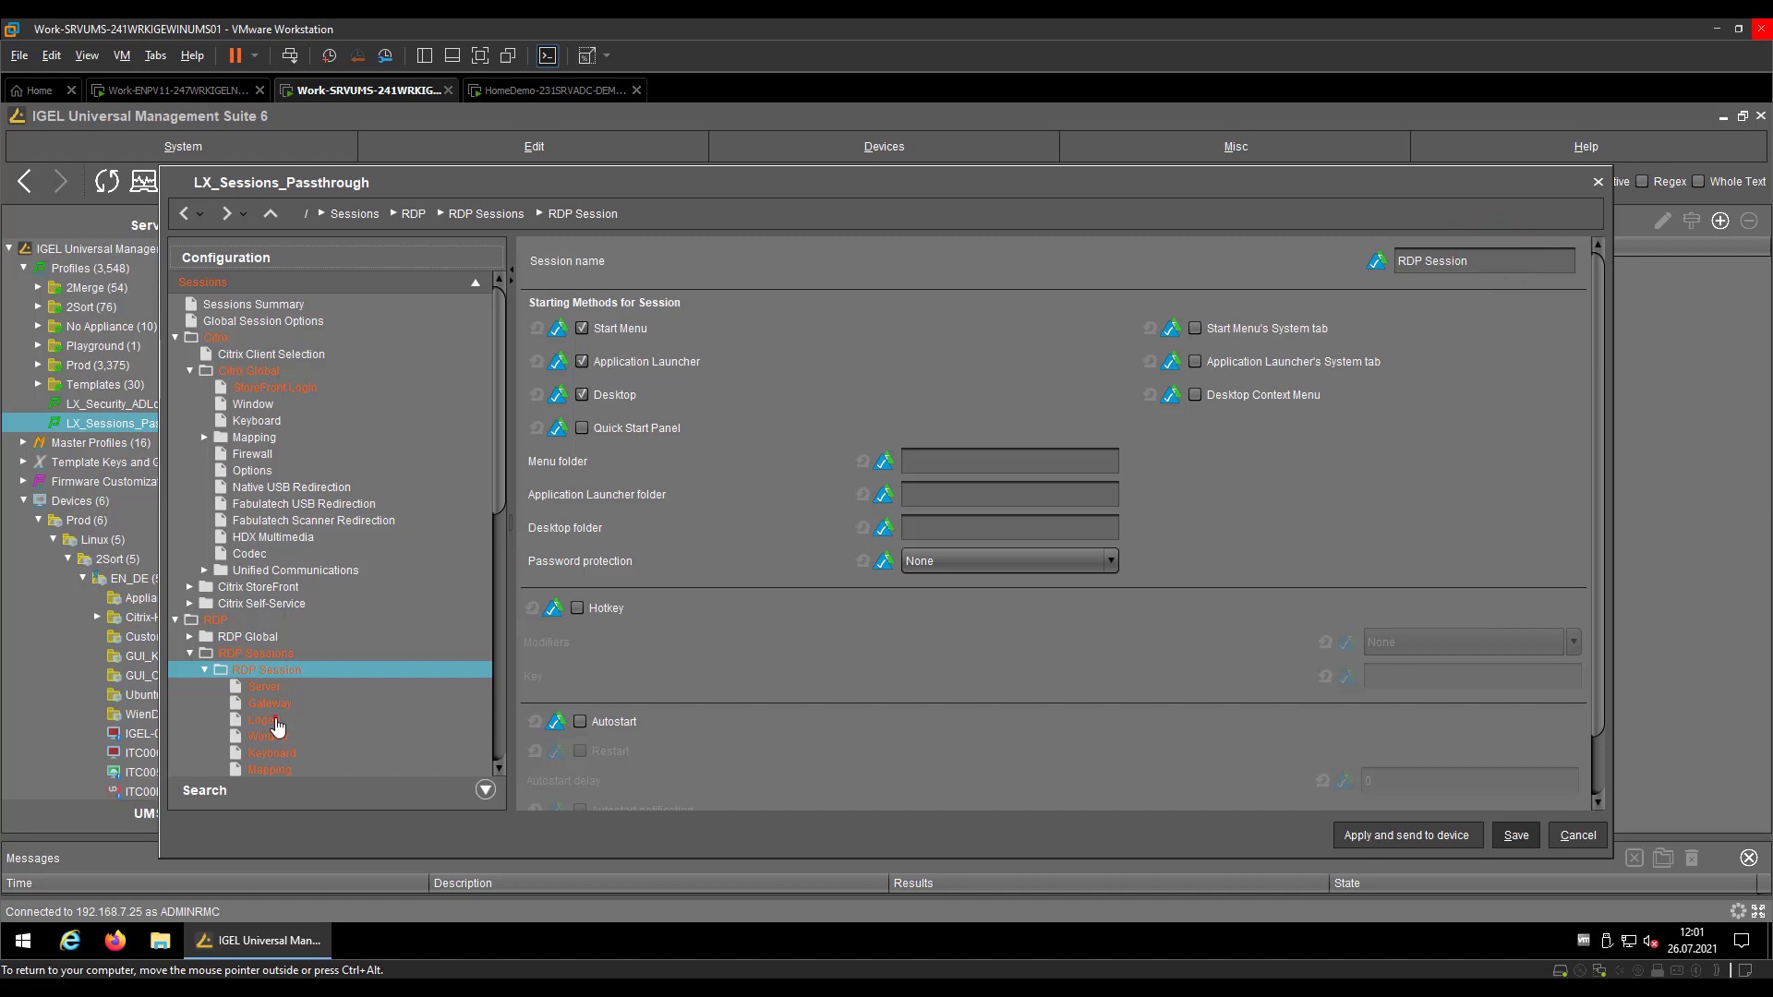
# - Add a Horizon Client session with passthrough authentication enabled
pyautogui.click(260, 718)
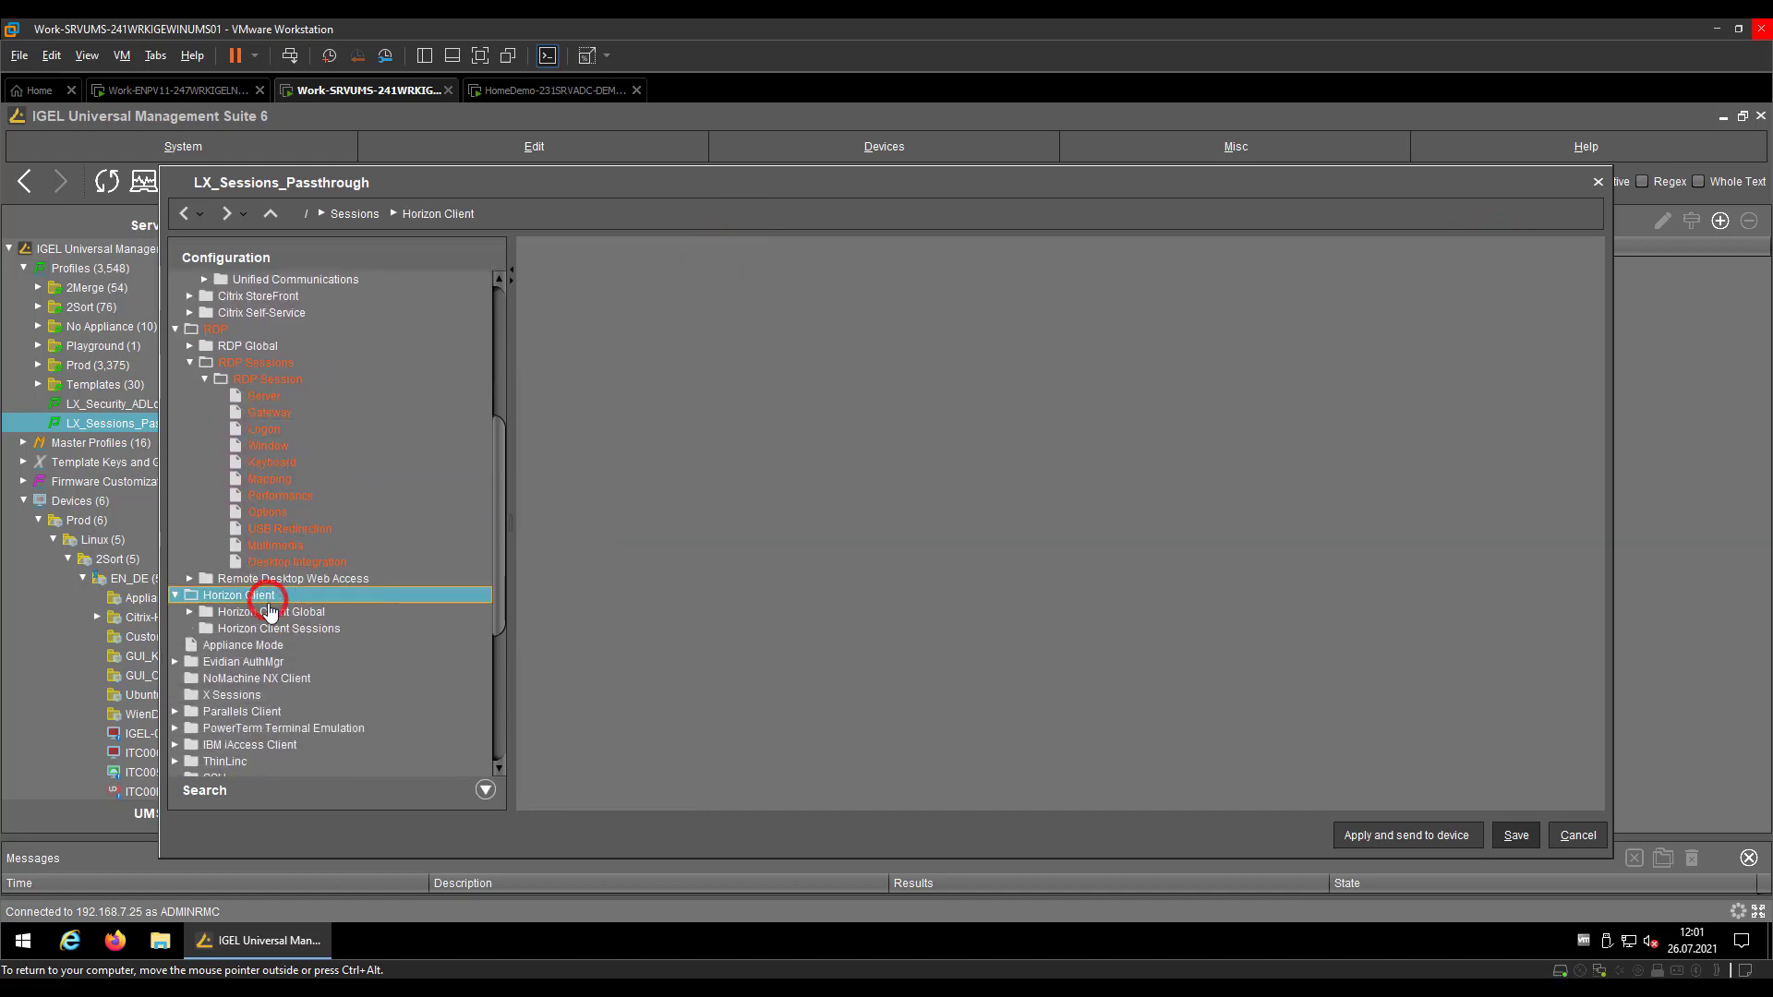
pyautogui.click(268, 644)
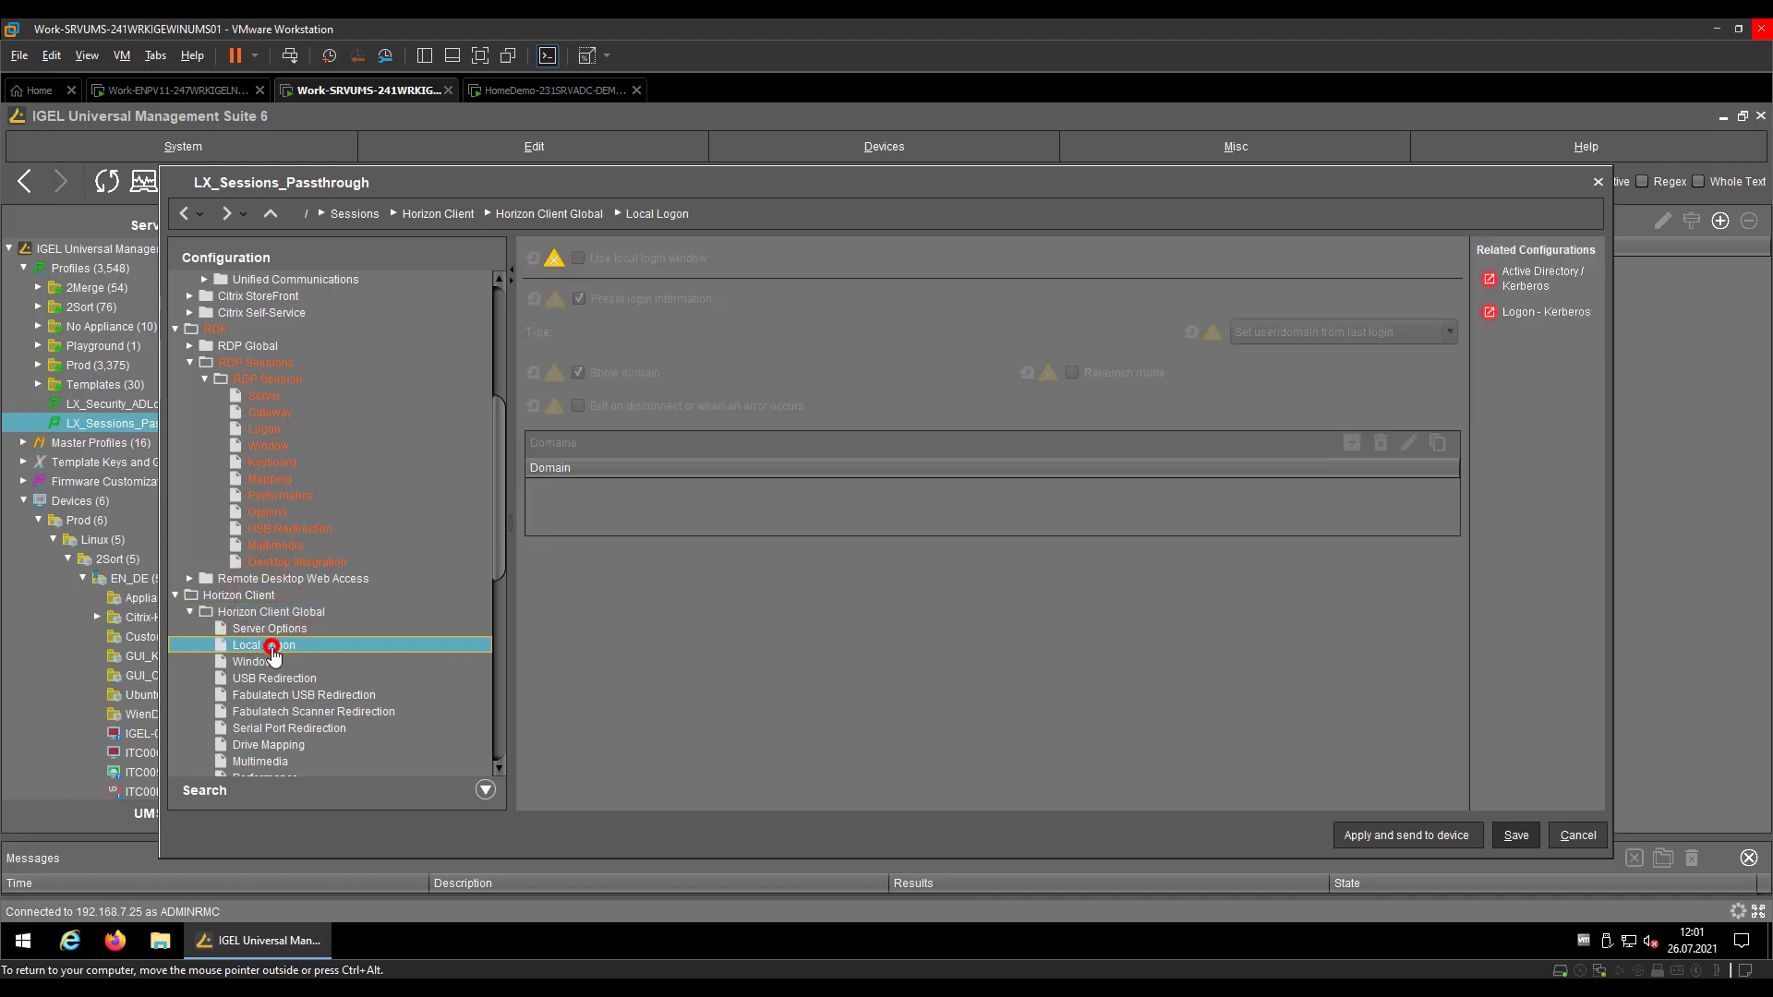
pyautogui.moveTo(1544, 92)
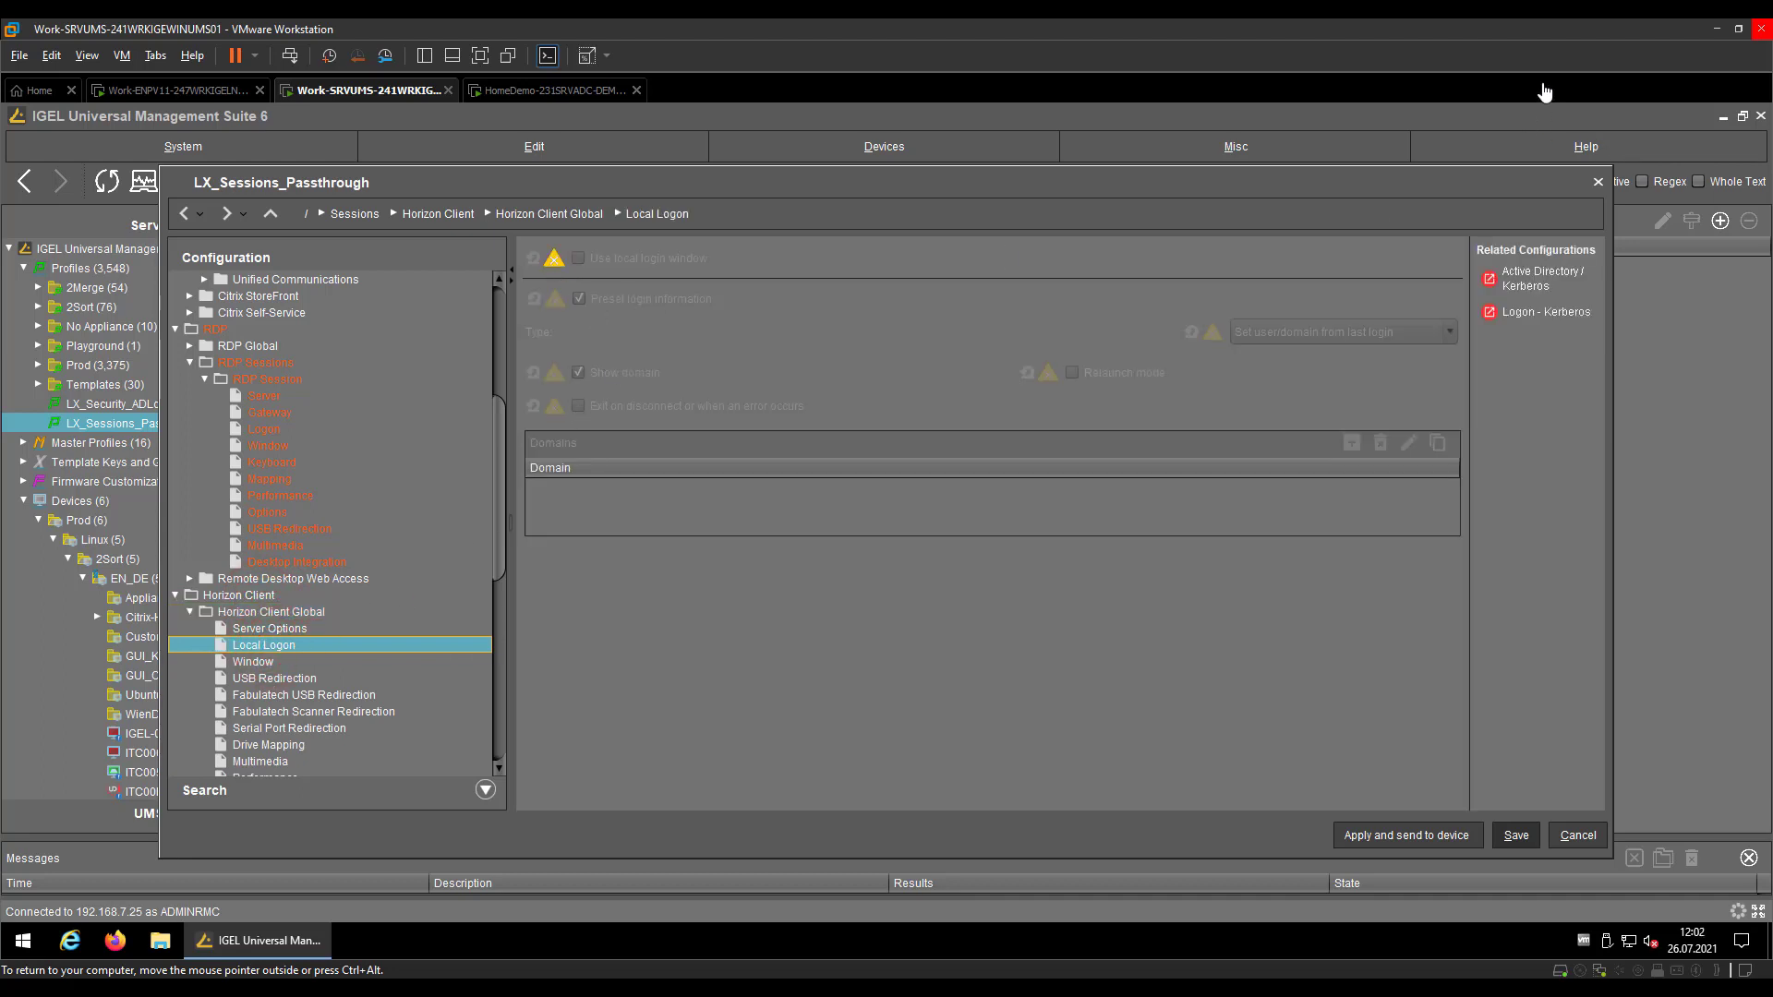
pyautogui.click(277, 628)
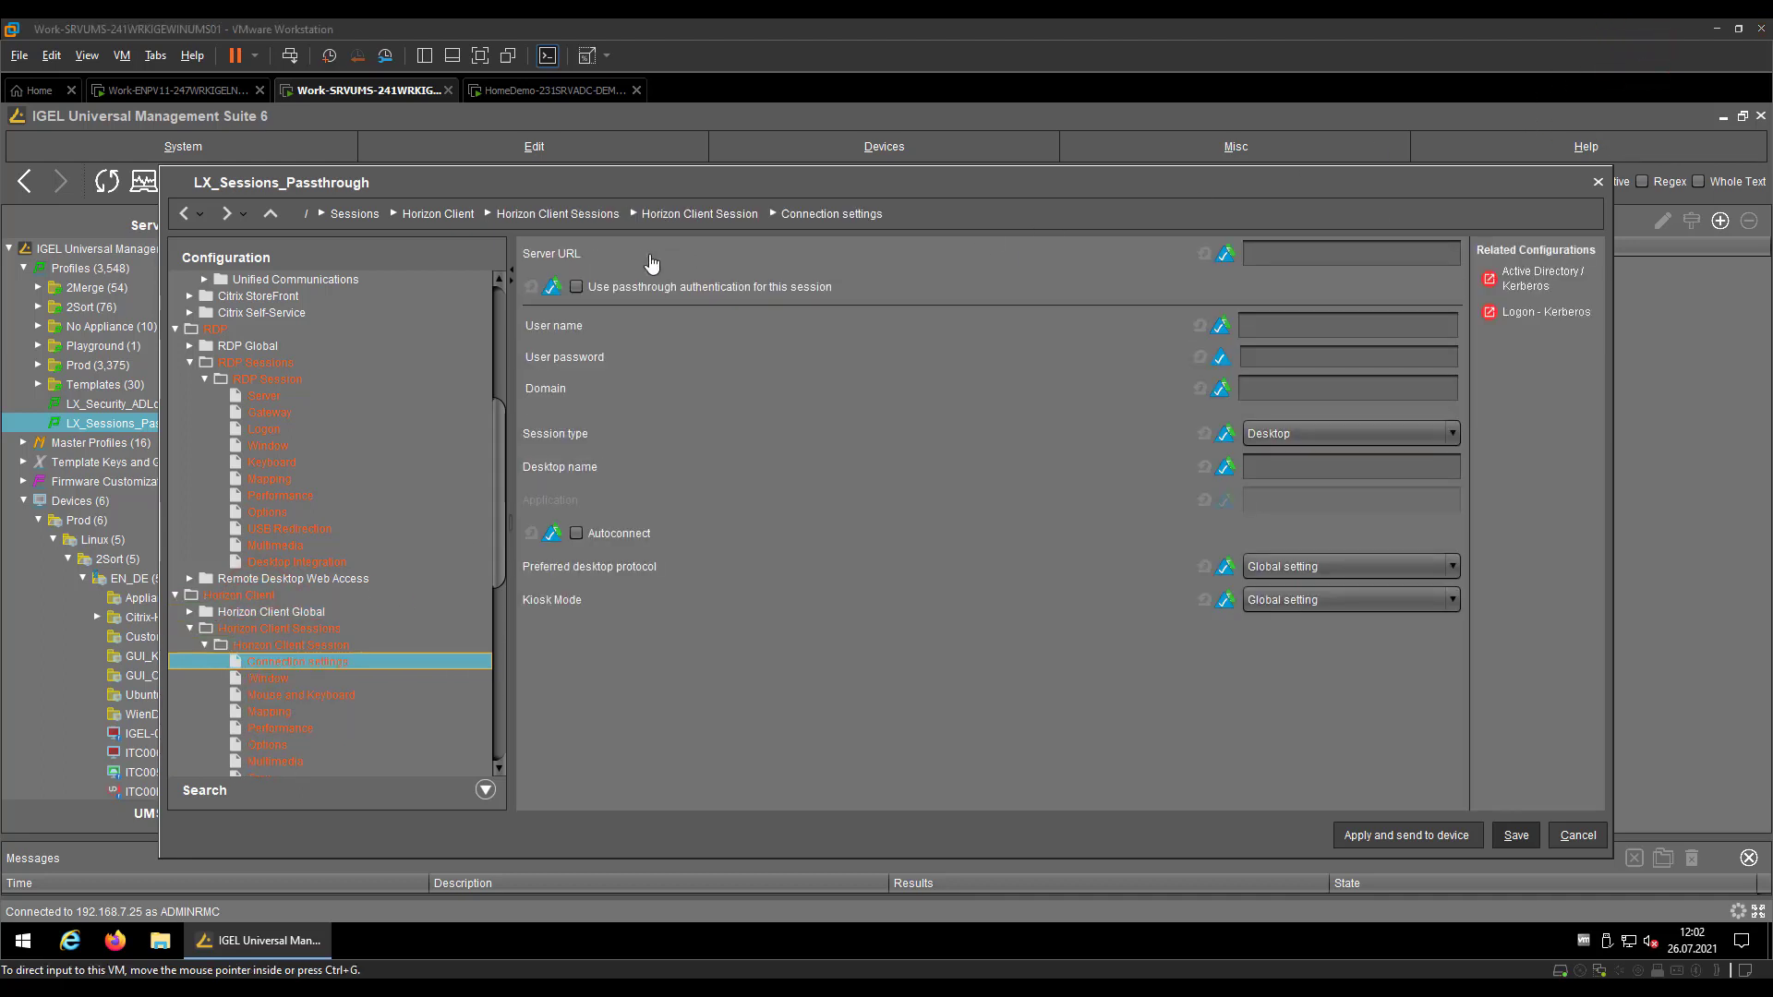
pyautogui.click(577, 286)
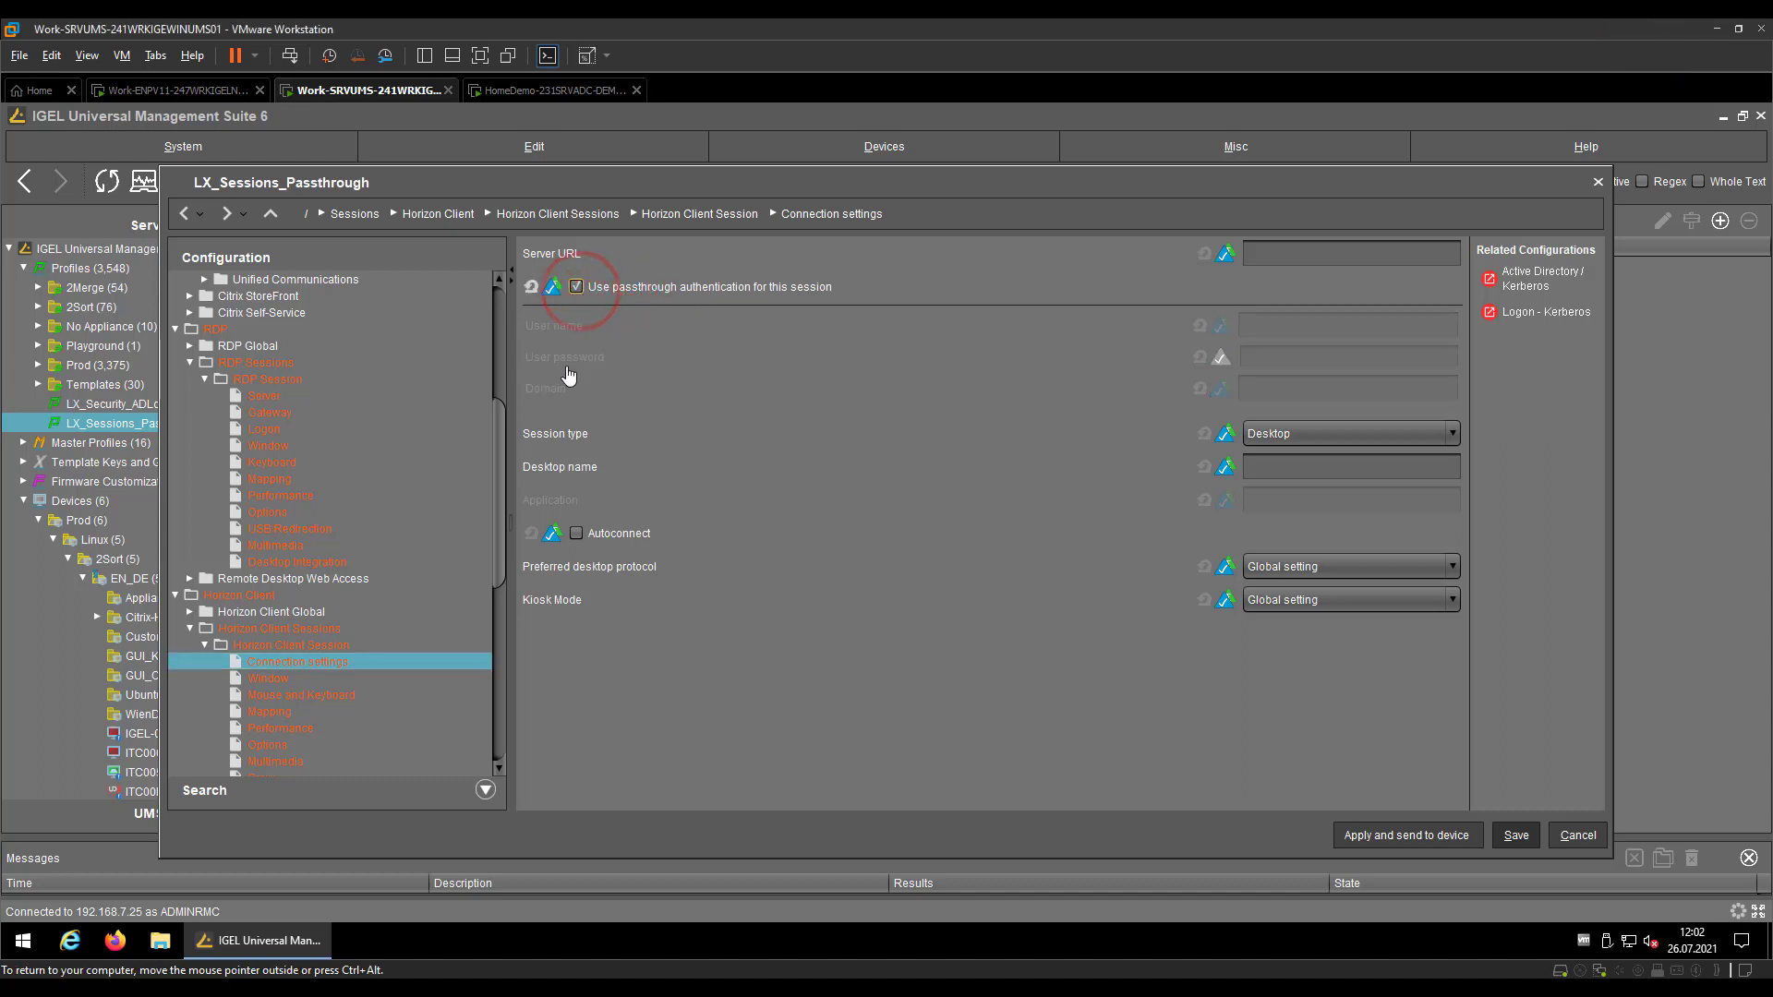
pyautogui.scroll(-3)
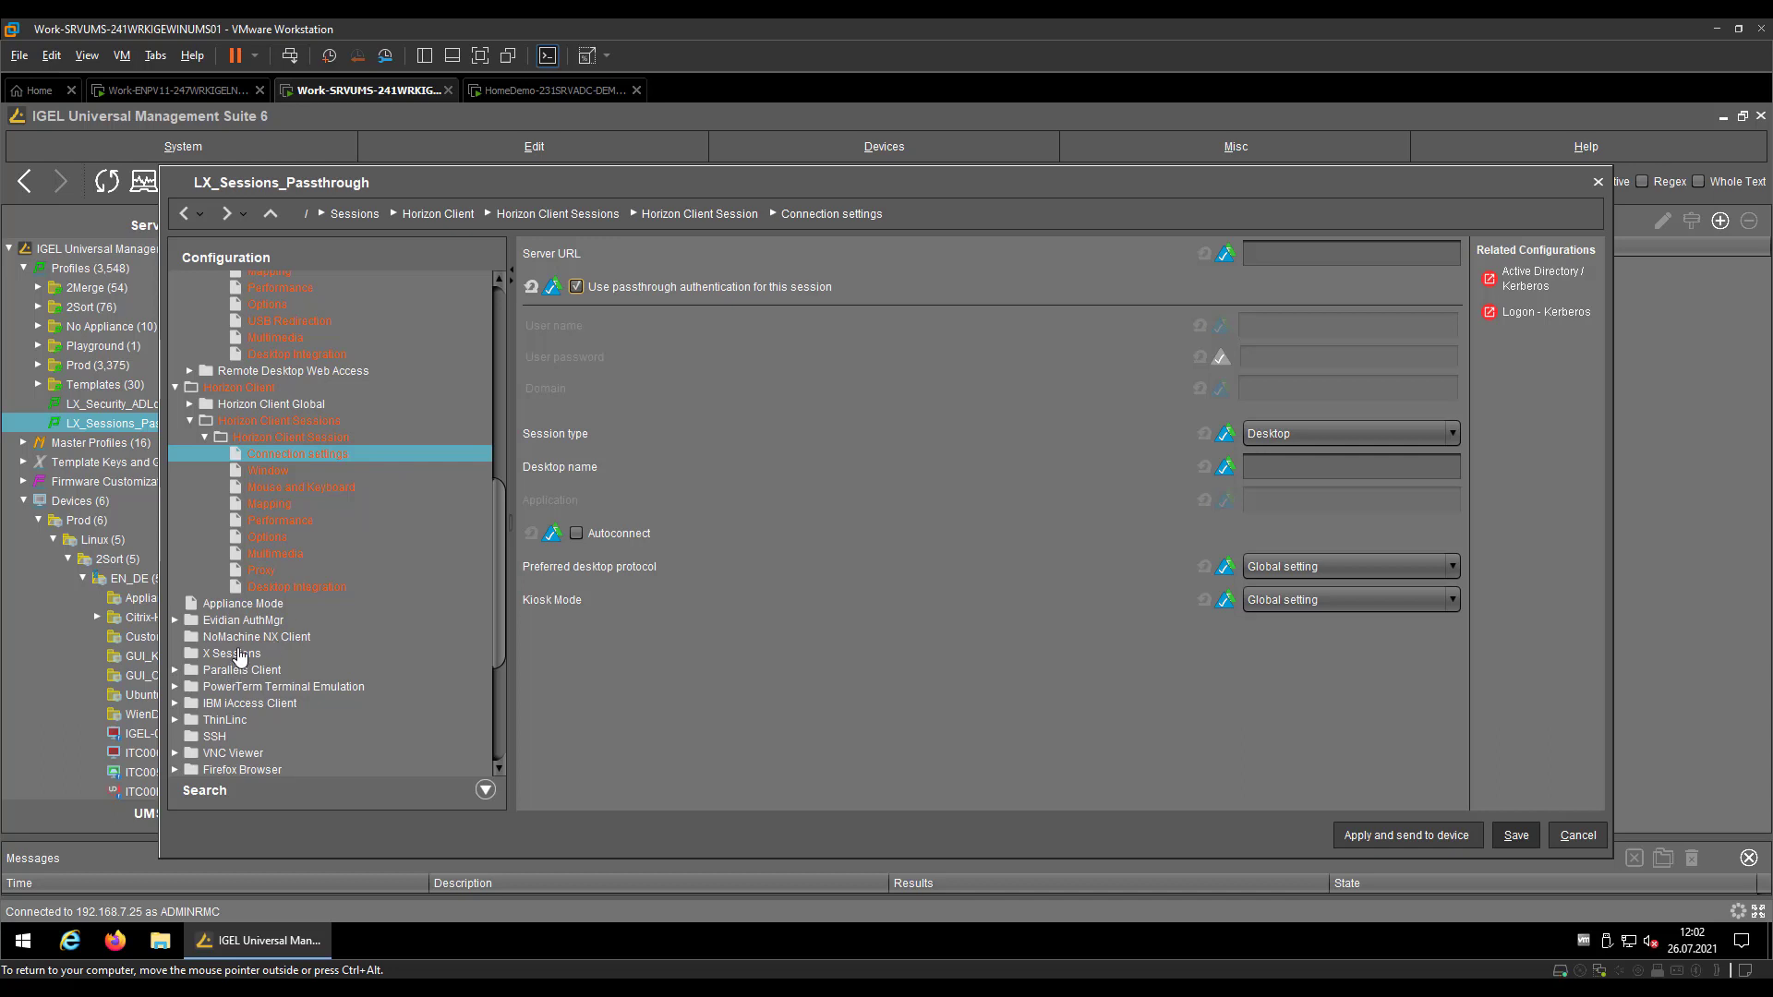
pyautogui.scroll(-3)
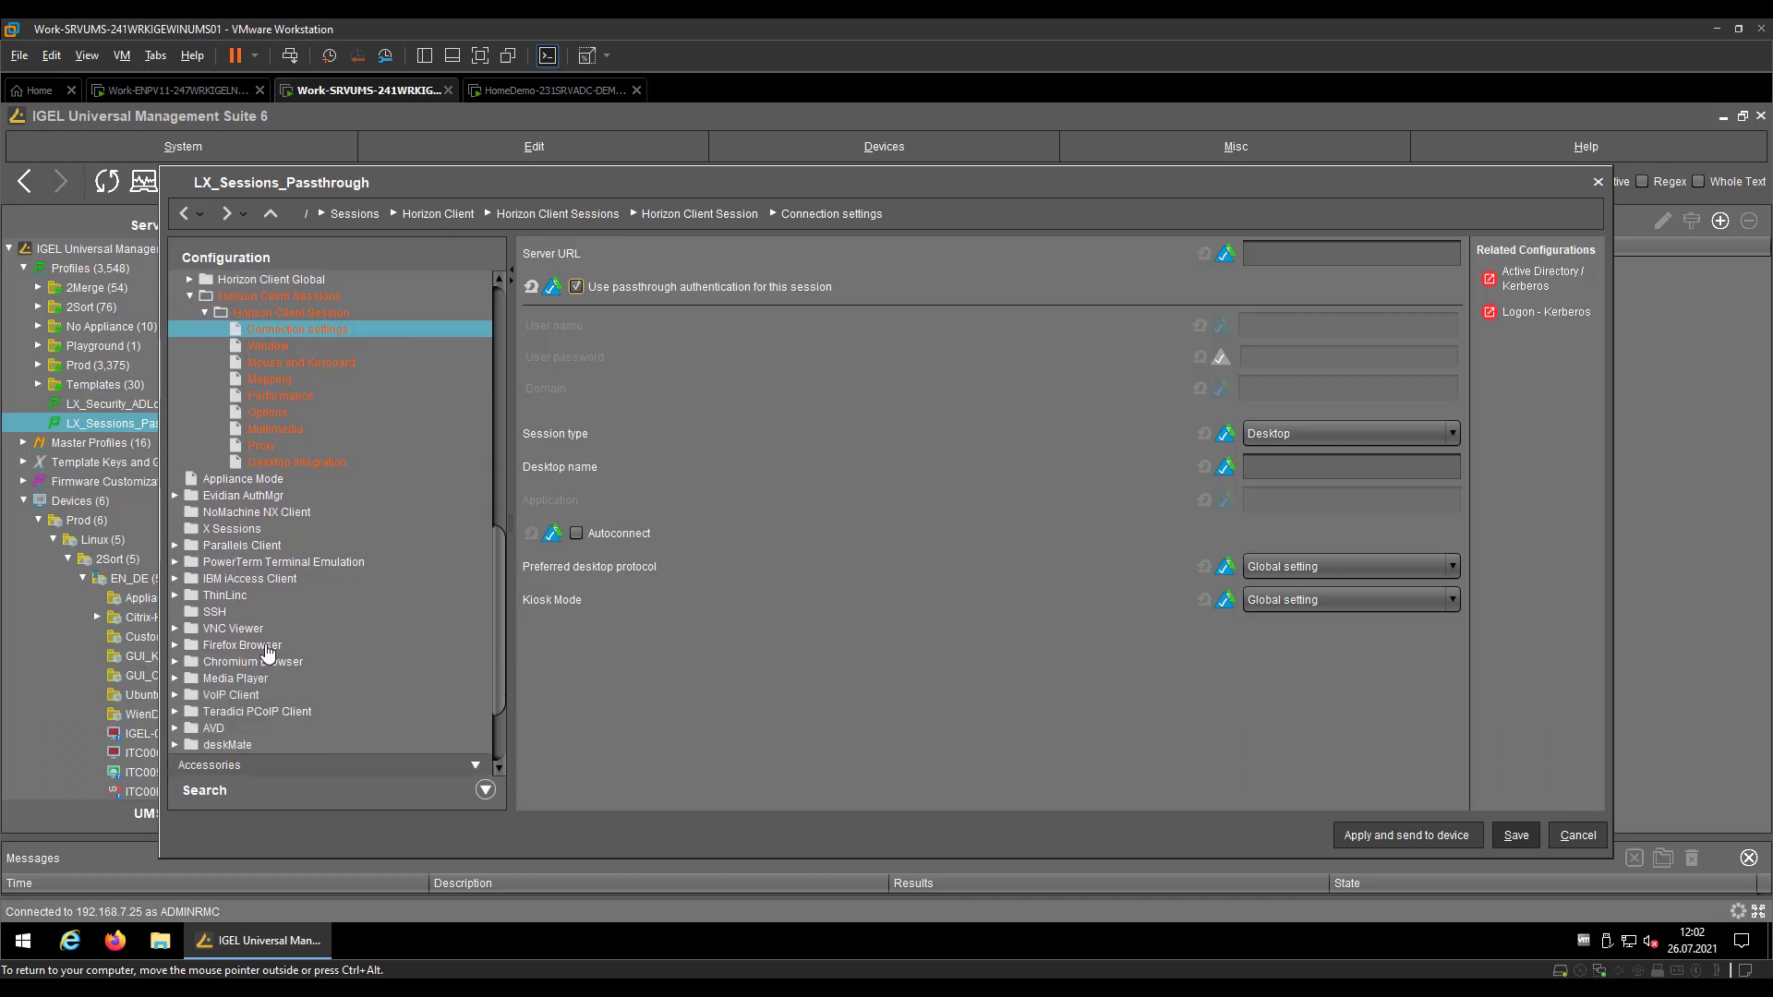
pyautogui.moveTo(266, 654)
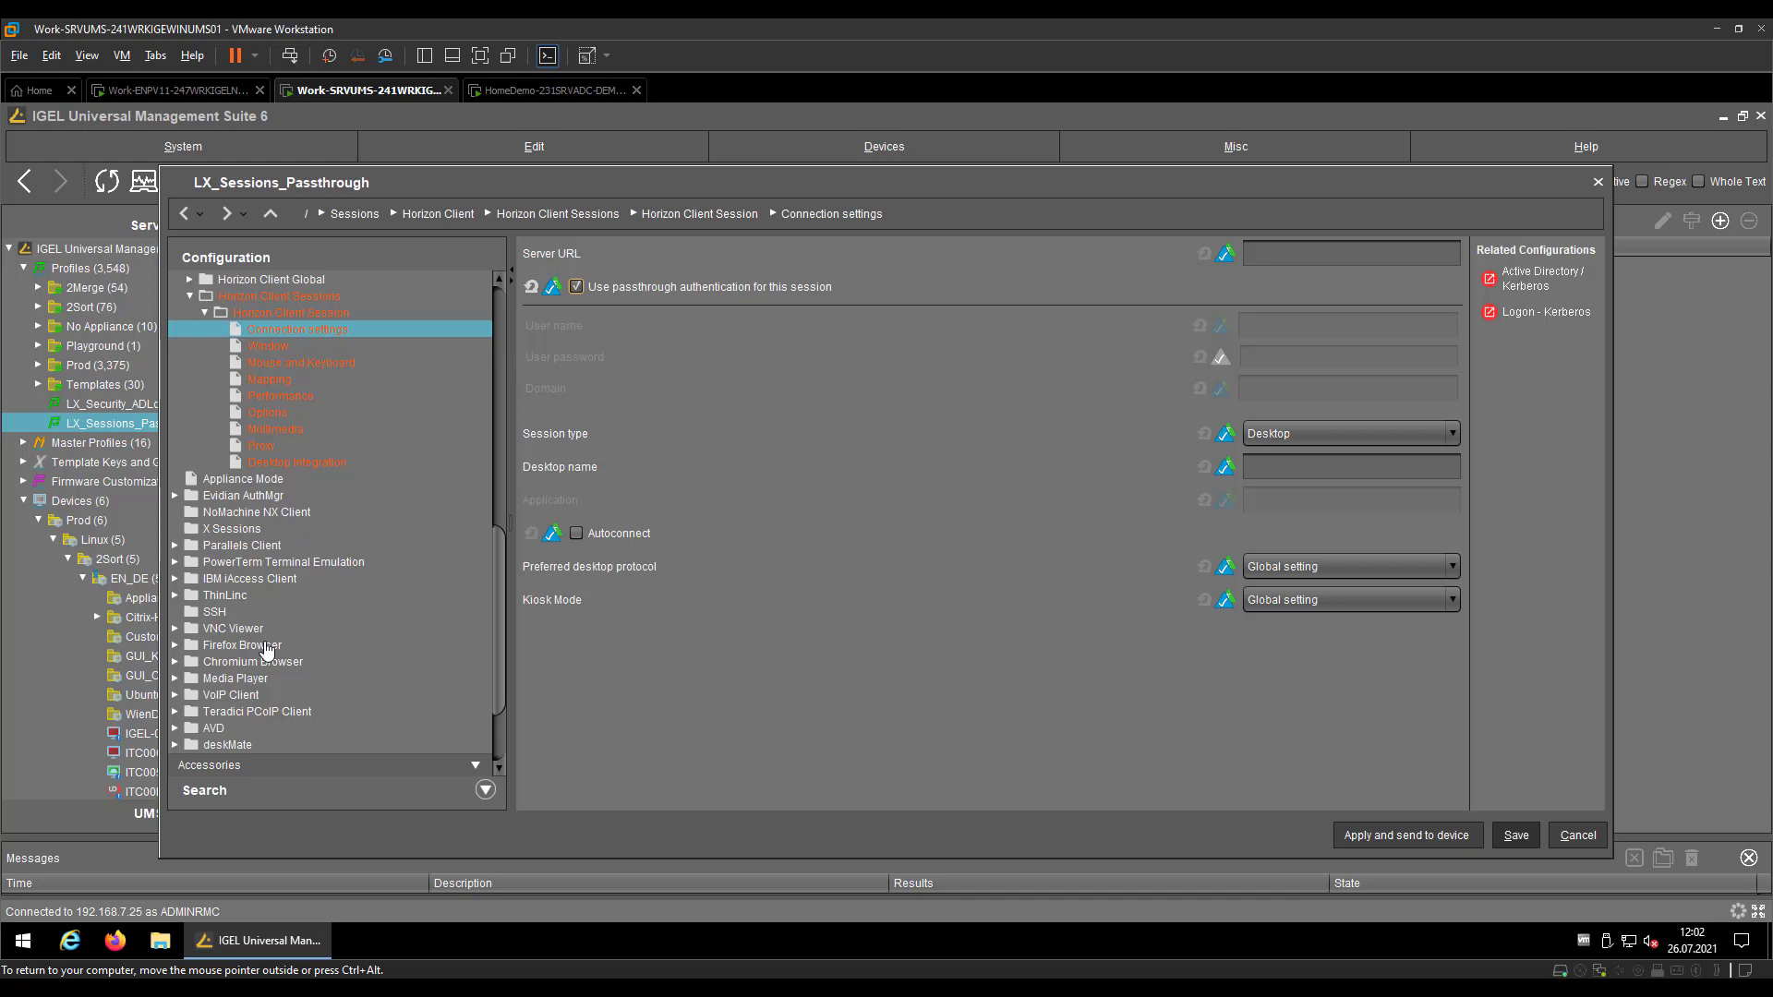
pyautogui.moveTo(293, 715)
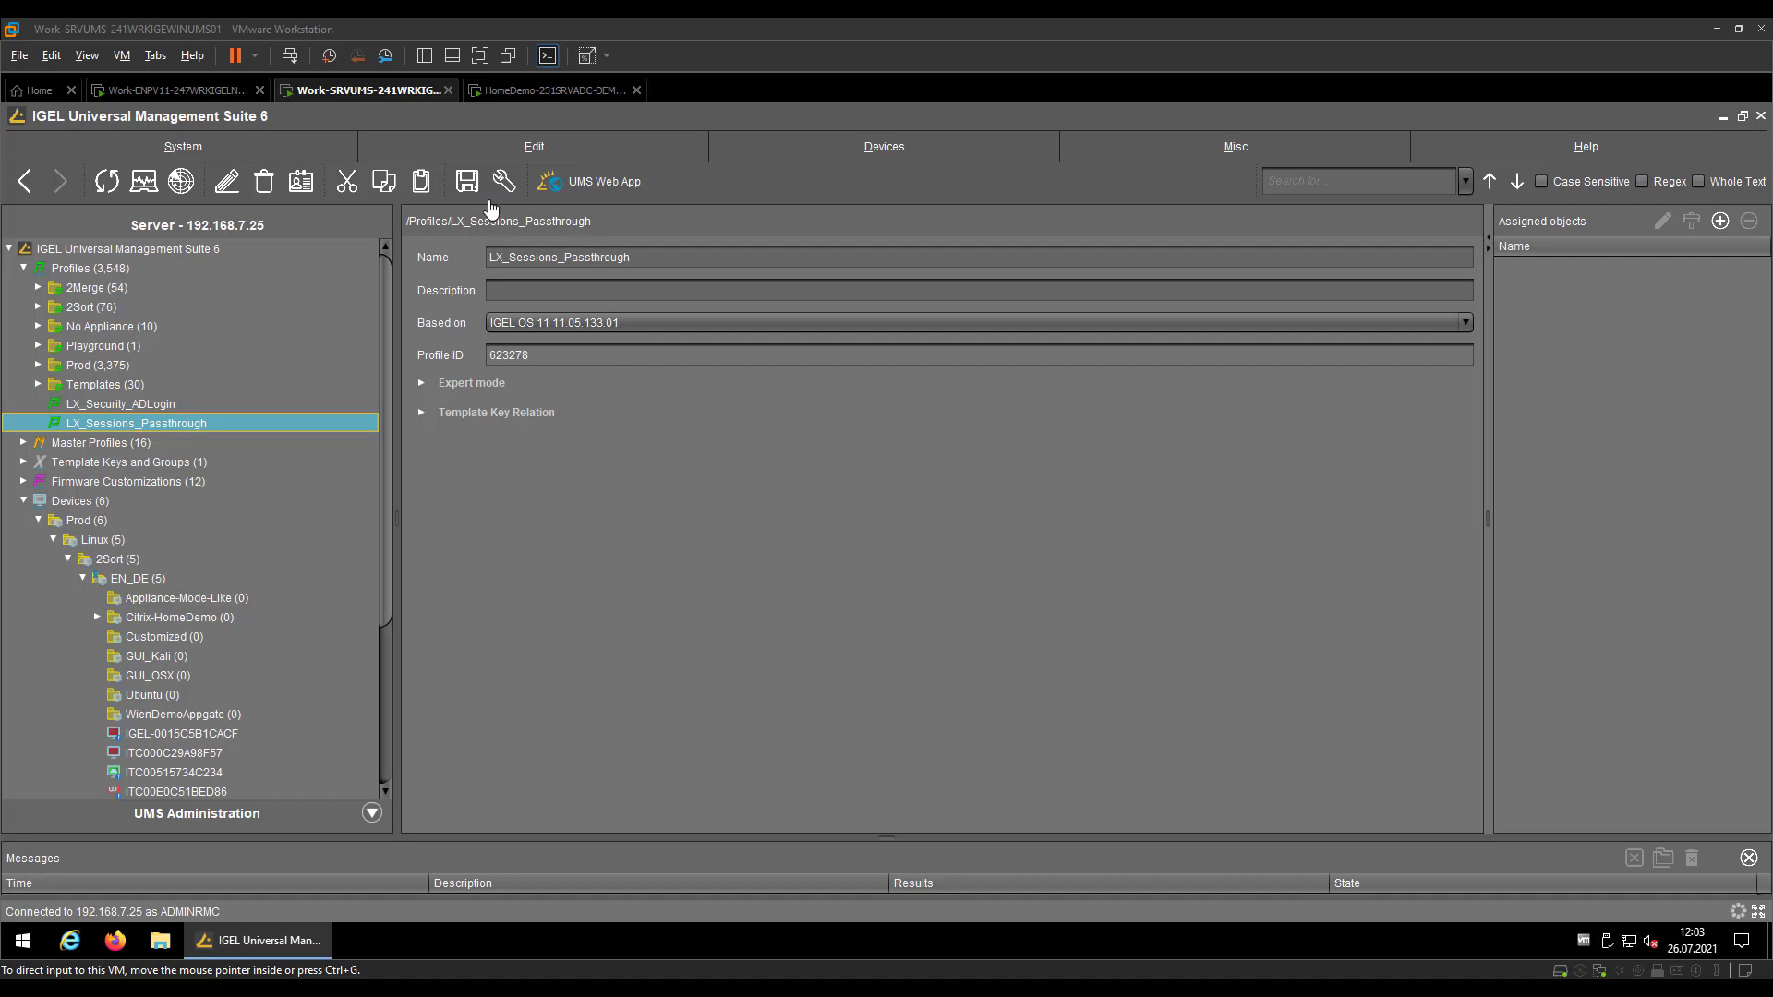
pyautogui.moveTo(556, 271)
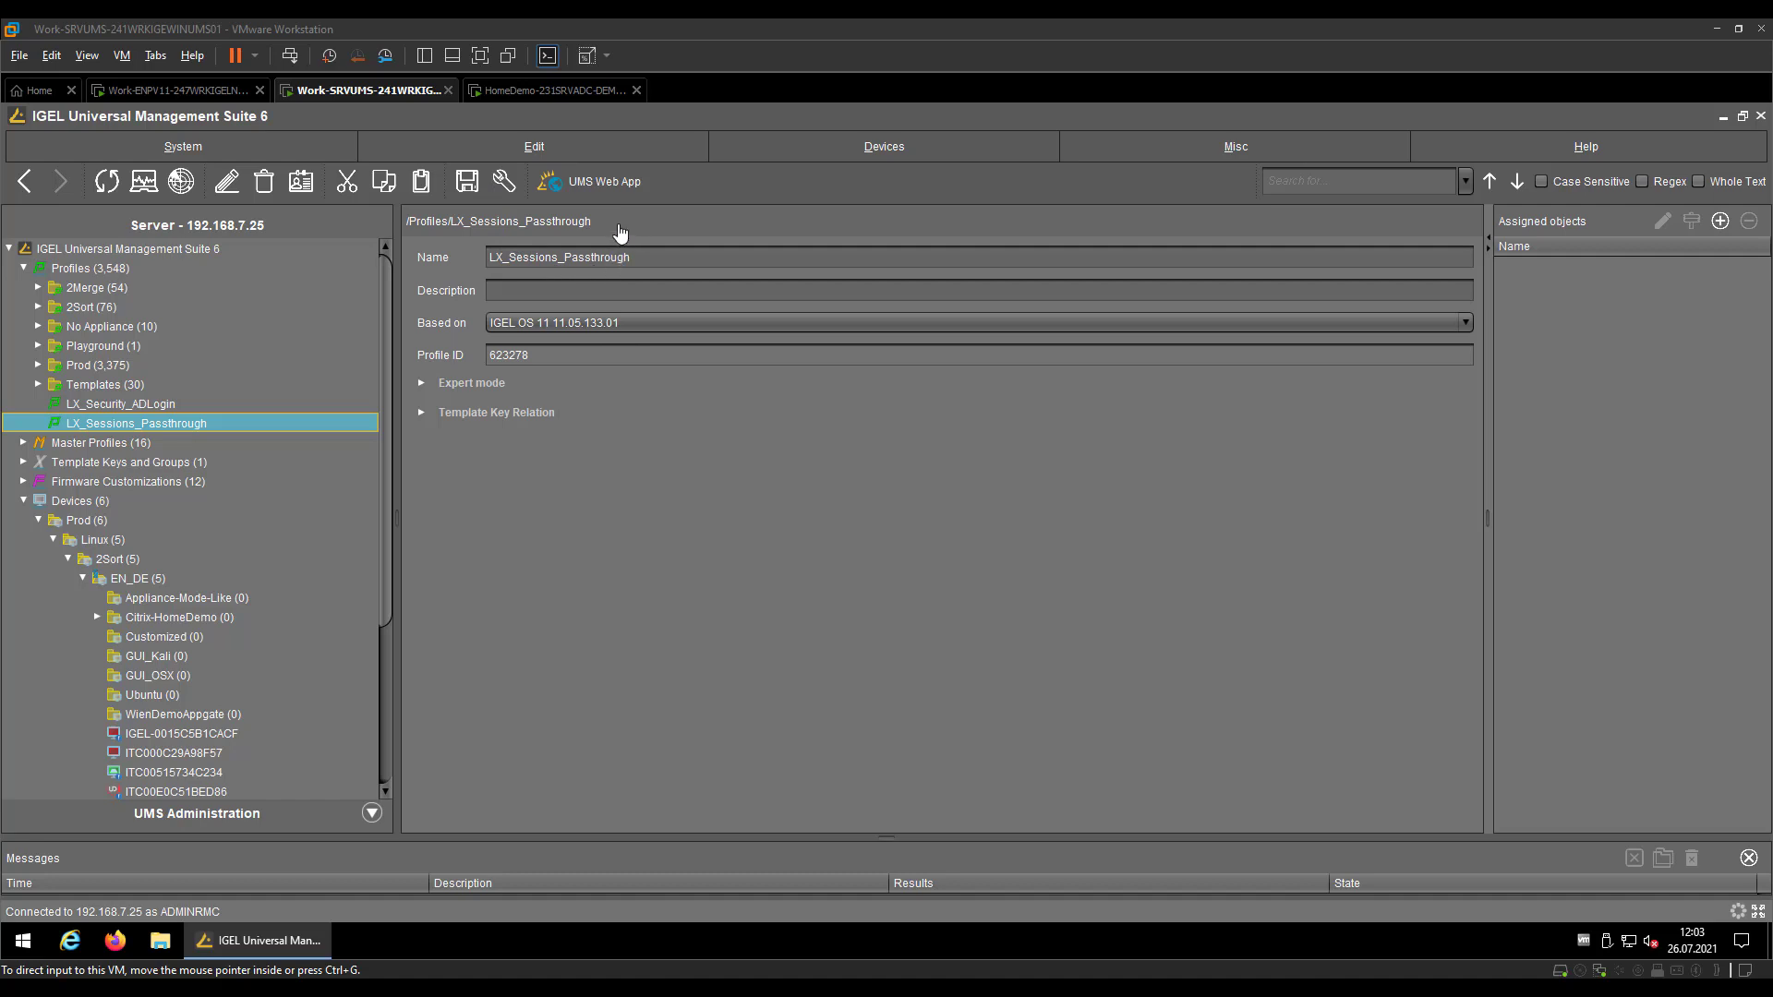
pyautogui.moveTo(78, 288)
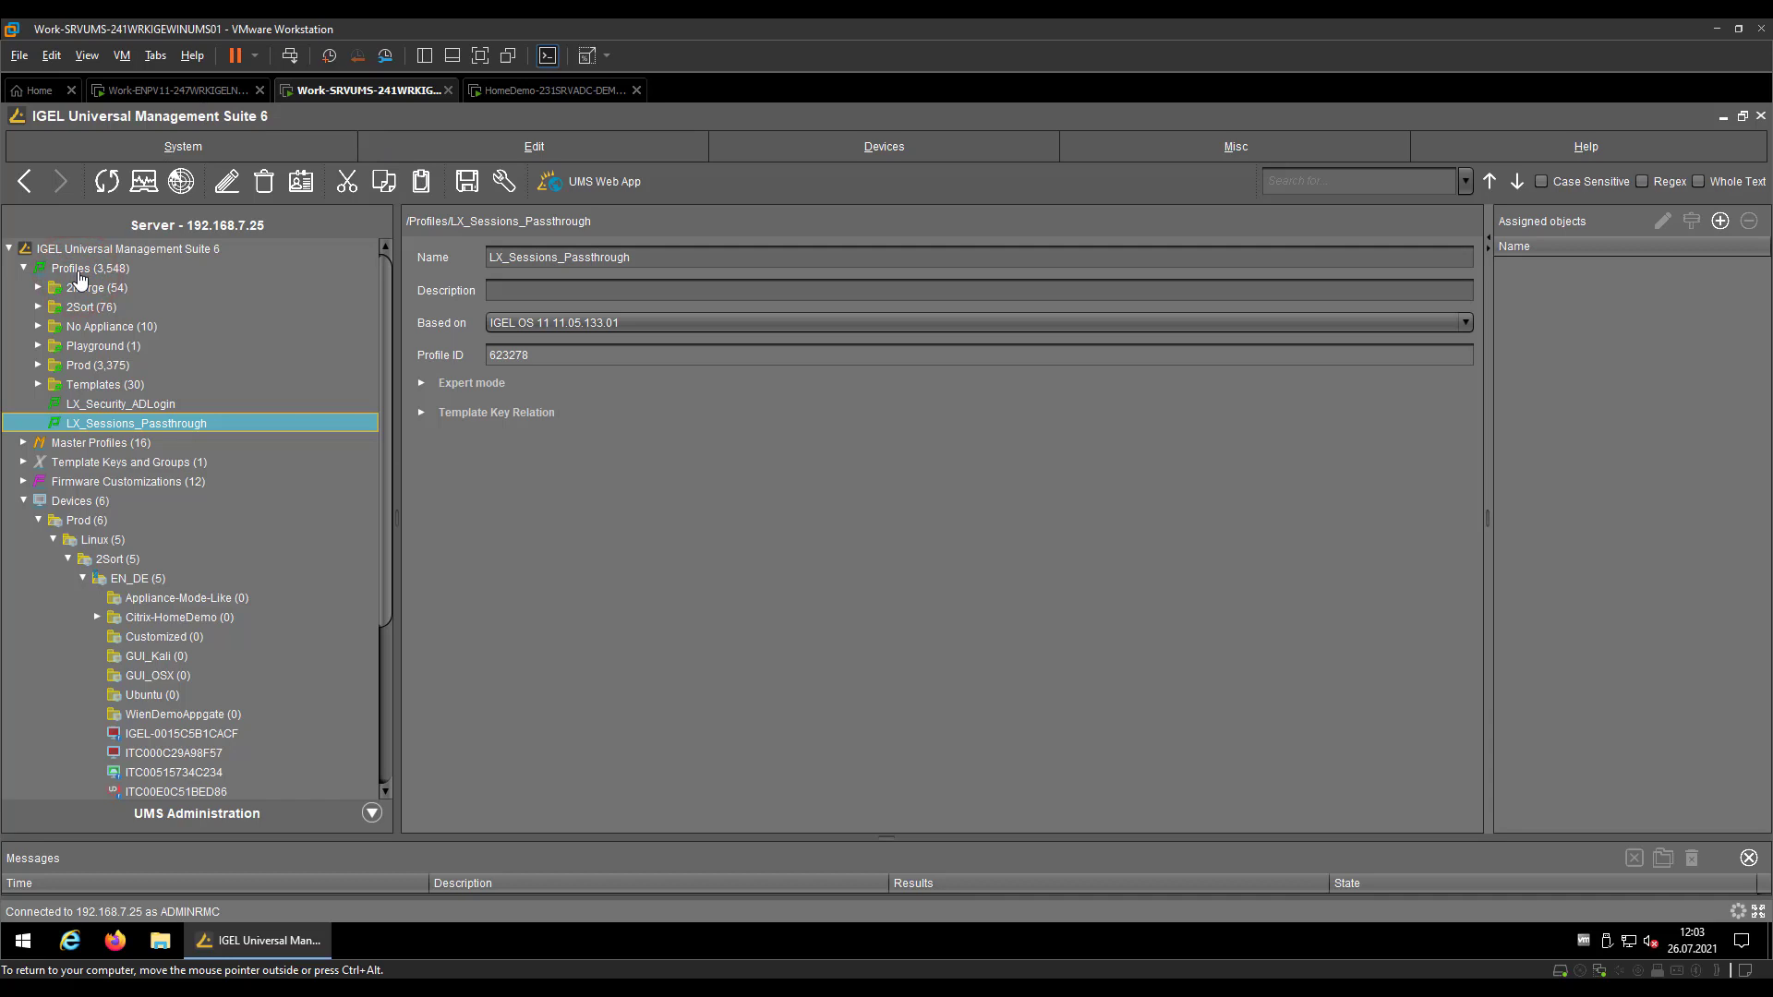
# - Create the IGEL OS 11 profile LX_Userinterface_Screenlock and confirm to open its configuration
pyautogui.rightClick(70, 268)
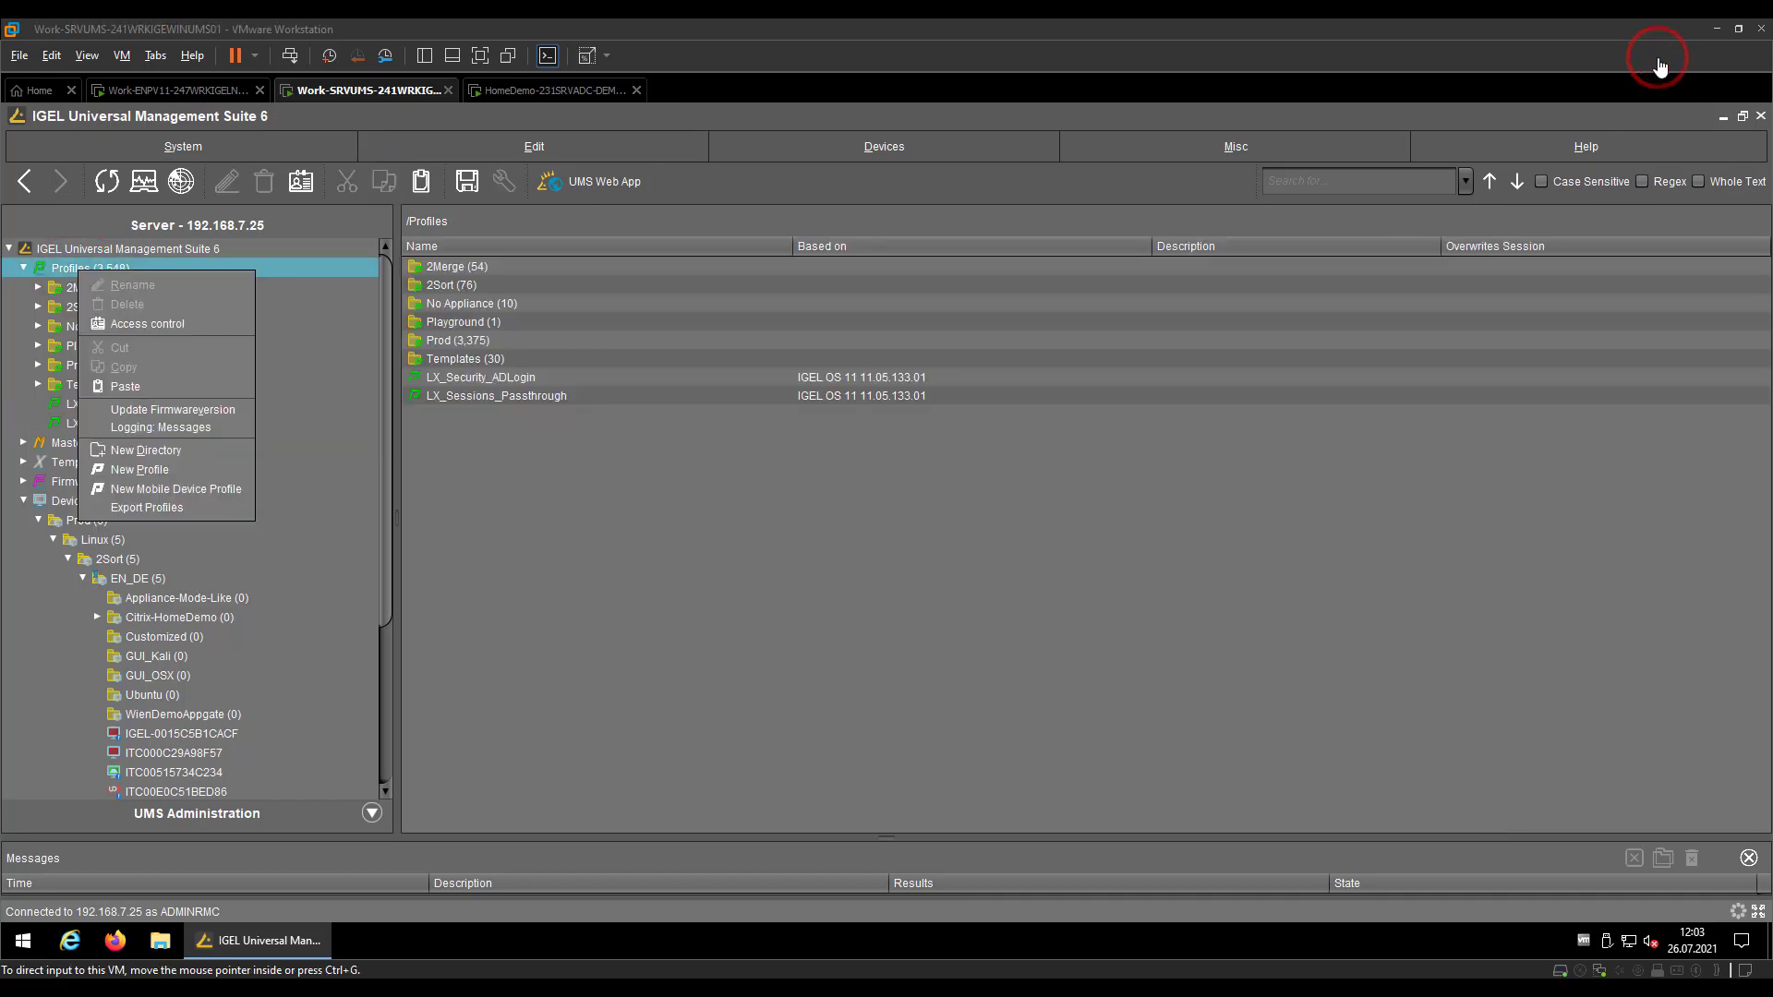
pyautogui.moveTo(141, 469)
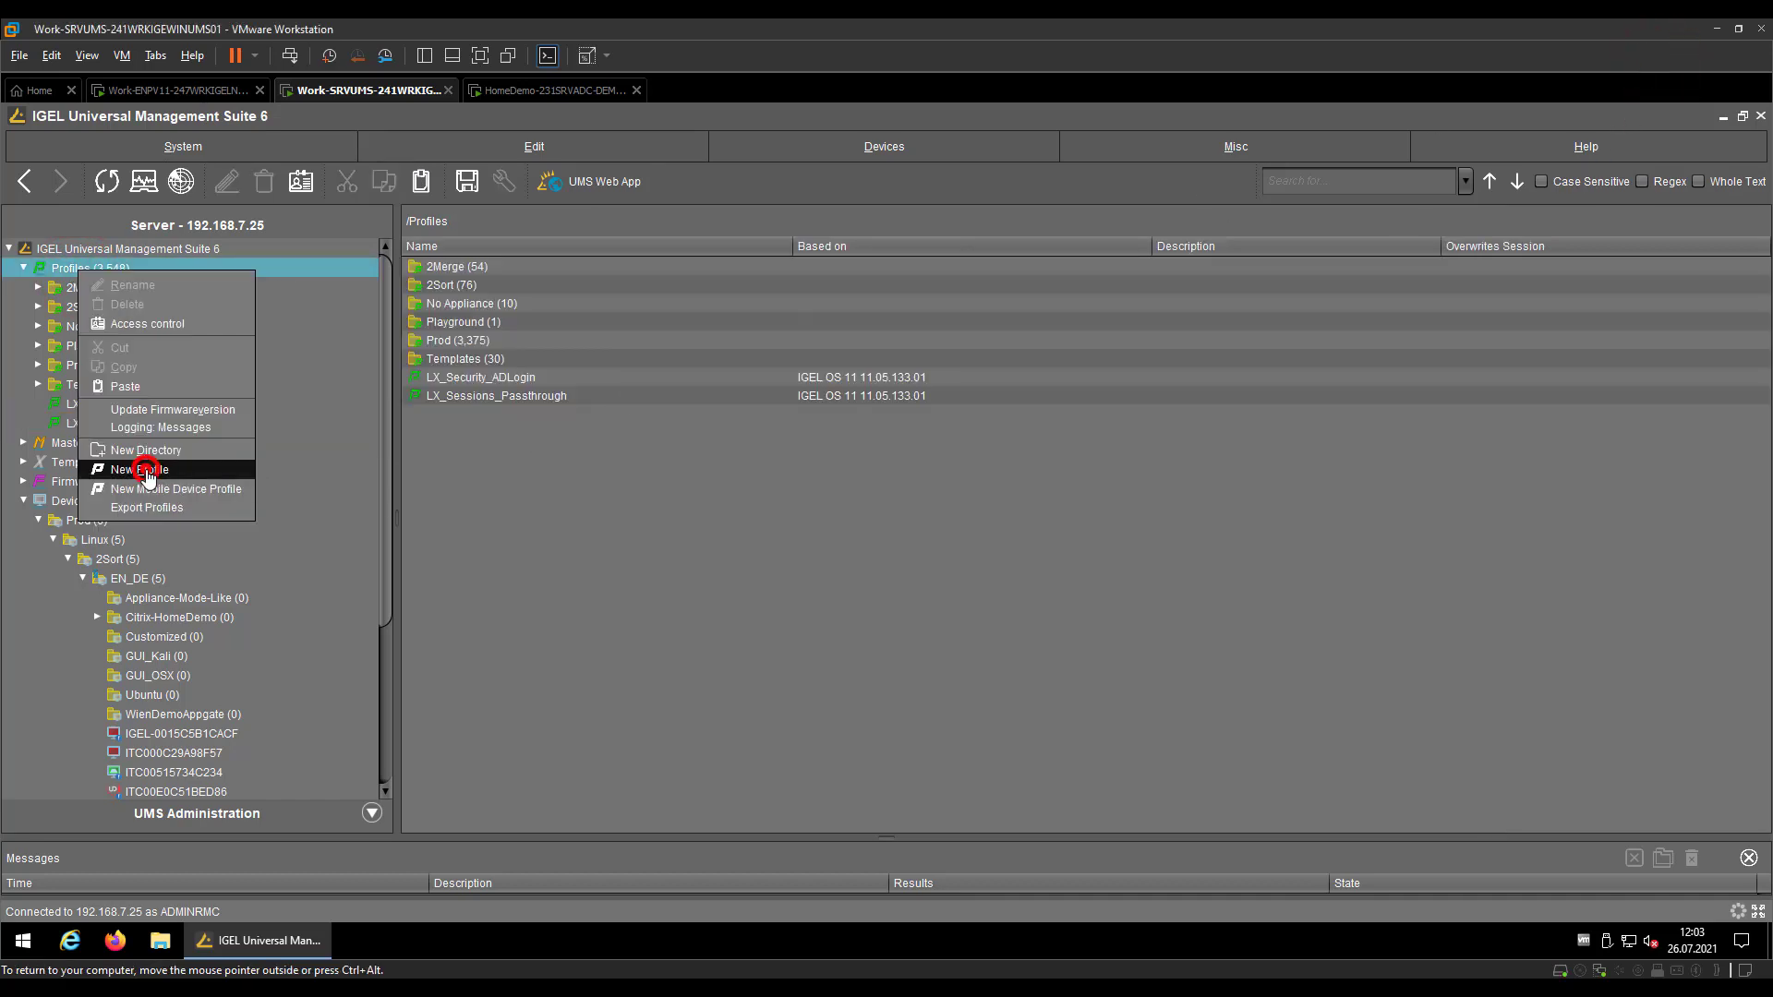
pyautogui.click(139, 469)
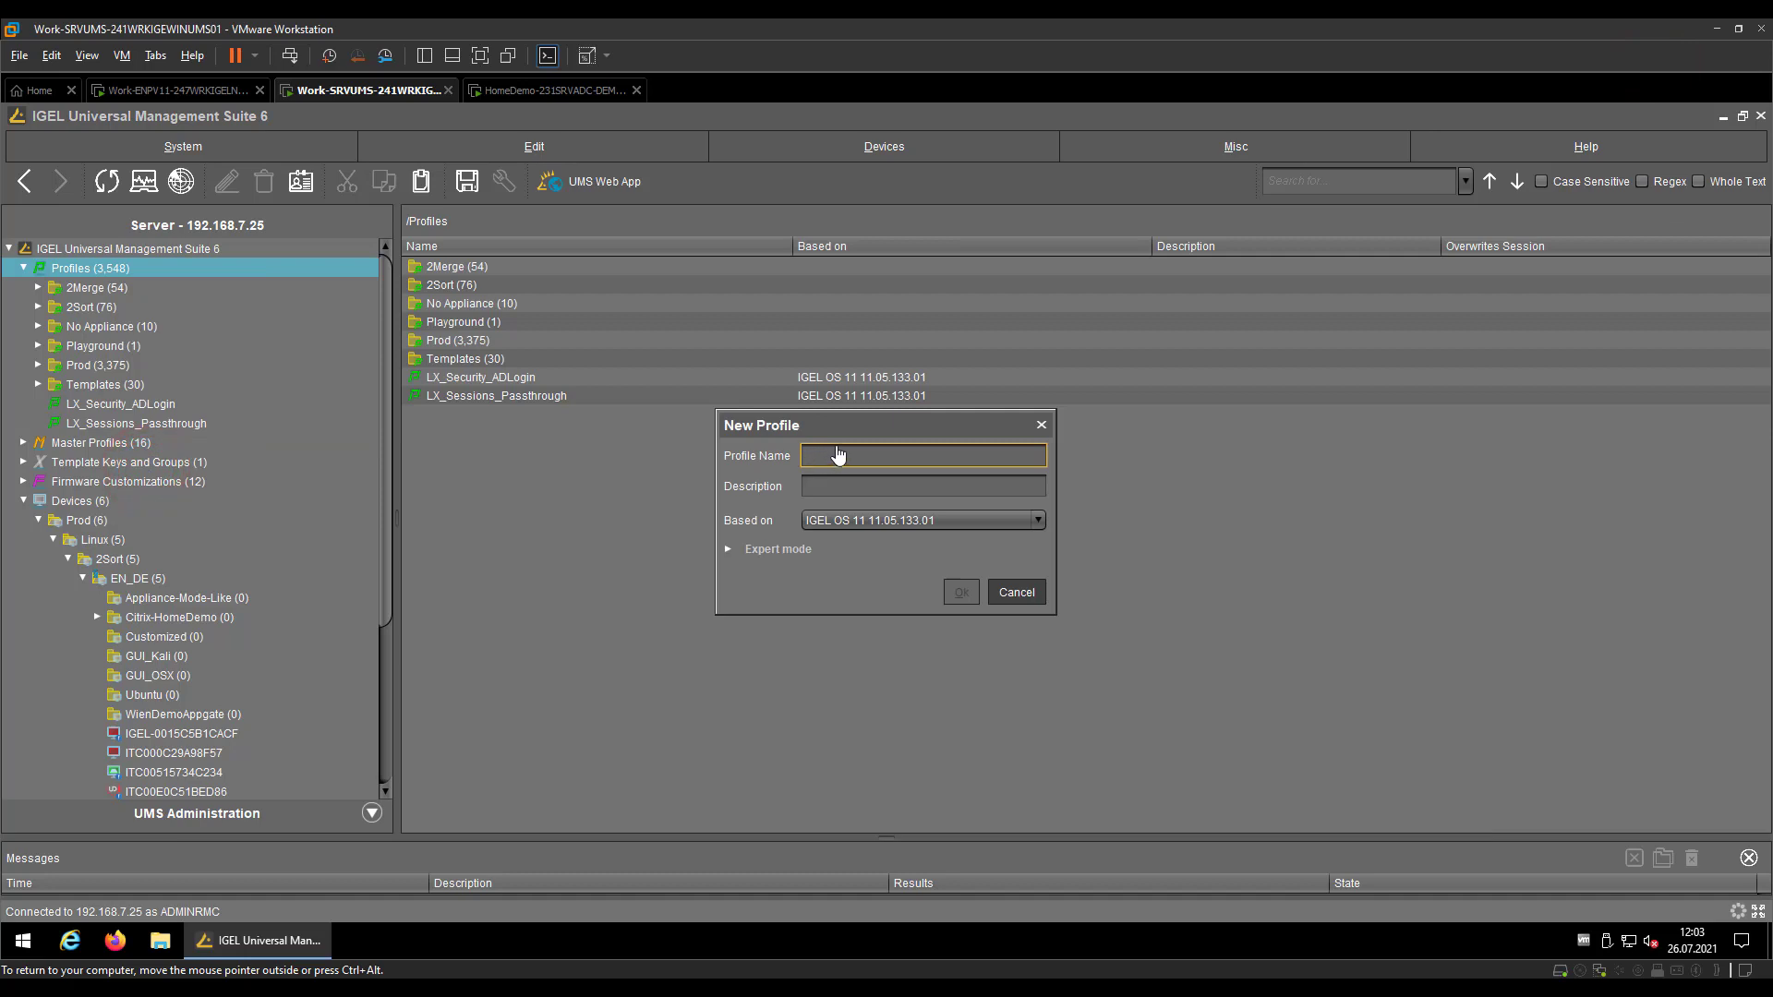
pyautogui.write('LX_U')
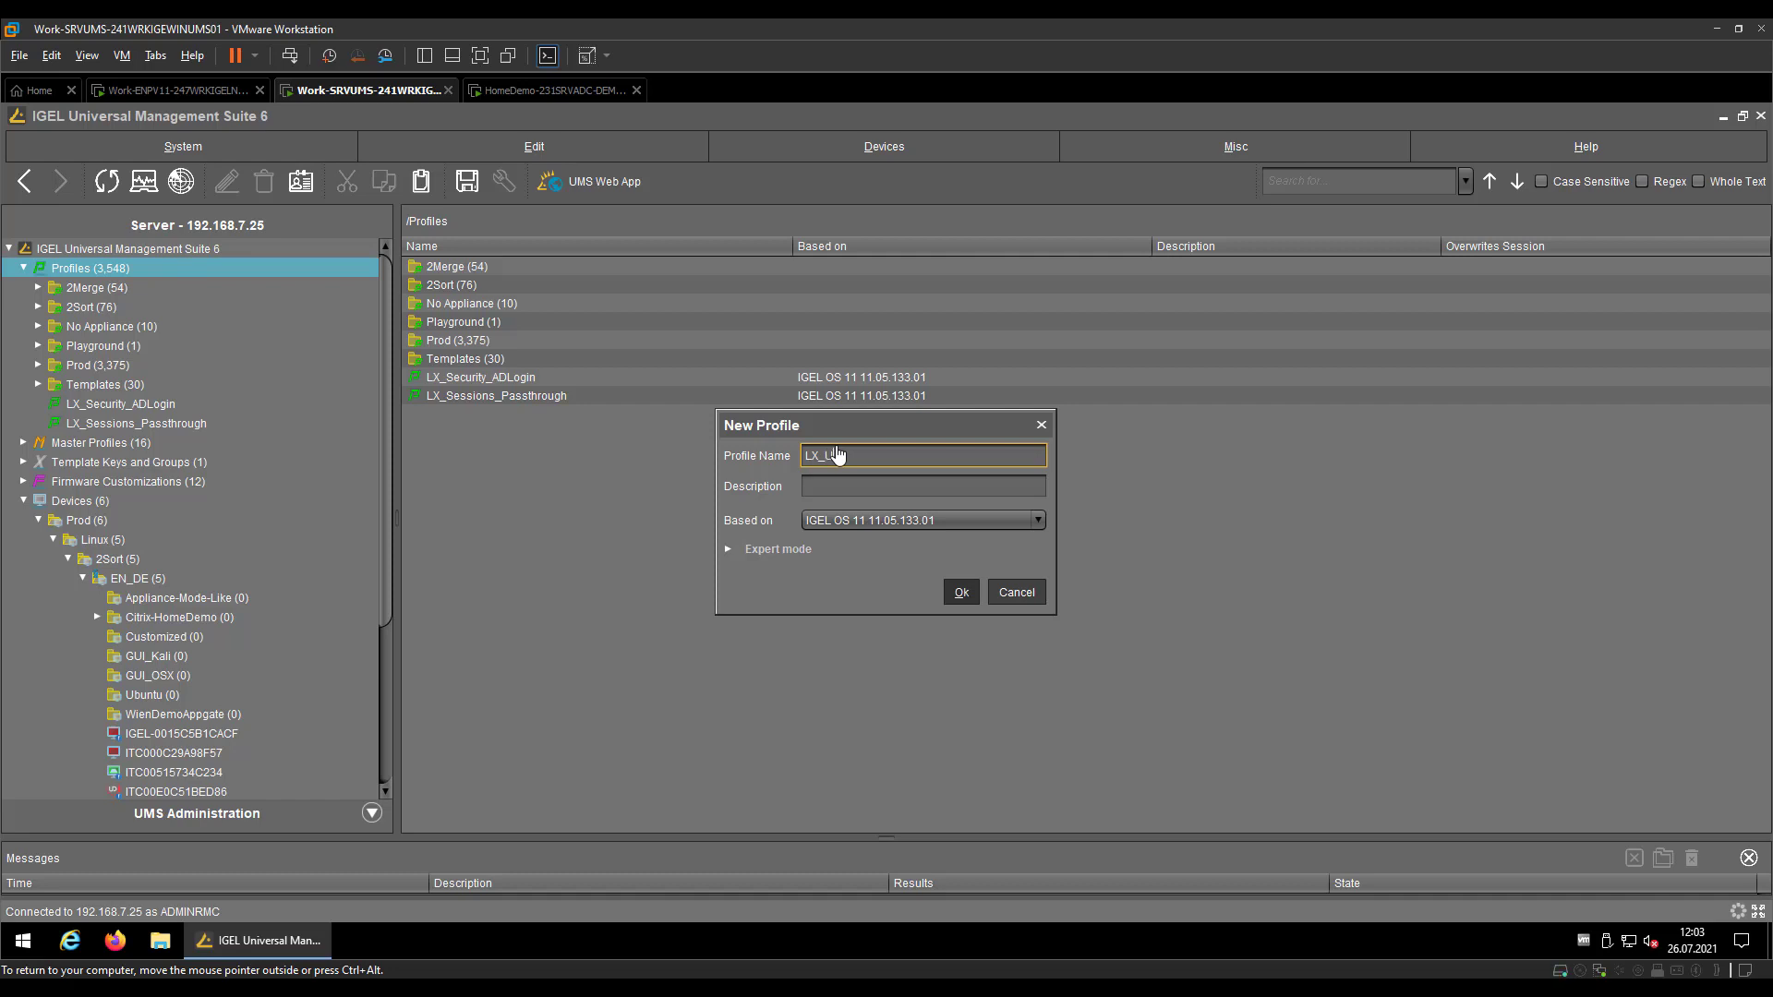
pyautogui.write('rinterface_Scree')
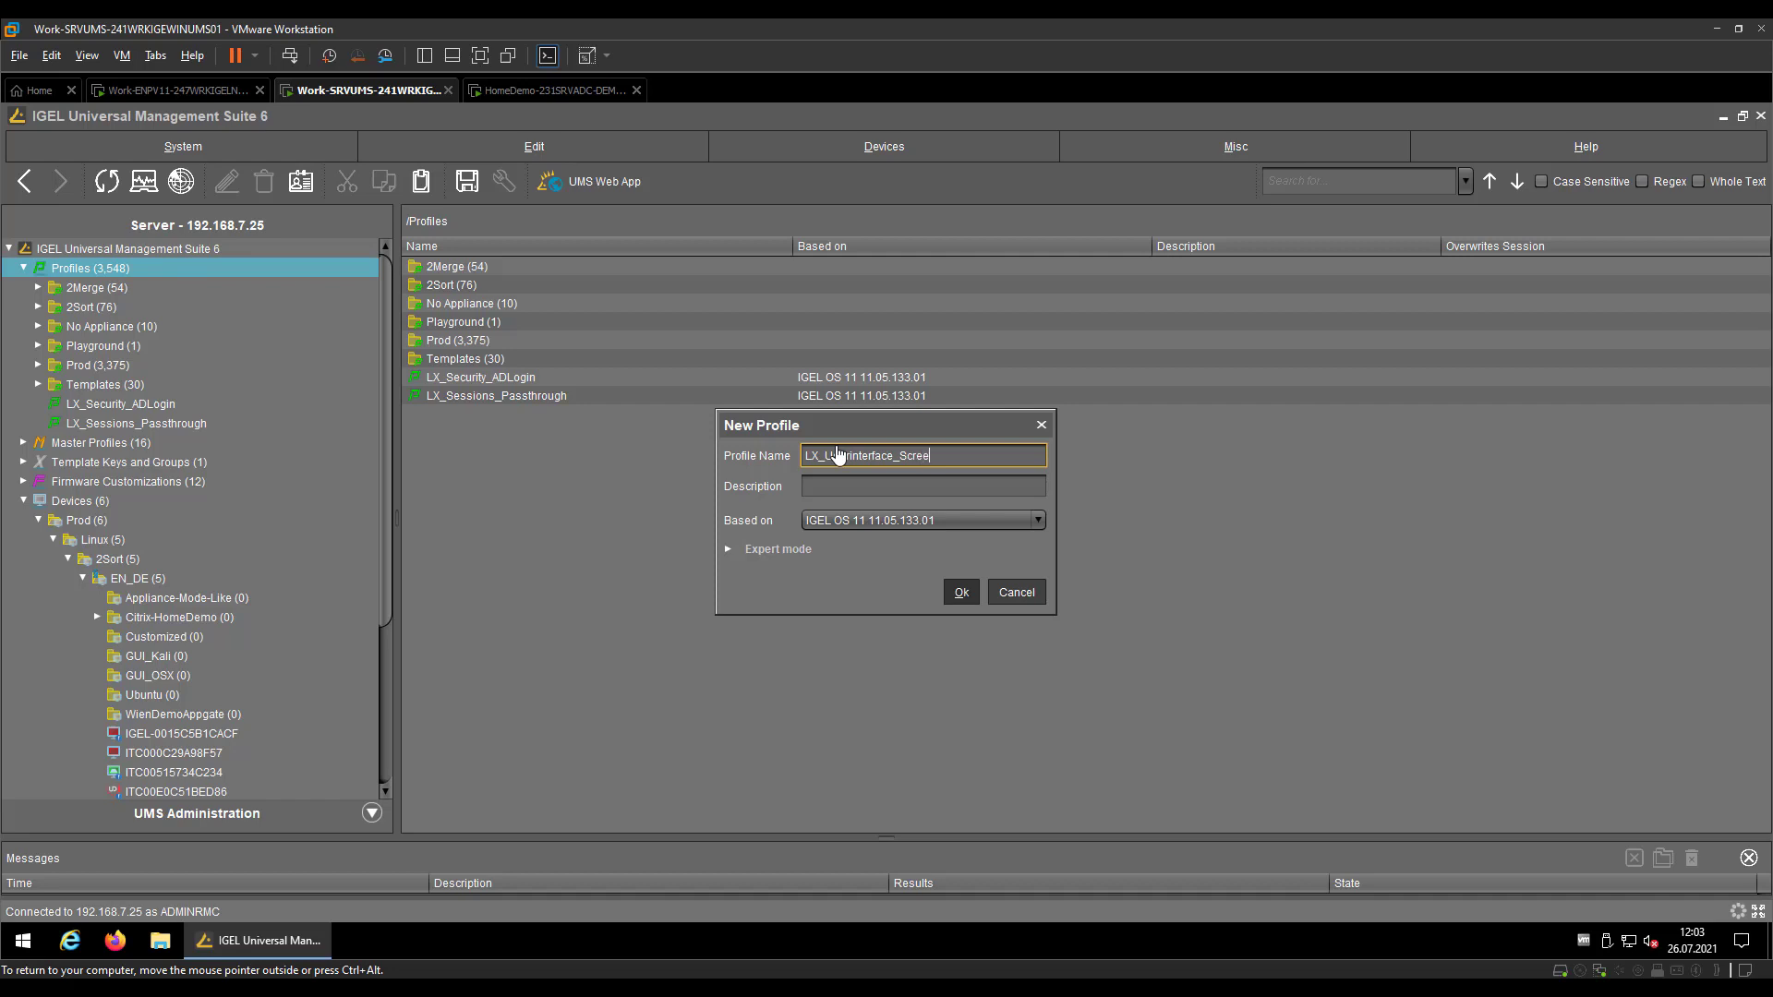
pyautogui.click(1013, 590)
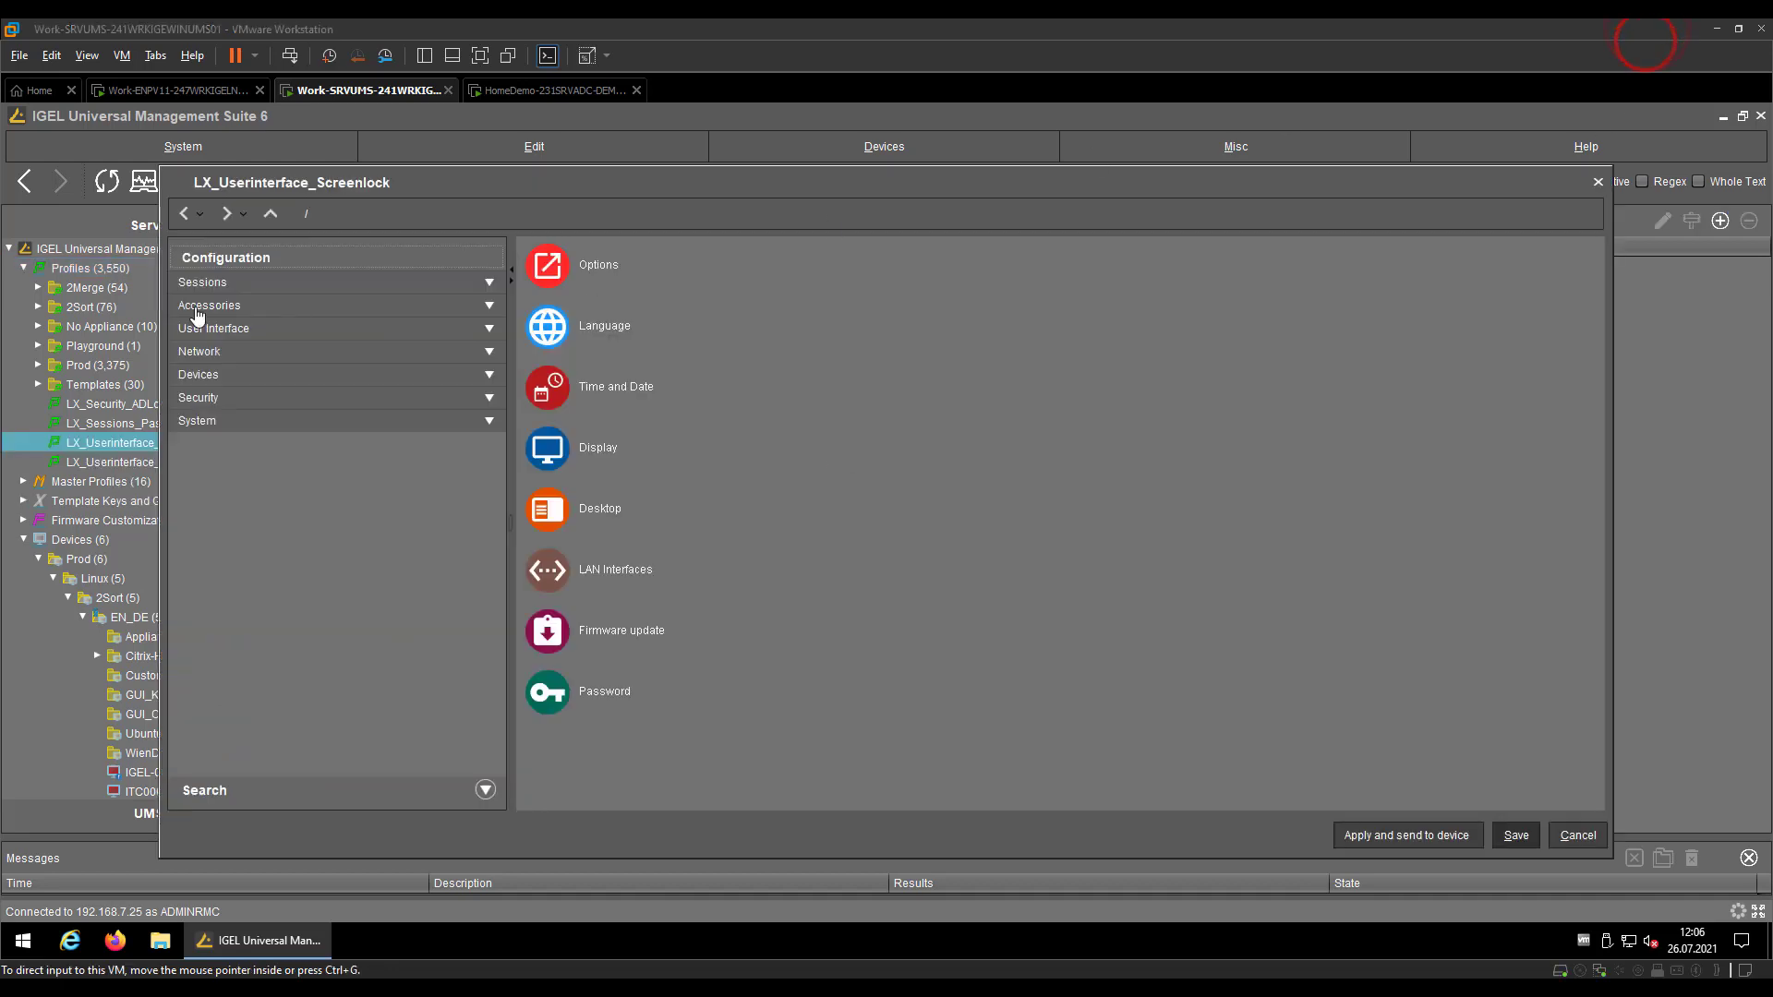
# - Under User Interface > Screenlock/Screensaver, let the screenlock start from the desktop
pyautogui.click(213, 328)
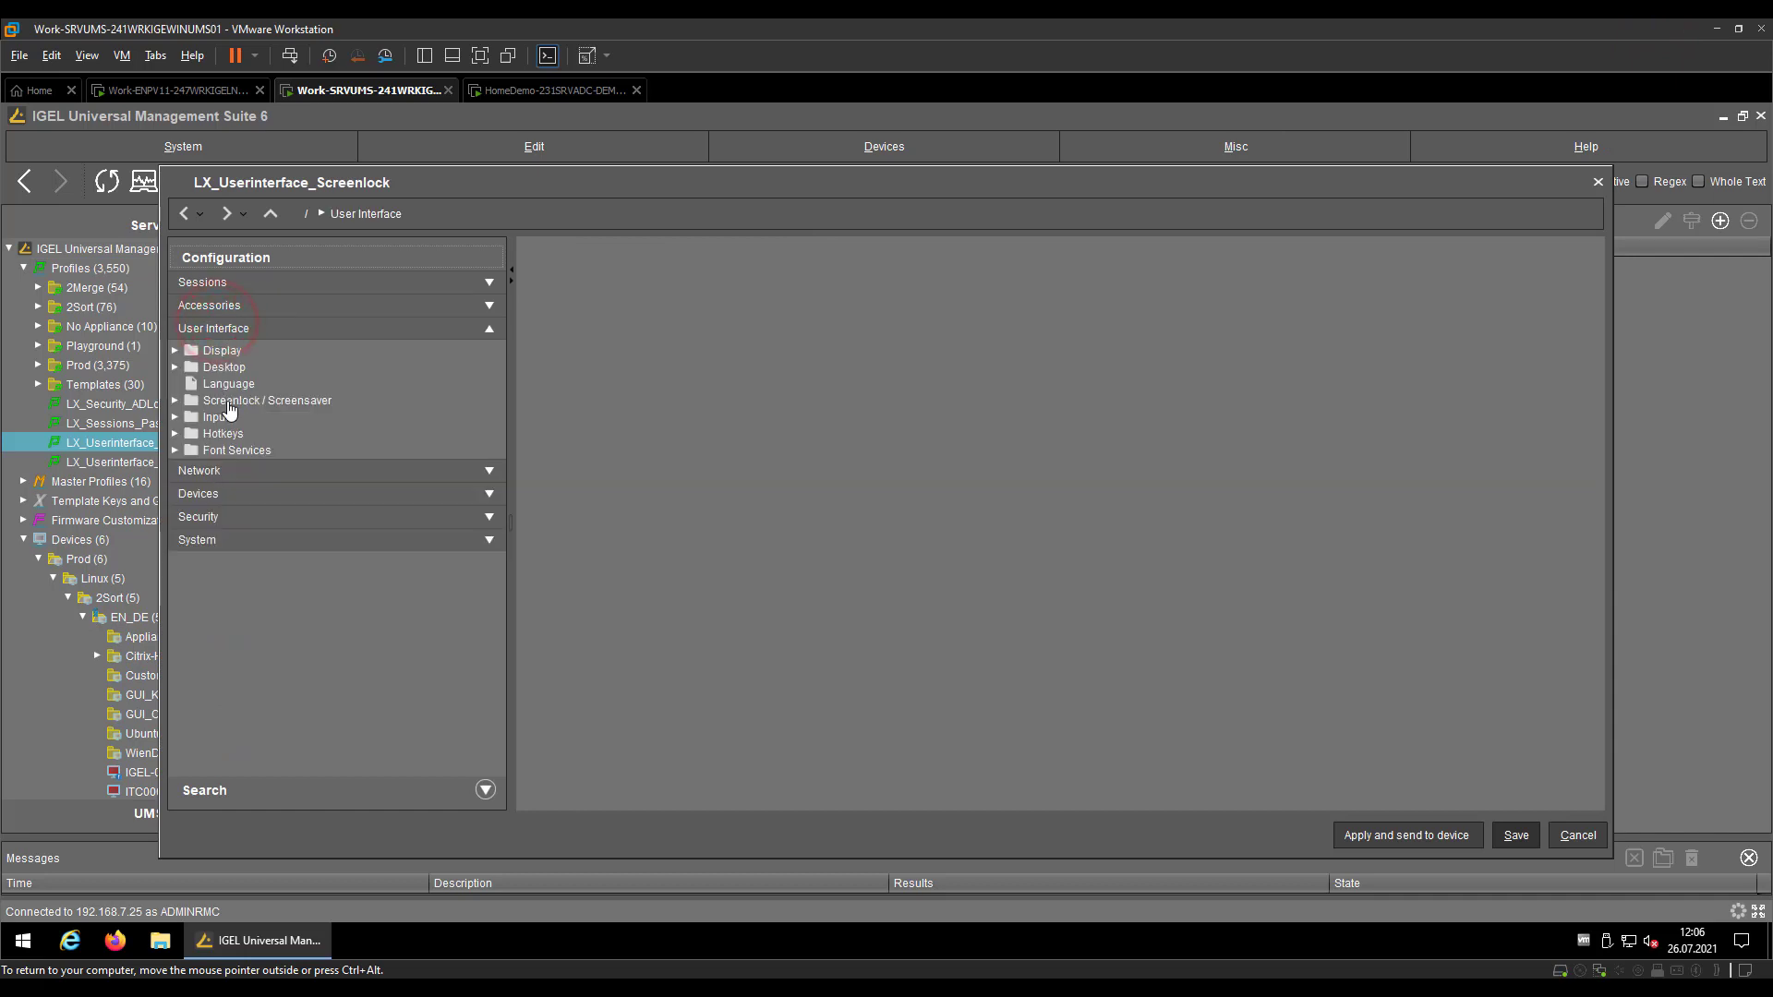
pyautogui.click(268, 399)
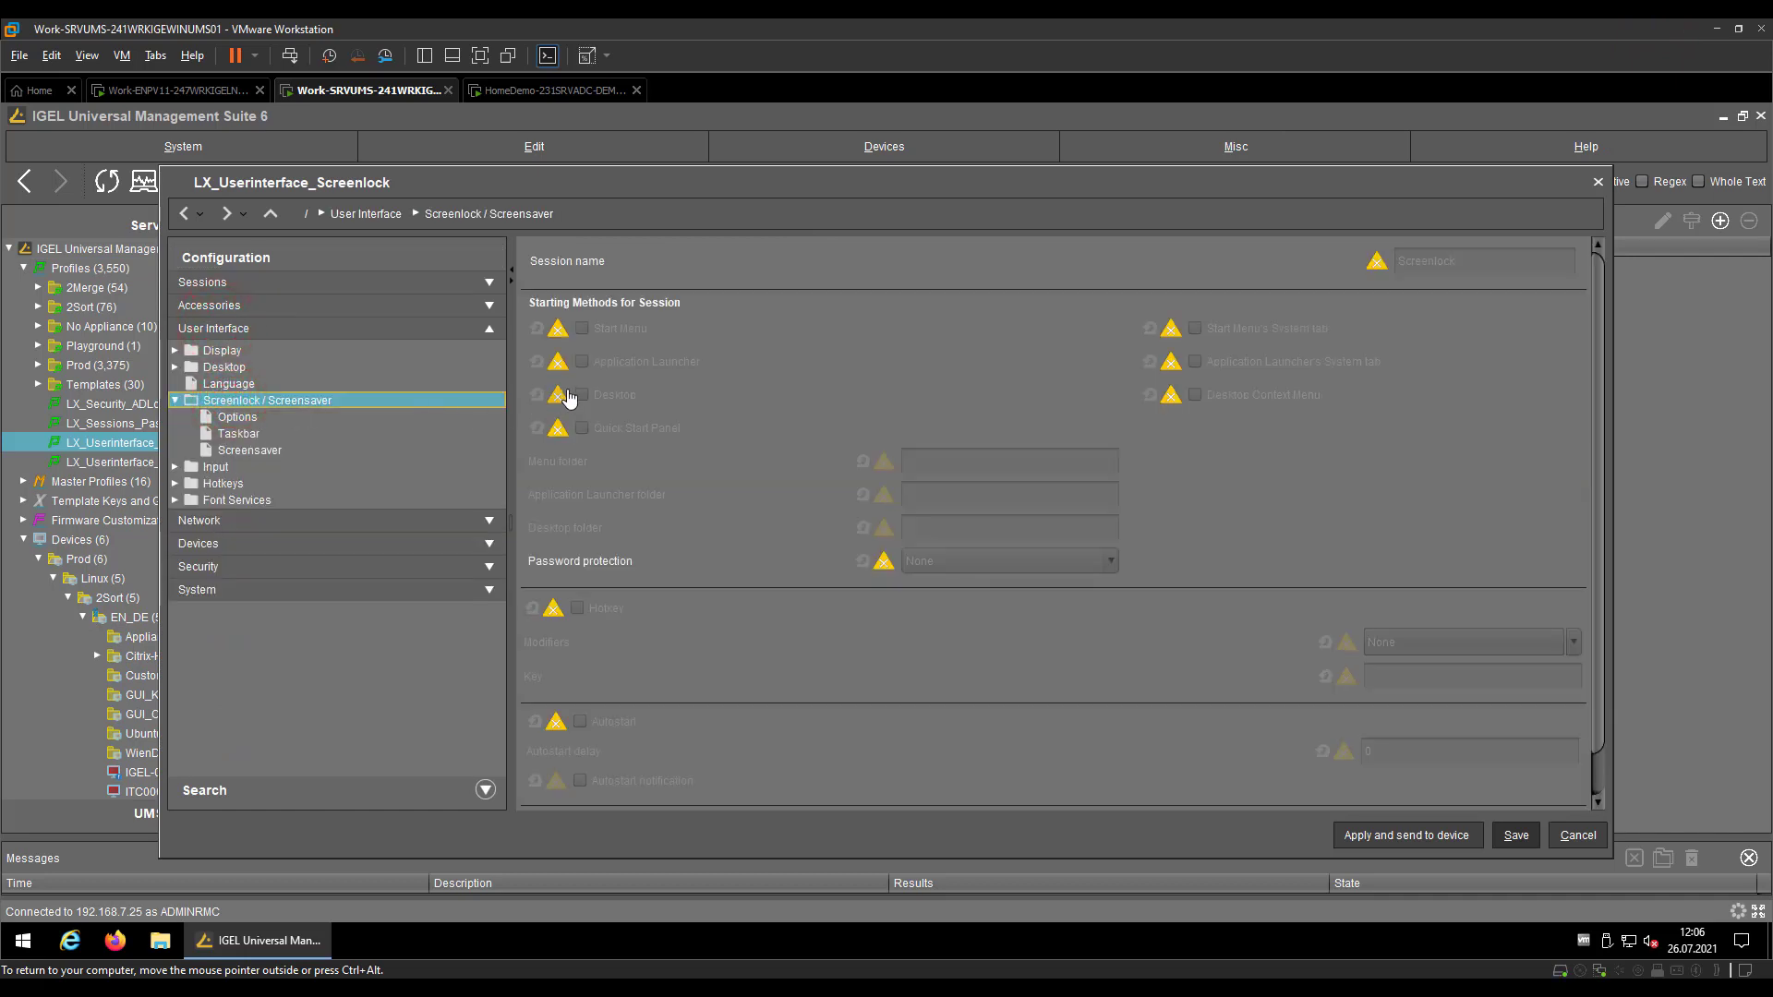
pyautogui.click(582, 394)
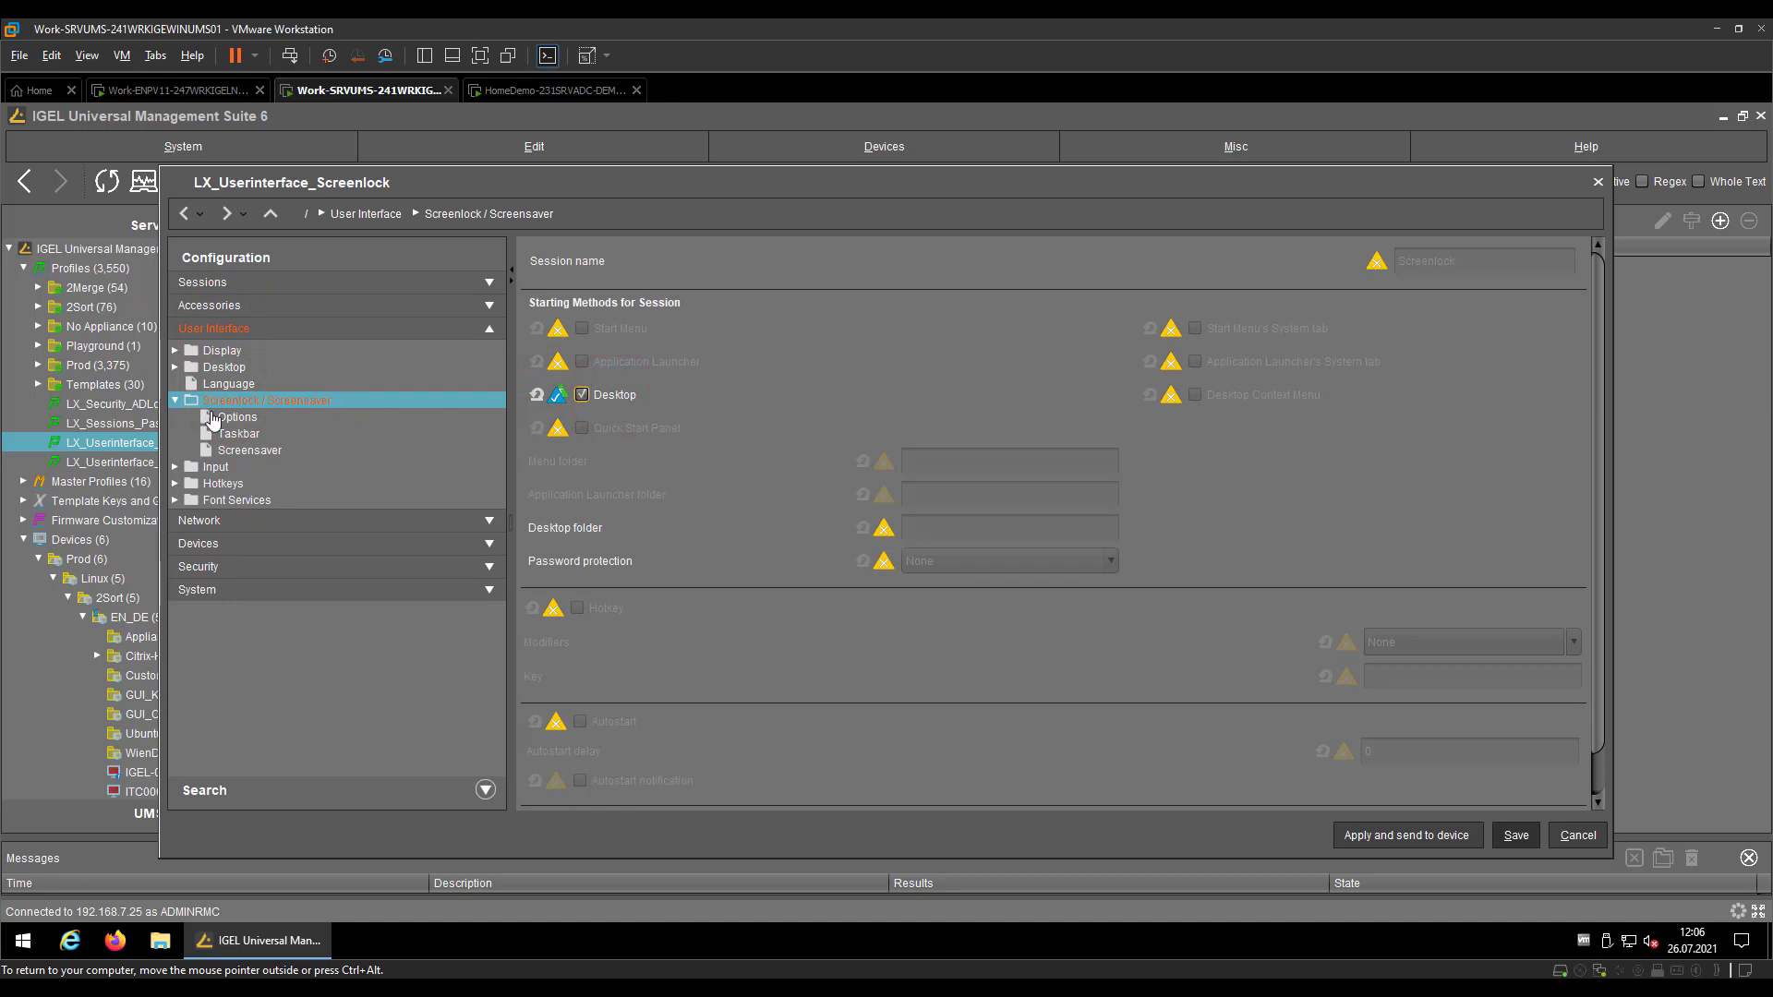
pyautogui.click(236, 415)
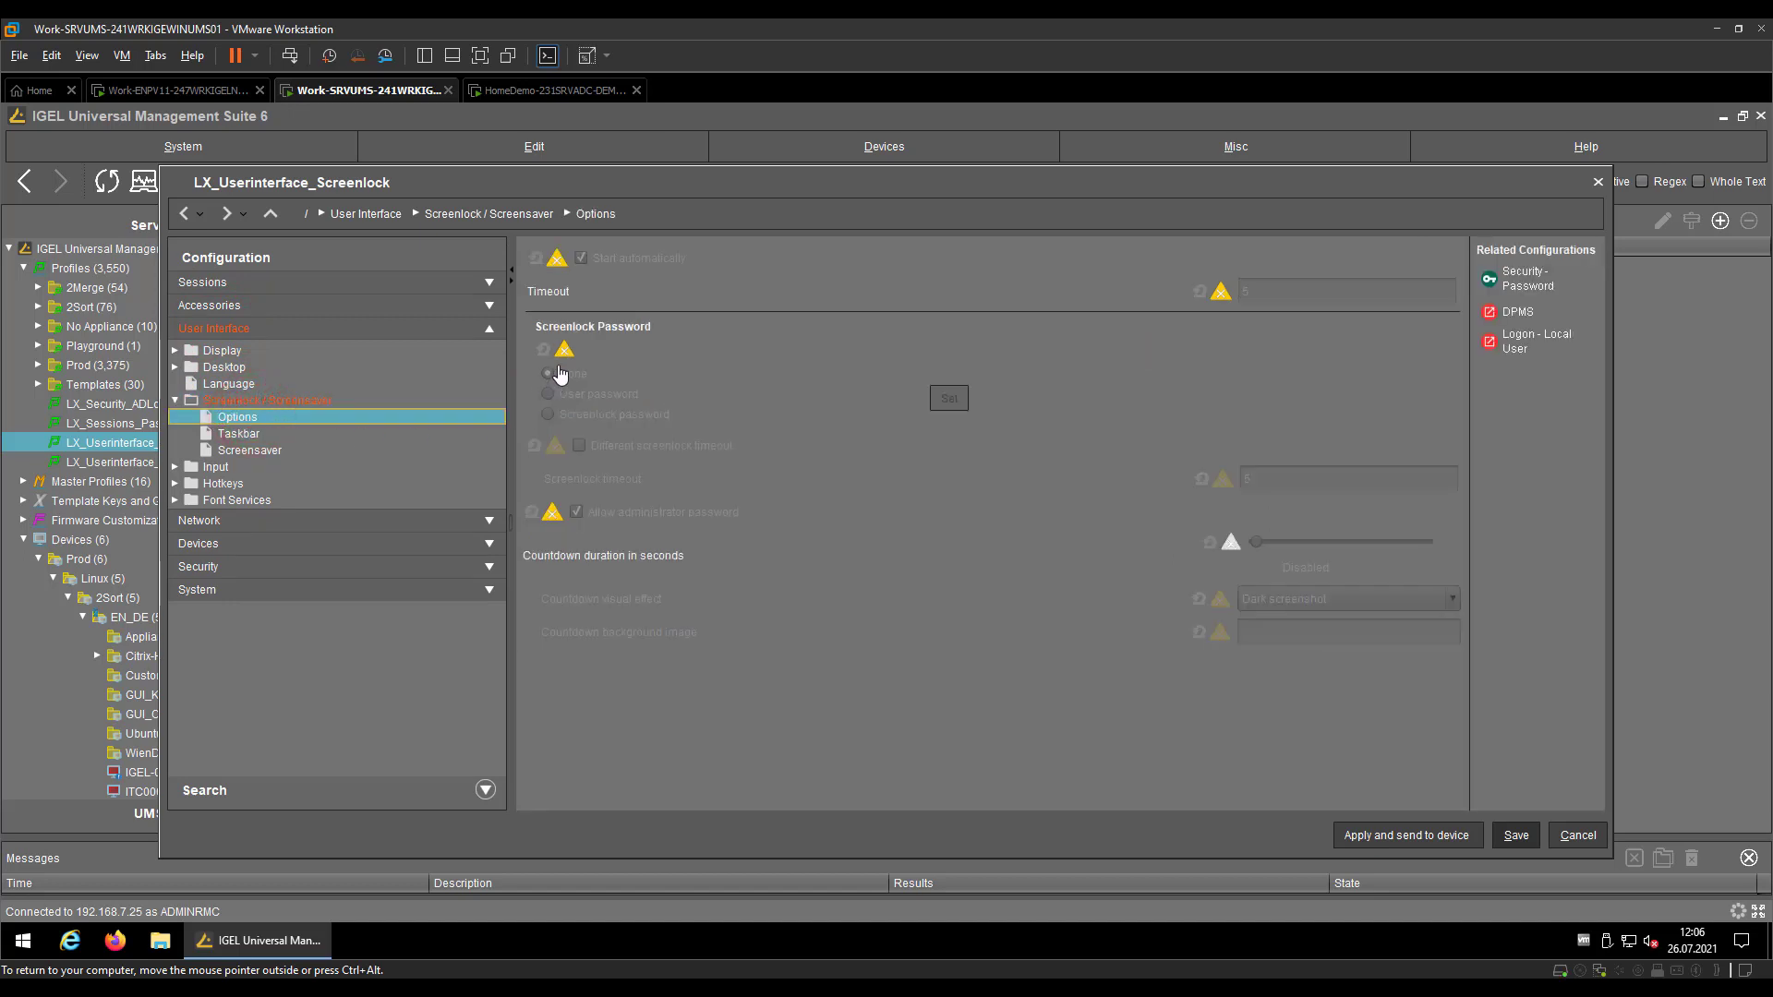
# - Activate the Screenlock Password option, require a dedicated screenlock password and set it
pyautogui.click(548, 373)
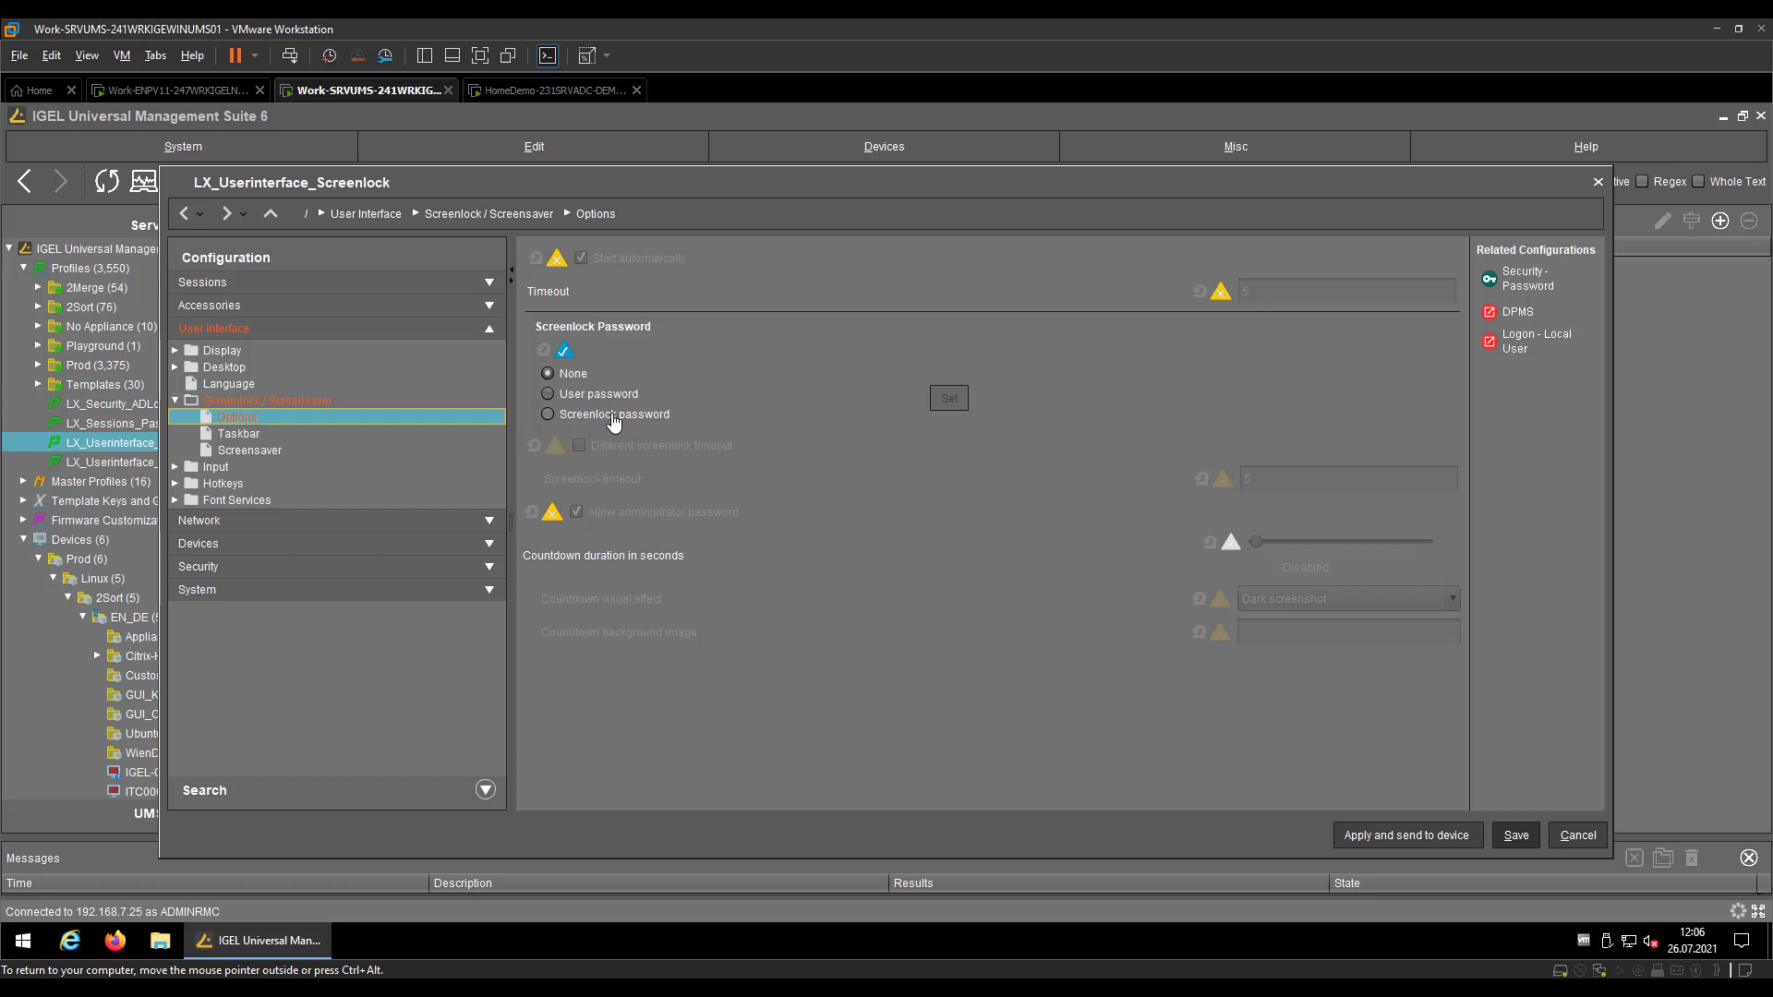
pyautogui.click(547, 414)
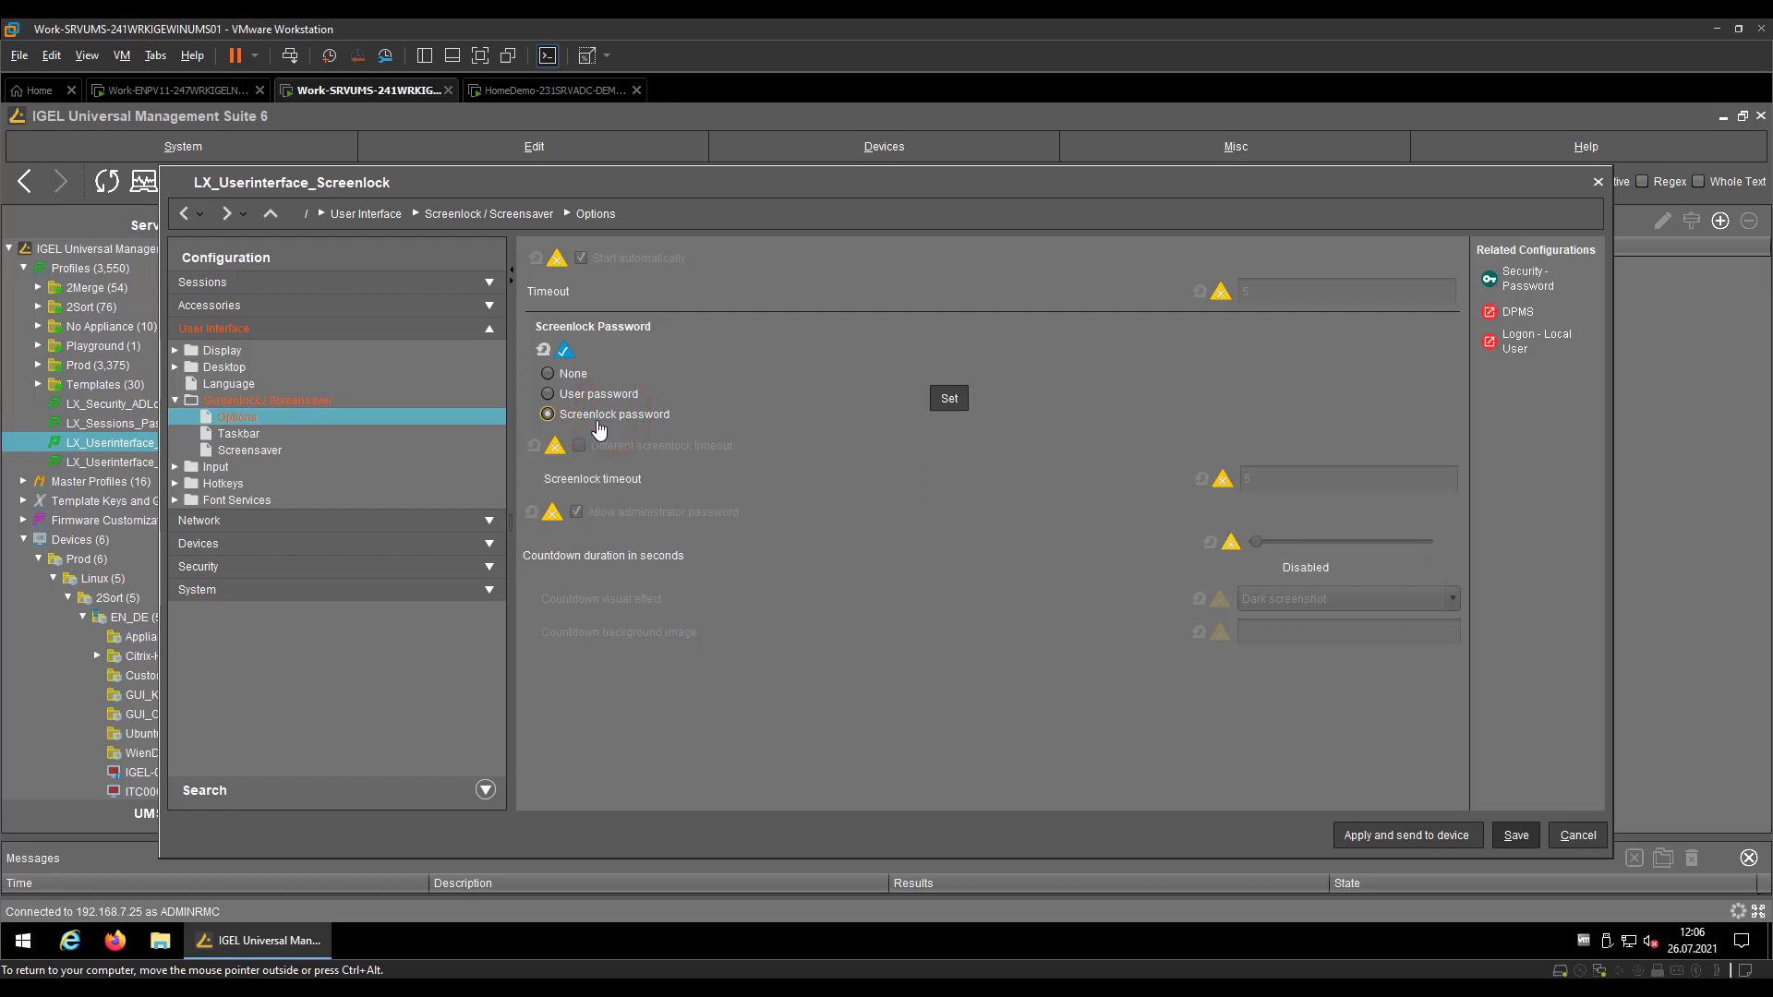
pyautogui.click(548, 413)
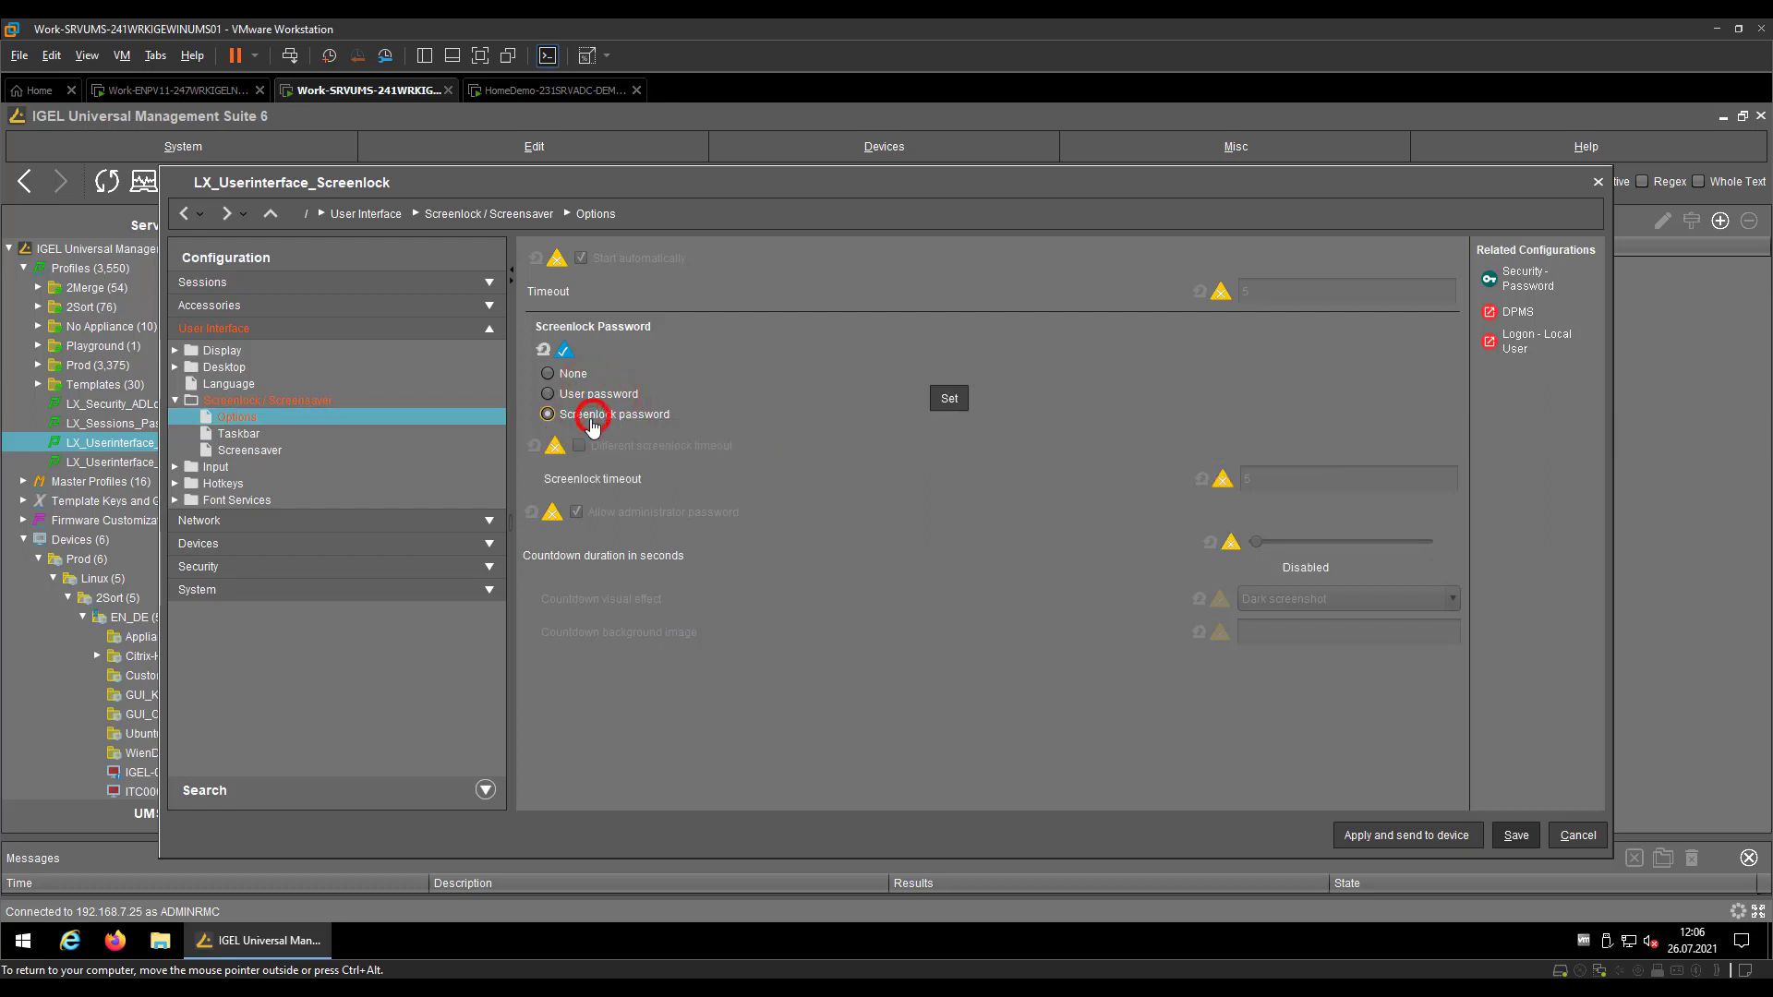
pyautogui.click(548, 413)
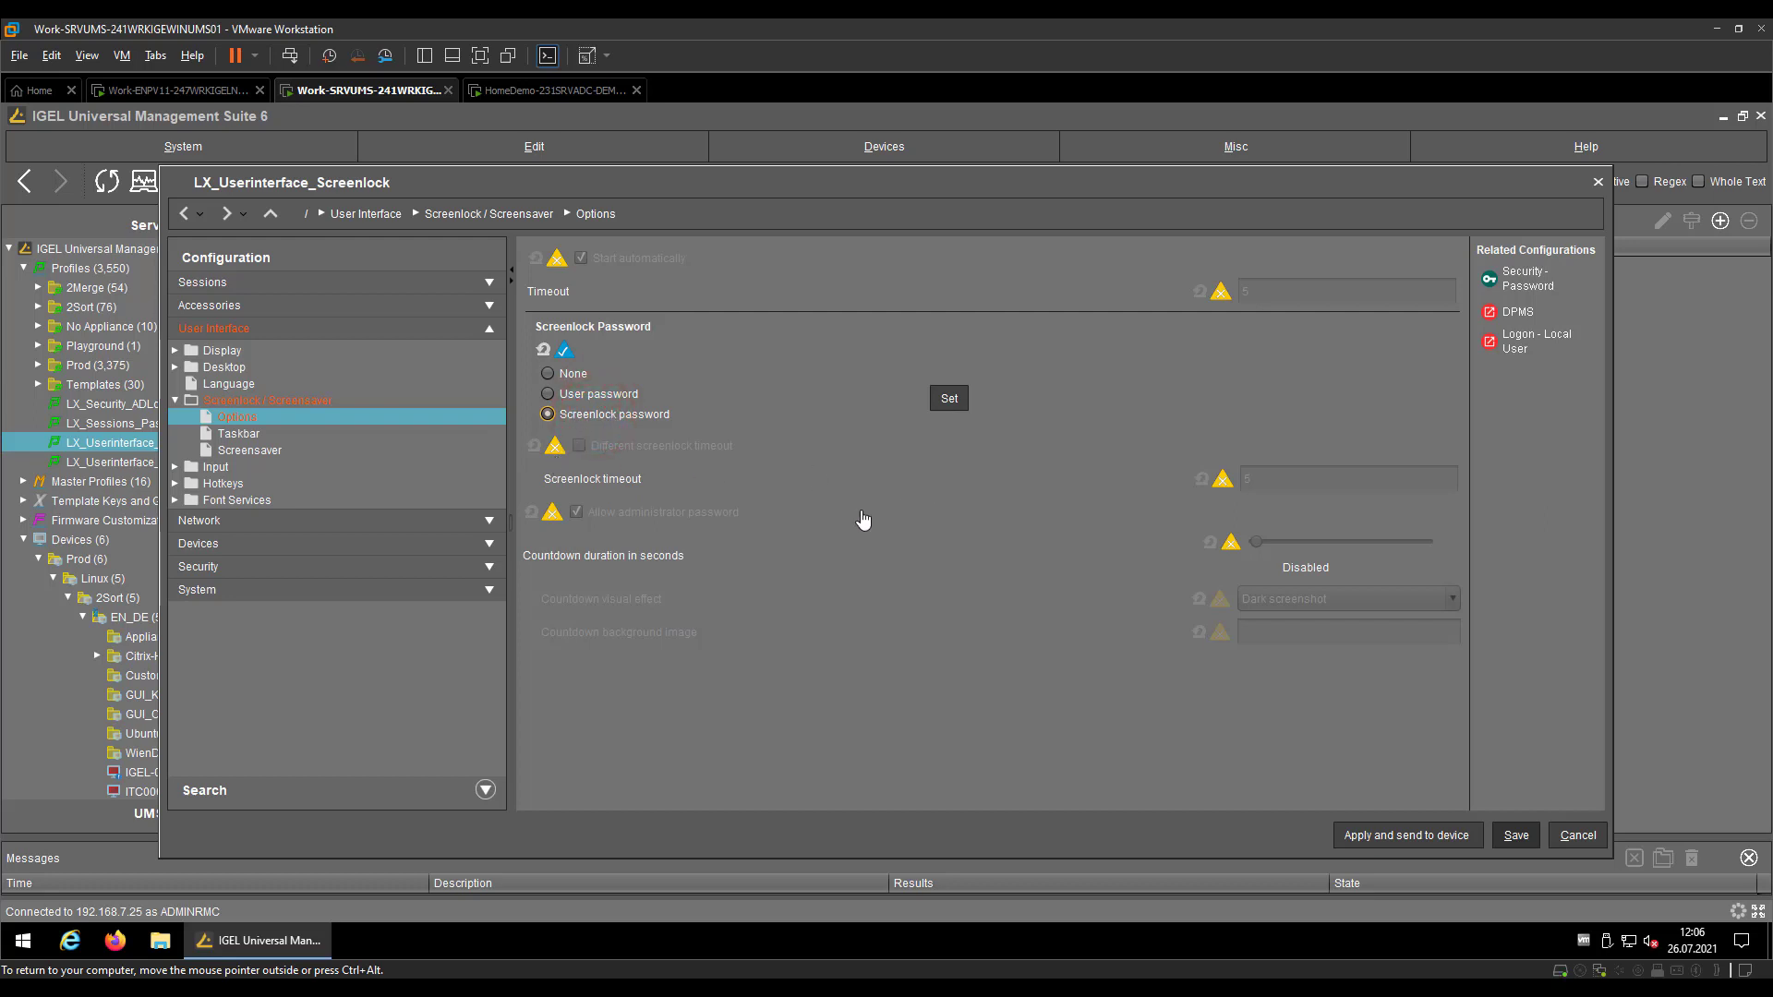
pyautogui.click(948, 399)
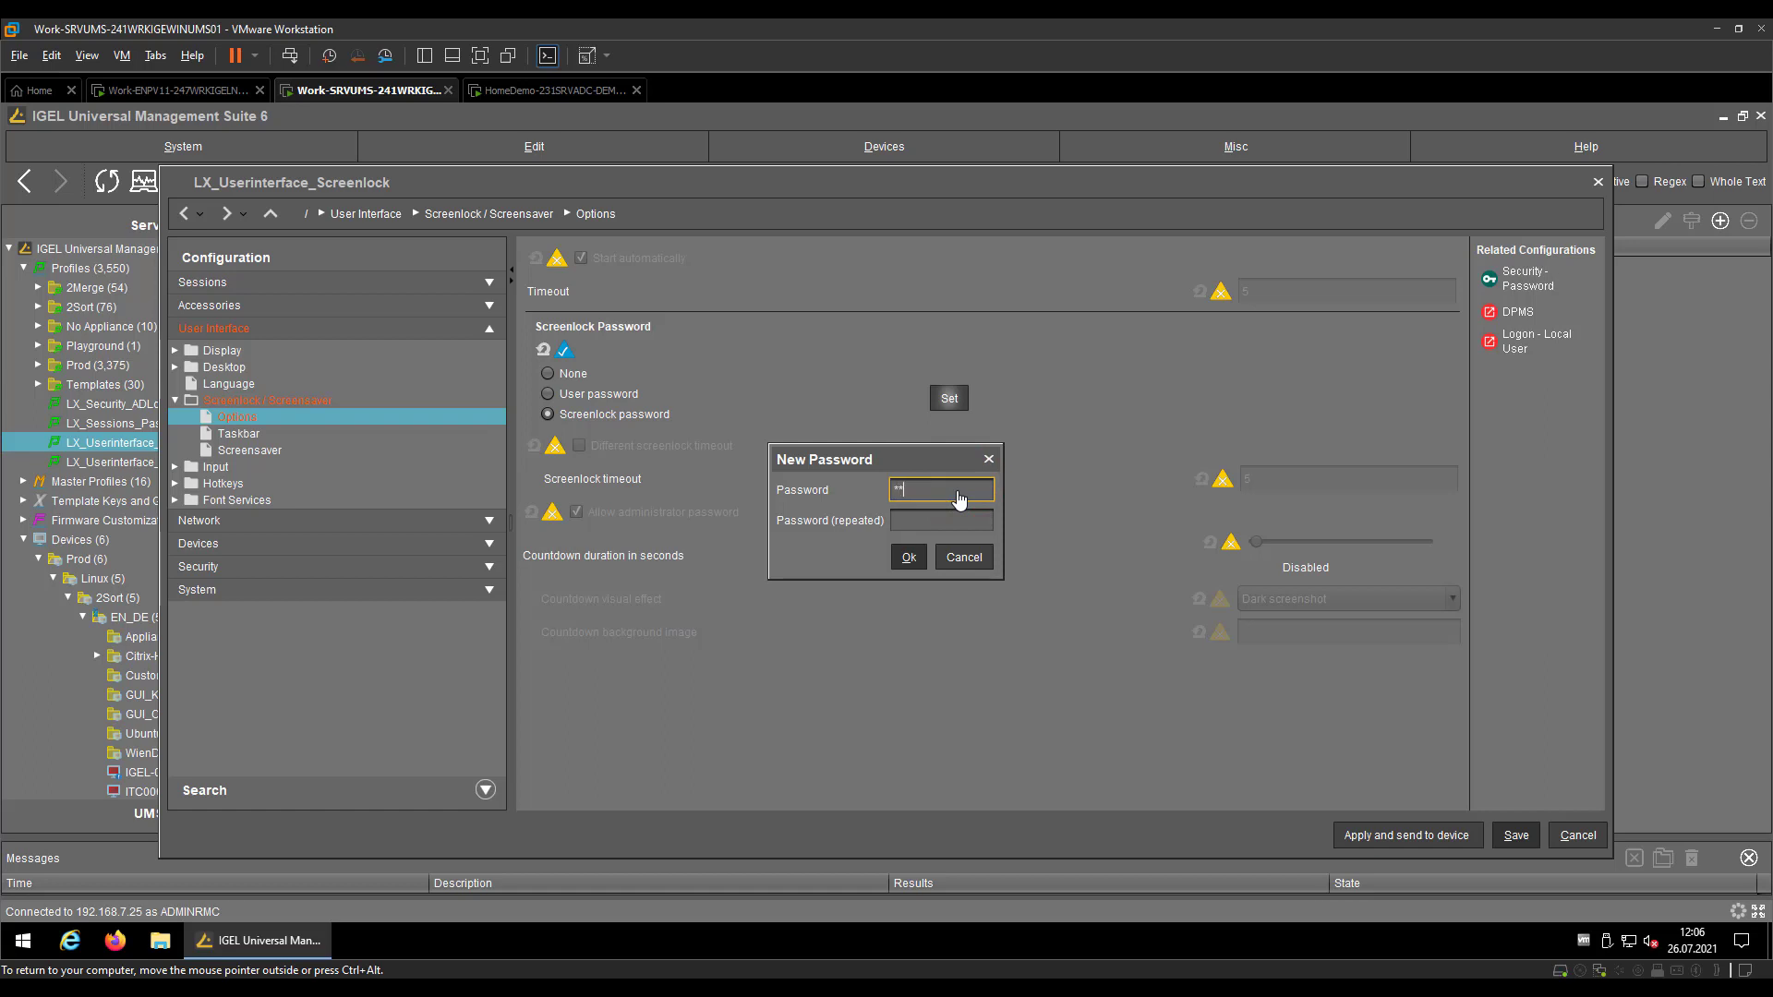
pyautogui.write('****')
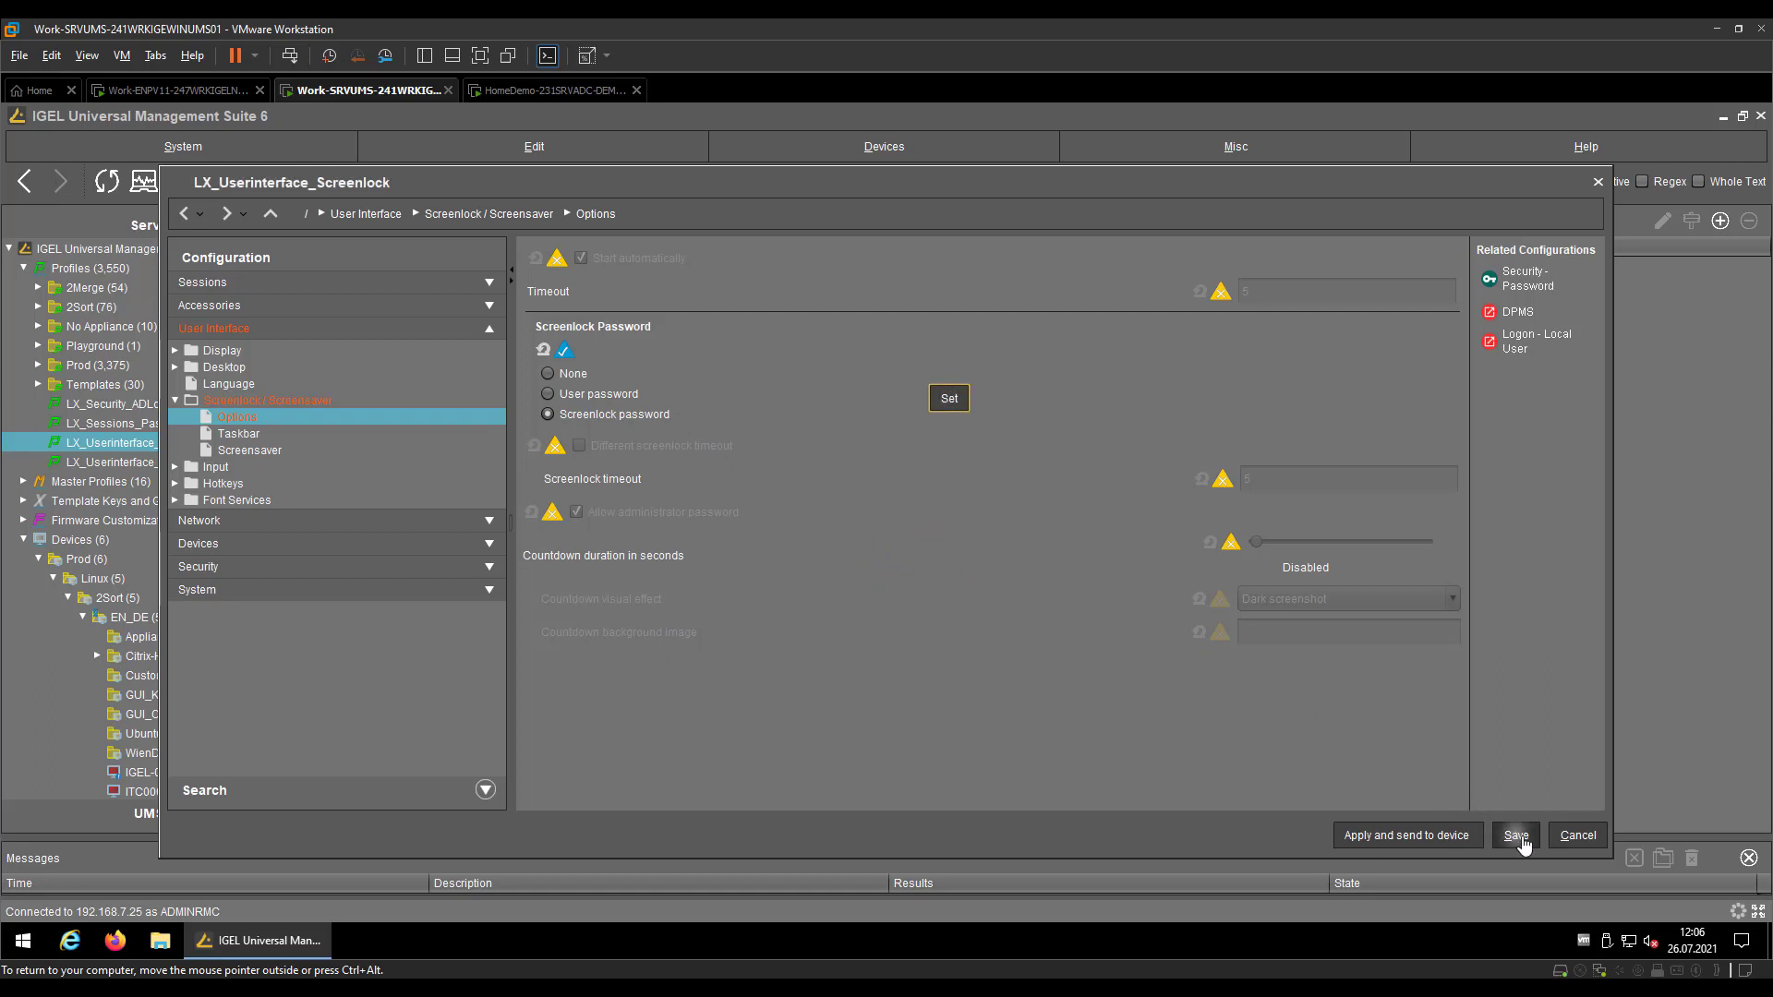
# - Save the profile, assign it to ITC00515734C234 effective at next reboot, and switch to the endpoint
pyautogui.click(1514, 835)
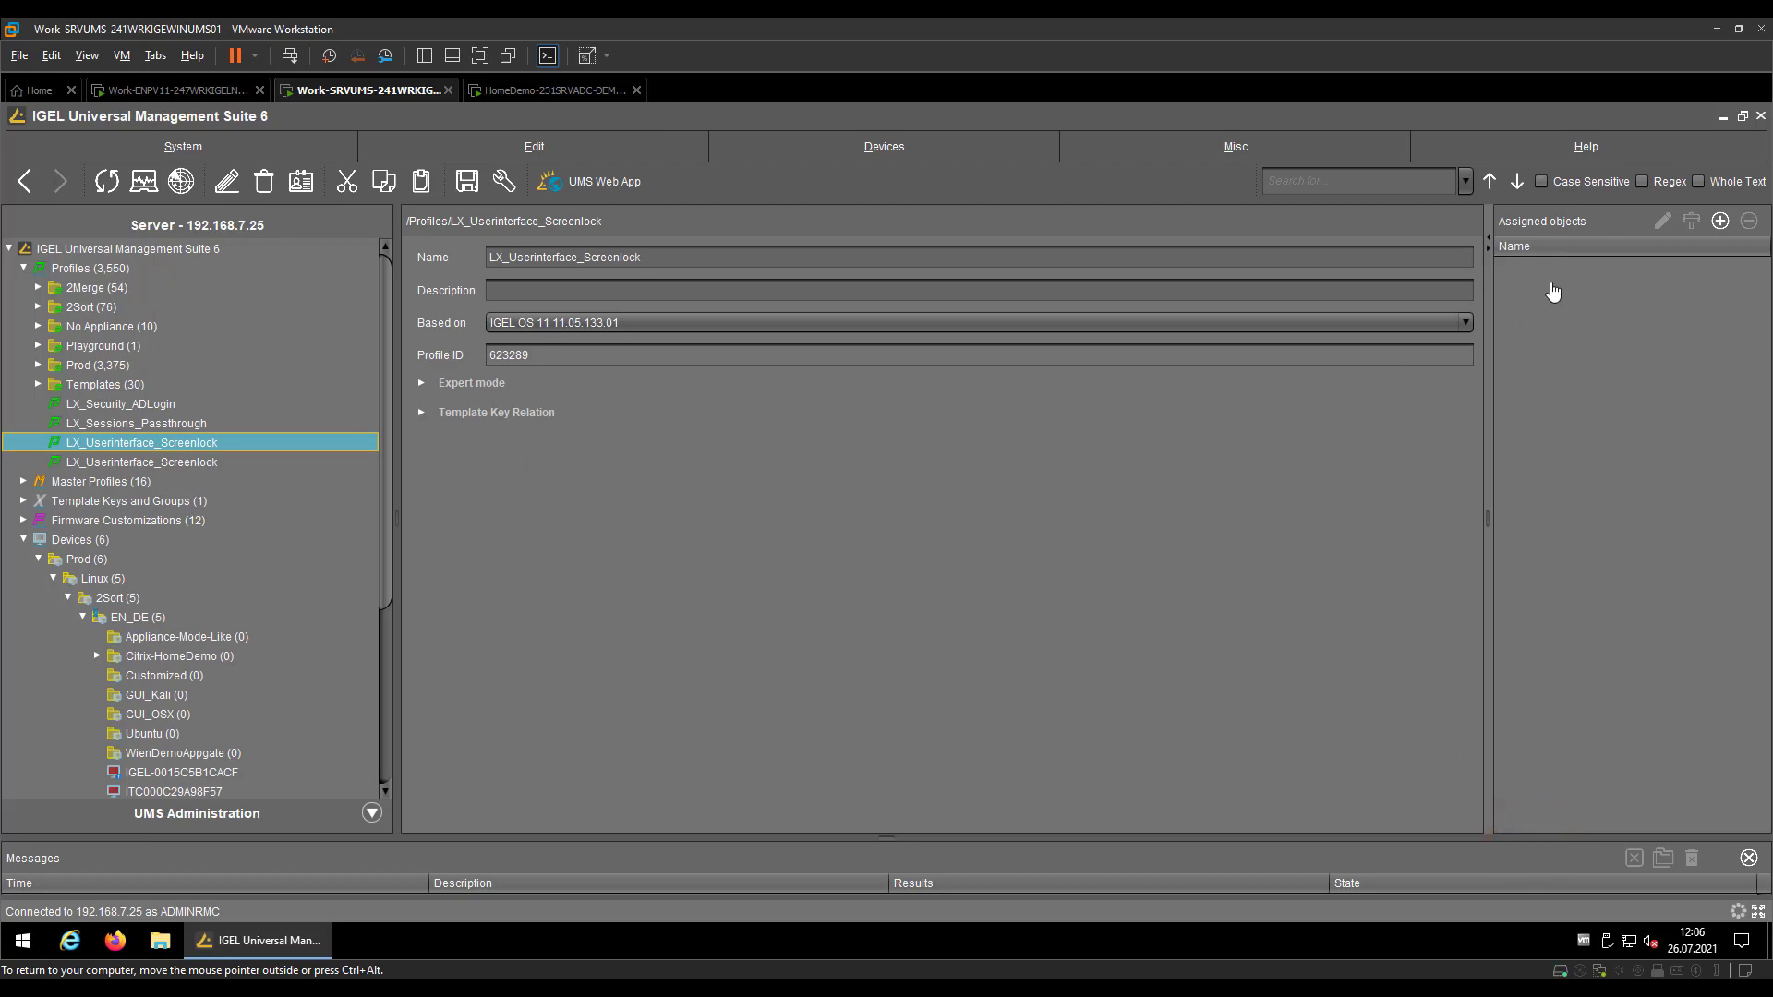
pyautogui.click(1719, 220)
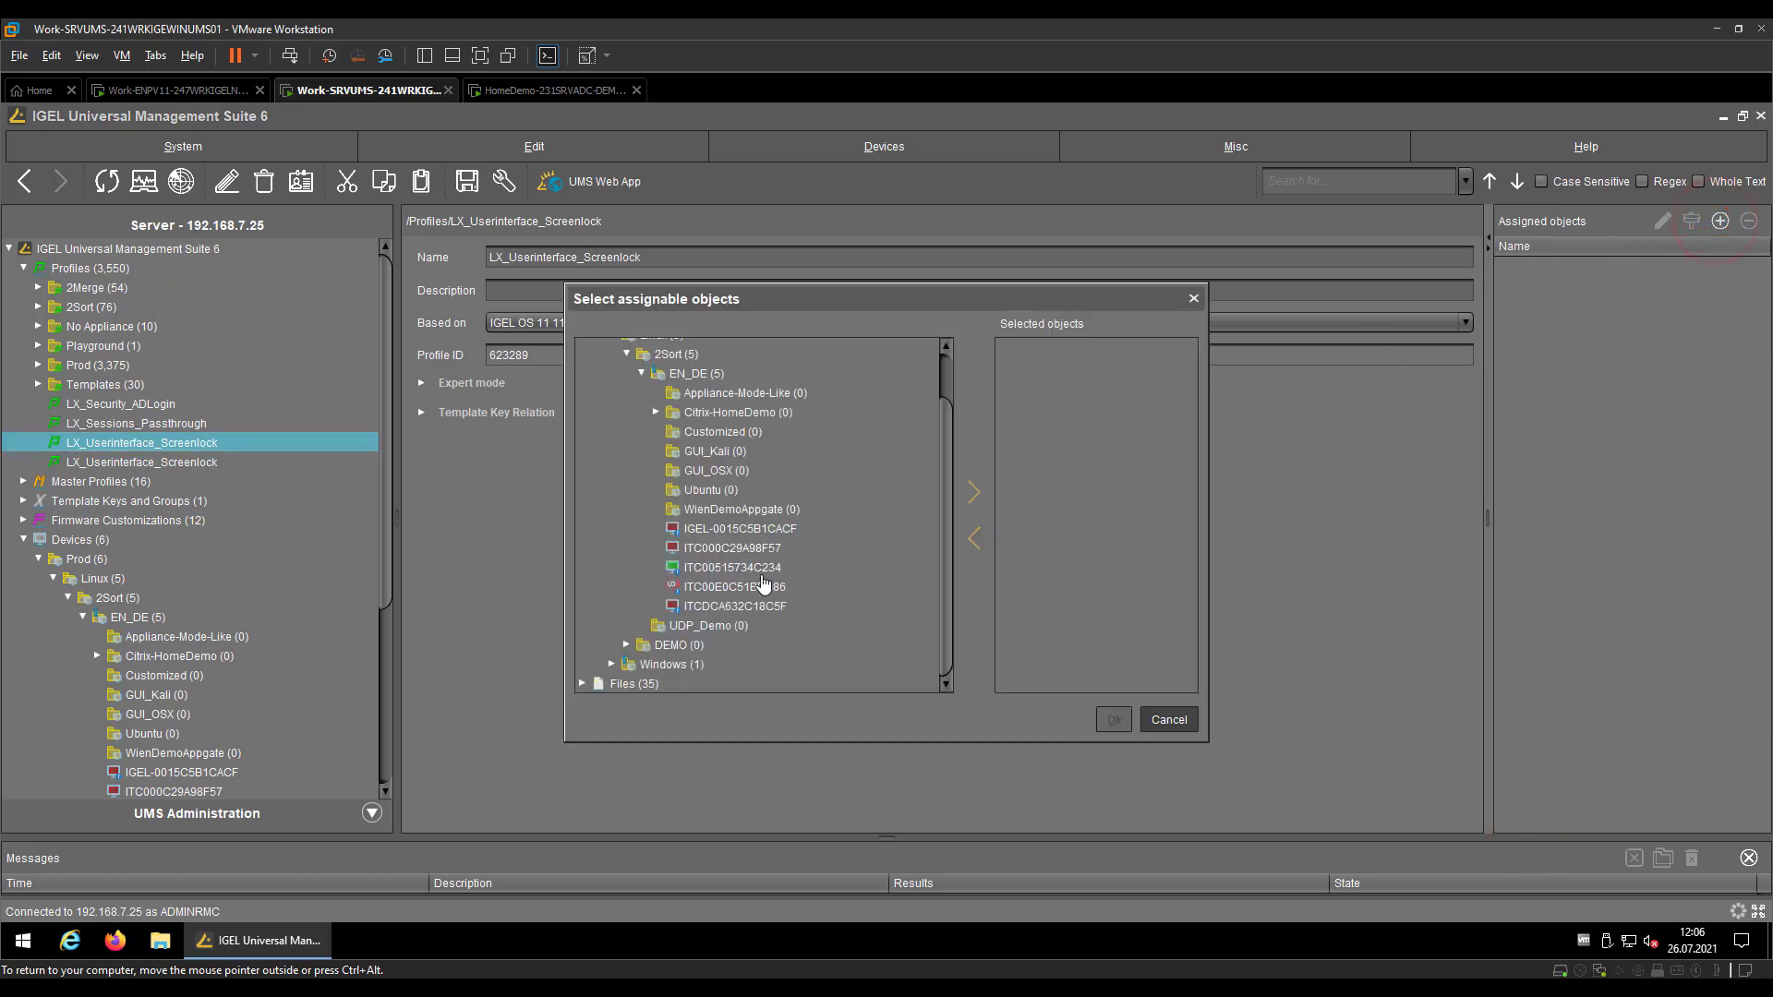
pyautogui.click(1112, 718)
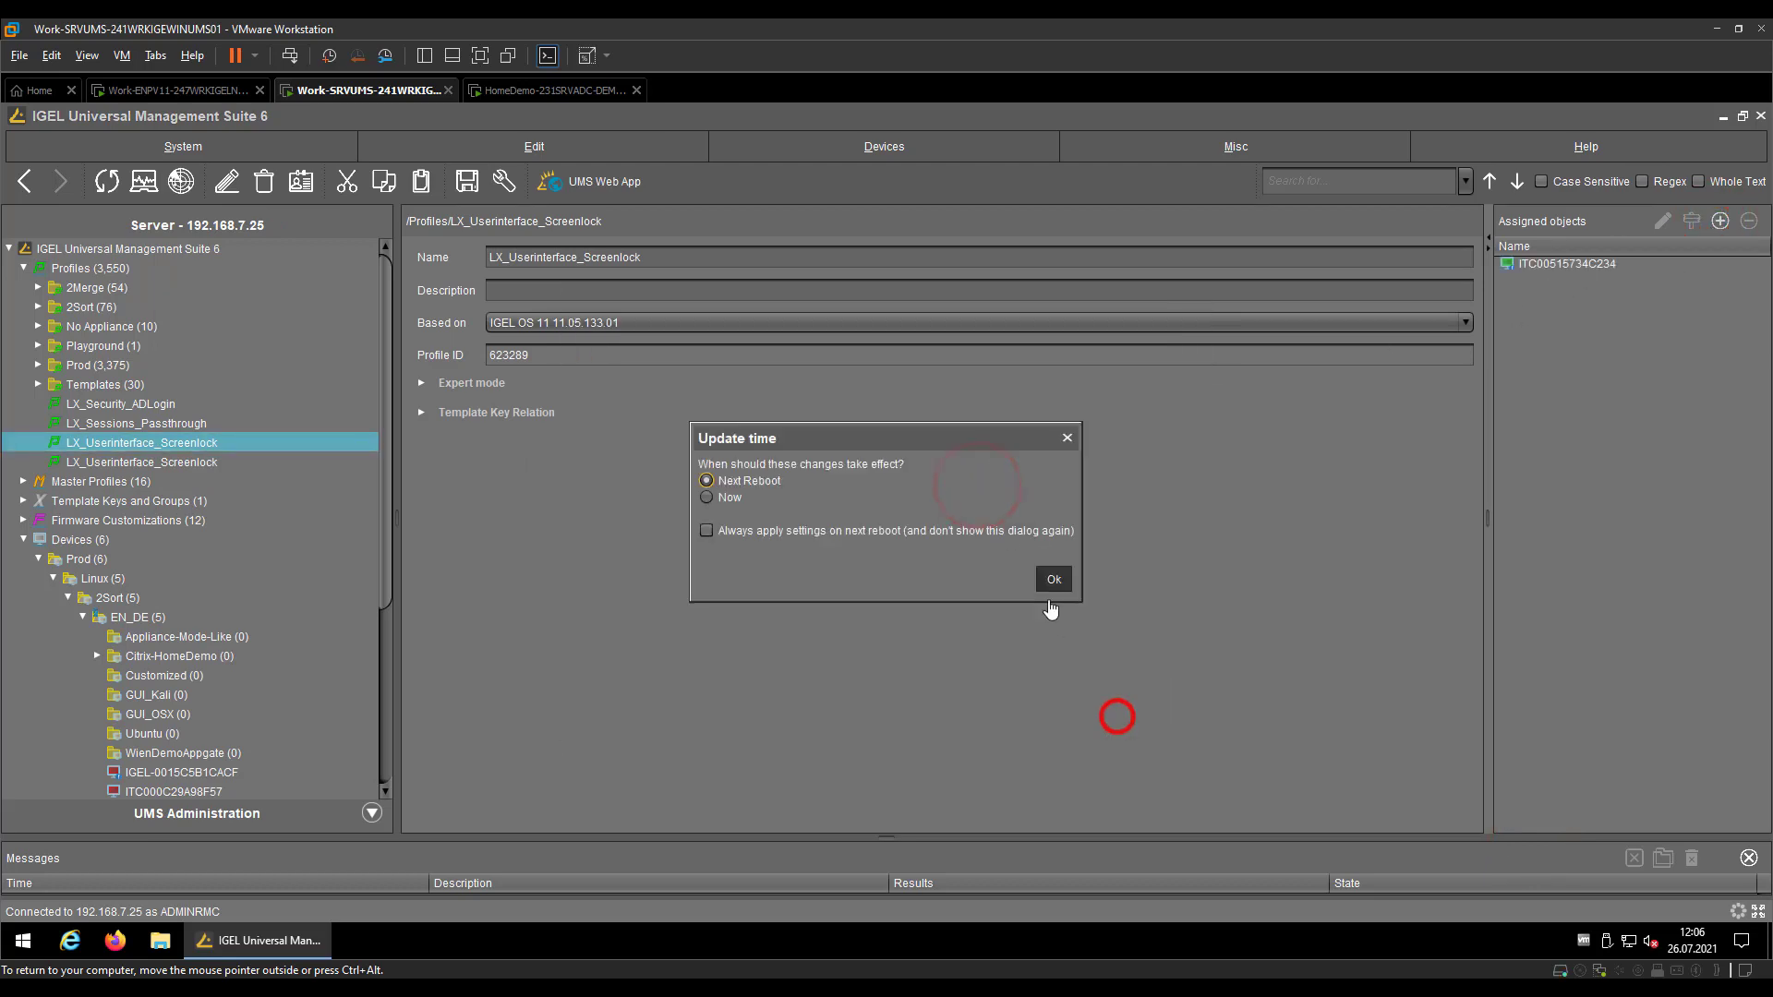
pyautogui.click(1051, 578)
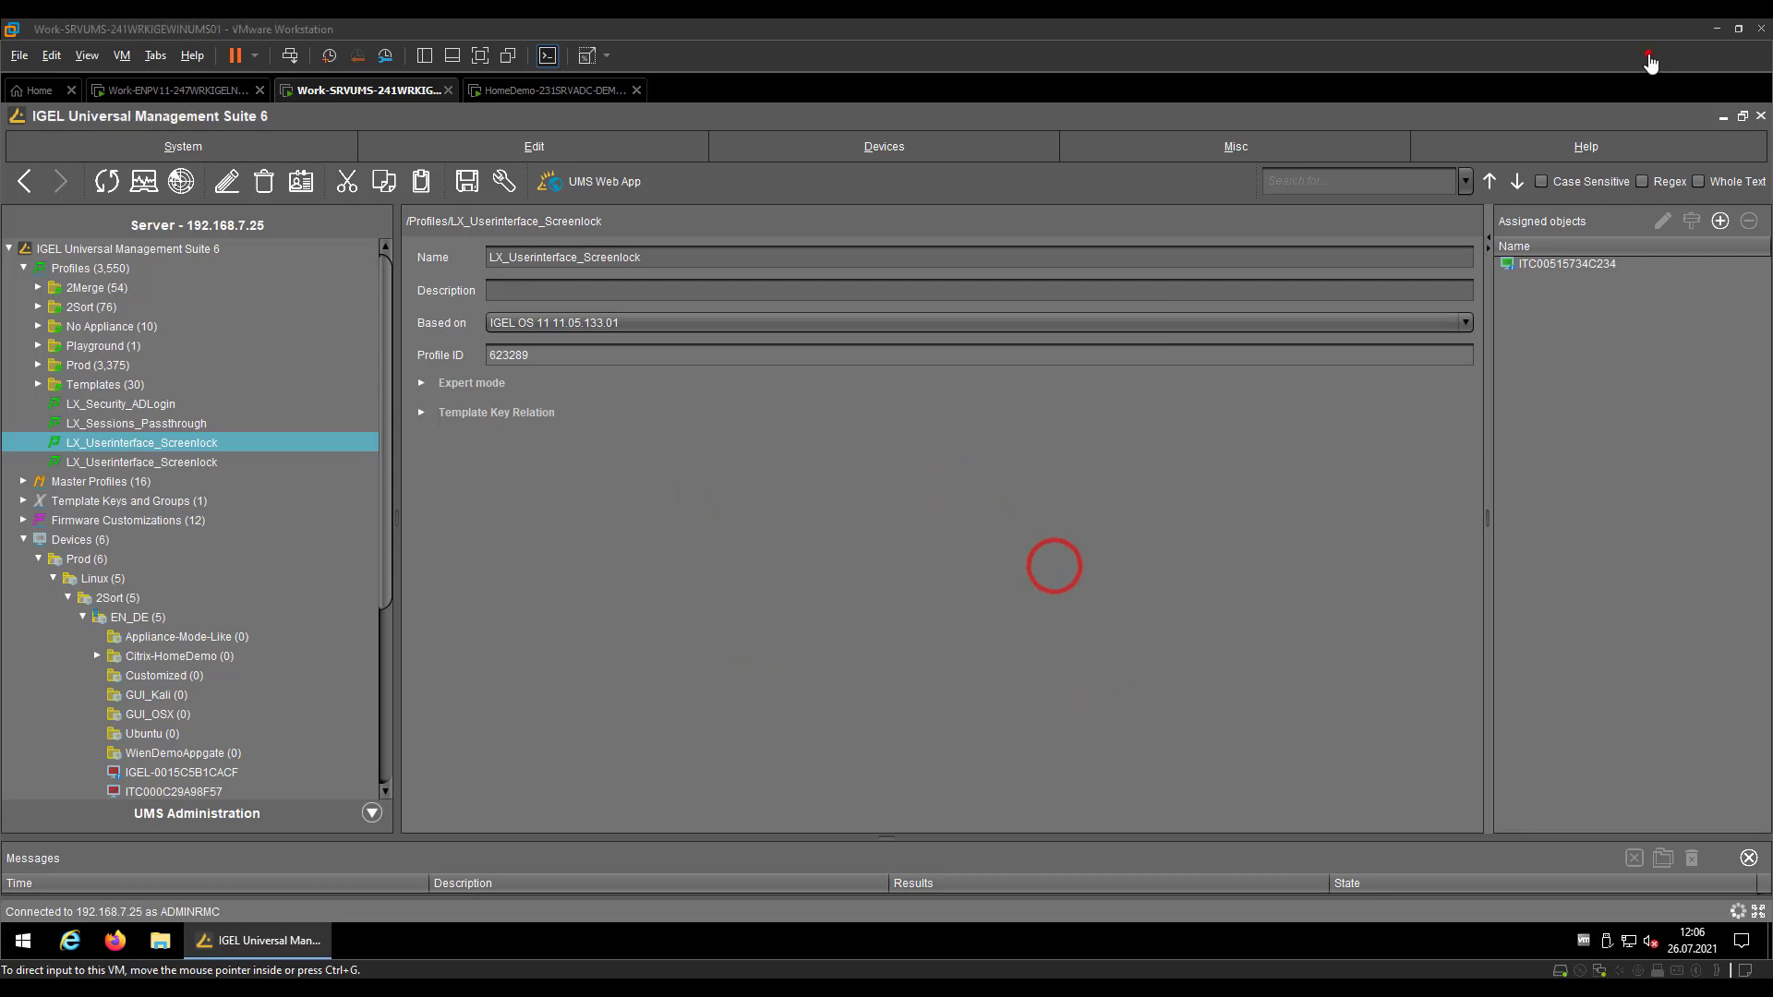
pyautogui.click(175, 89)
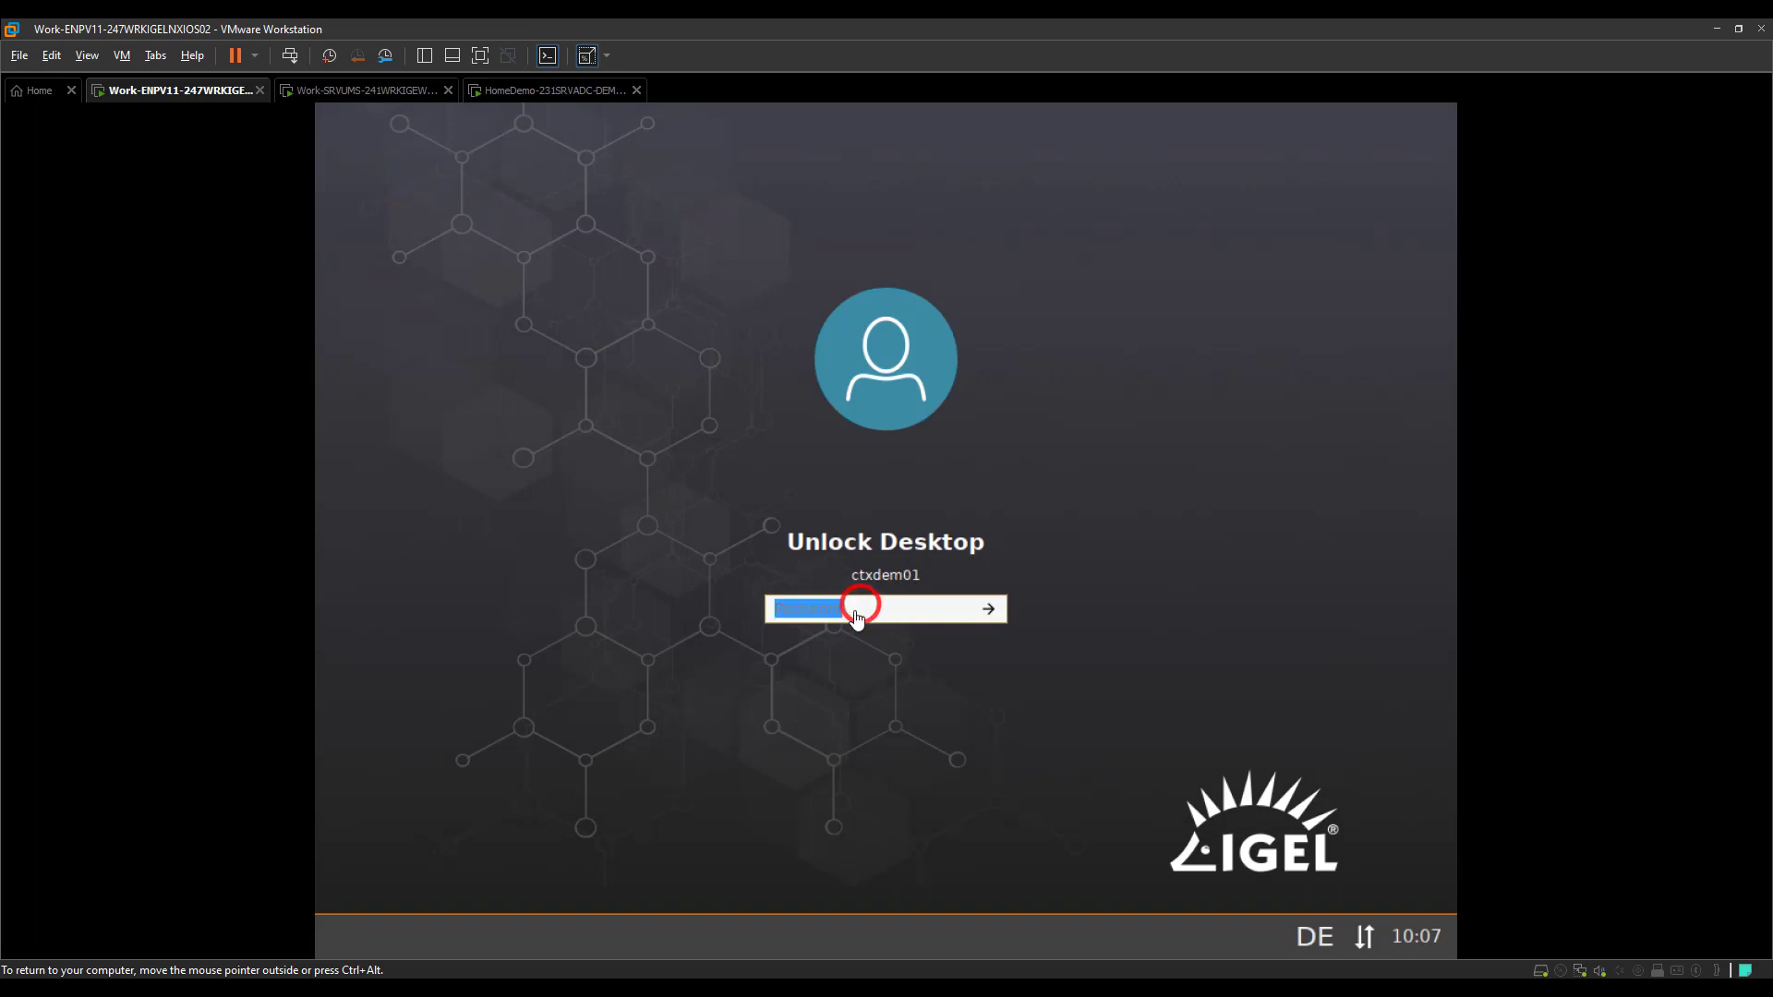
# - Unlock the IGEL OS desktop with the screenlock password and log out via the start menu
pyautogui.write('password')
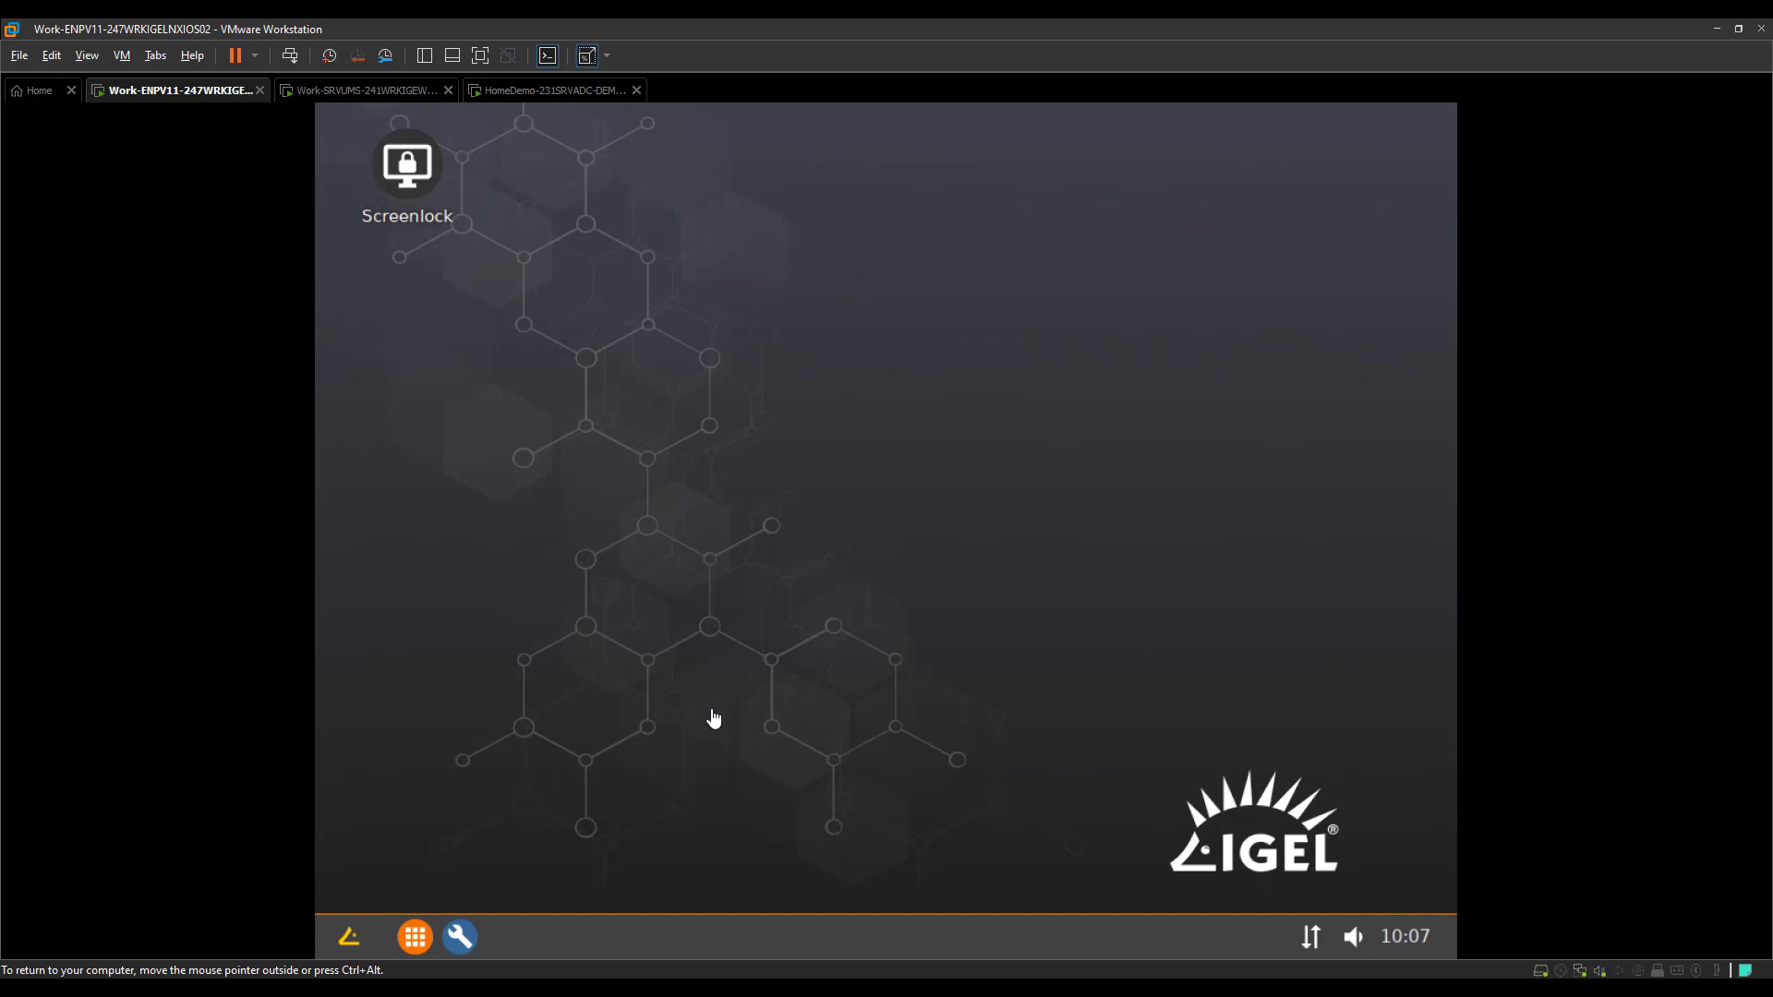
pyautogui.click(347, 936)
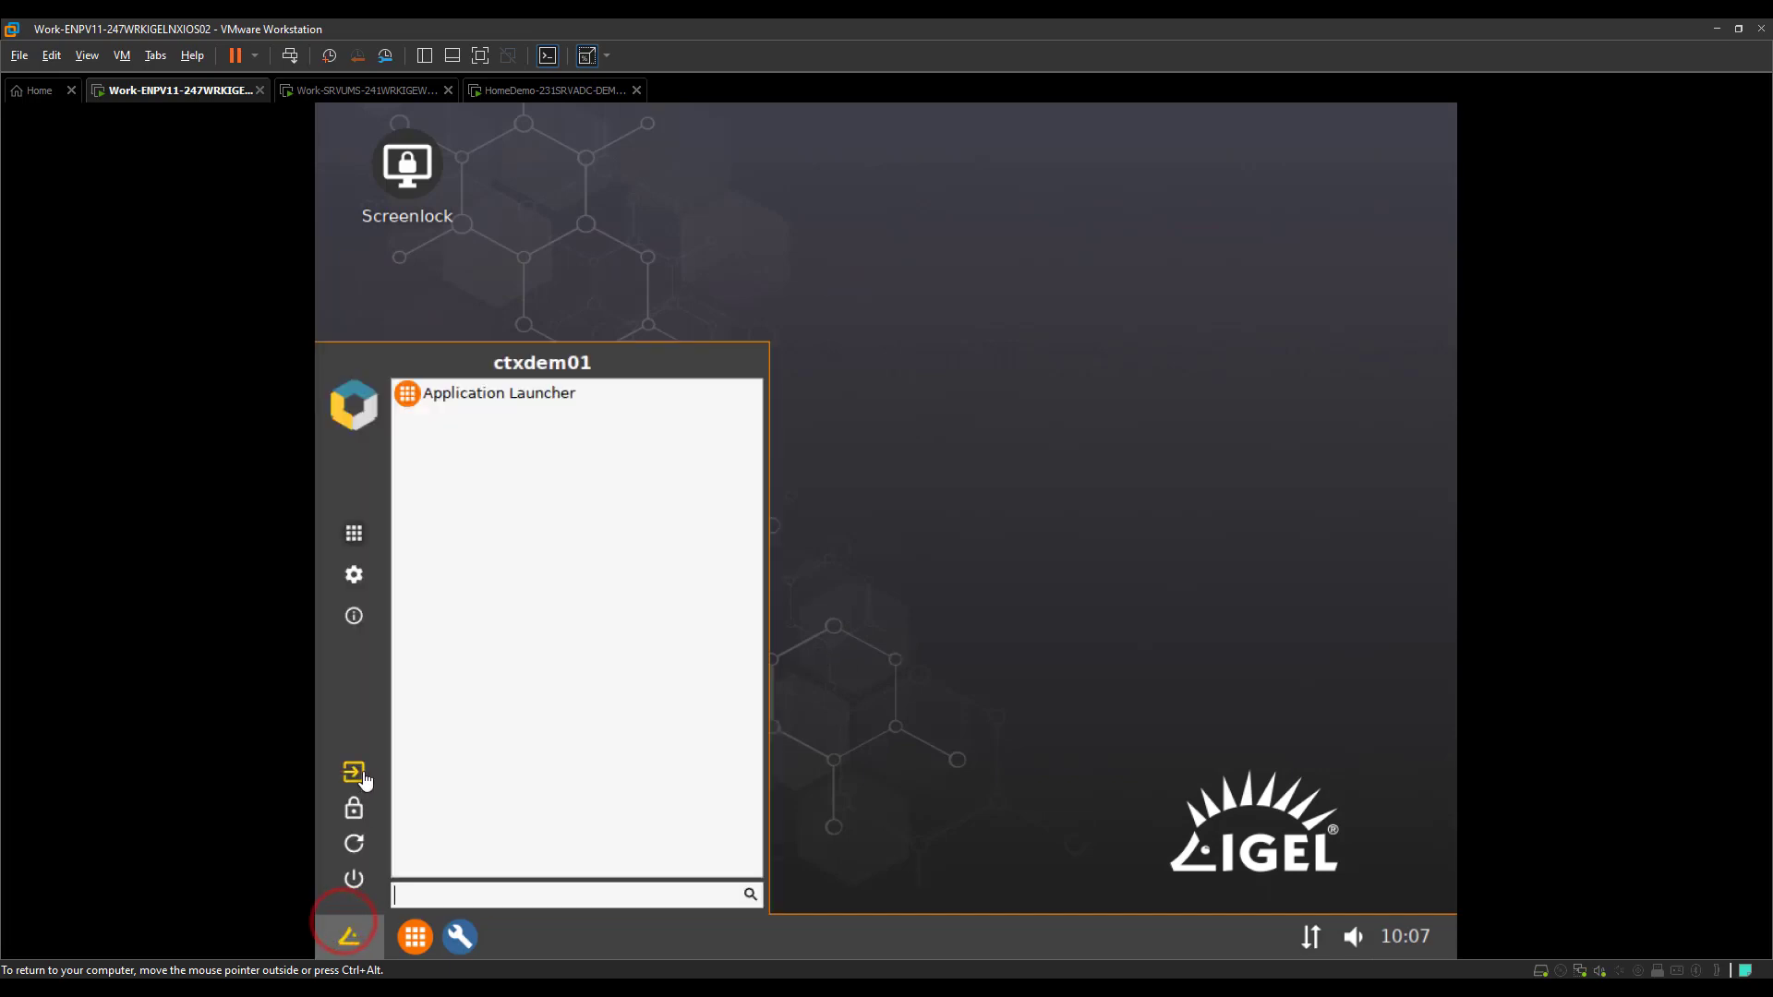
pyautogui.click(364, 88)
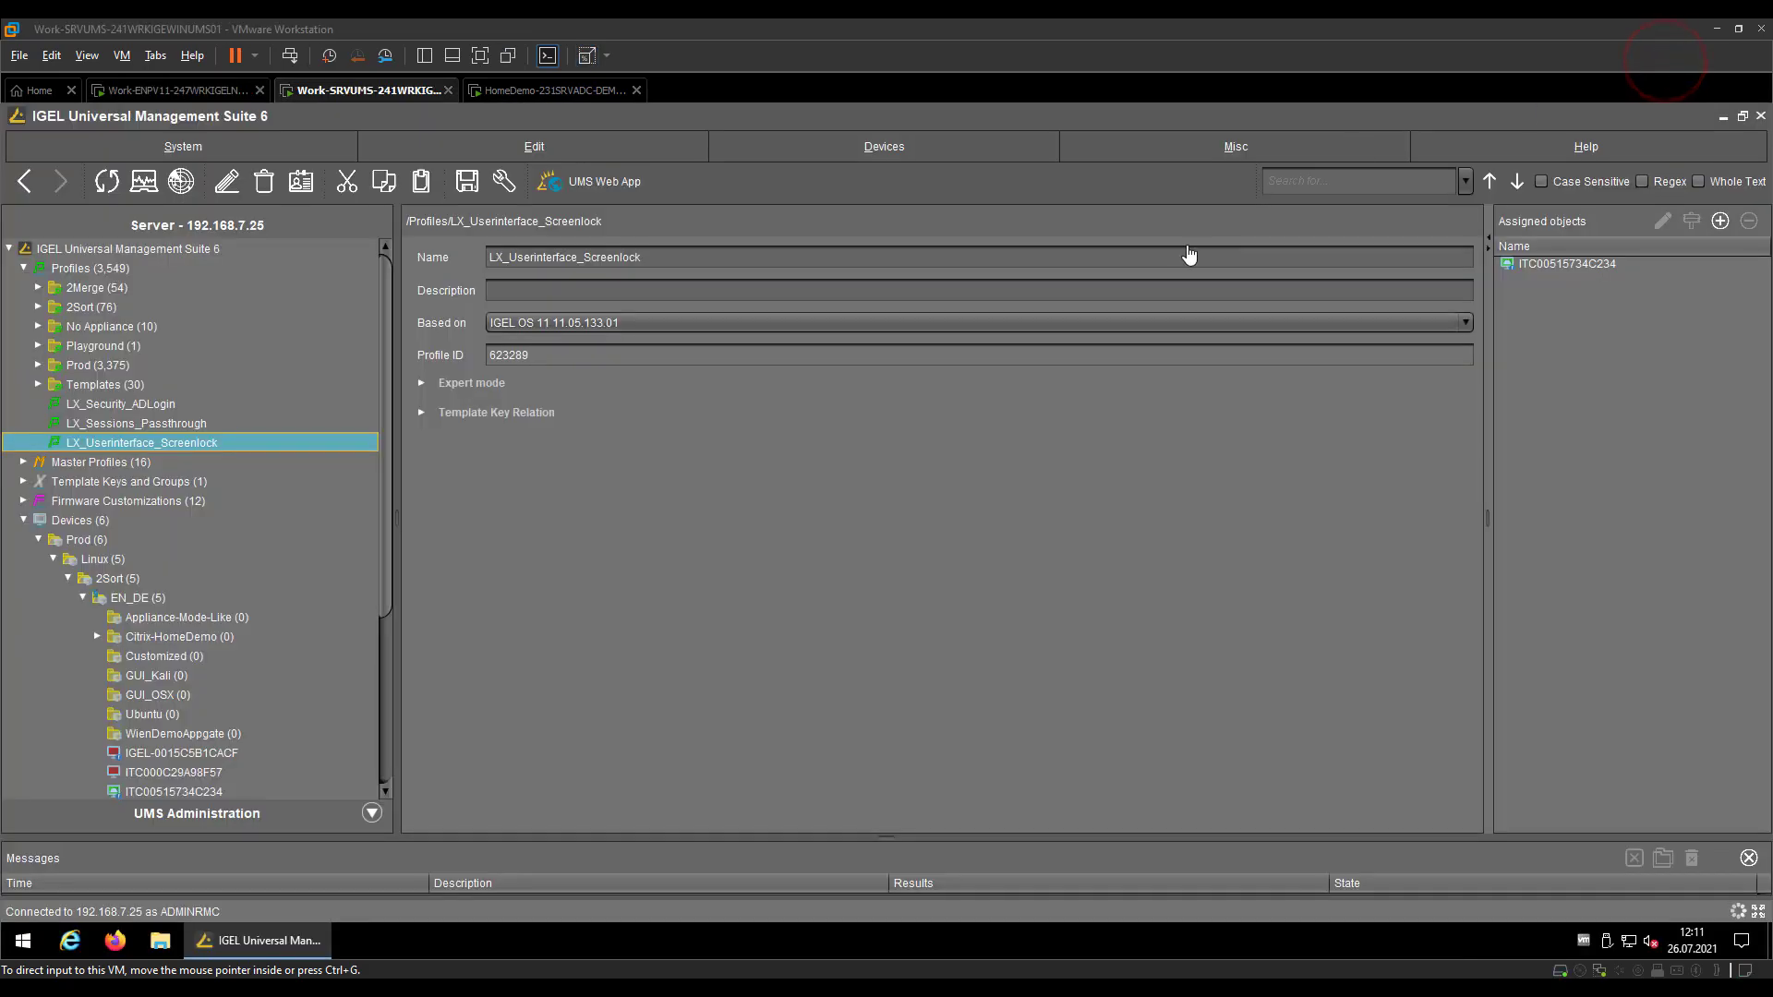
pyautogui.moveTo(547, 428)
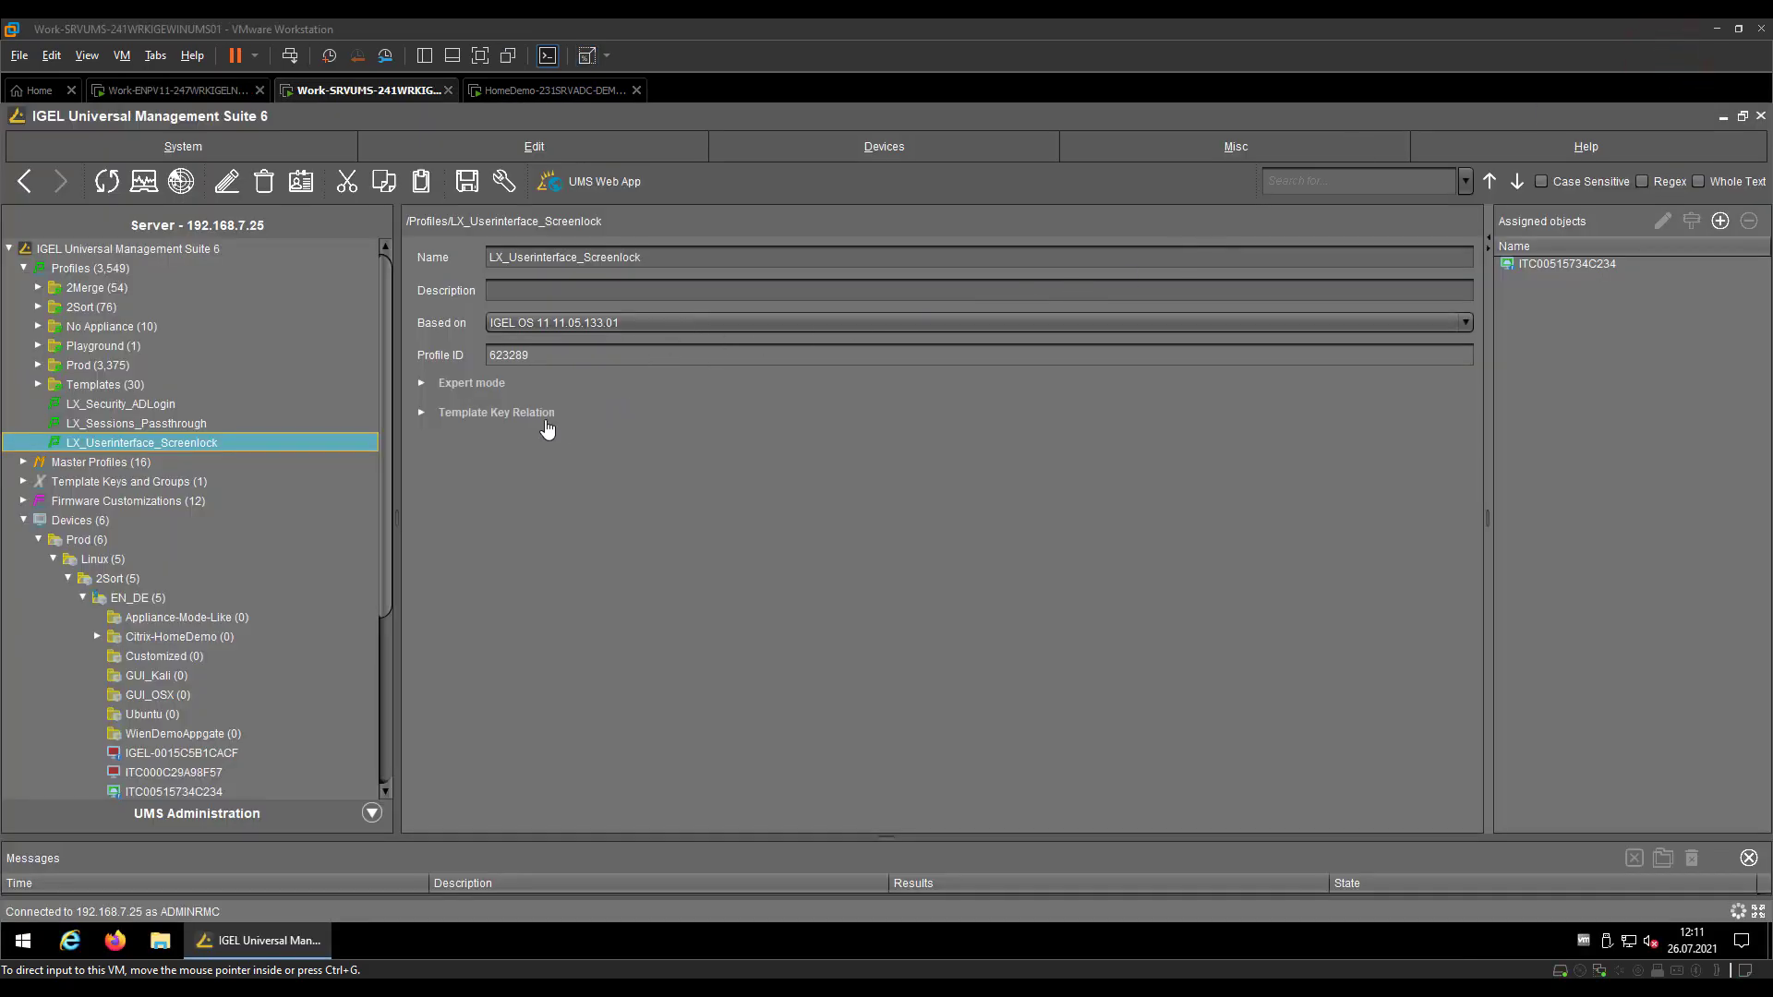
pyautogui.moveTo(427, 450)
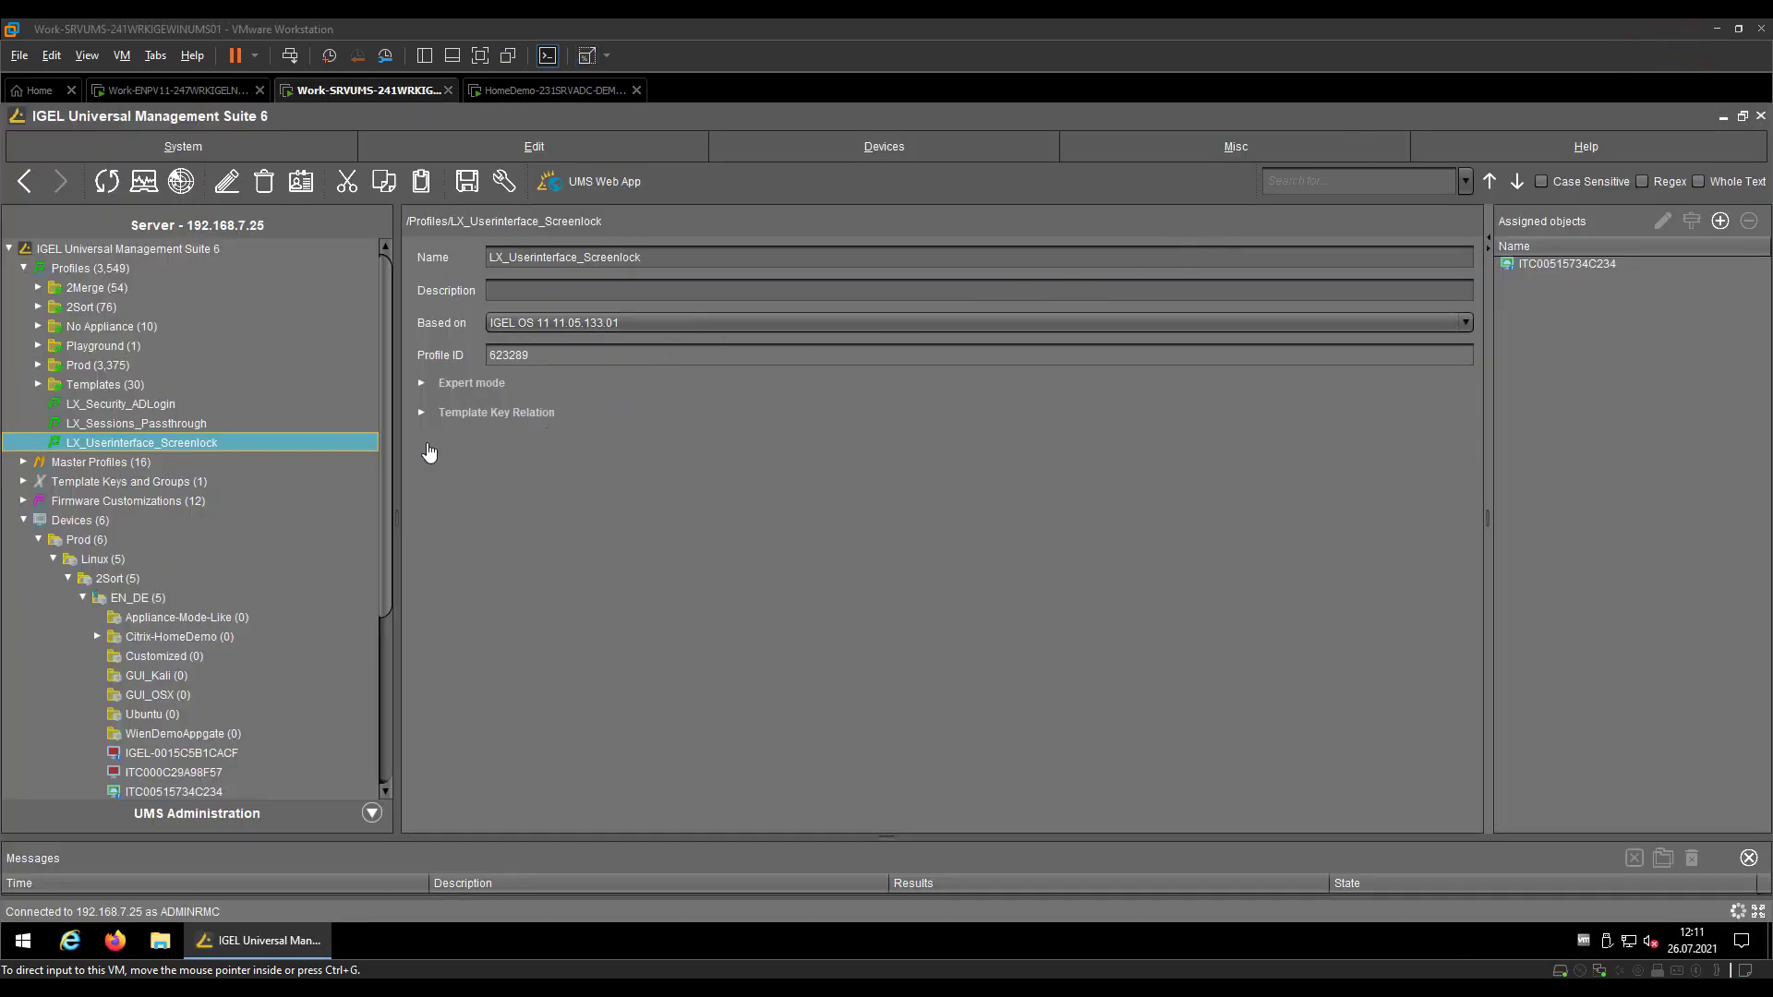
# - Choose Edit Configuration on the LX_Userinterface_Screenlock profile in the tree
pyautogui.rightClick(142, 442)
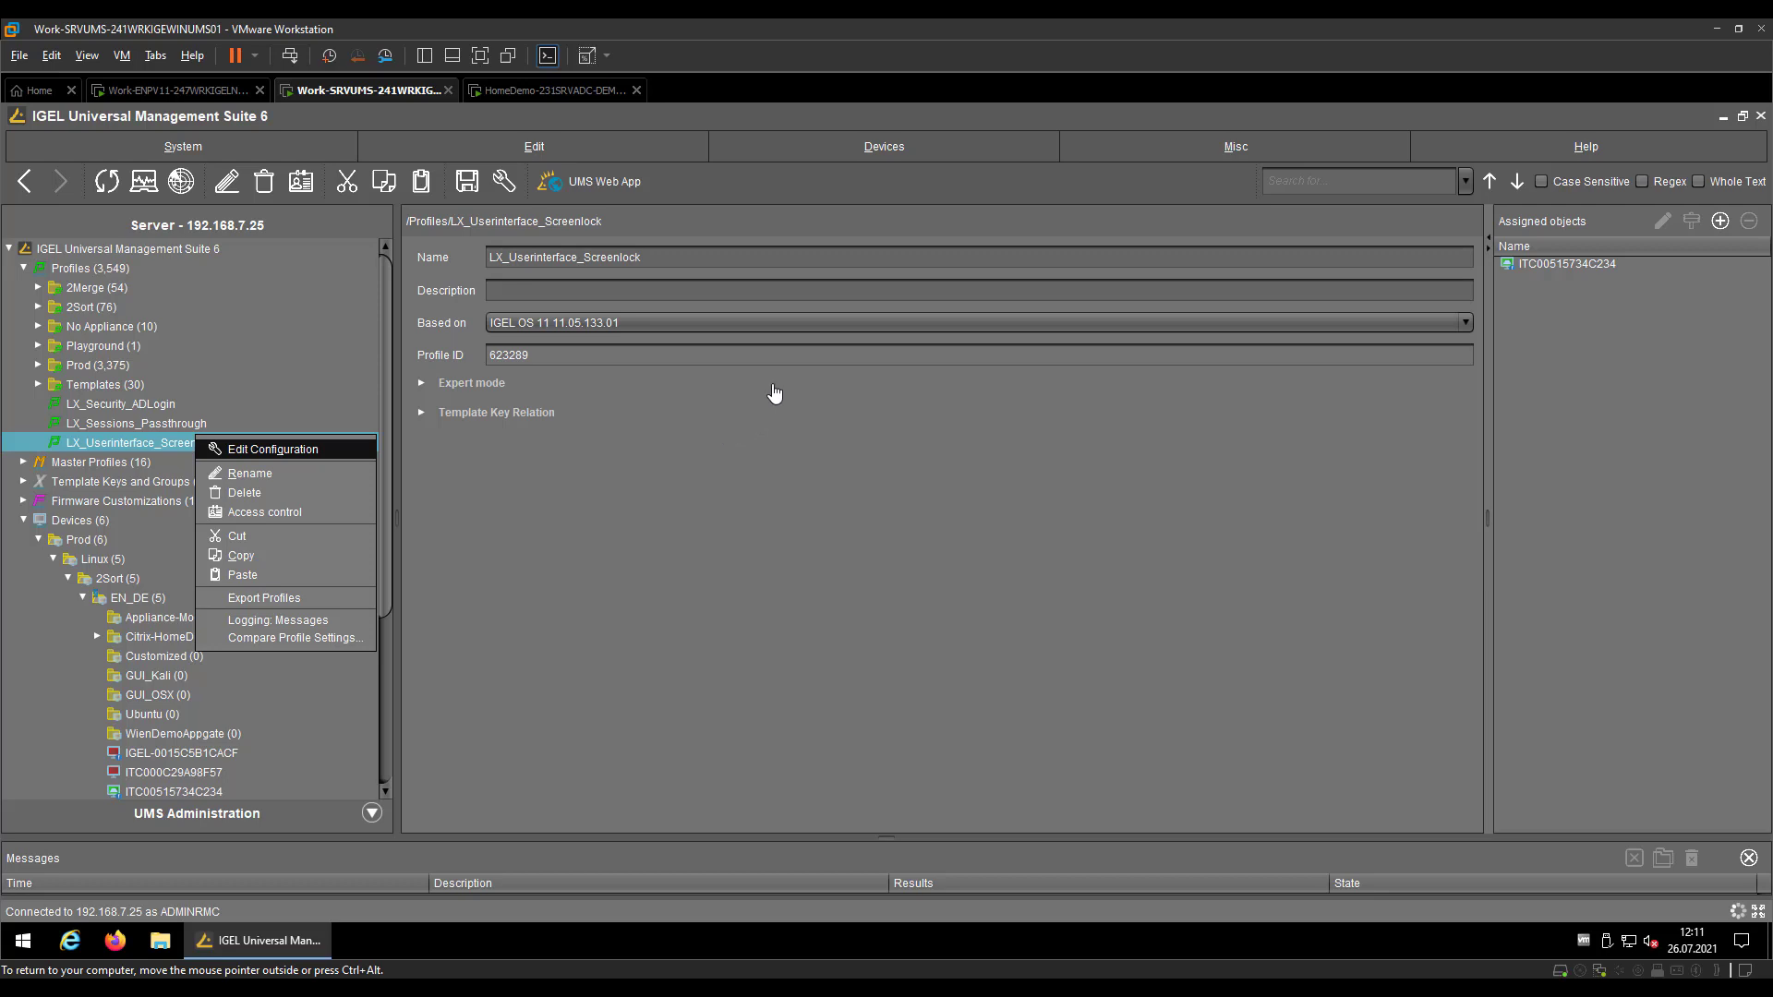
pyautogui.moveTo(816, 290)
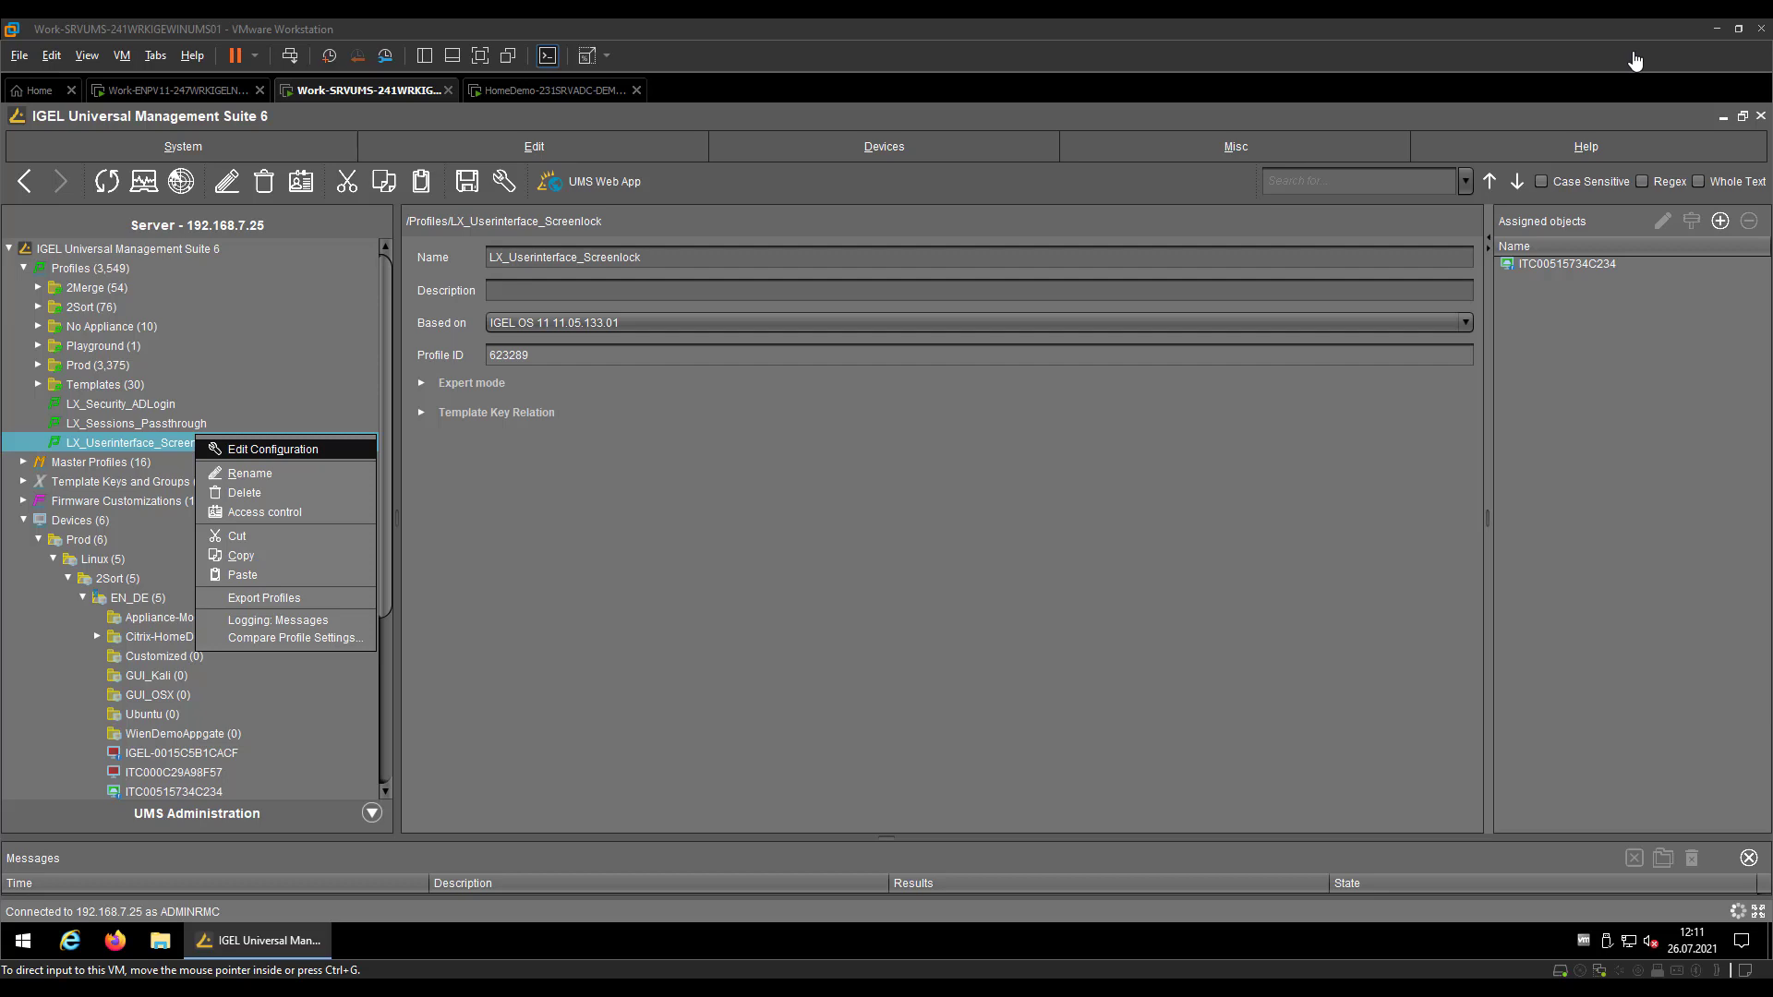
pyautogui.click(271, 448)
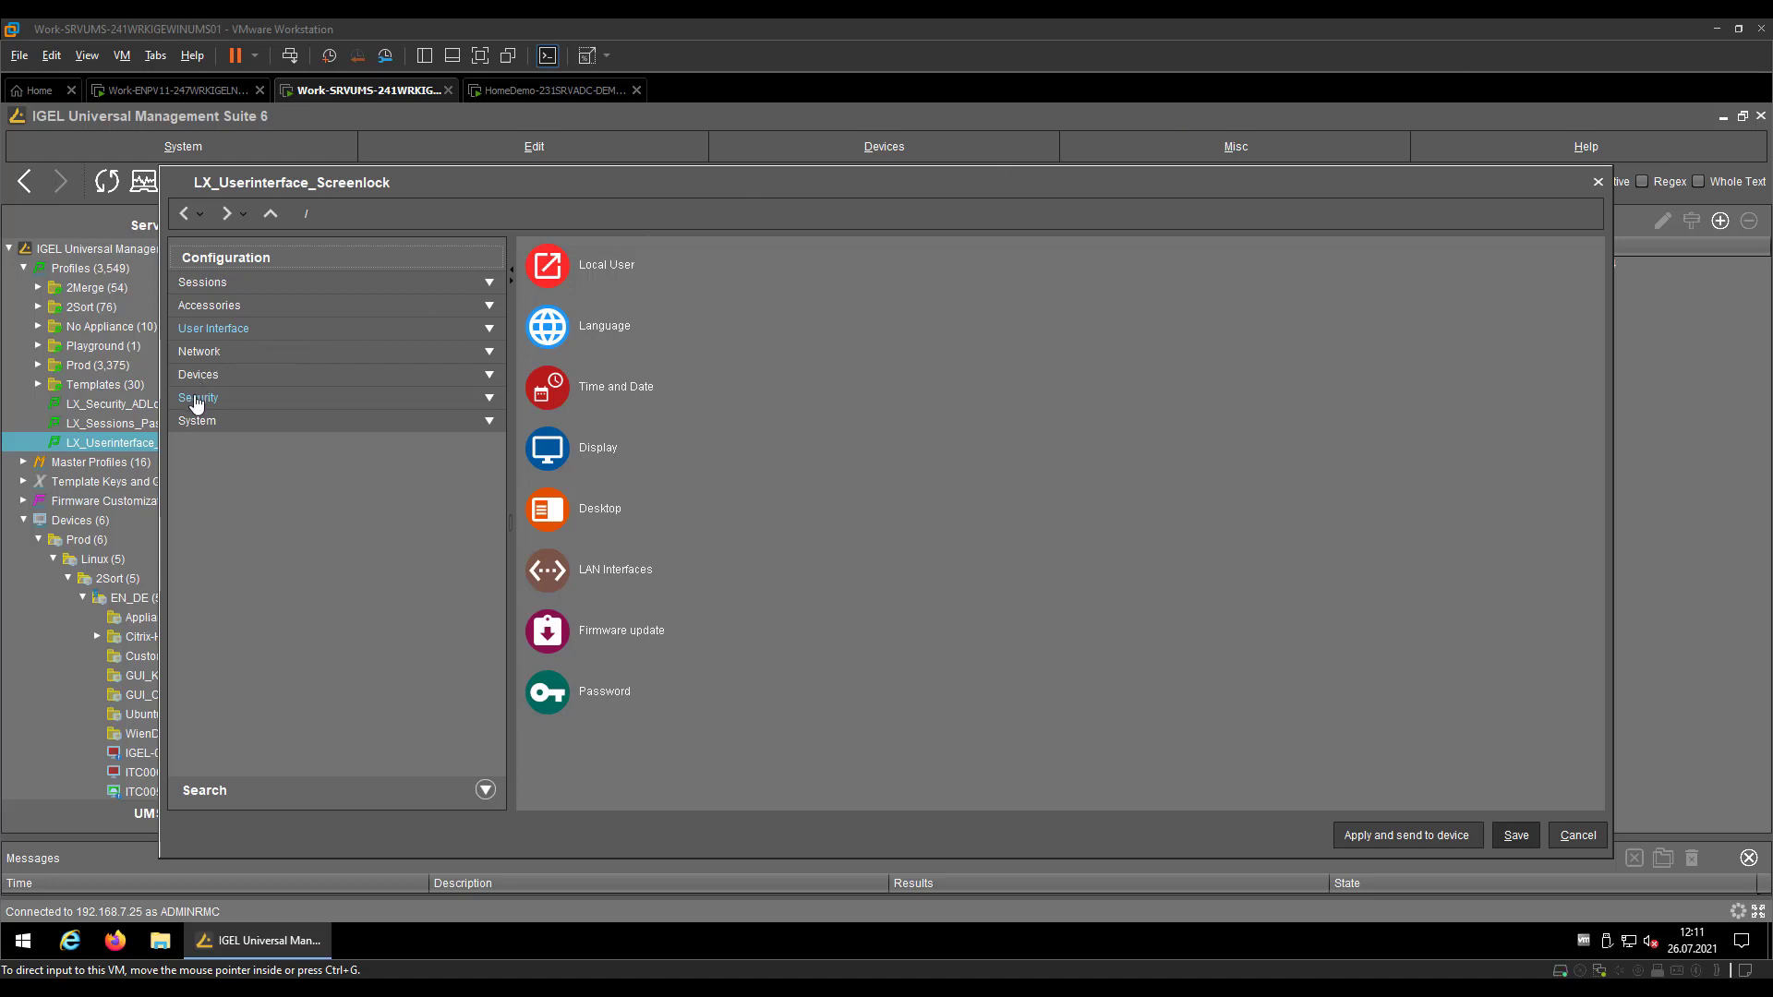
pyautogui.moveTo(207, 405)
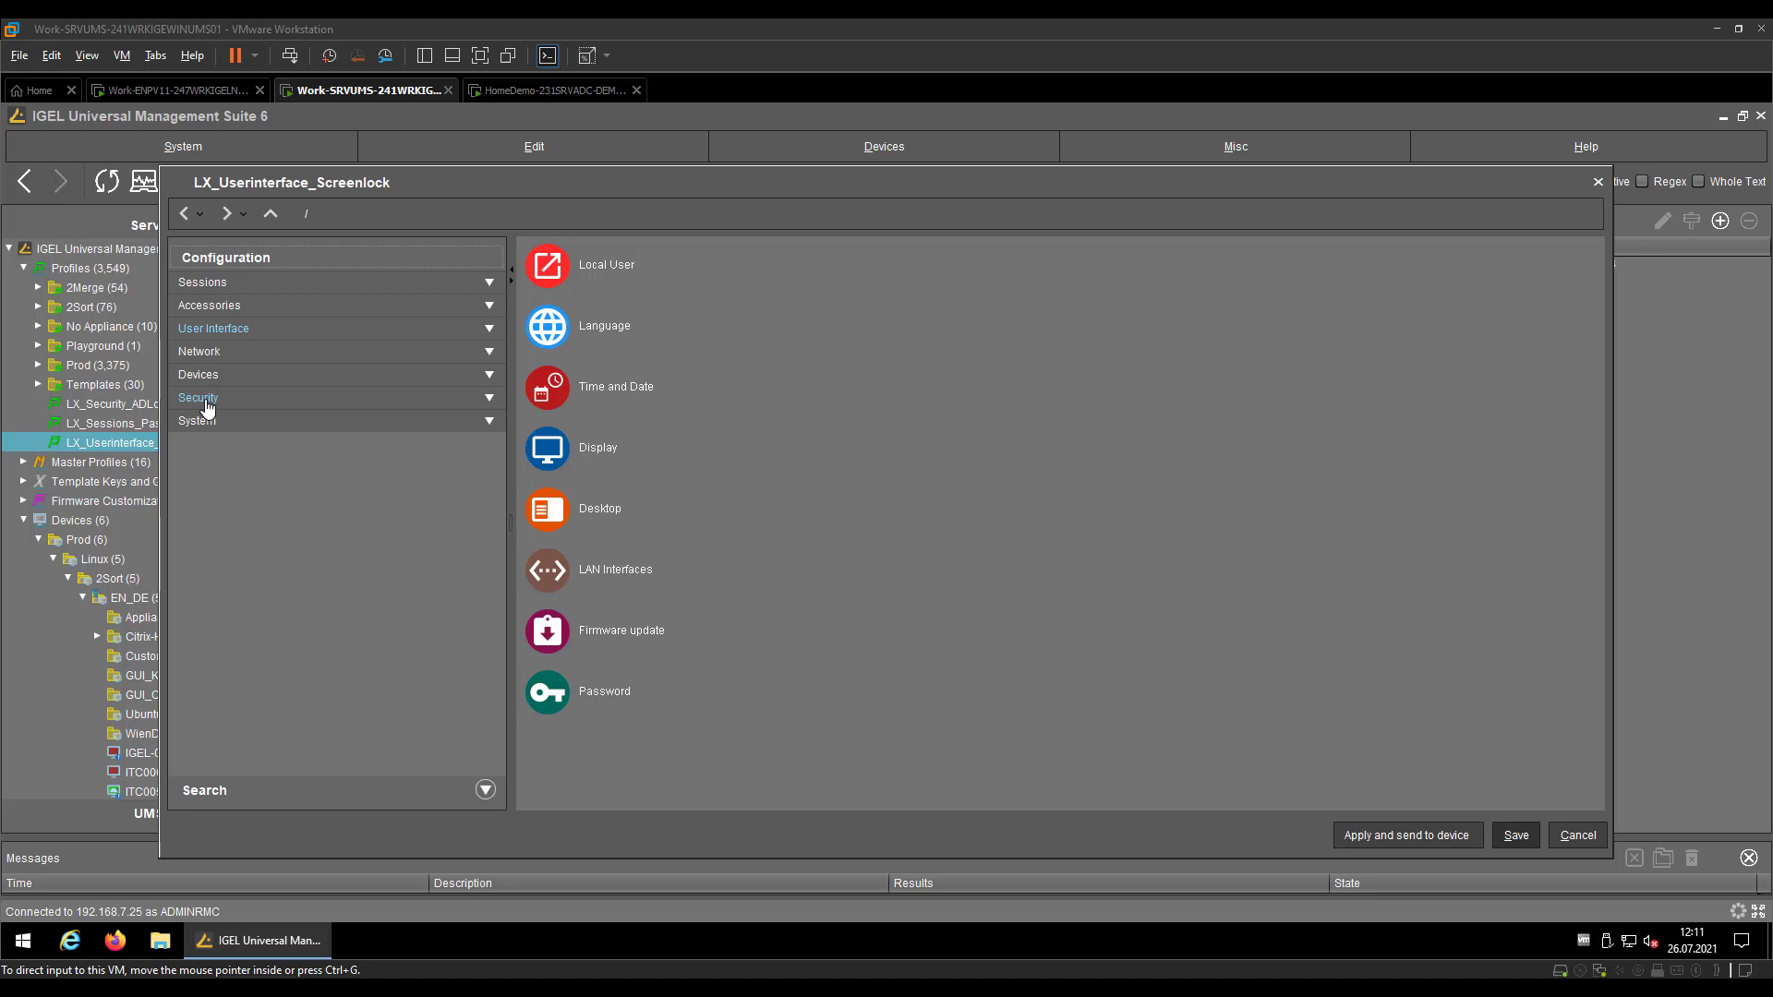
# - Under Security > Logon > Local User, enable Login with screenlock password, save and confirm the update time
pyautogui.click(198, 397)
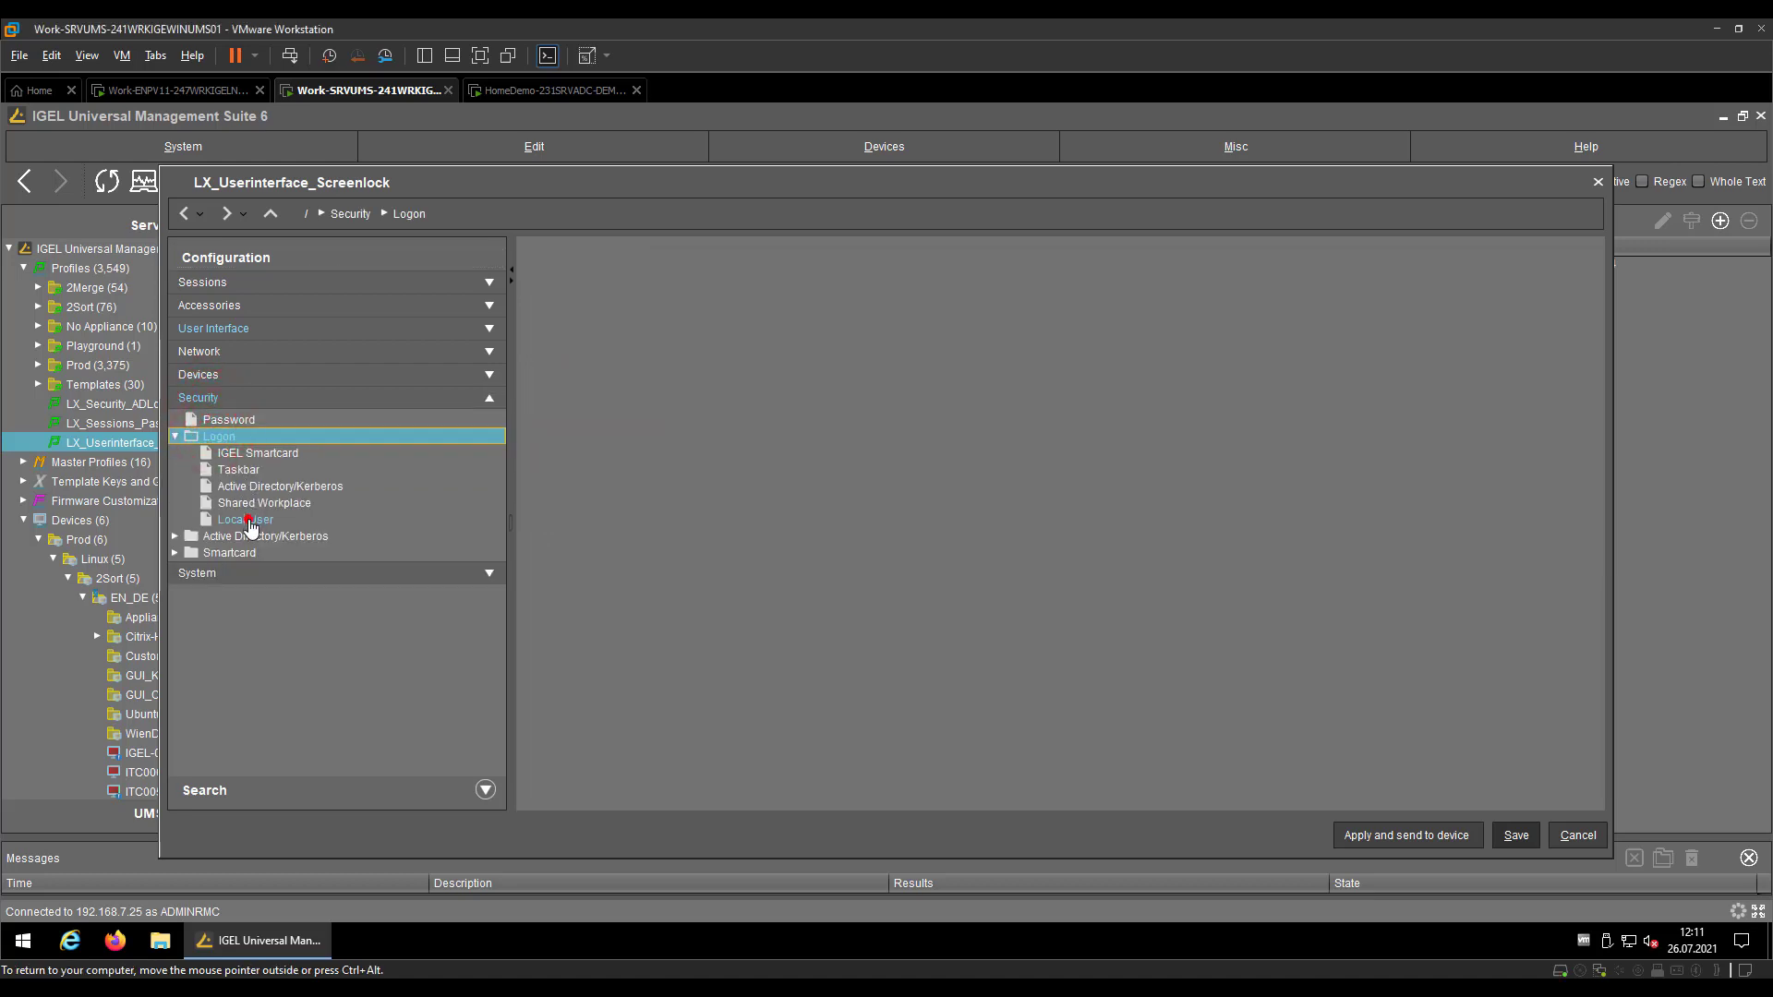
pyautogui.click(244, 519)
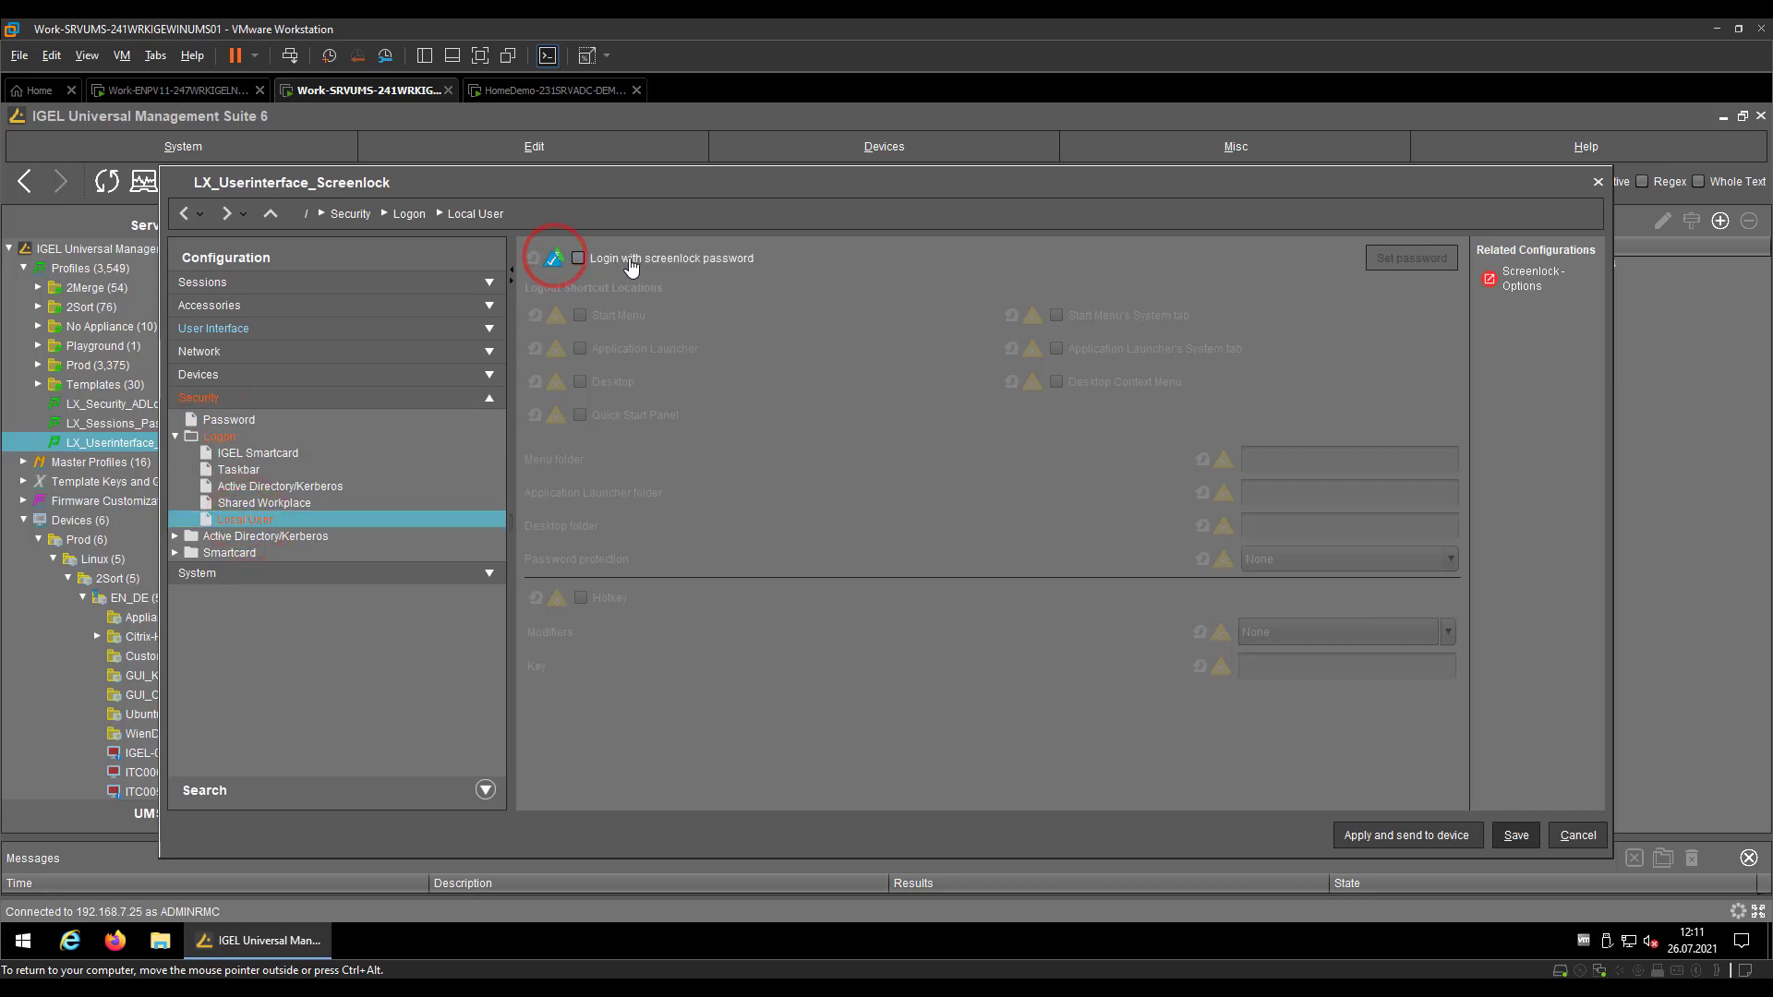
pyautogui.click(578, 259)
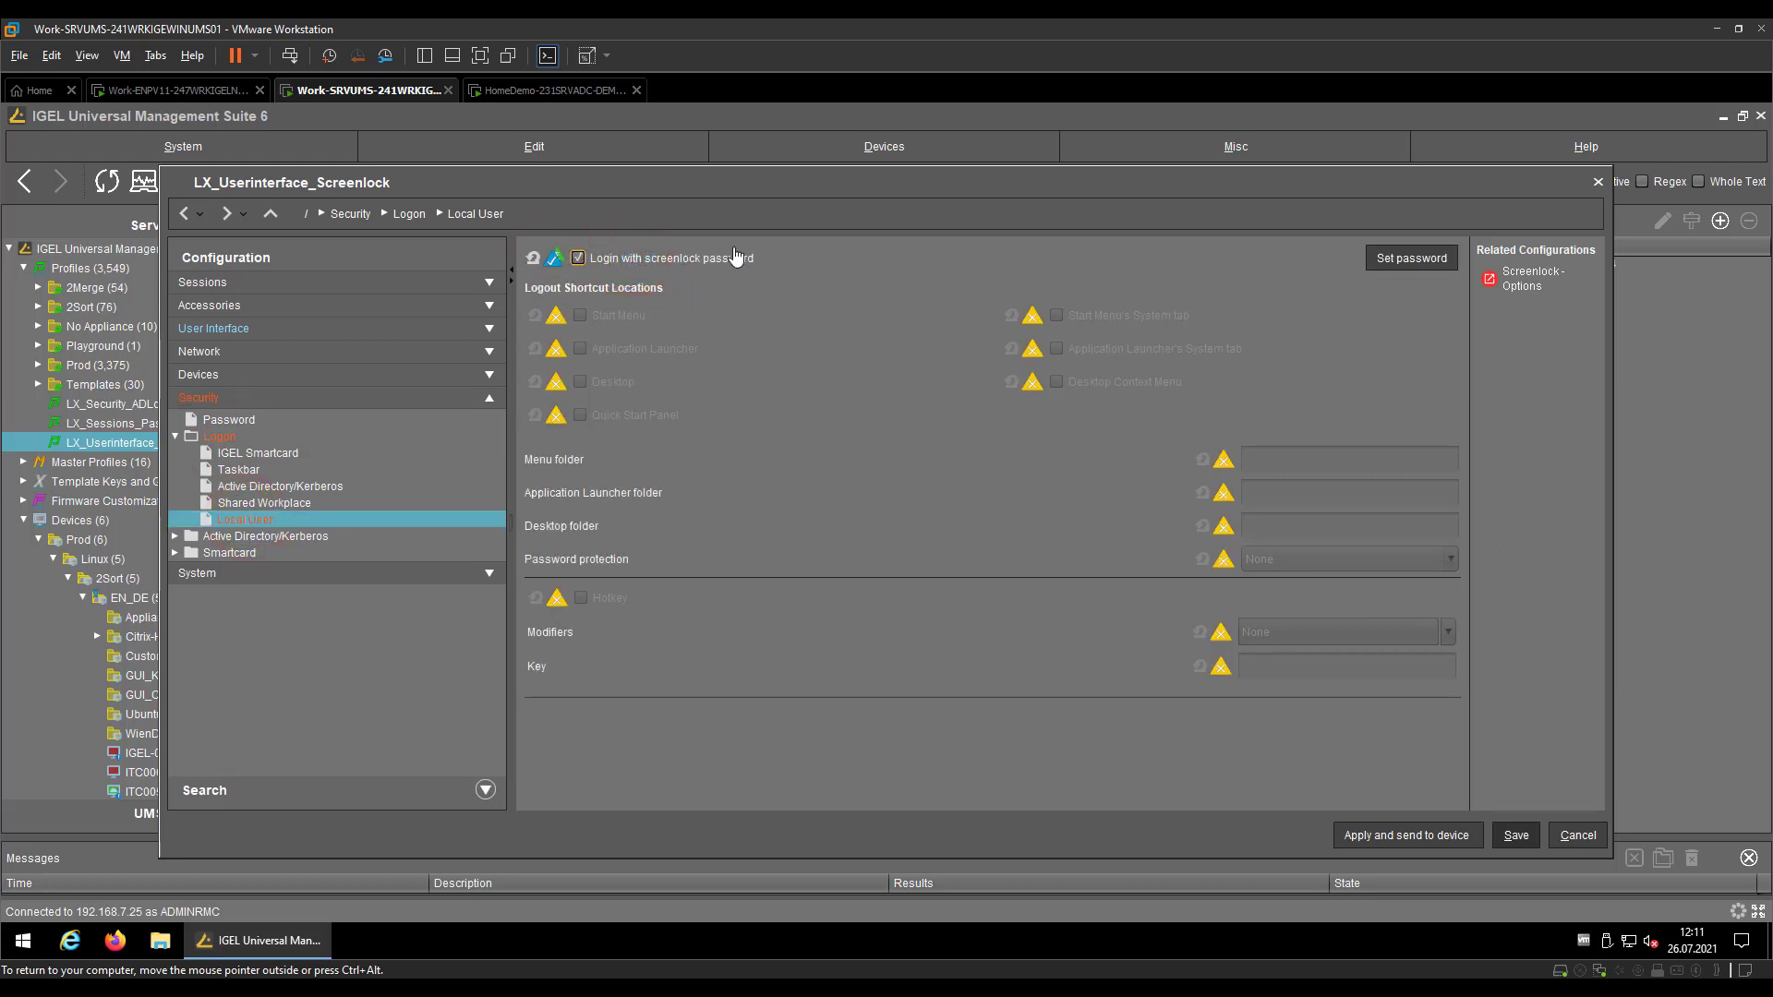
pyautogui.click(1515, 835)
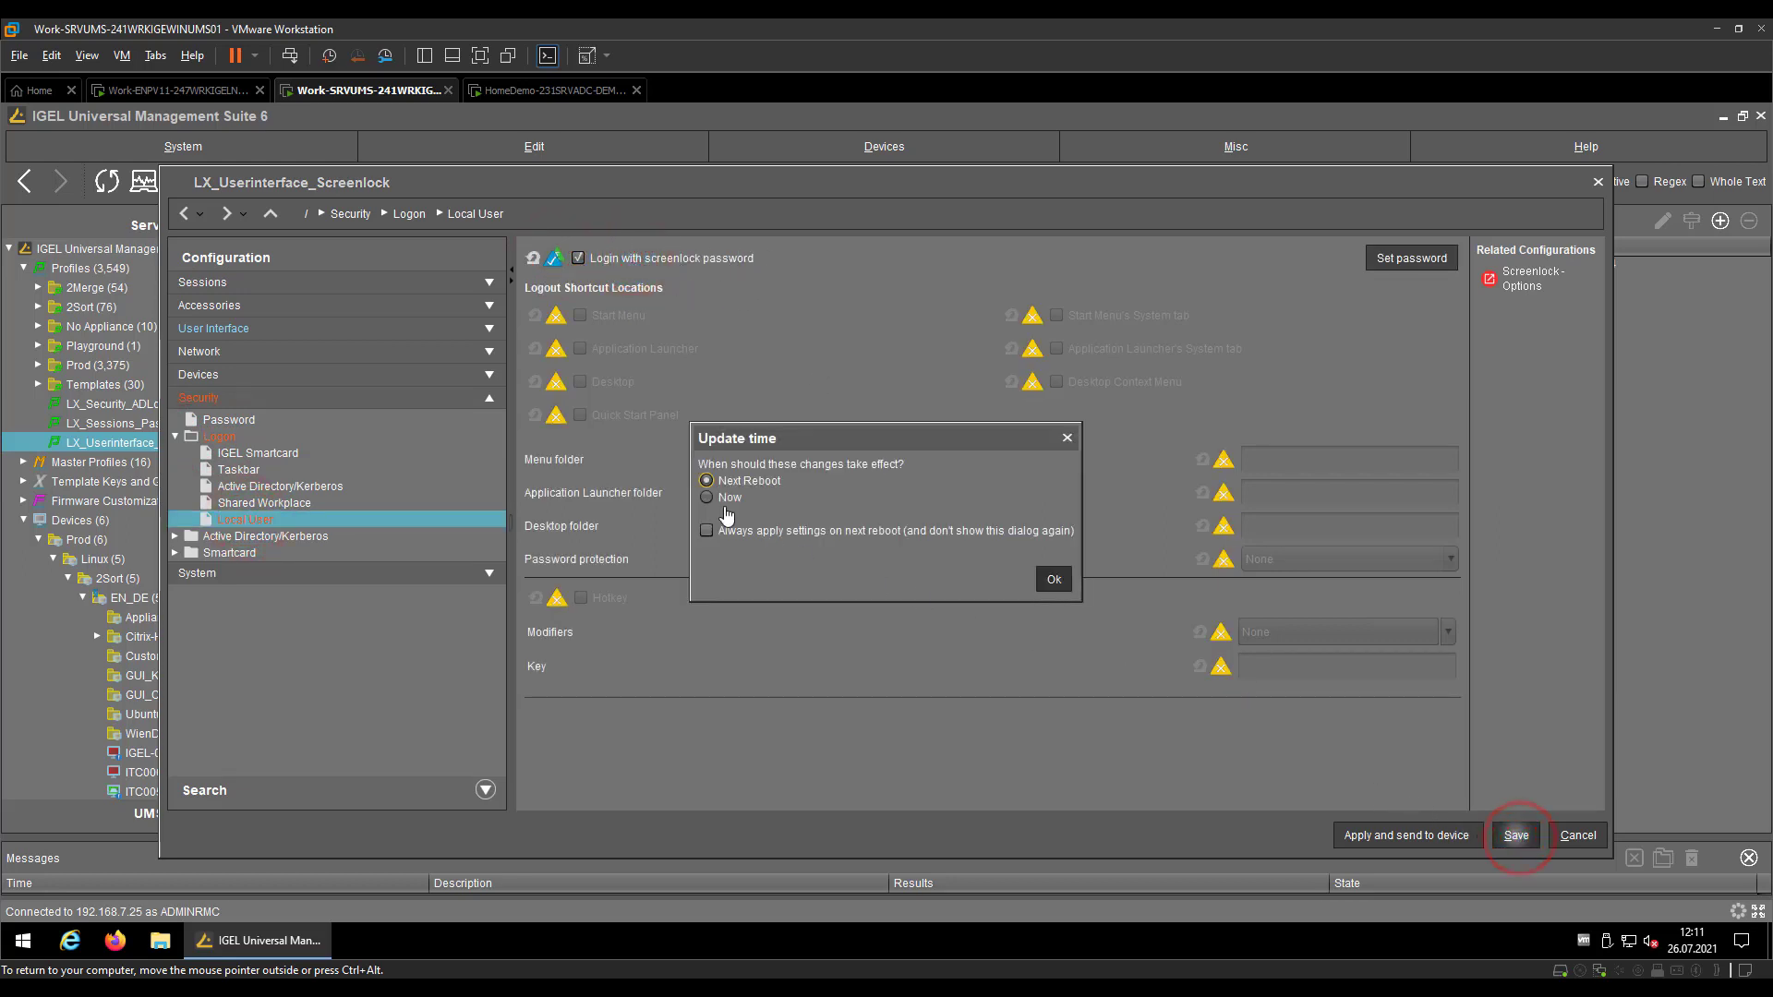
pyautogui.click(1051, 578)
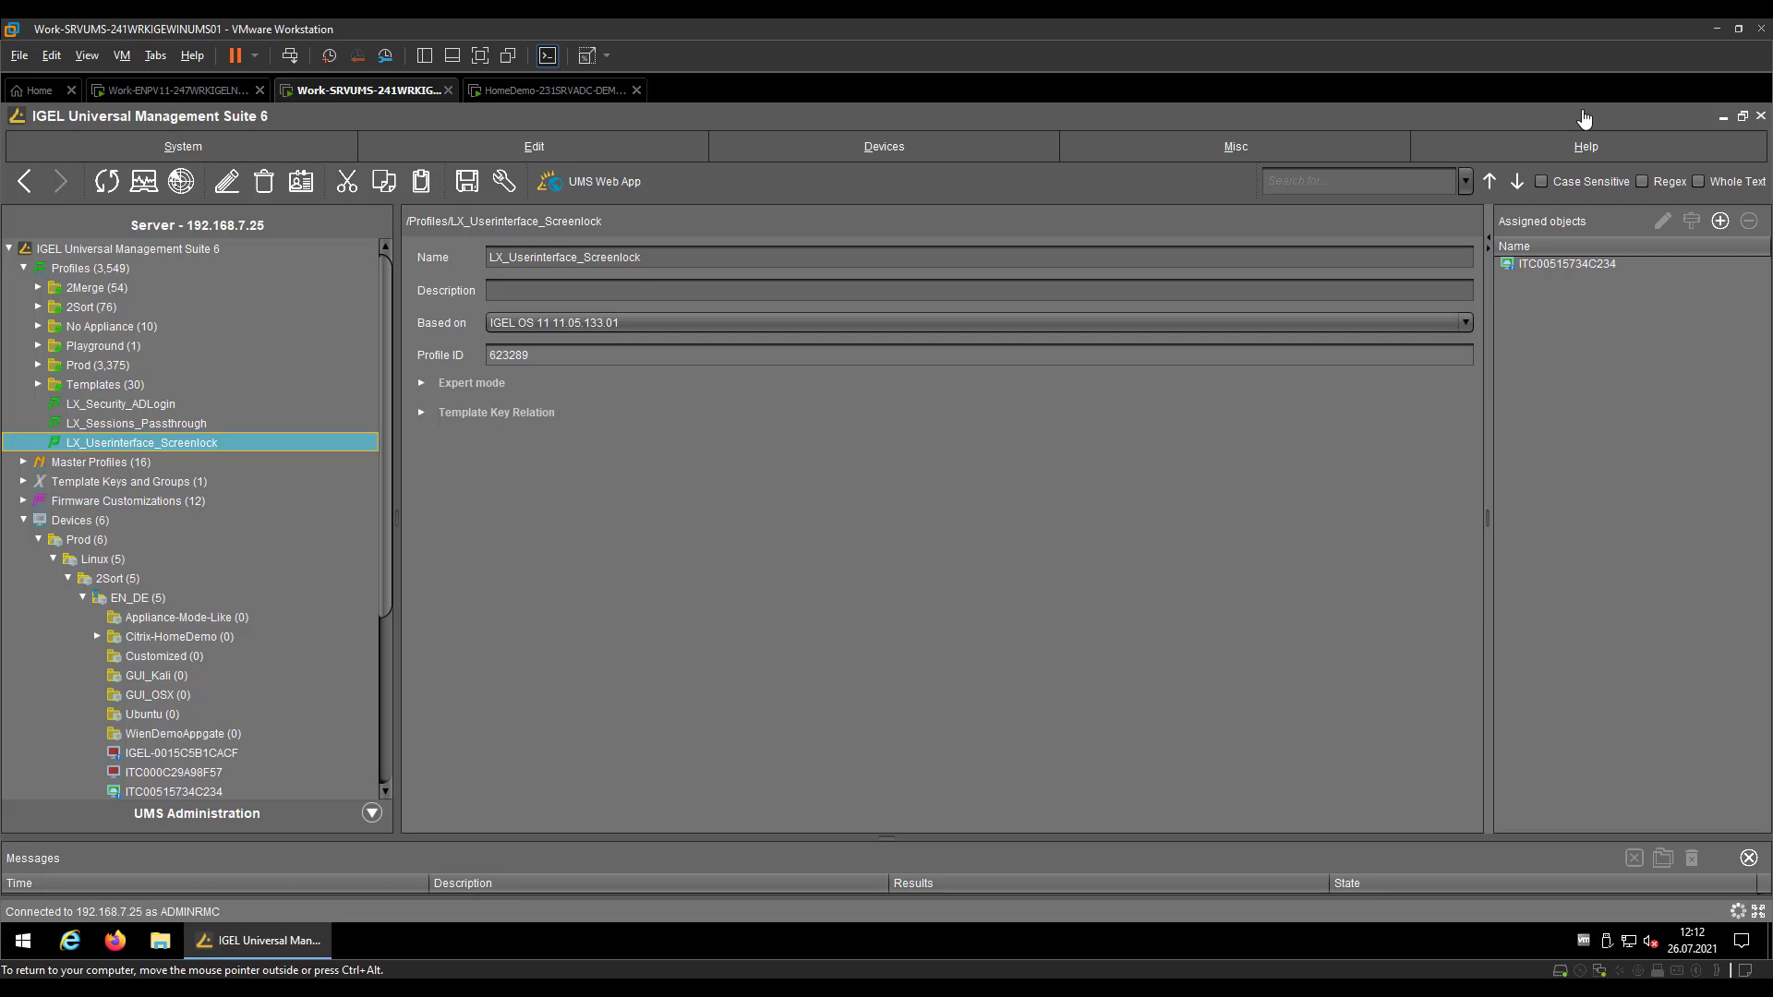
pyautogui.moveTo(1586, 116)
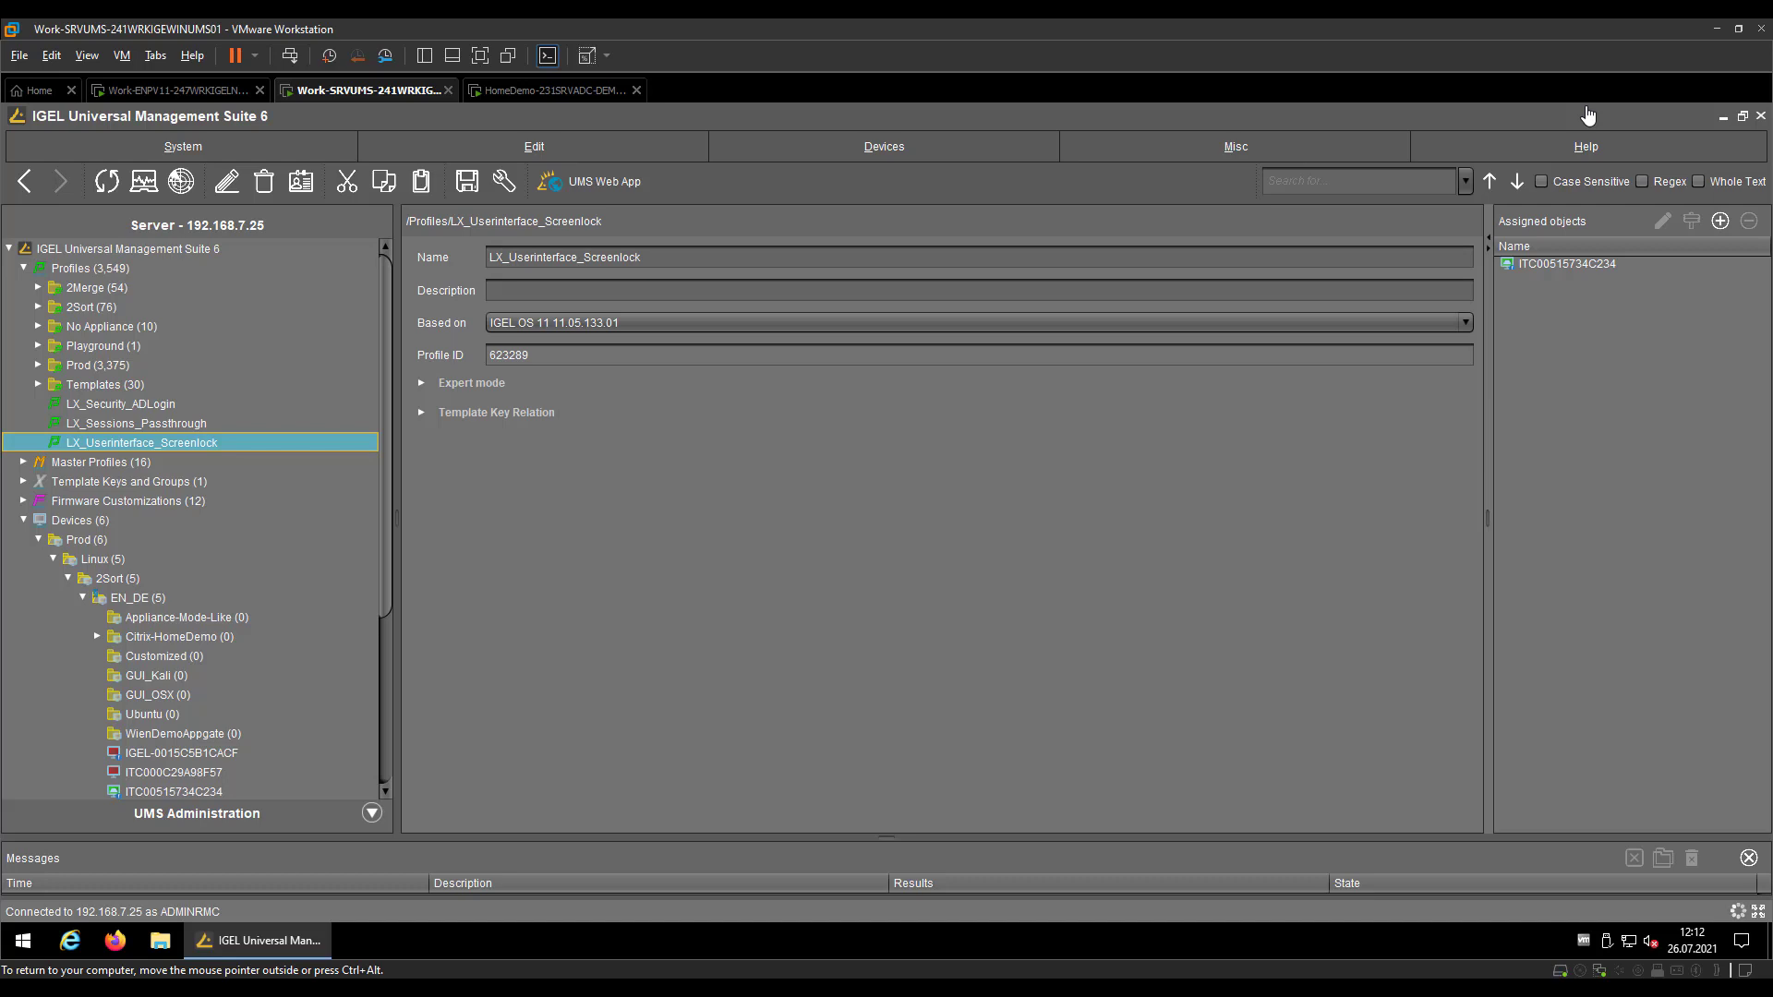
pyautogui.moveTo(172, 118)
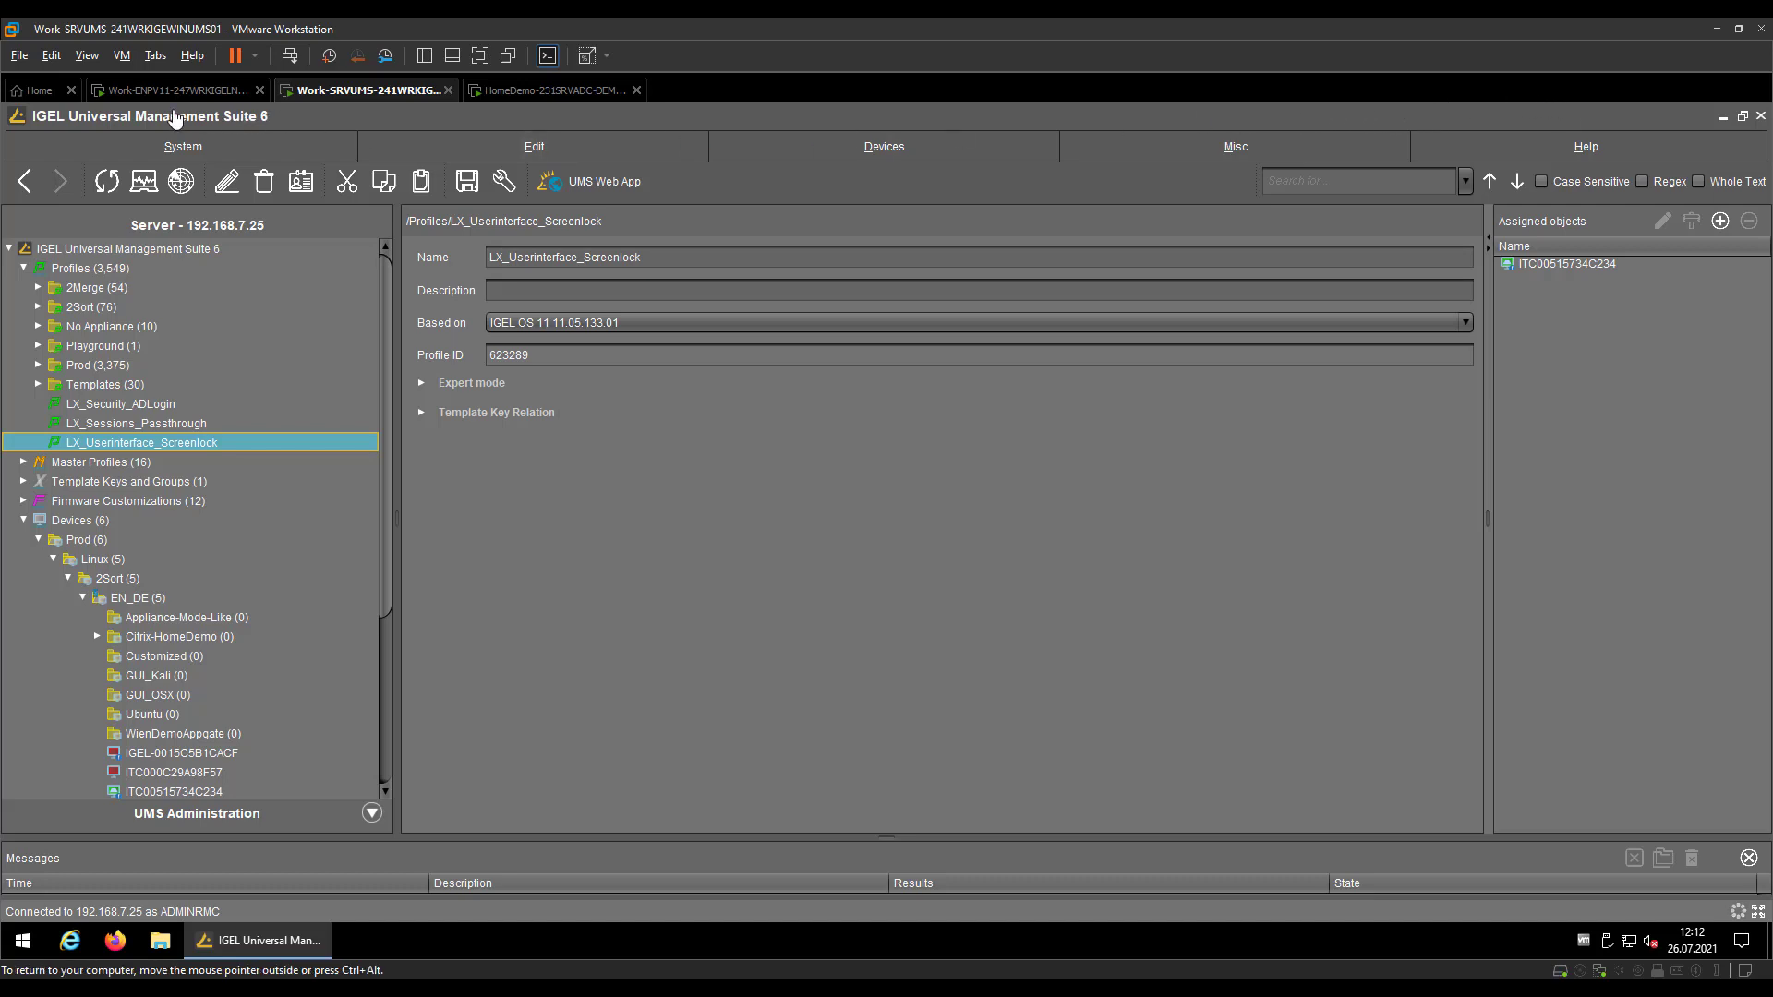
# - Switch to the IGEL endpoint VM showing its HOMEDEMO.NET login screen
pyautogui.click(176, 88)
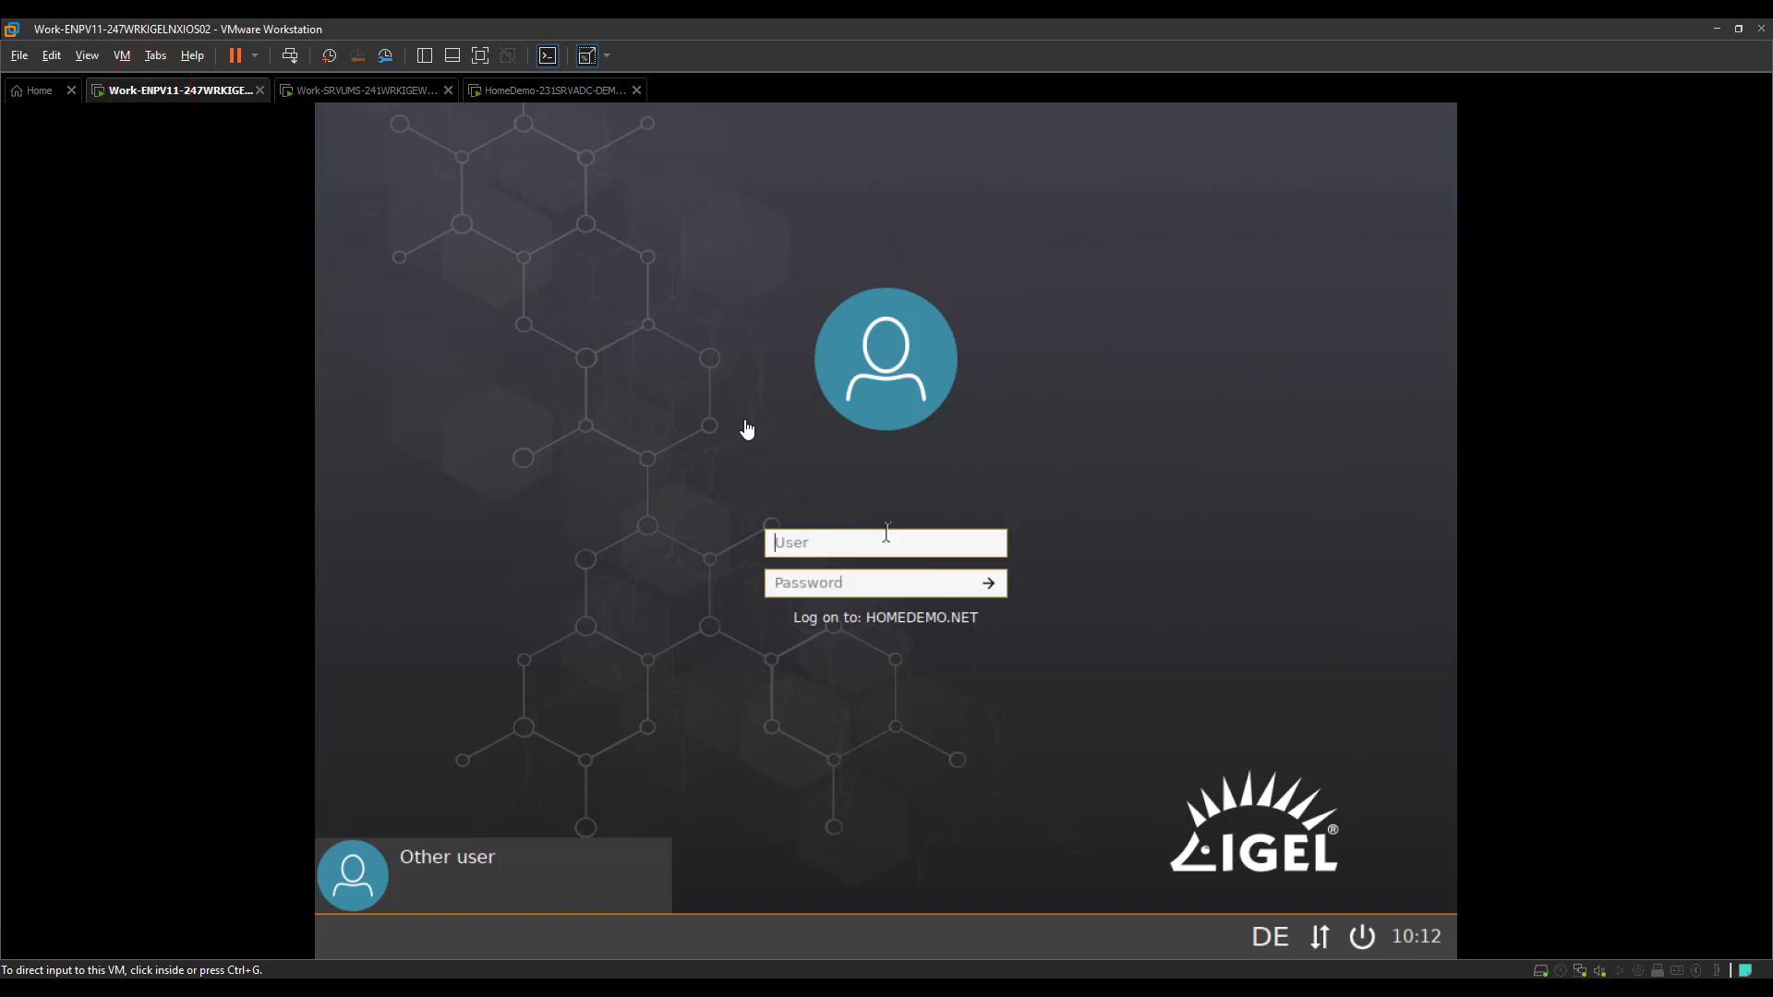
pyautogui.moveTo(1658, 67)
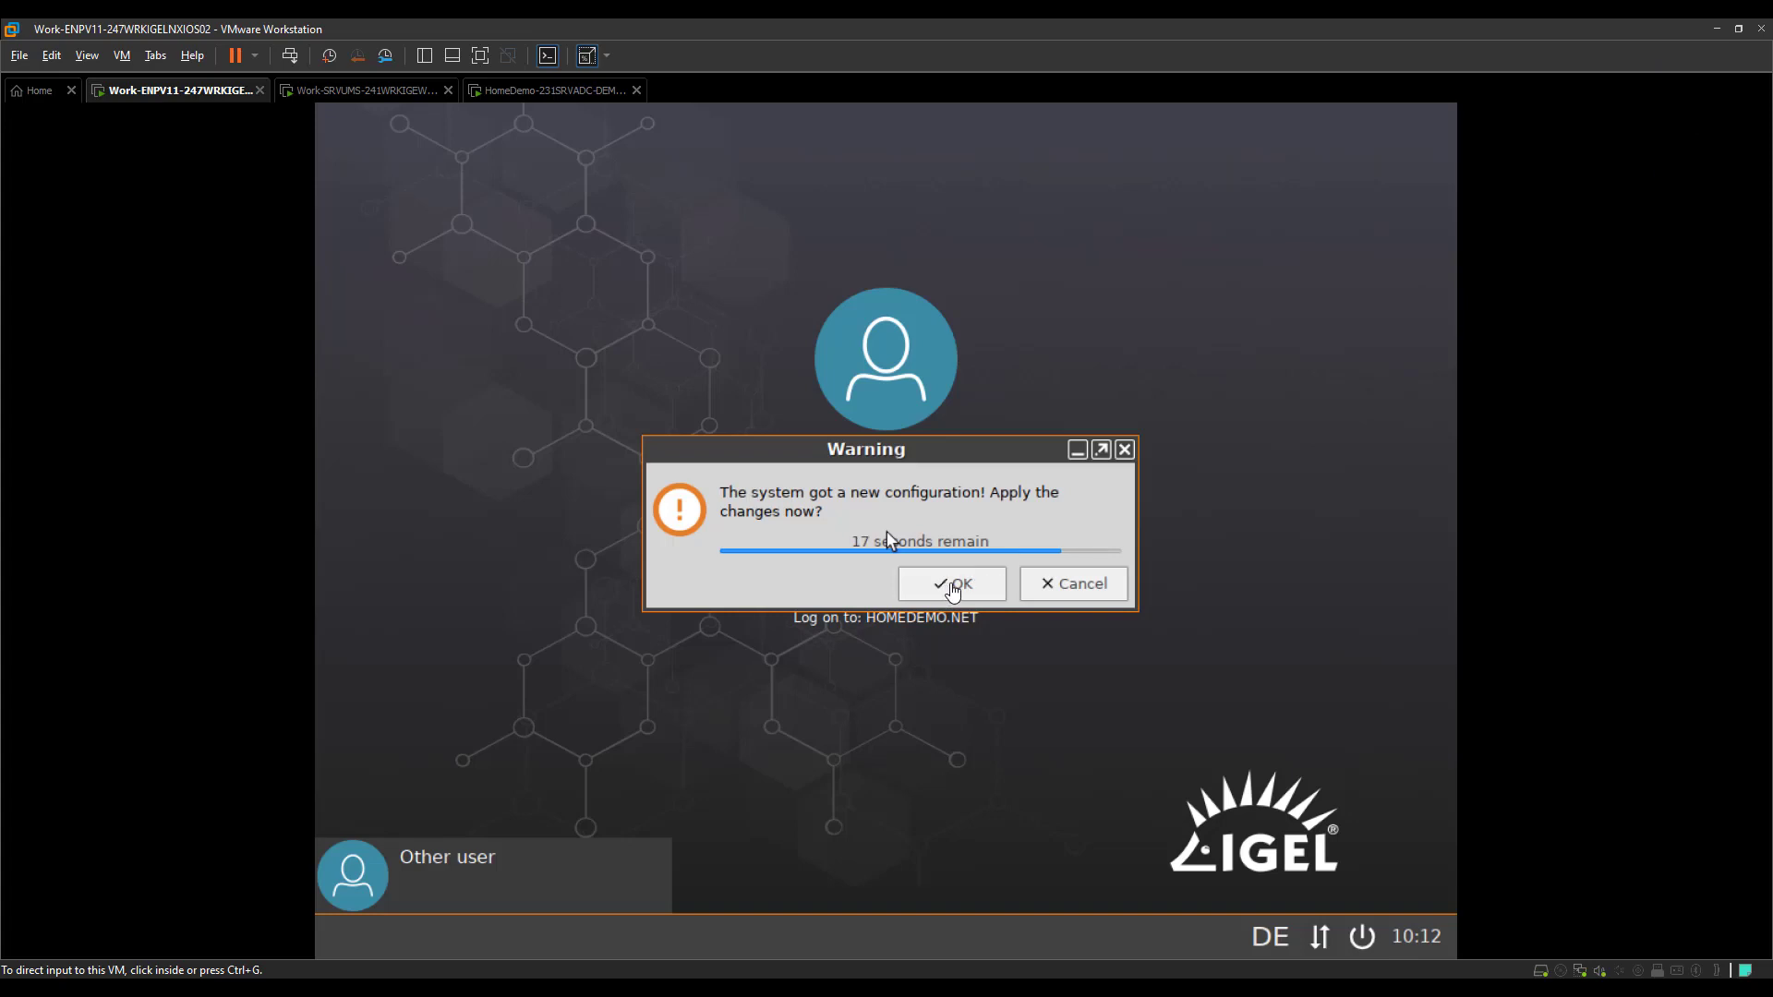
# - Accept the new configuration warning and log on as the local user with the password
pyautogui.click(953, 584)
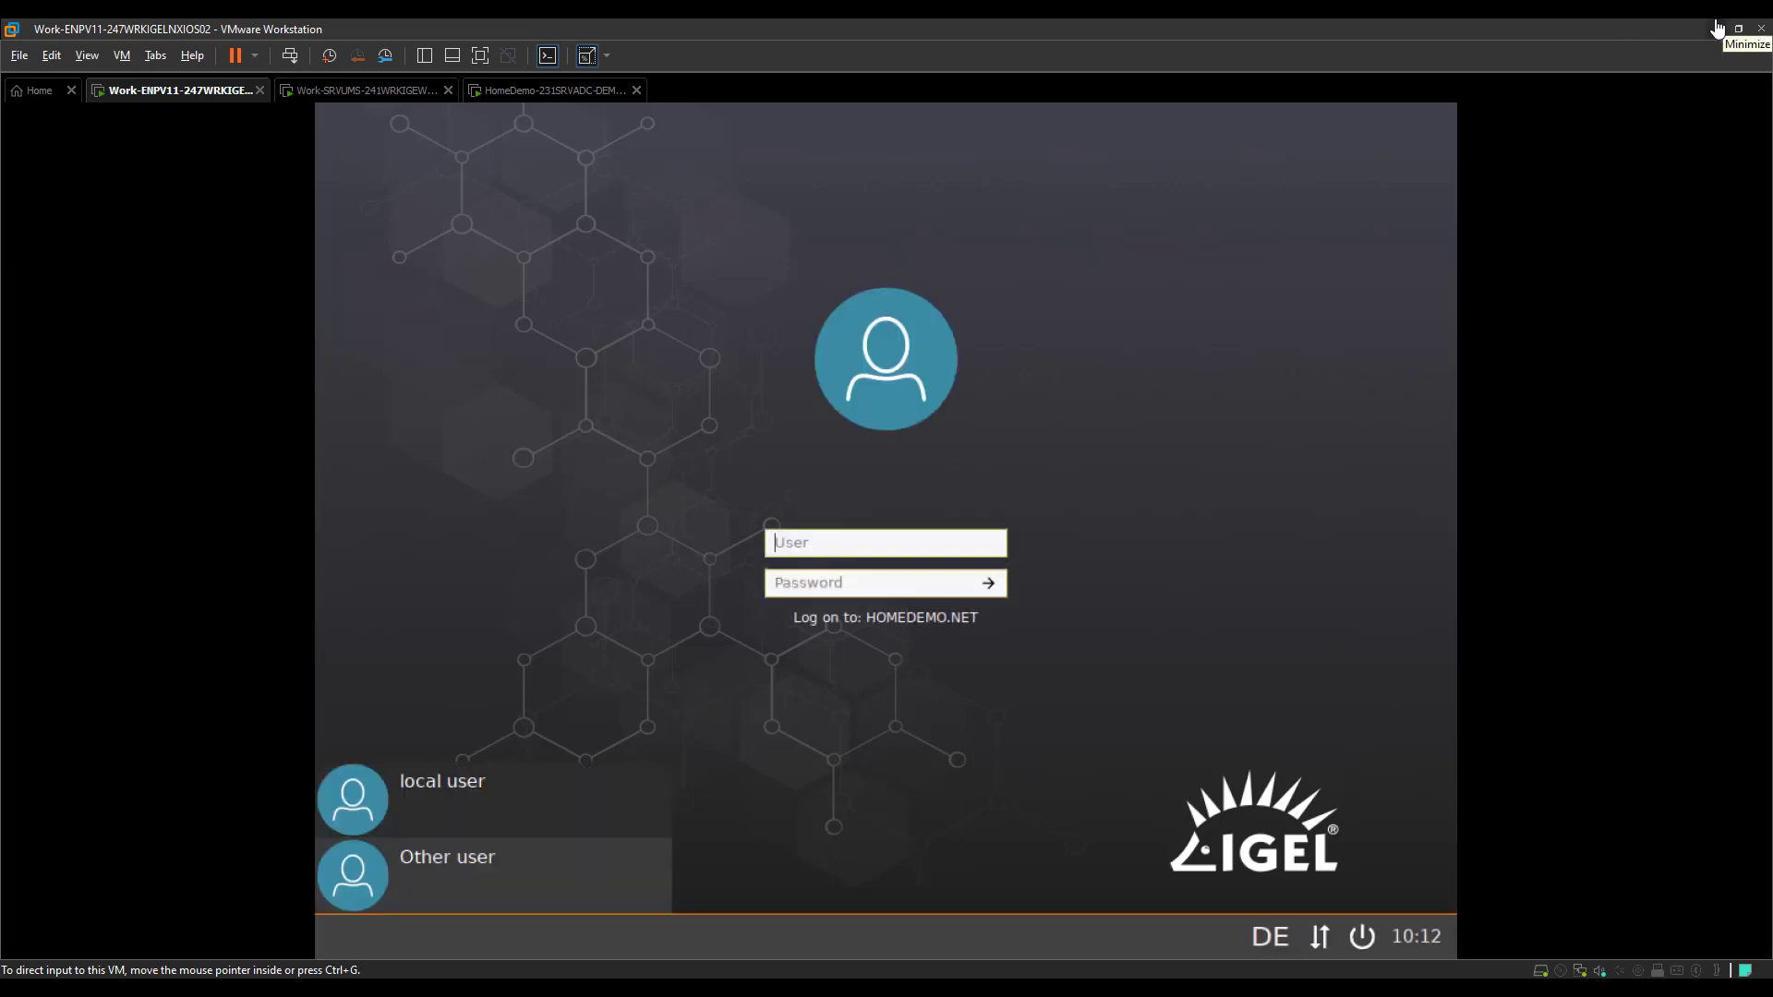
pyautogui.moveTo(885, 661)
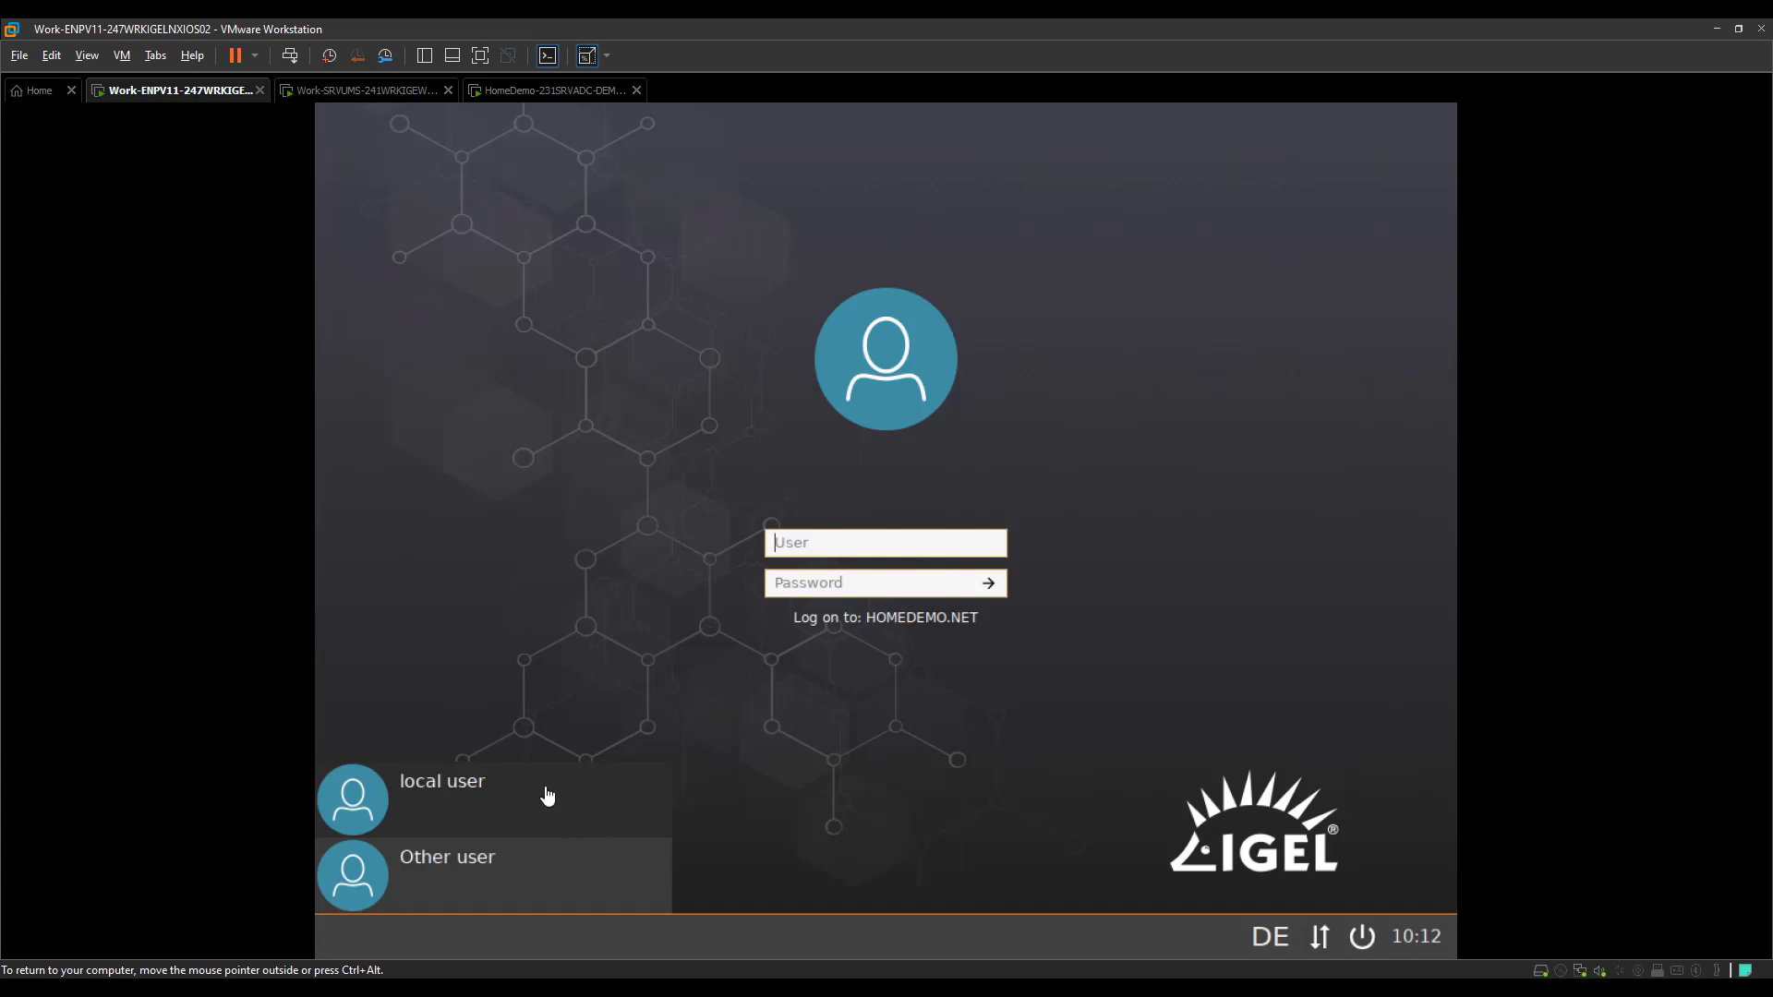
pyautogui.click(441, 781)
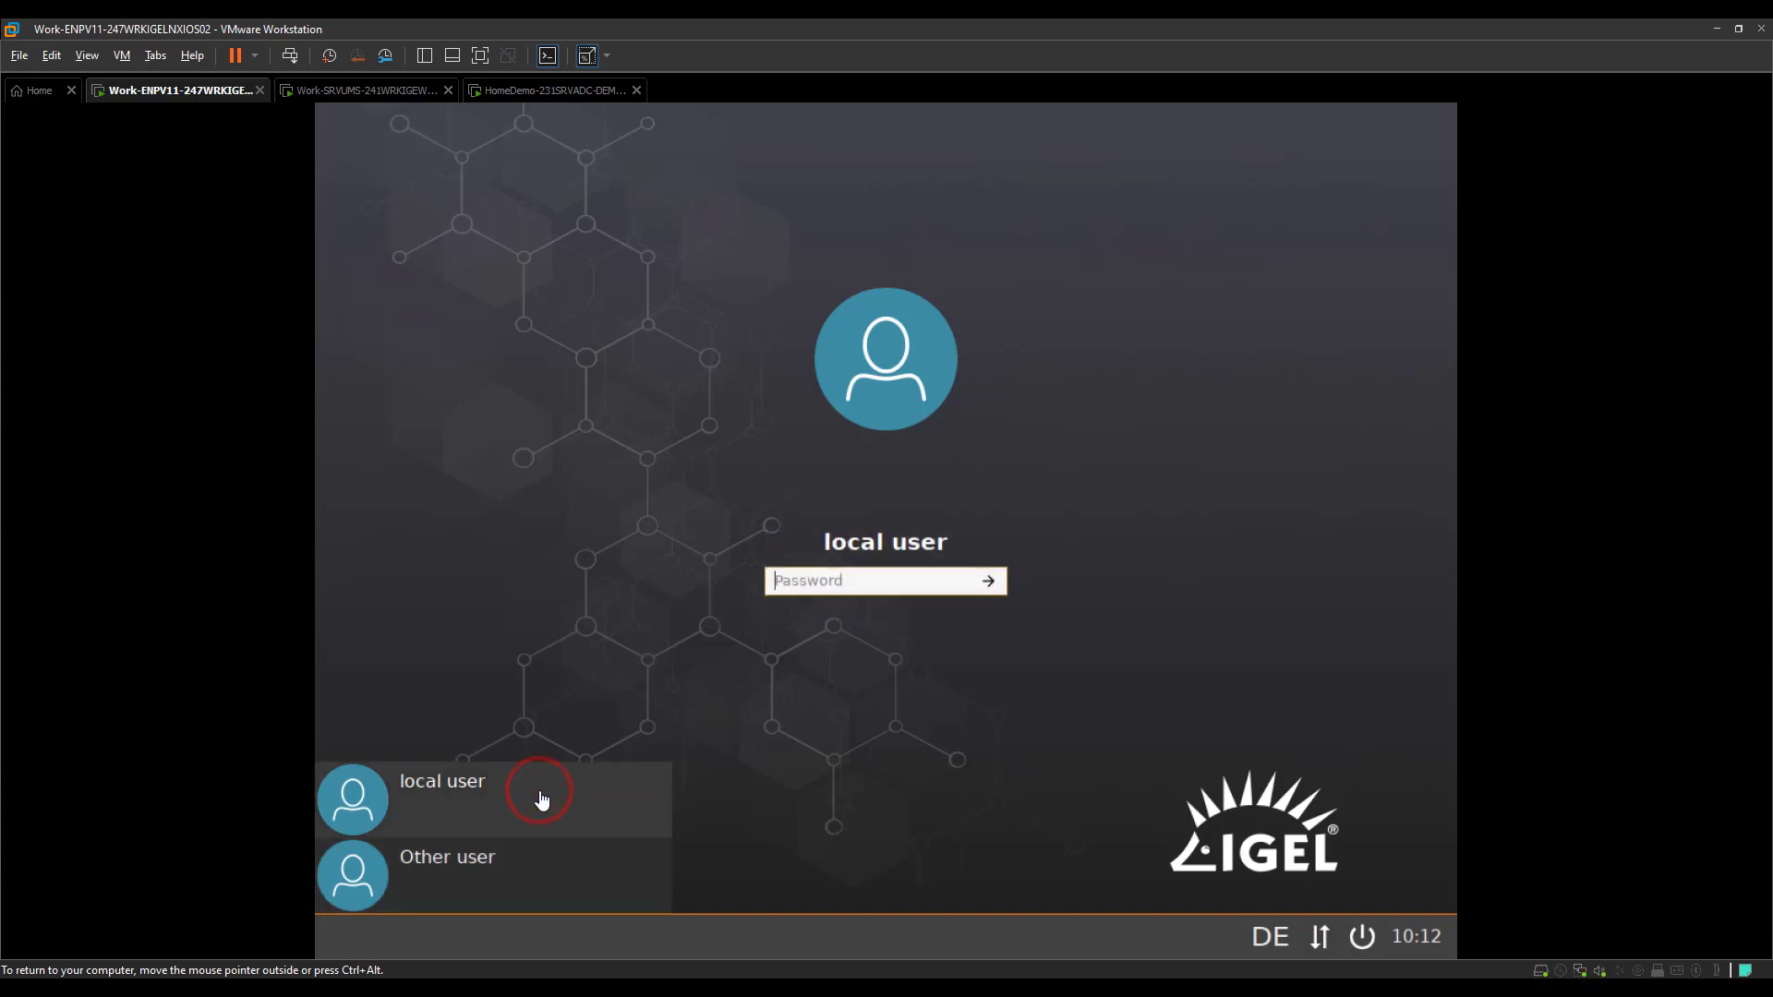
pyautogui.write('•')
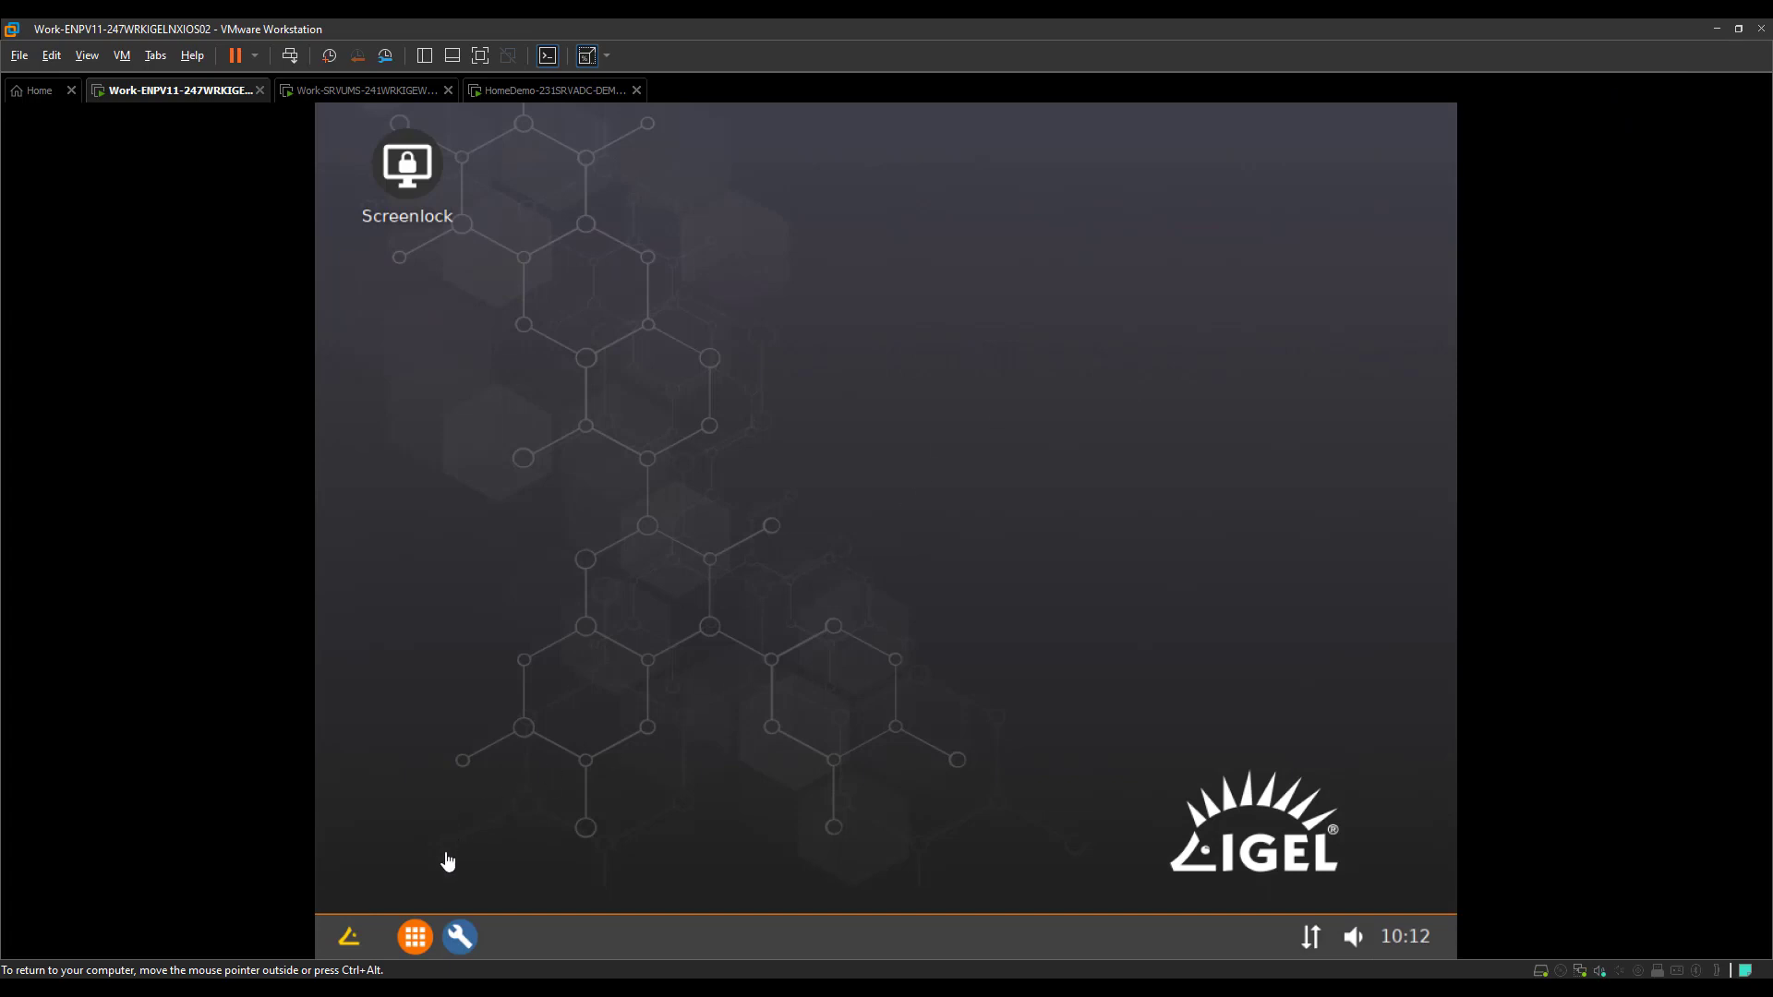
# - Check the start menu of the local-user session and return to the UMS console VM
pyautogui.click(349, 936)
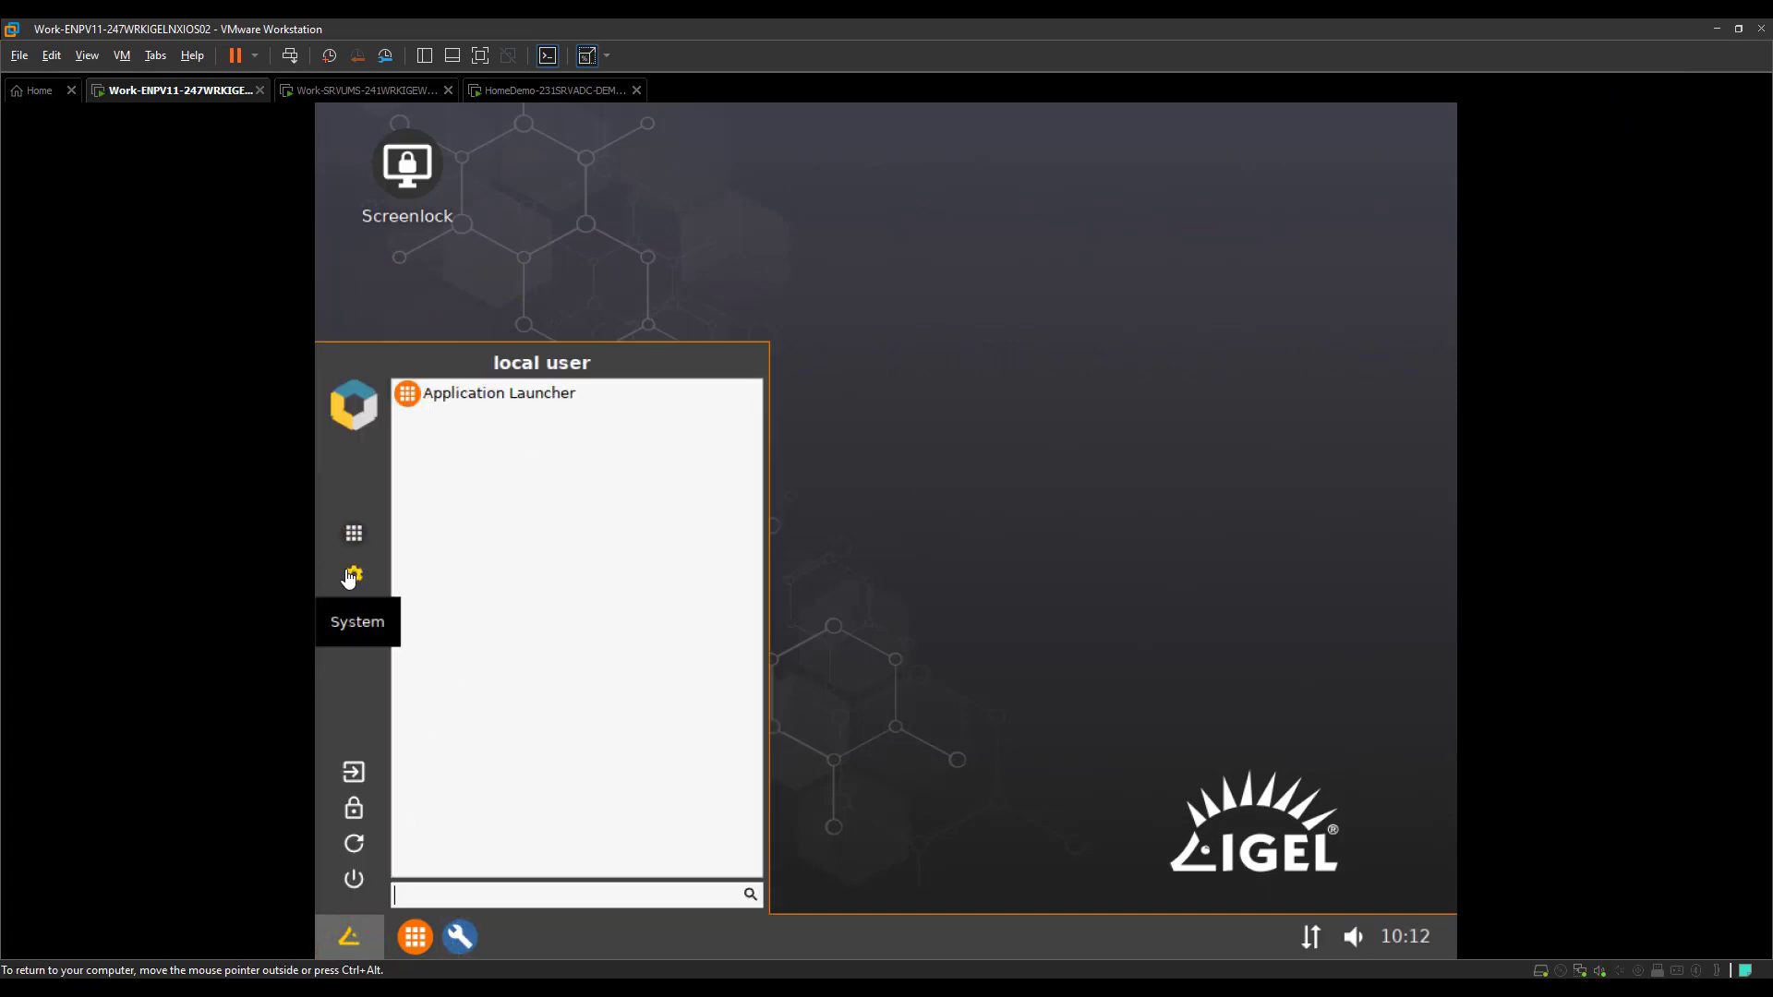
pyautogui.click(351, 575)
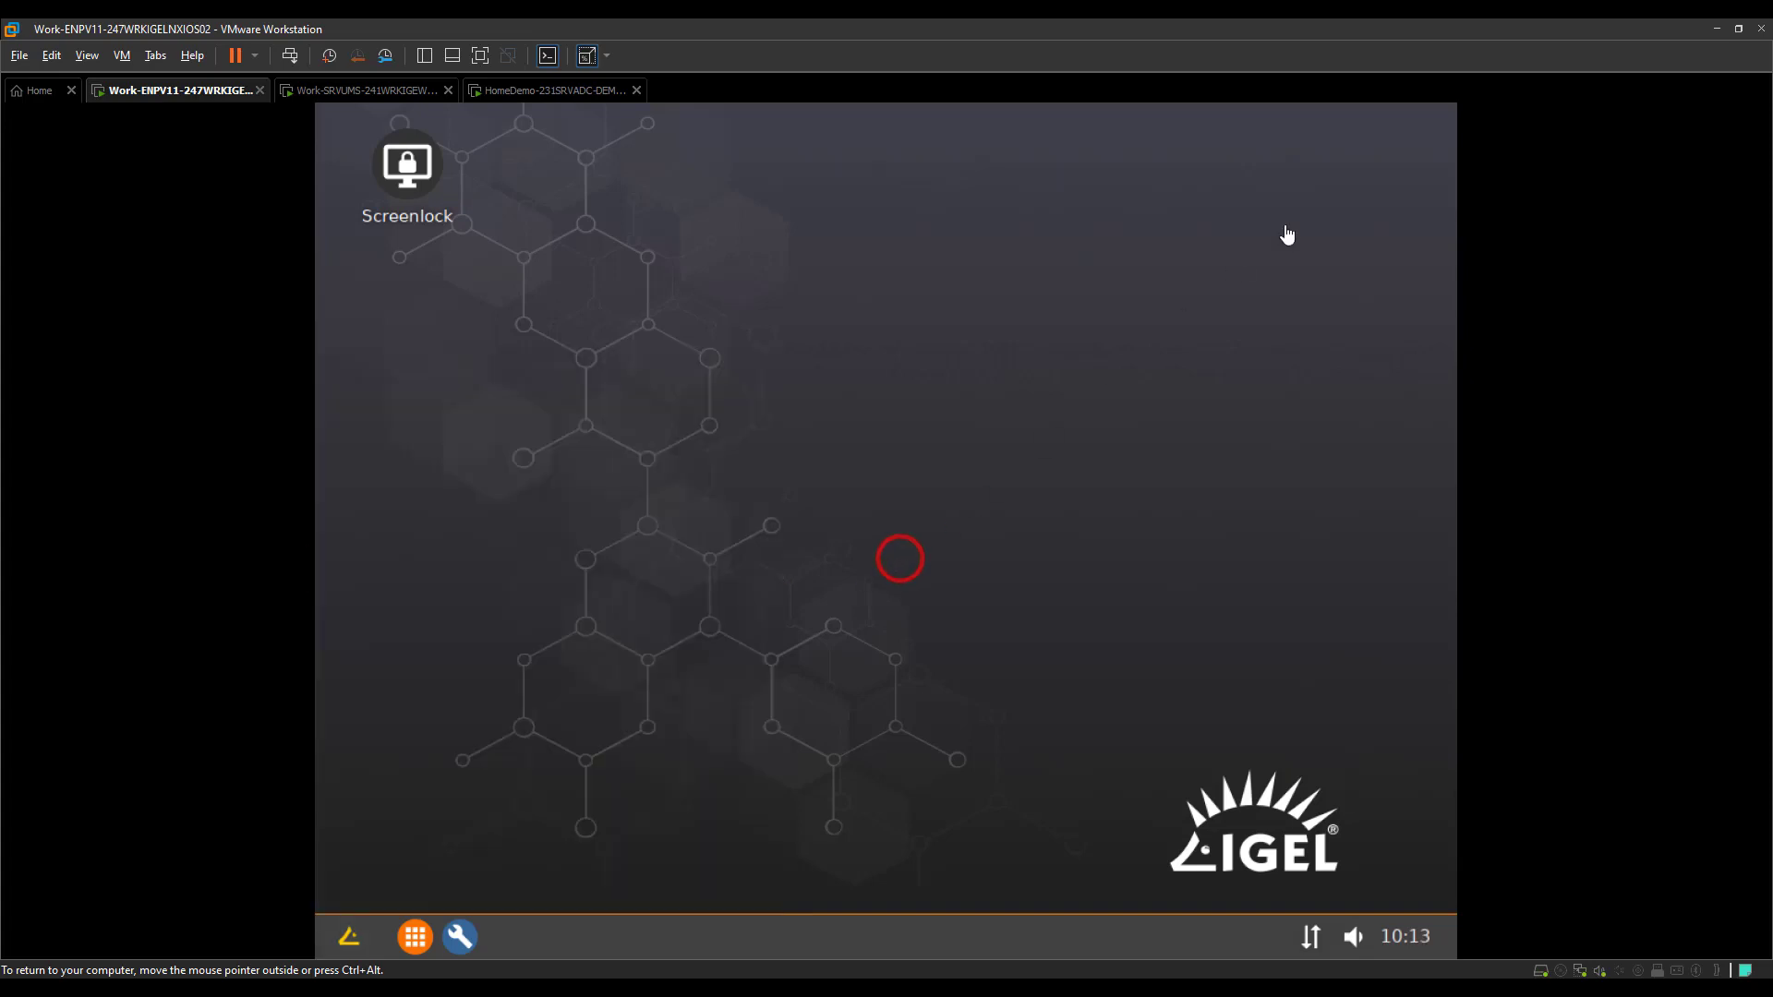
pyautogui.click(364, 88)
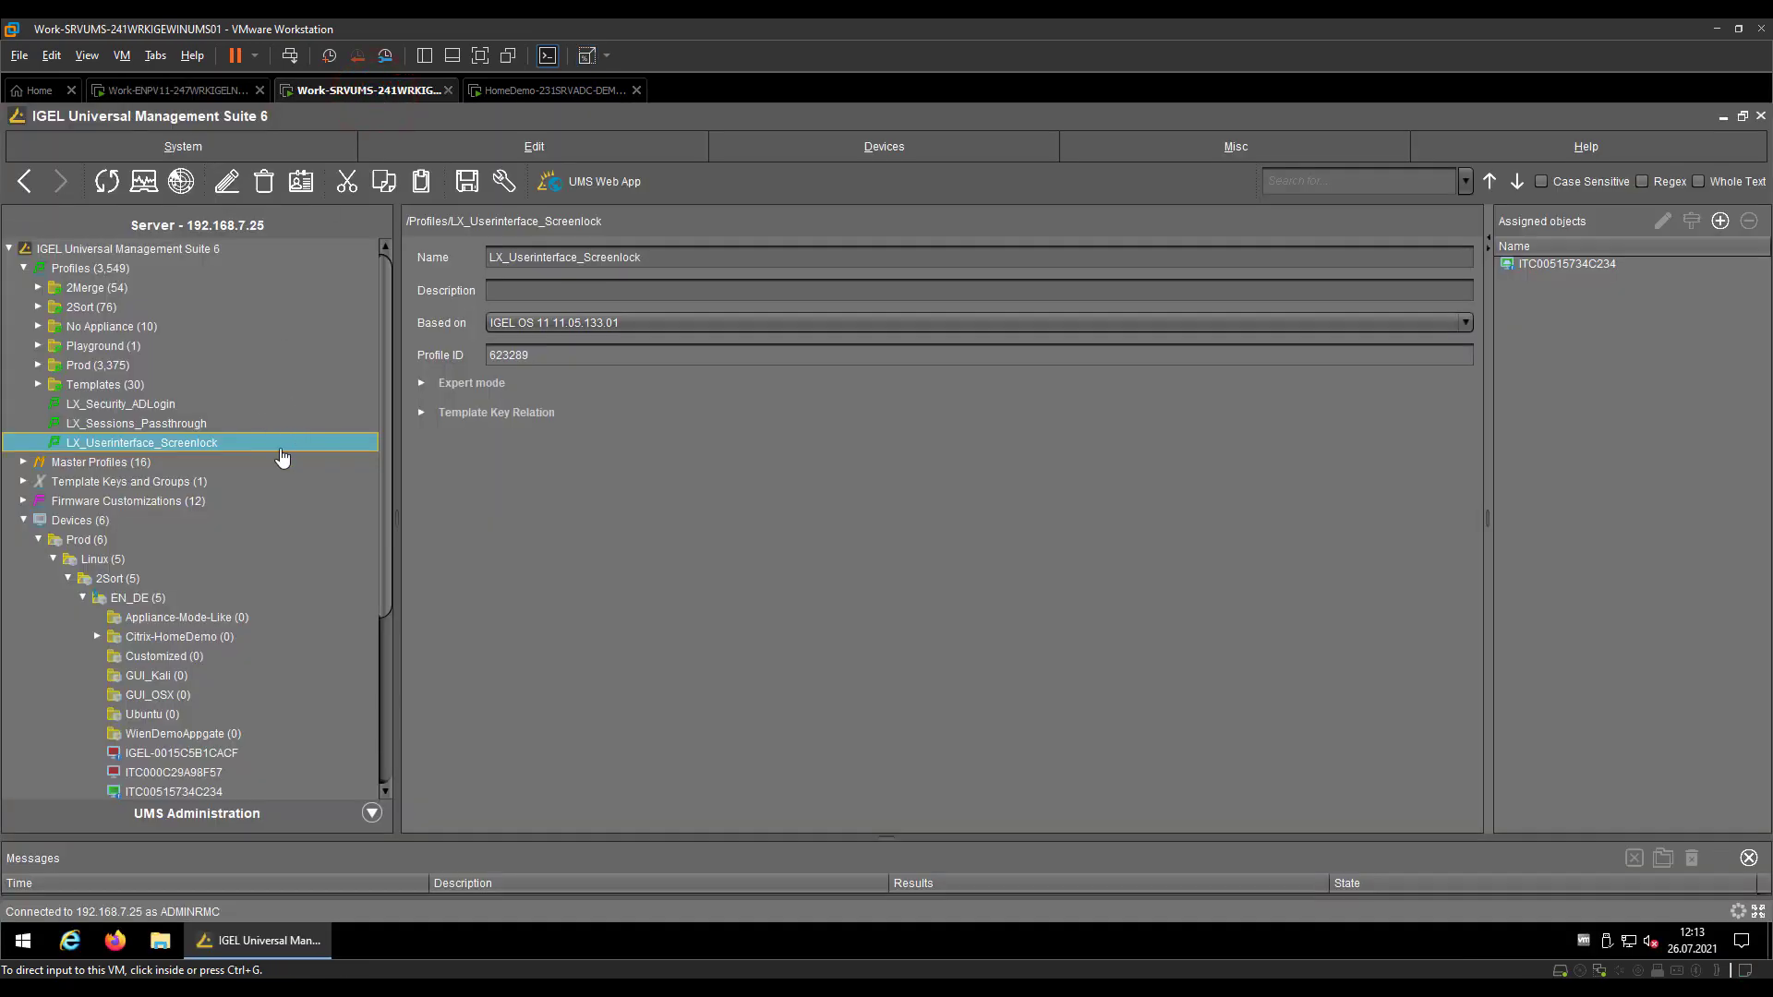
# - Show device ITC00515734C234's details, then return to the IGEL endpoint VM
pyautogui.click(165, 796)
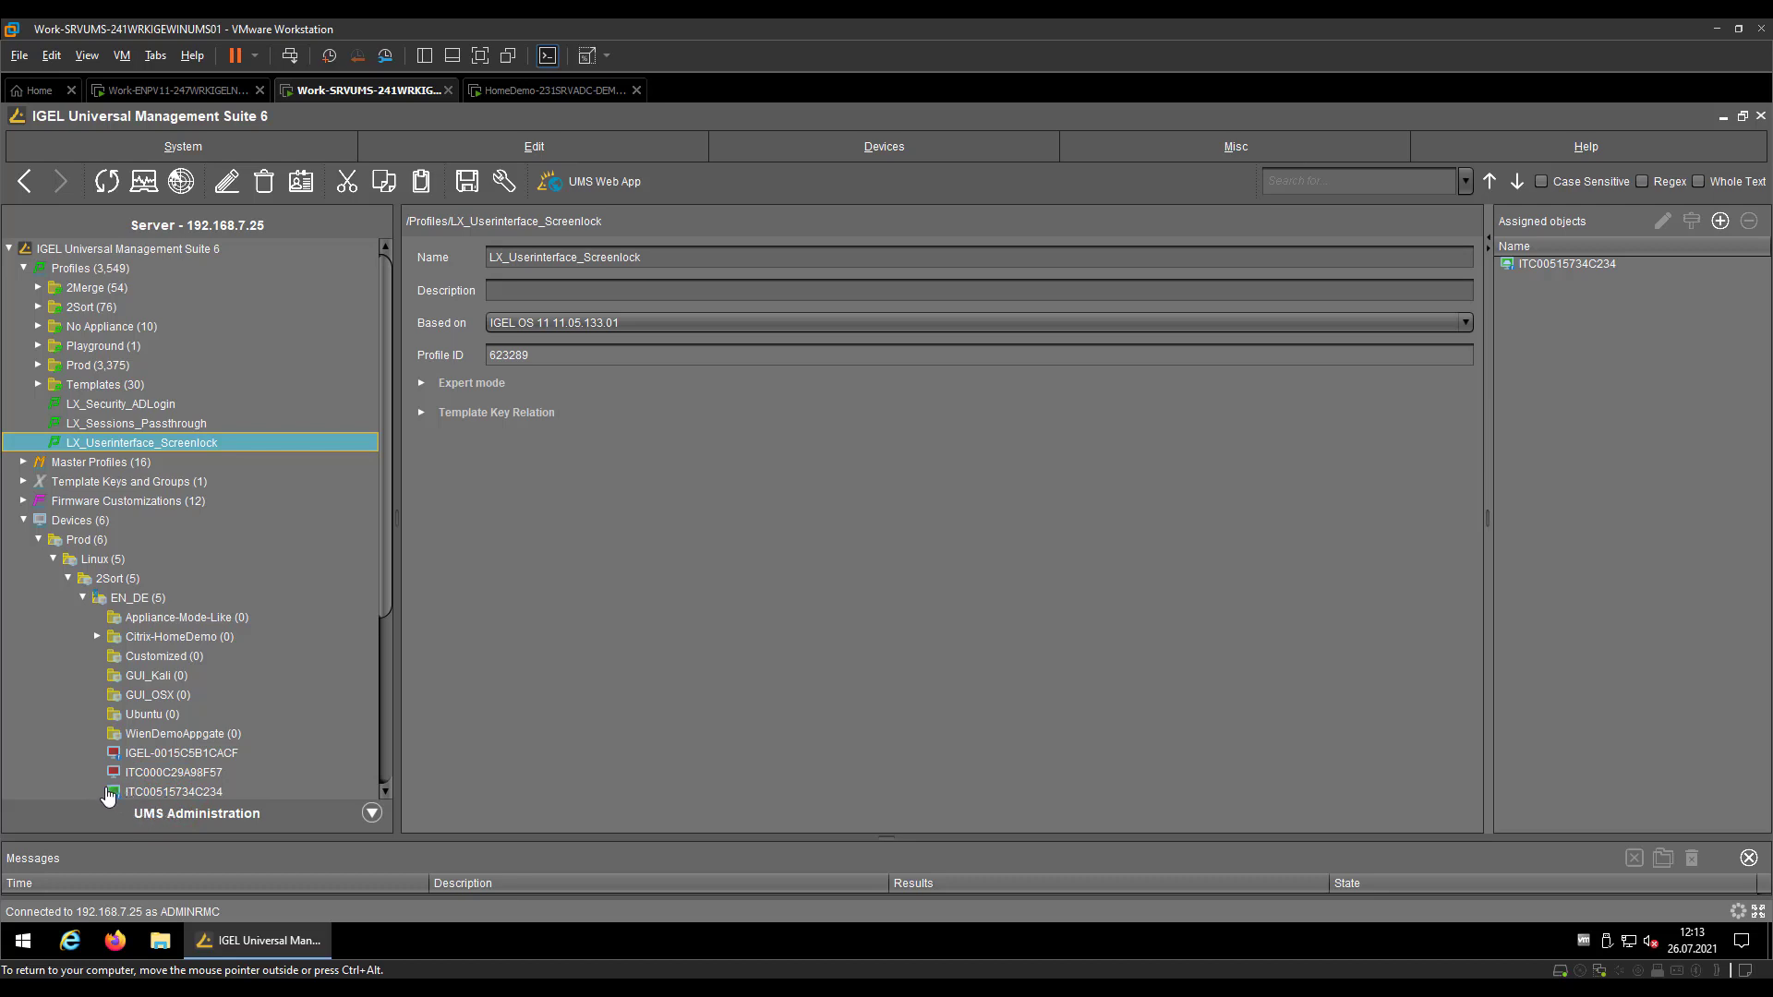
pyautogui.click(175, 790)
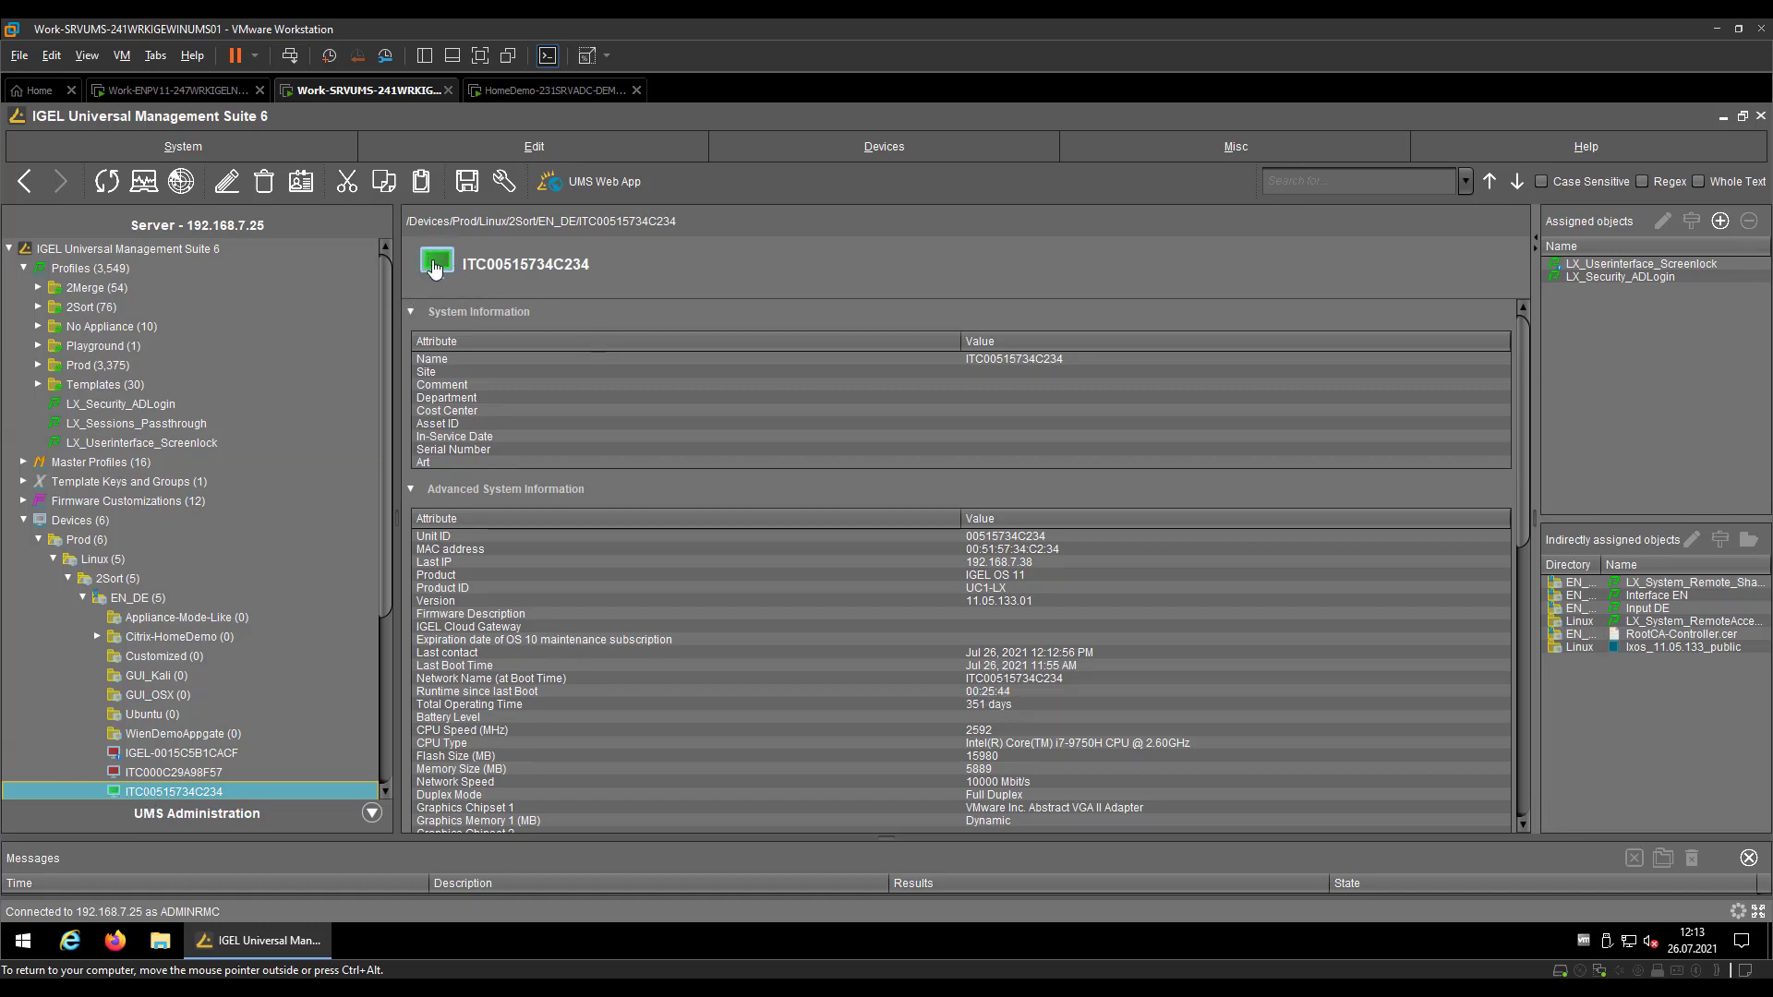
pyautogui.moveTo(548, 89)
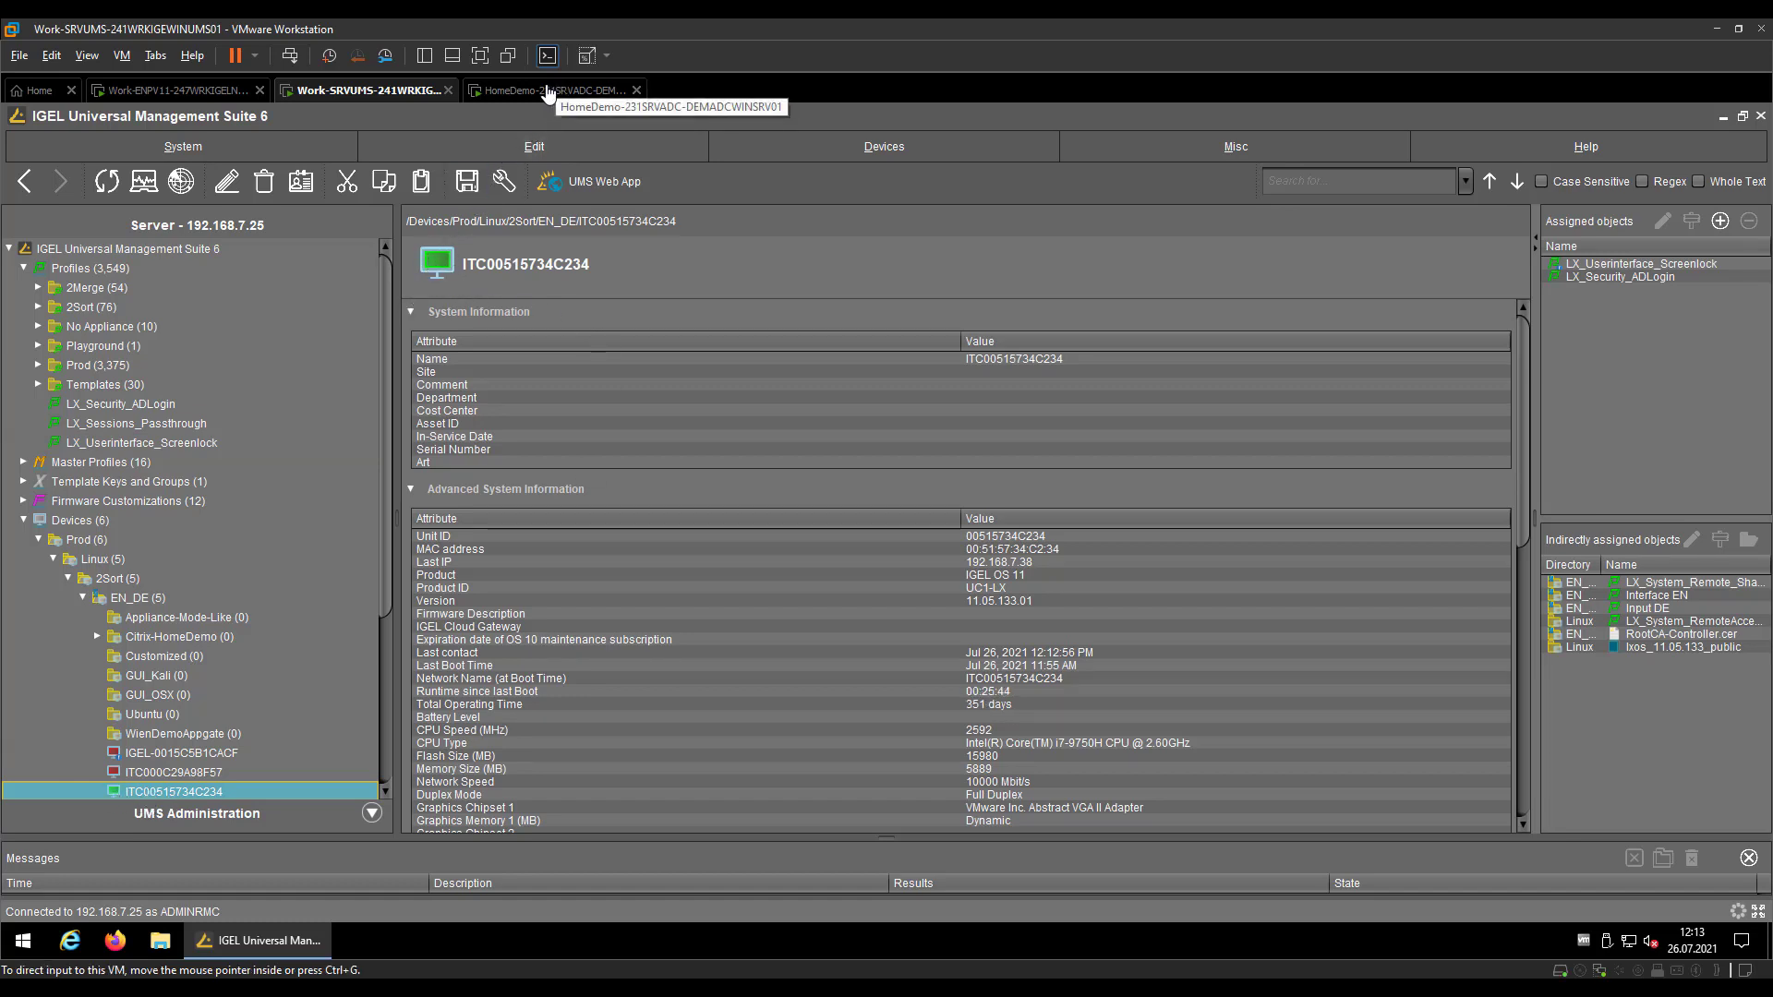
pyautogui.click(175, 88)
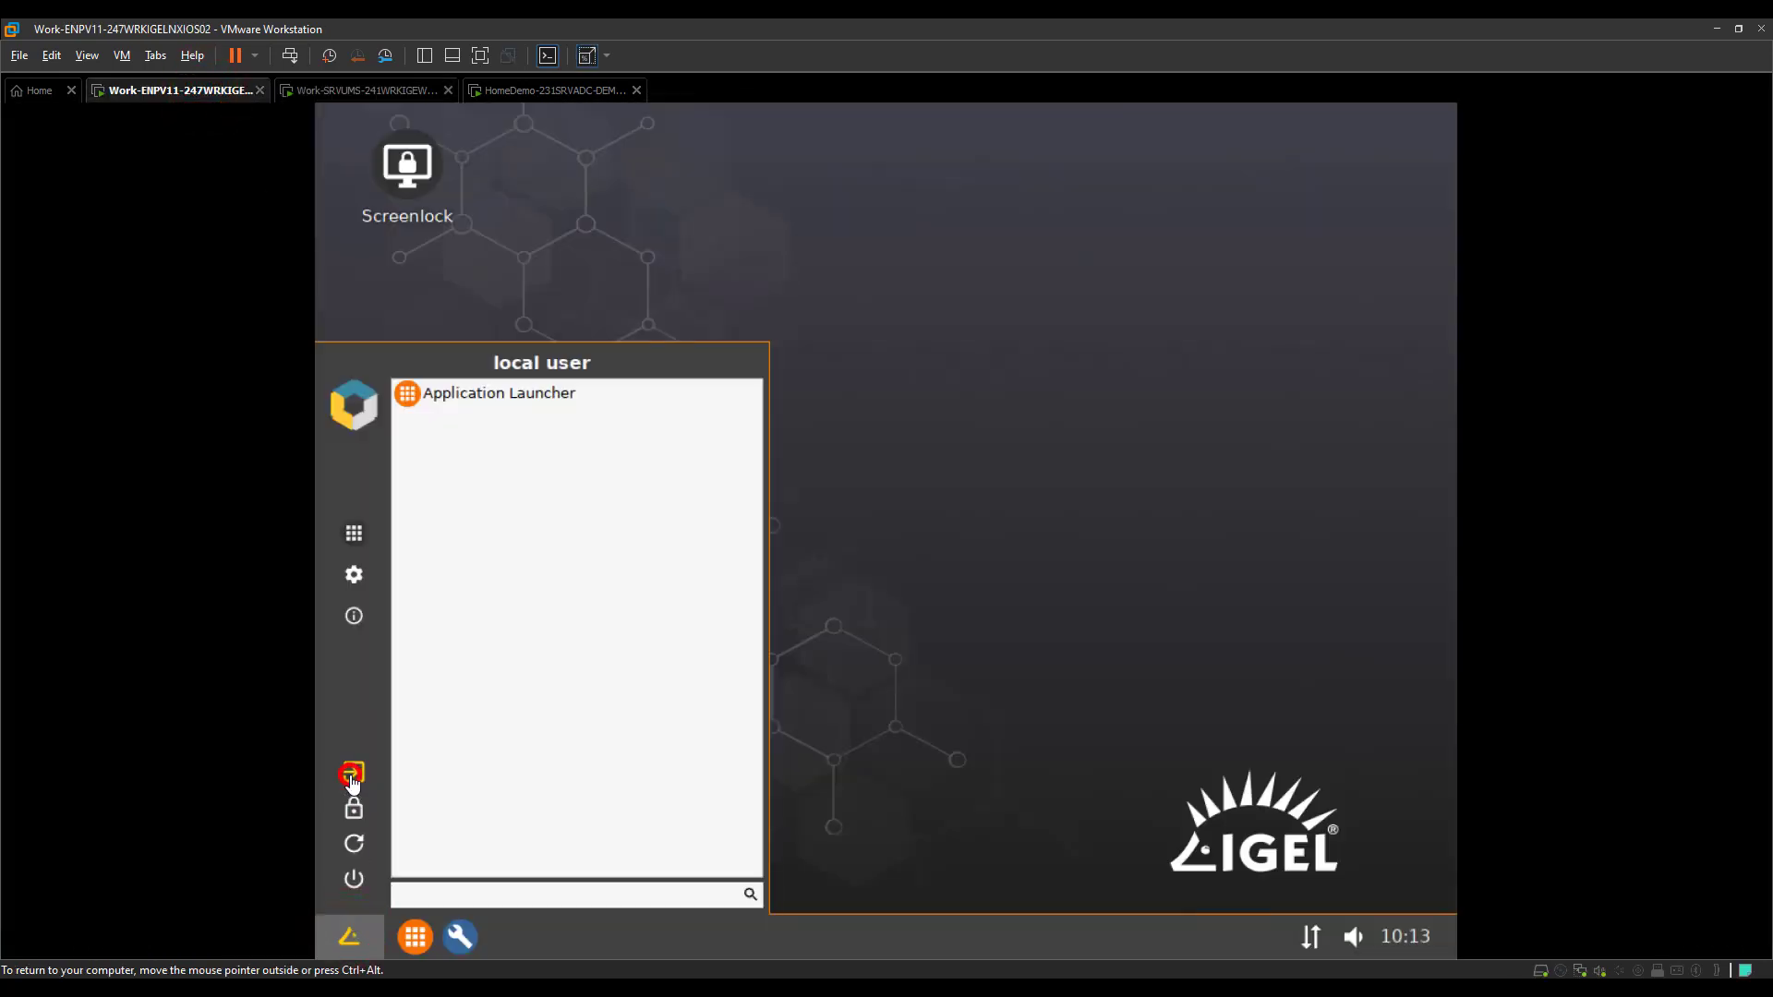
# - Log the local user off the endpoint and return to the UMS console VM
pyautogui.click(352, 776)
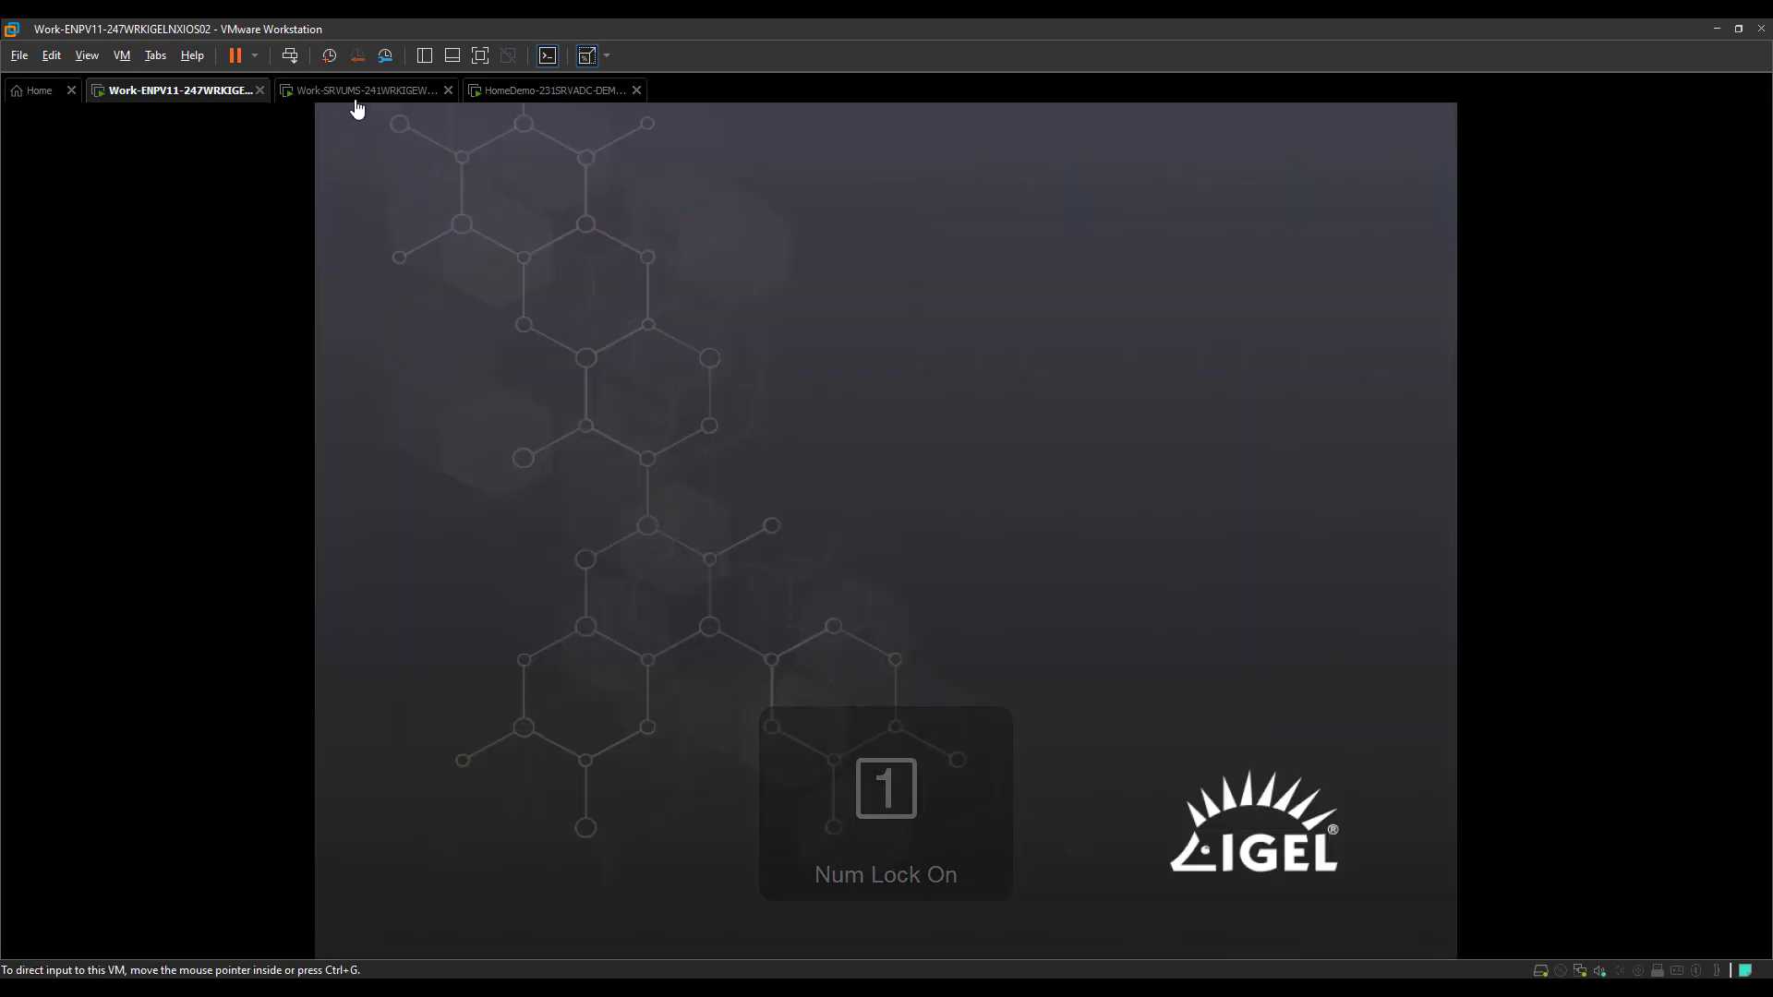
pyautogui.click(362, 89)
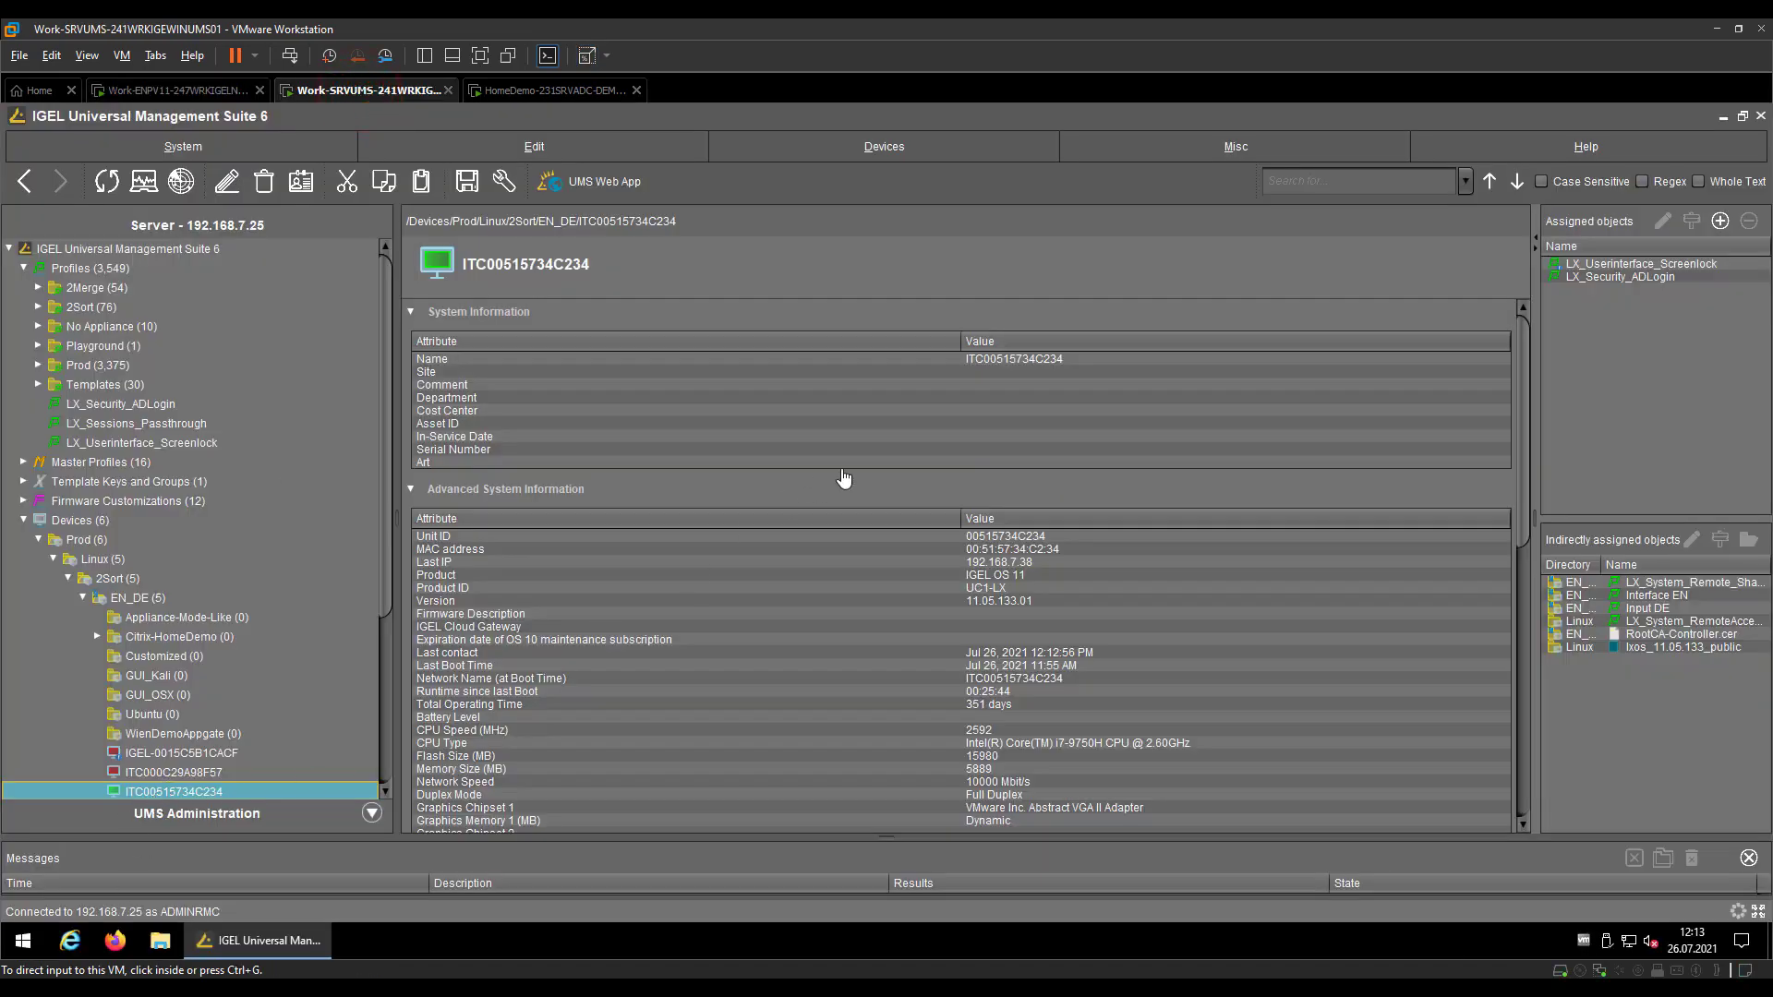
pyautogui.click(1585, 146)
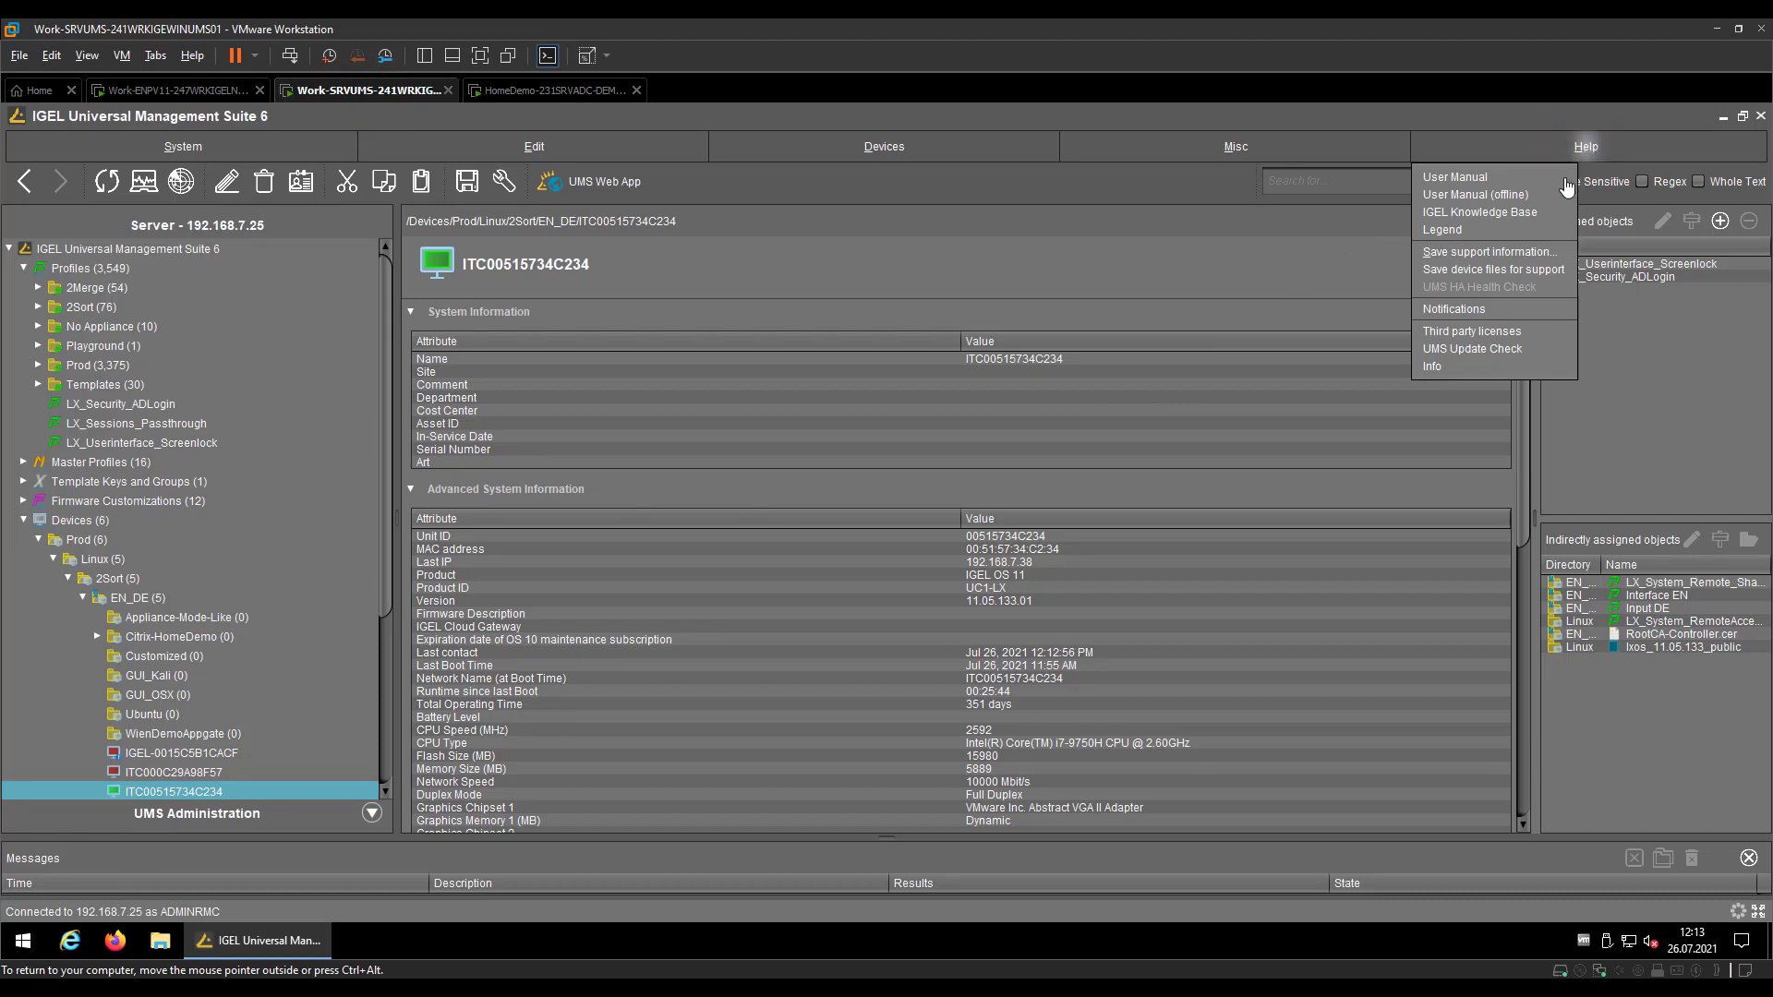
pyautogui.click(1443, 229)
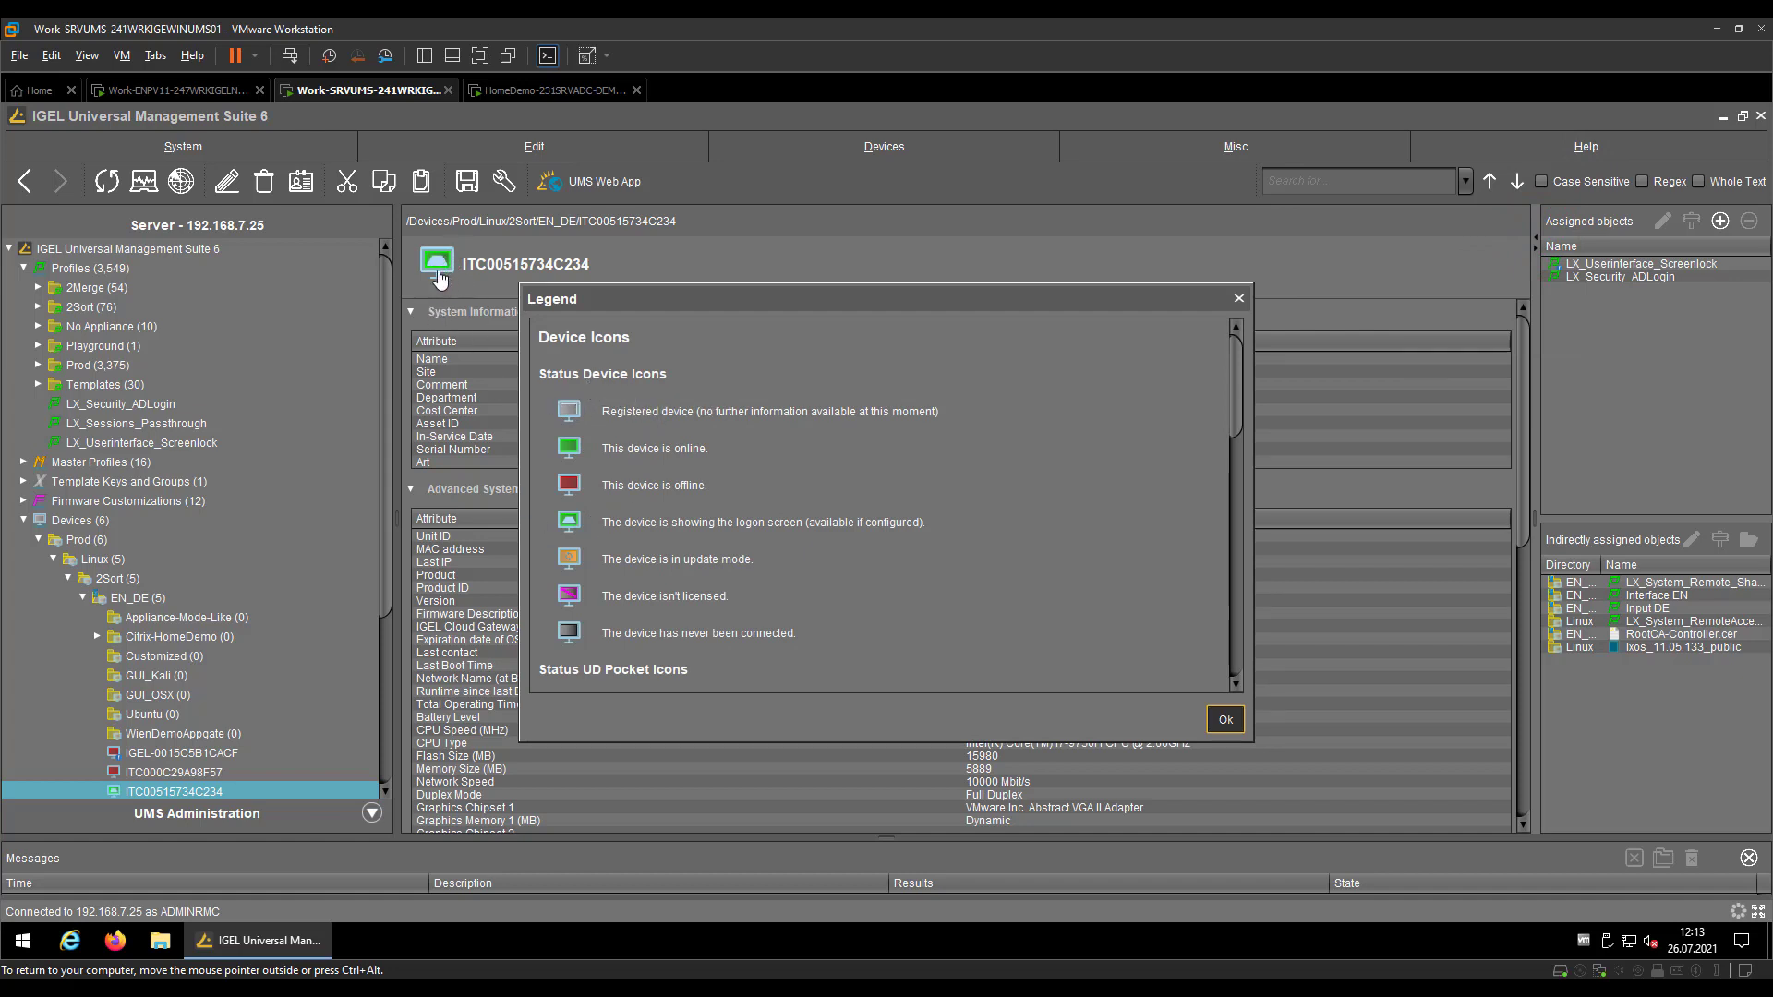
pyautogui.moveTo(613, 537)
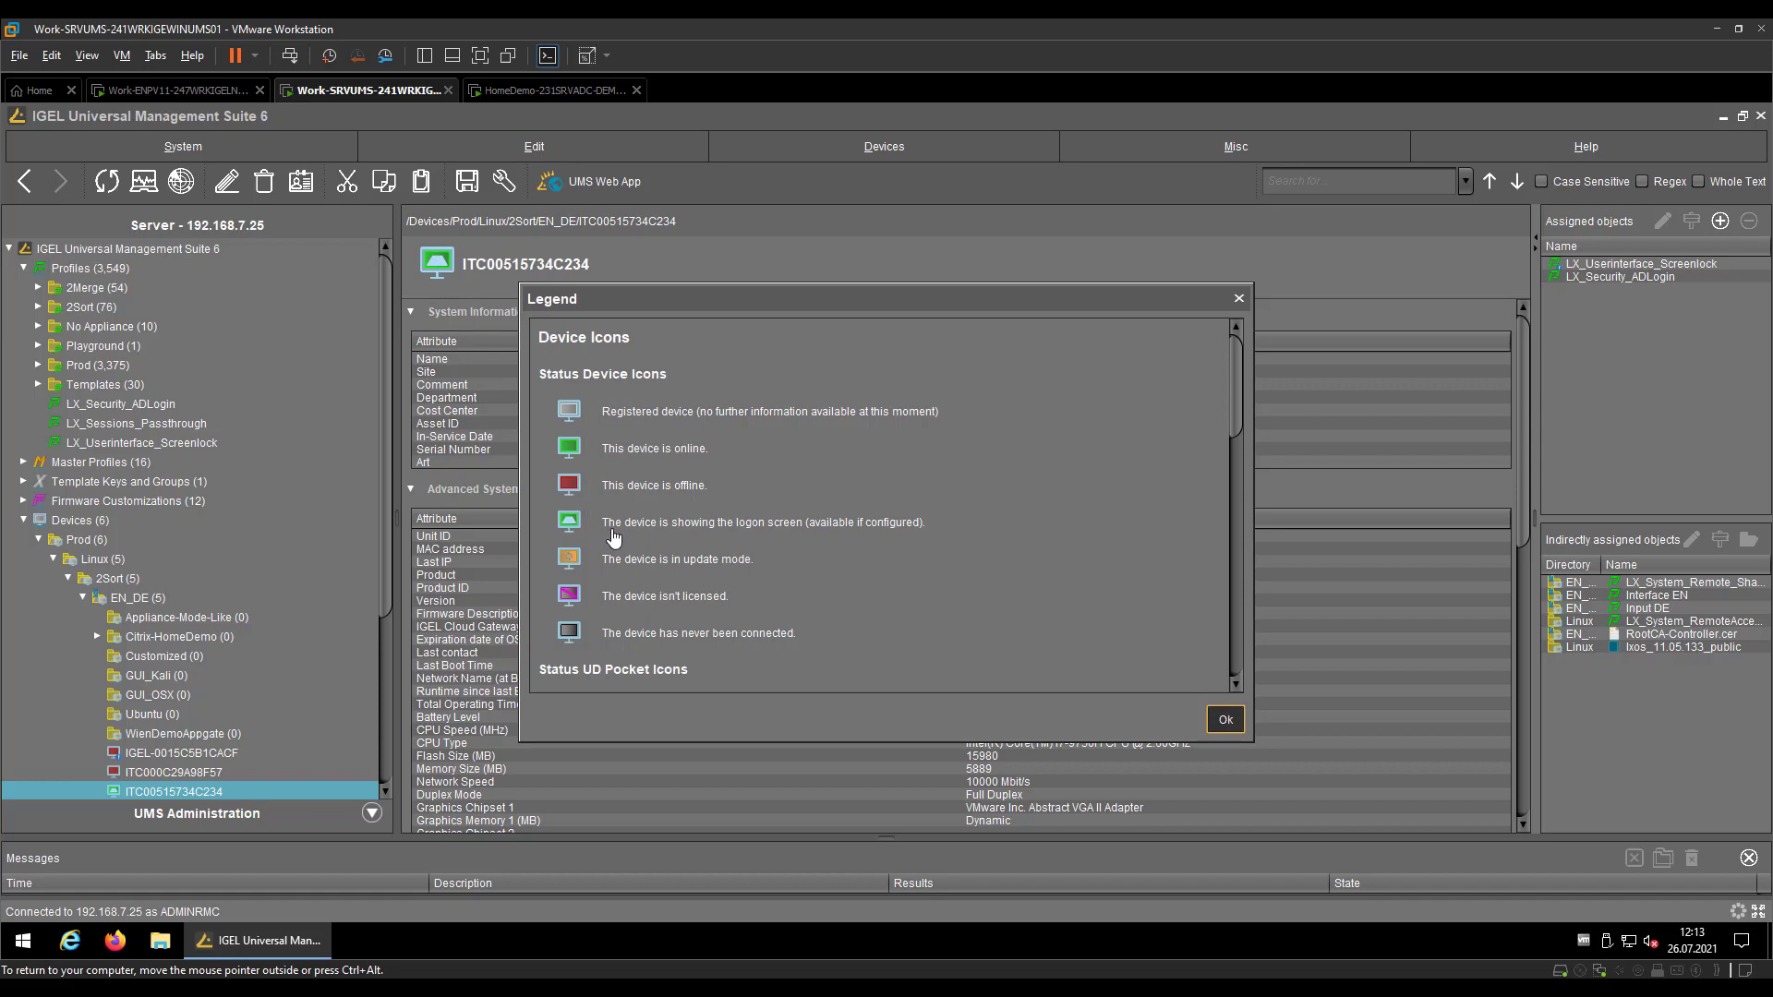
pyautogui.moveTo(847, 543)
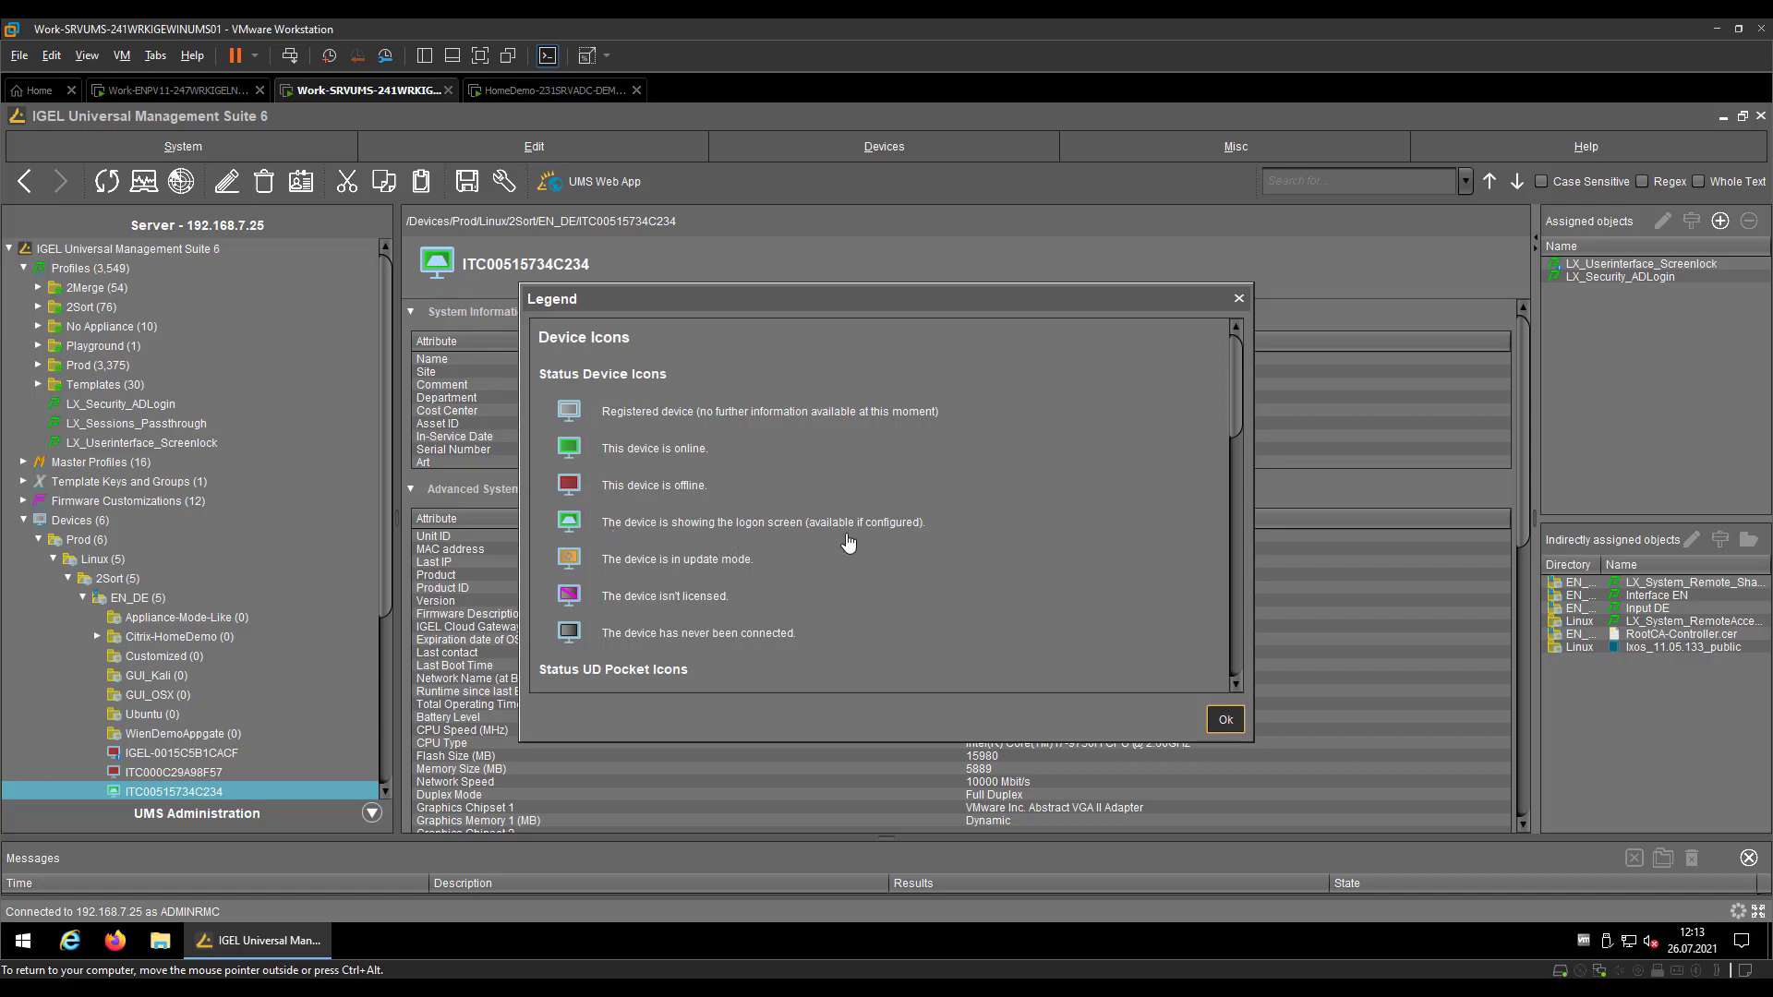
pyautogui.moveTo(853, 539)
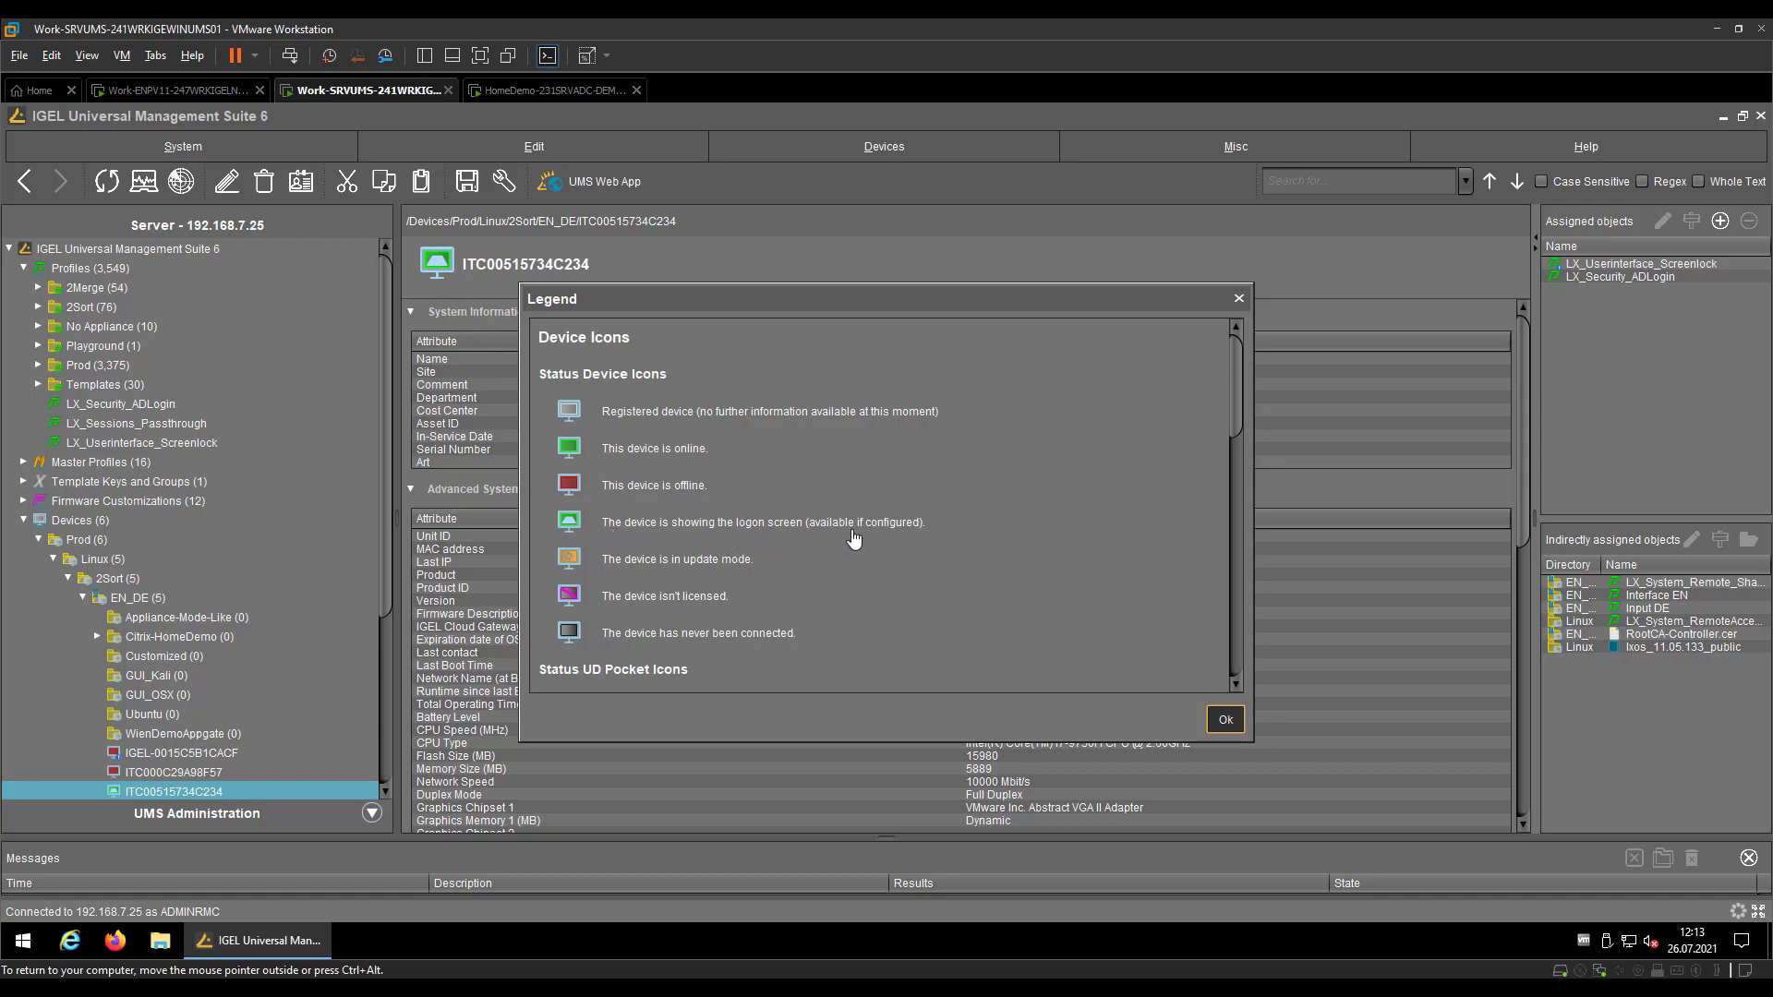
pyautogui.moveTo(828, 550)
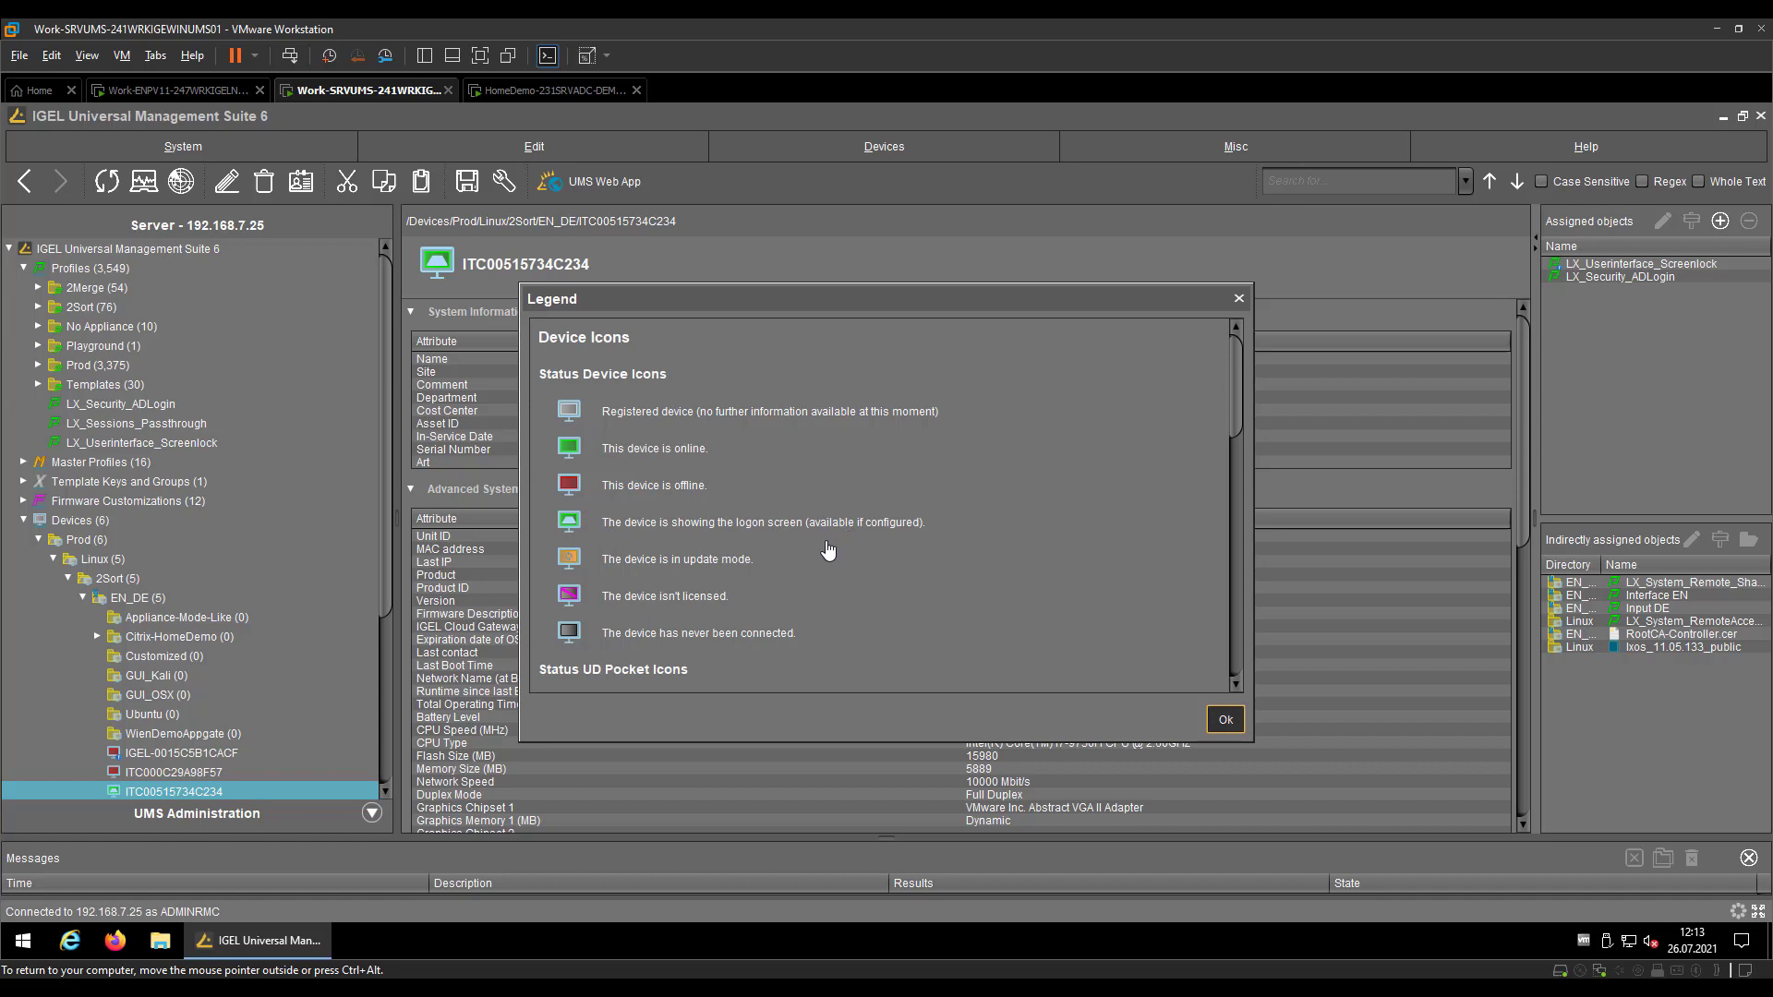
pyautogui.moveTo(823, 539)
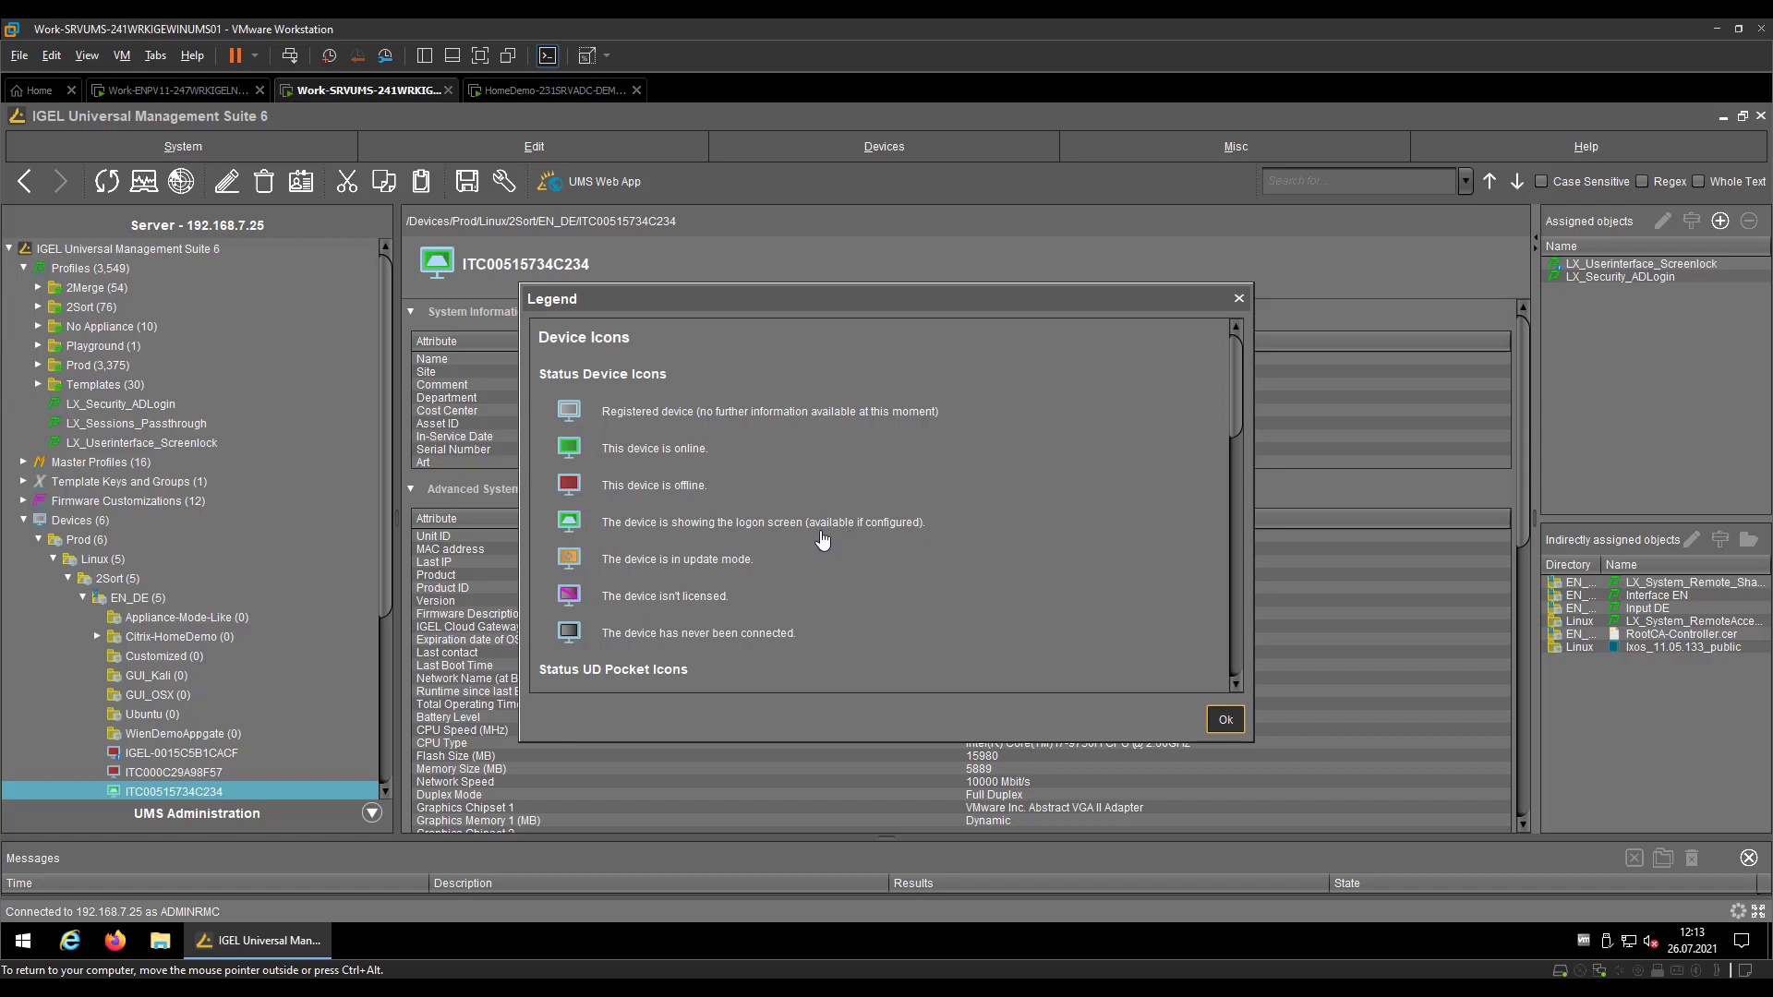
pyautogui.moveTo(815, 540)
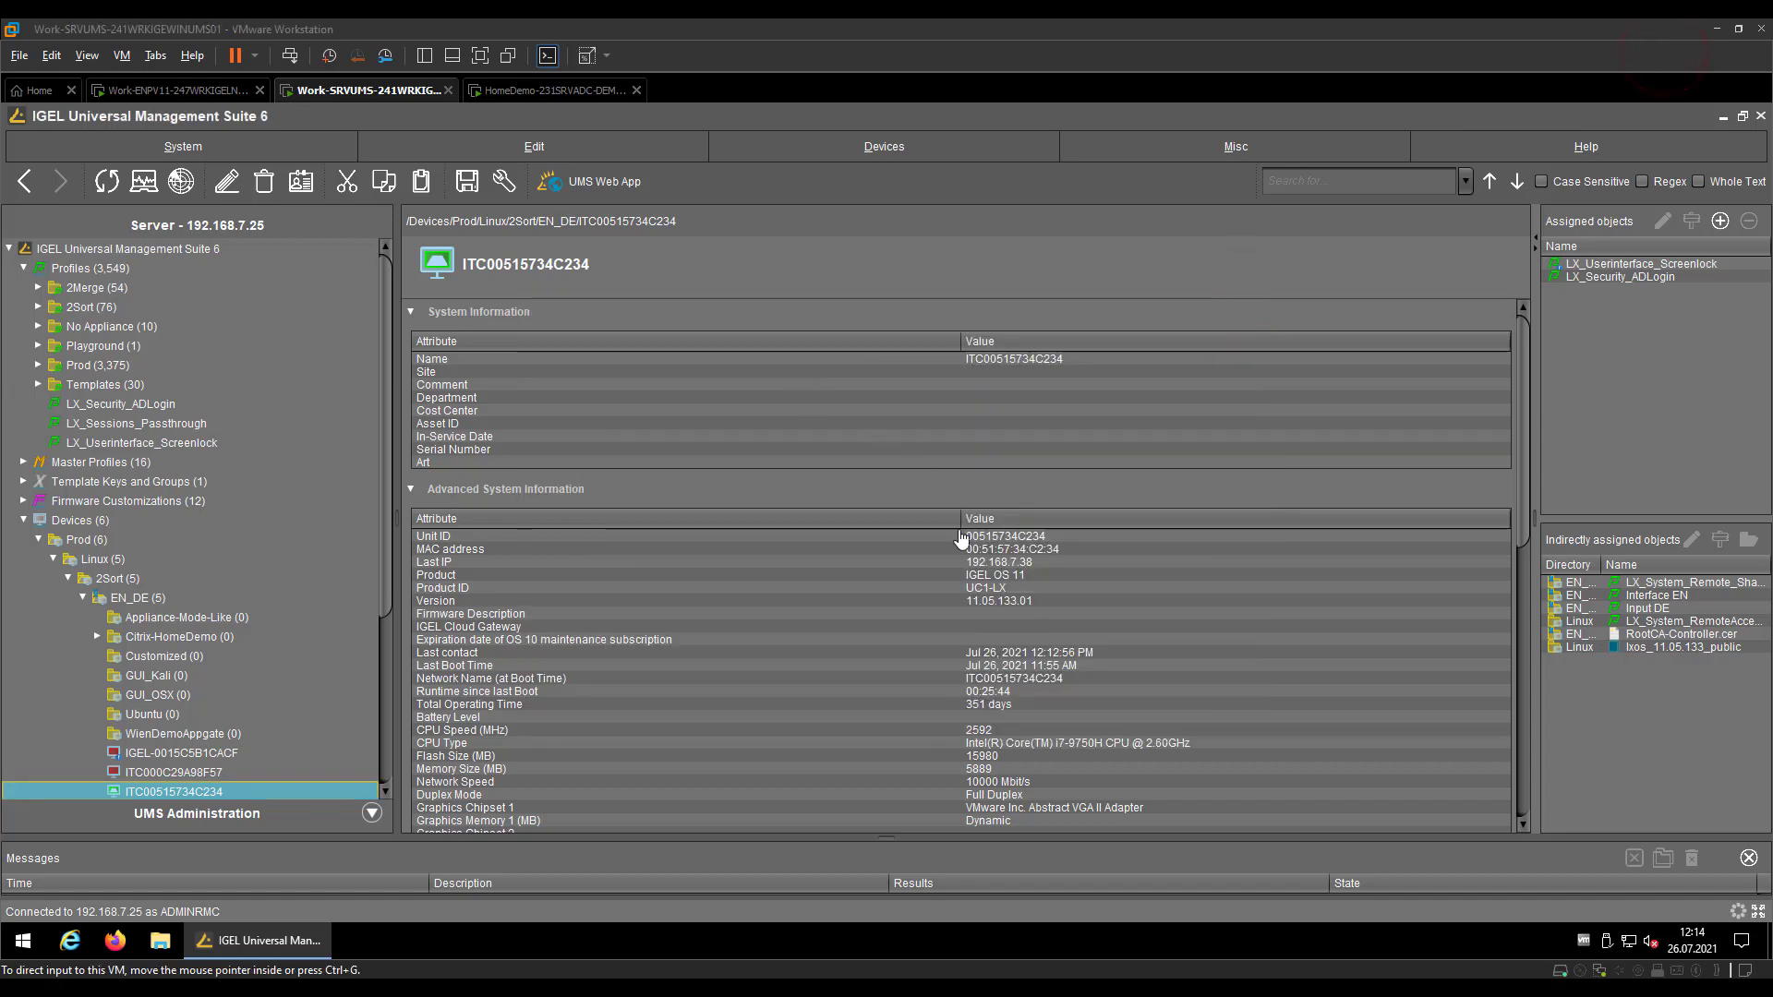
# - Scroll the device details down to the empty User Login History section
pyautogui.scroll(-3)
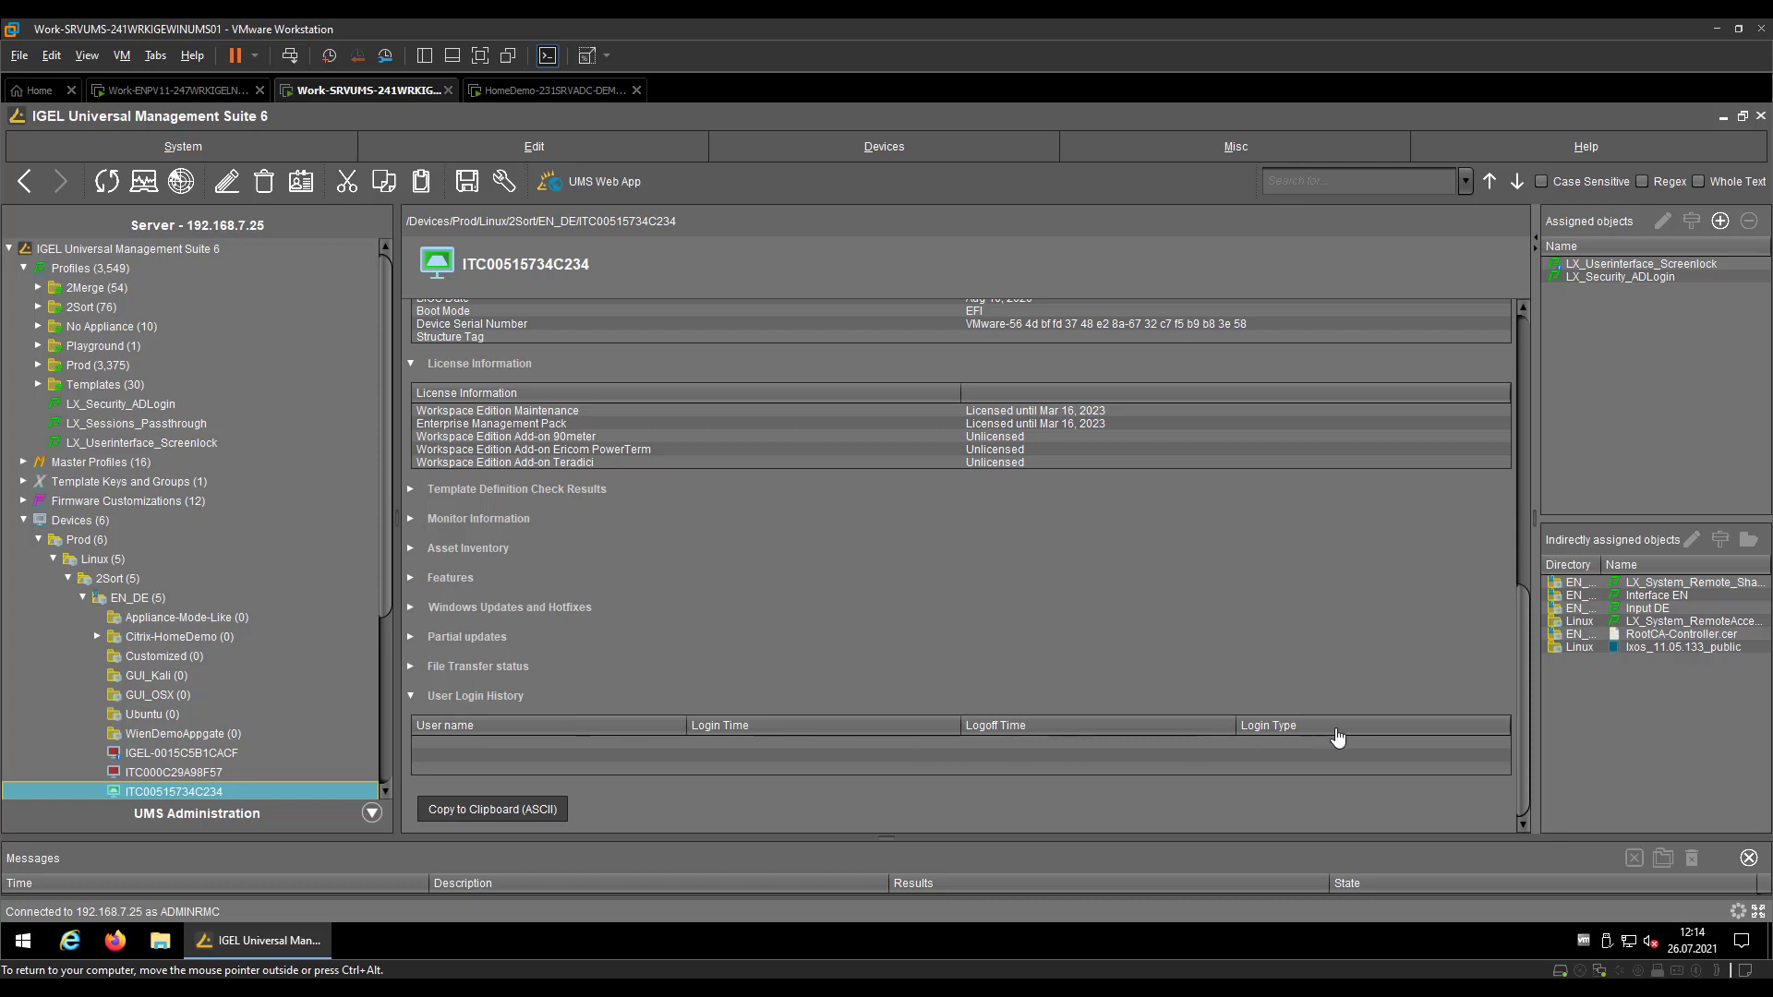
pyautogui.moveTo(439, 734)
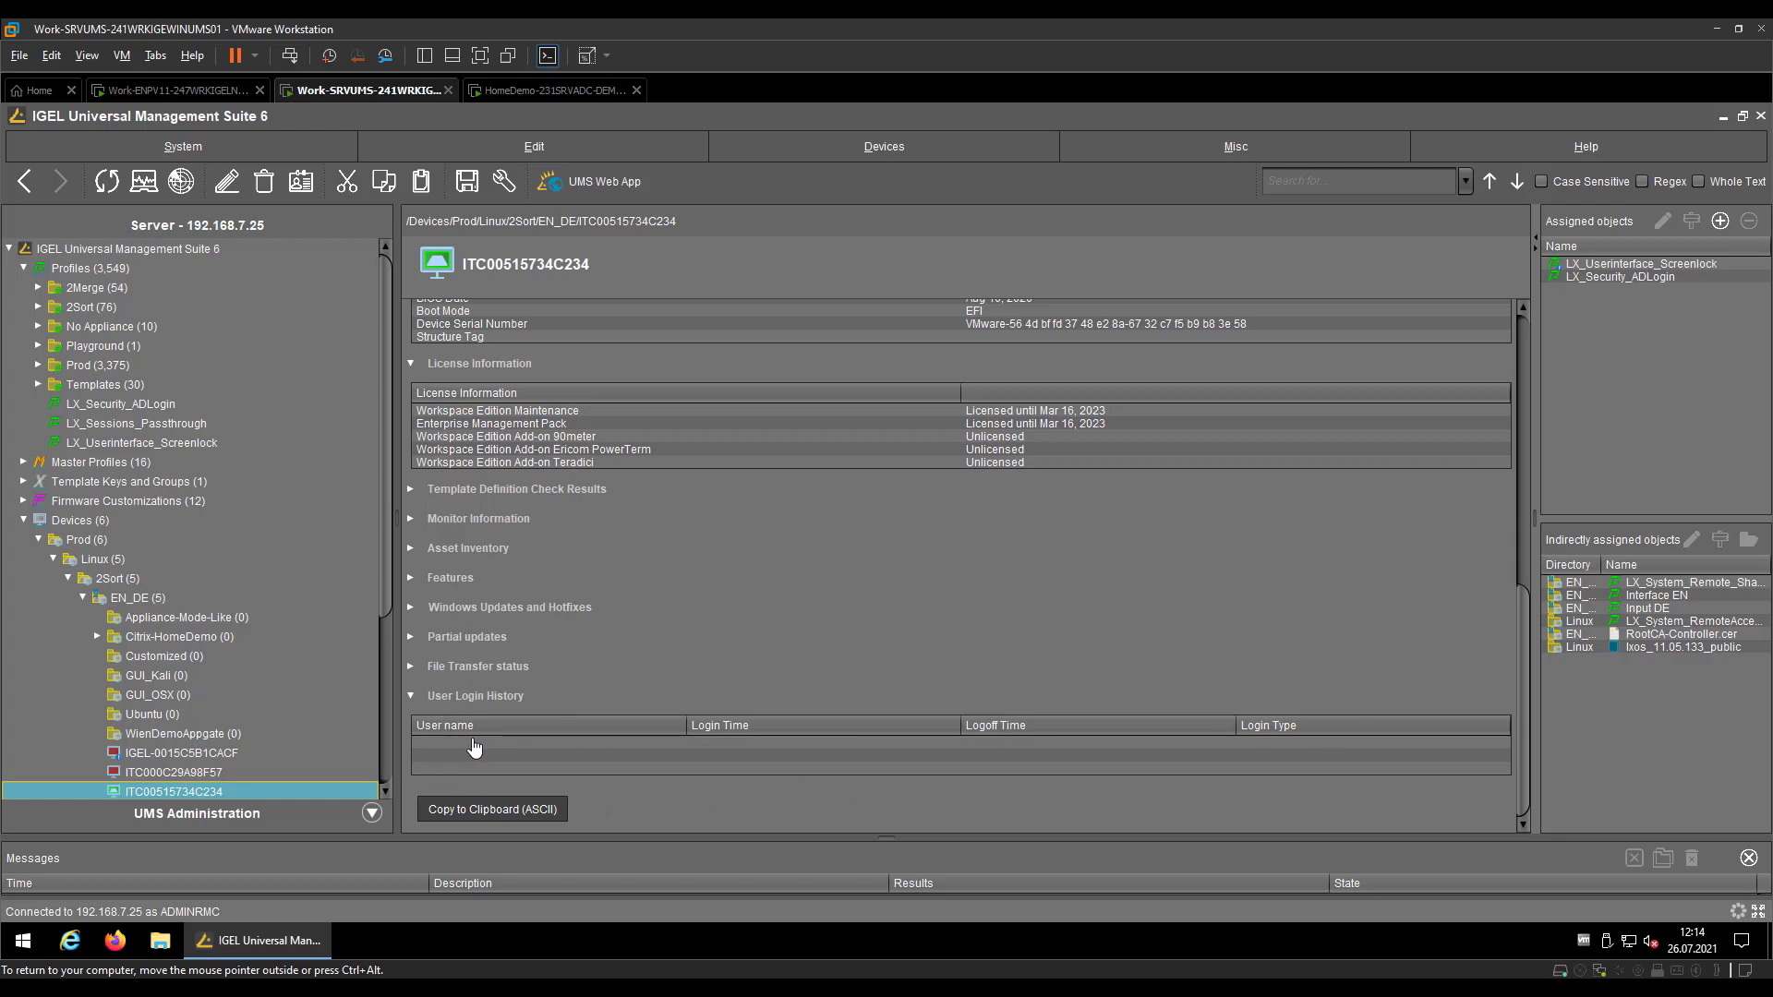
pyautogui.moveTo(1082, 755)
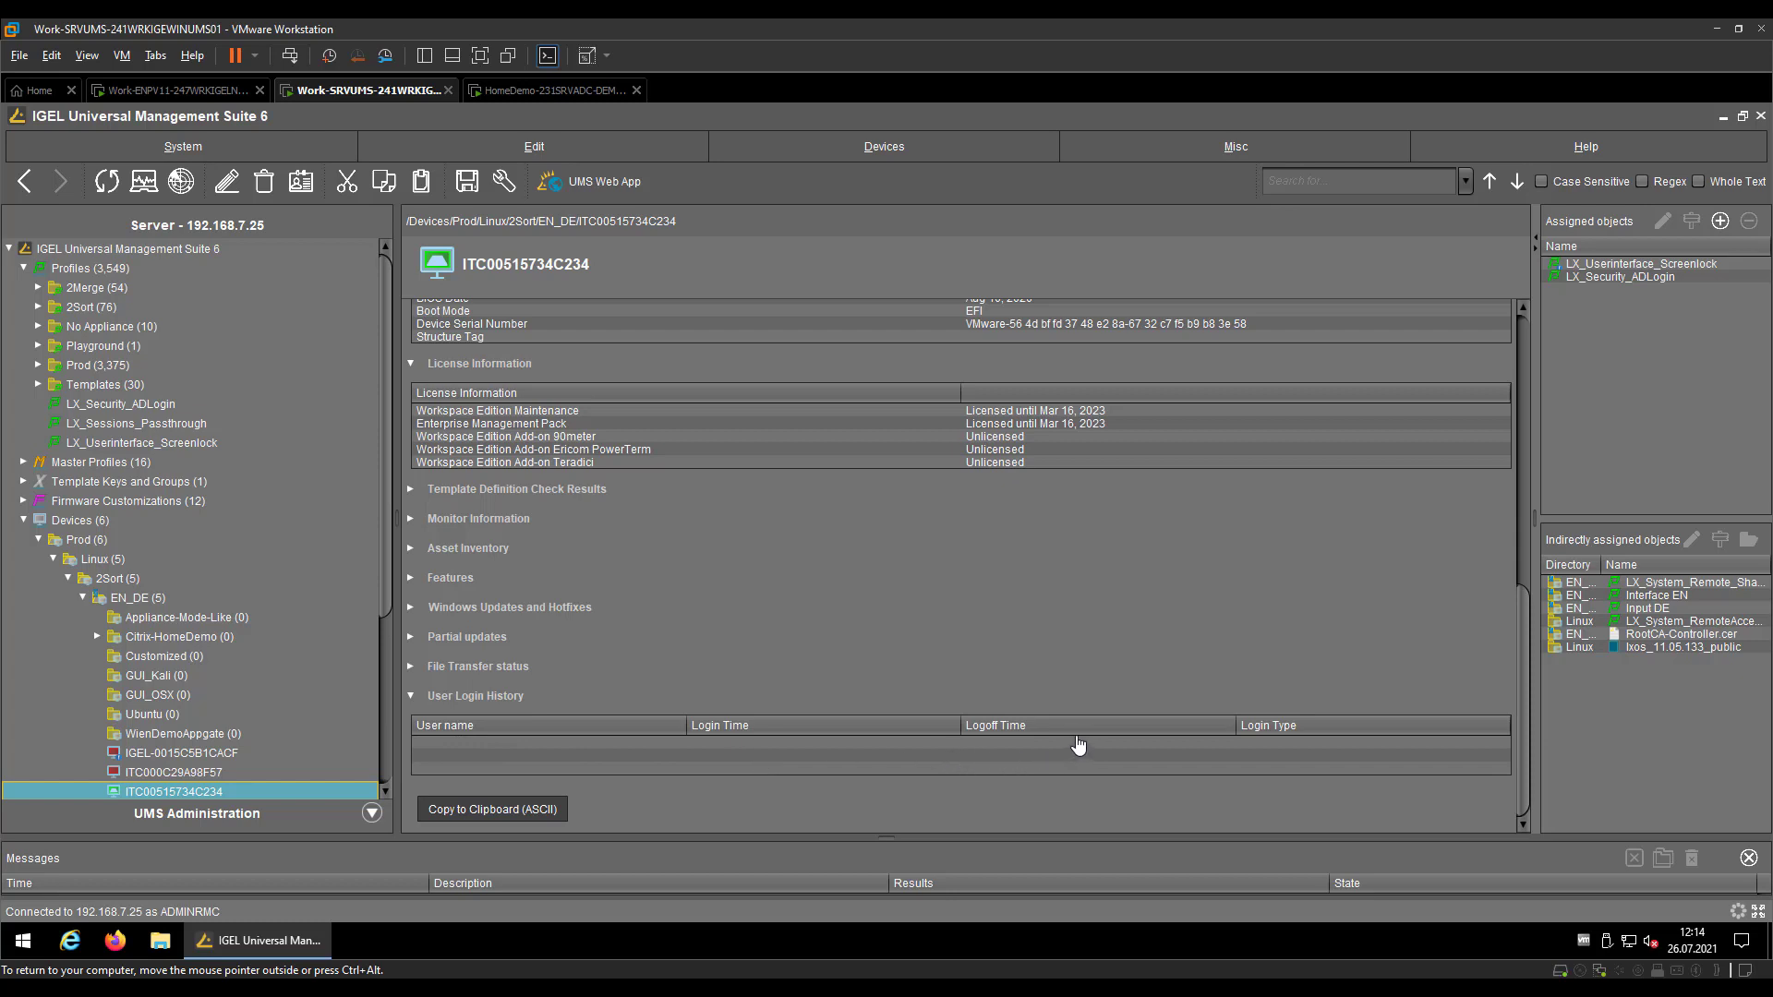
pyautogui.moveTo(1175, 763)
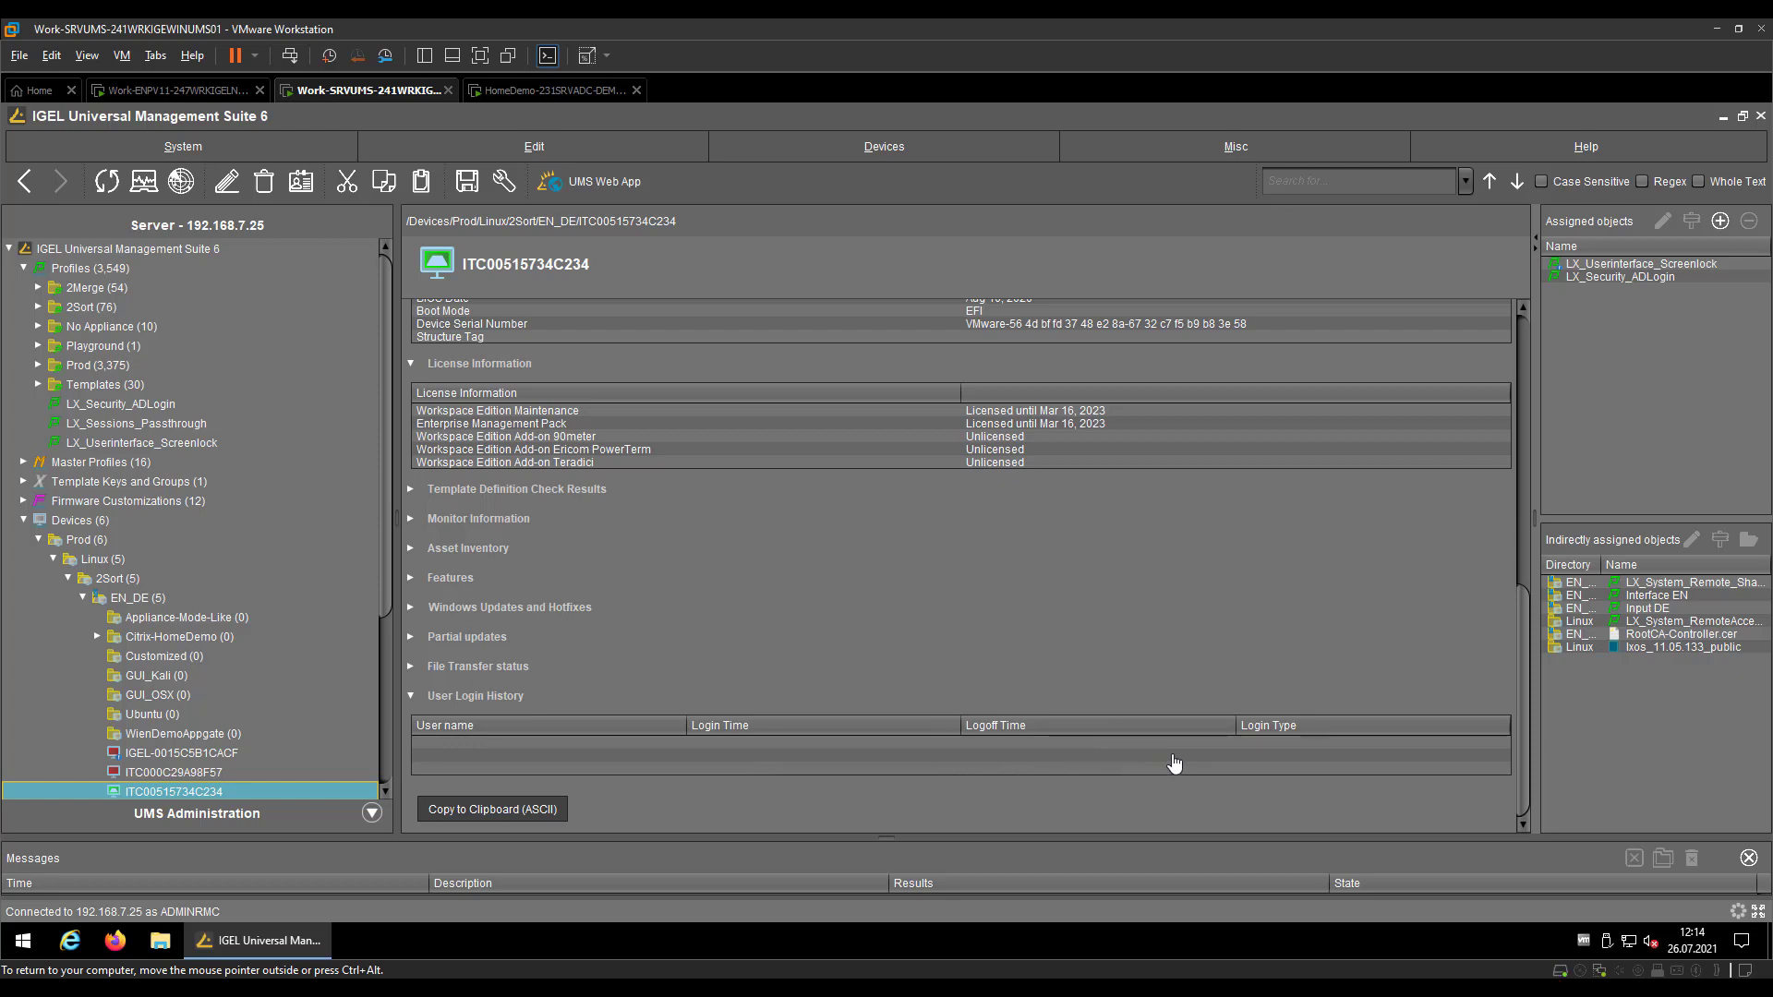
pyautogui.moveTo(1187, 757)
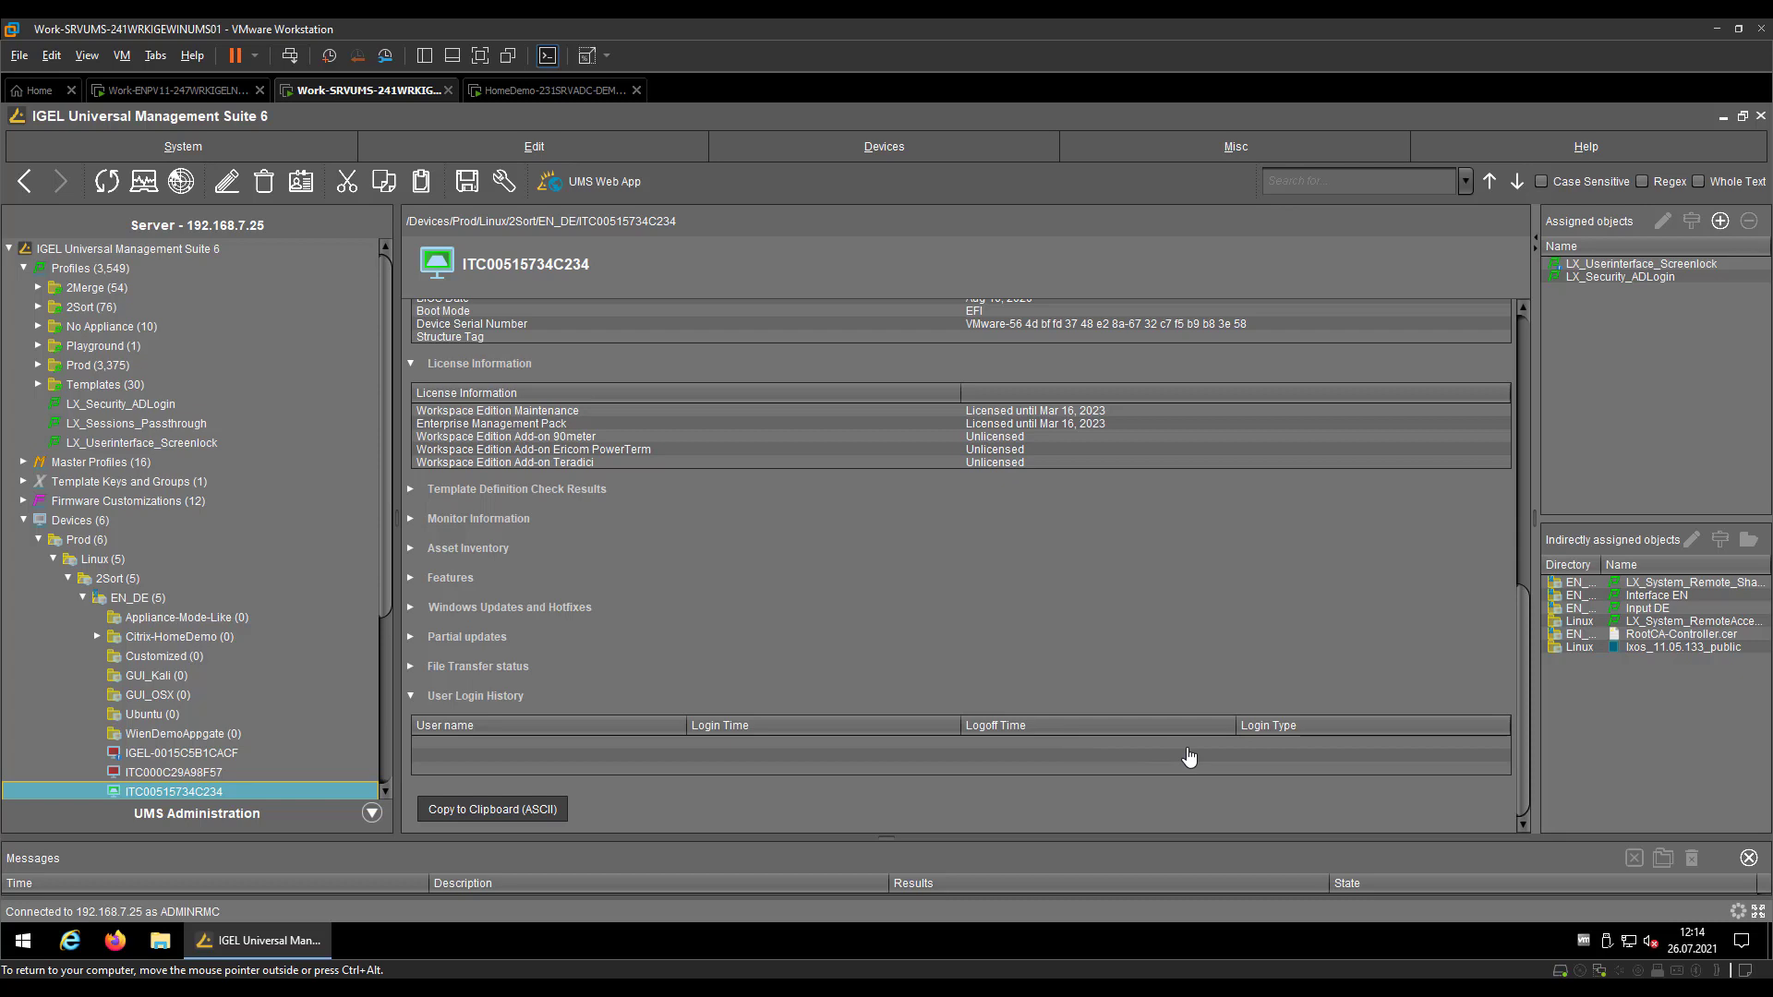
pyautogui.moveTo(1195, 756)
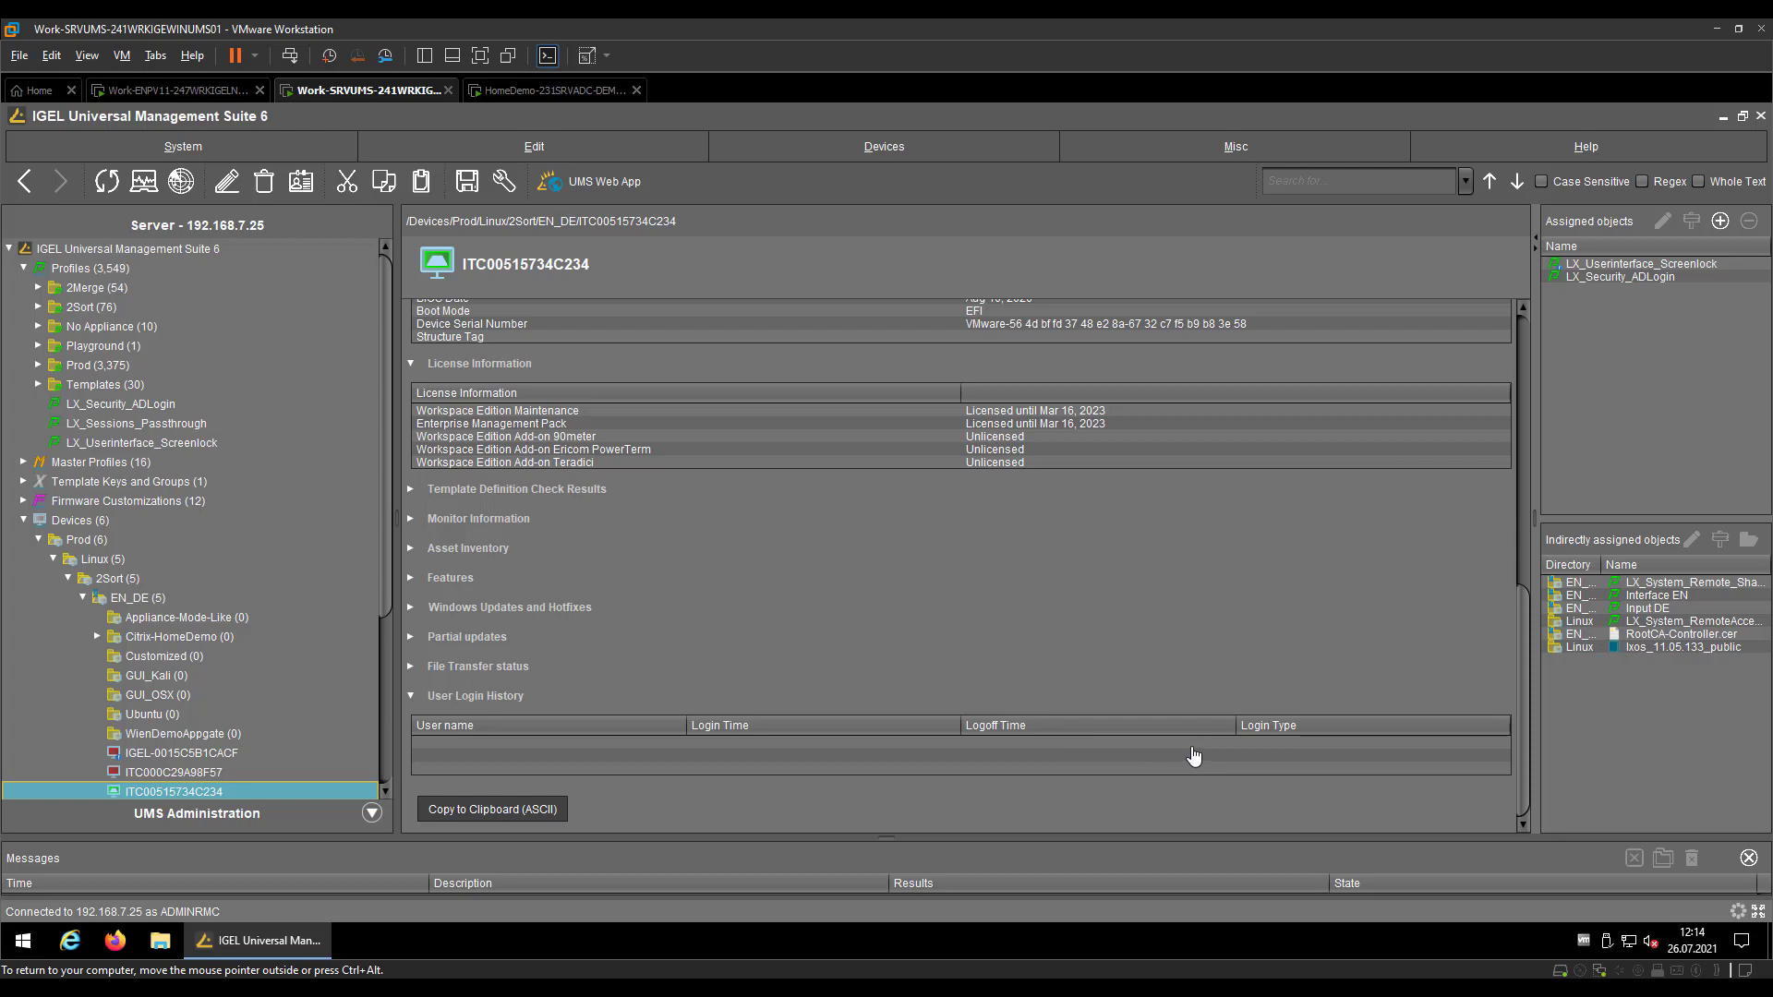